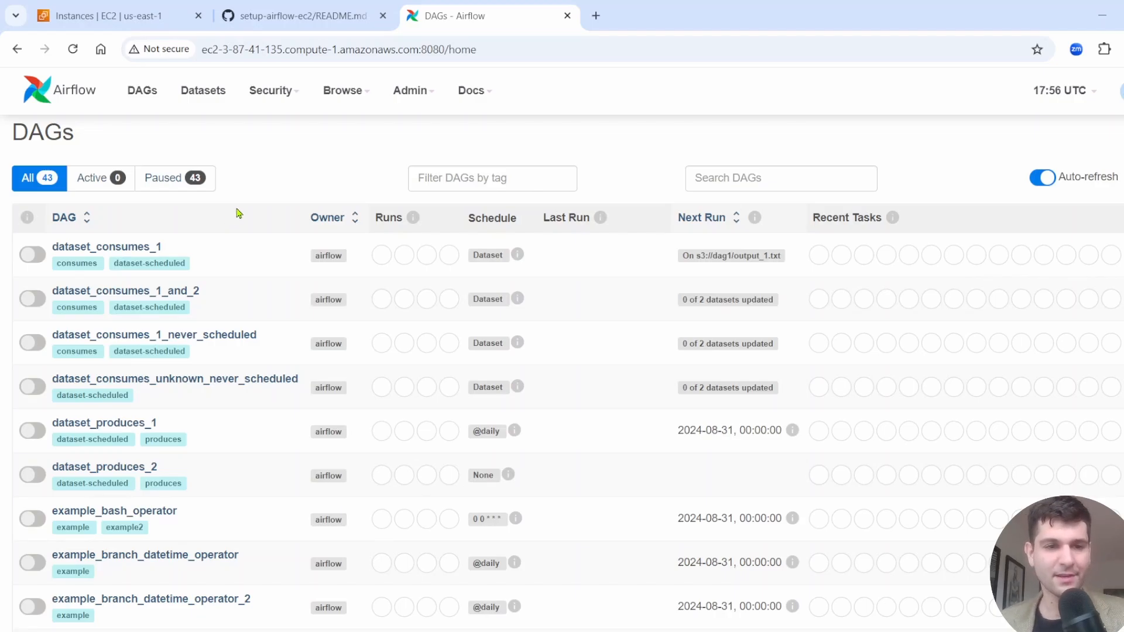
mouse_move(254, 204)
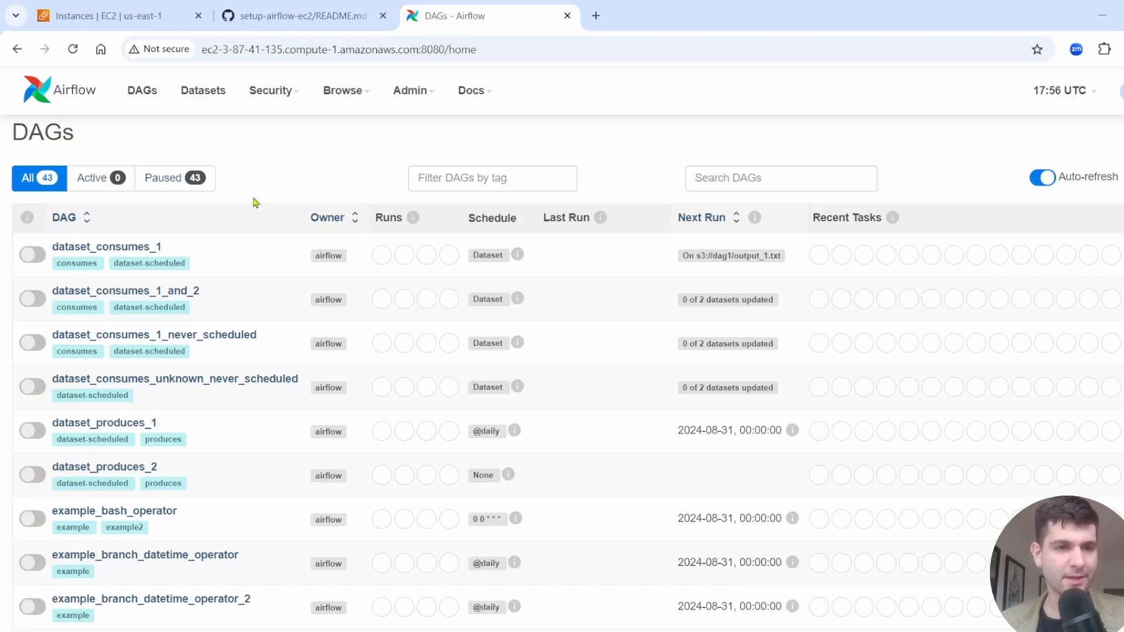
mouse_move(304, 423)
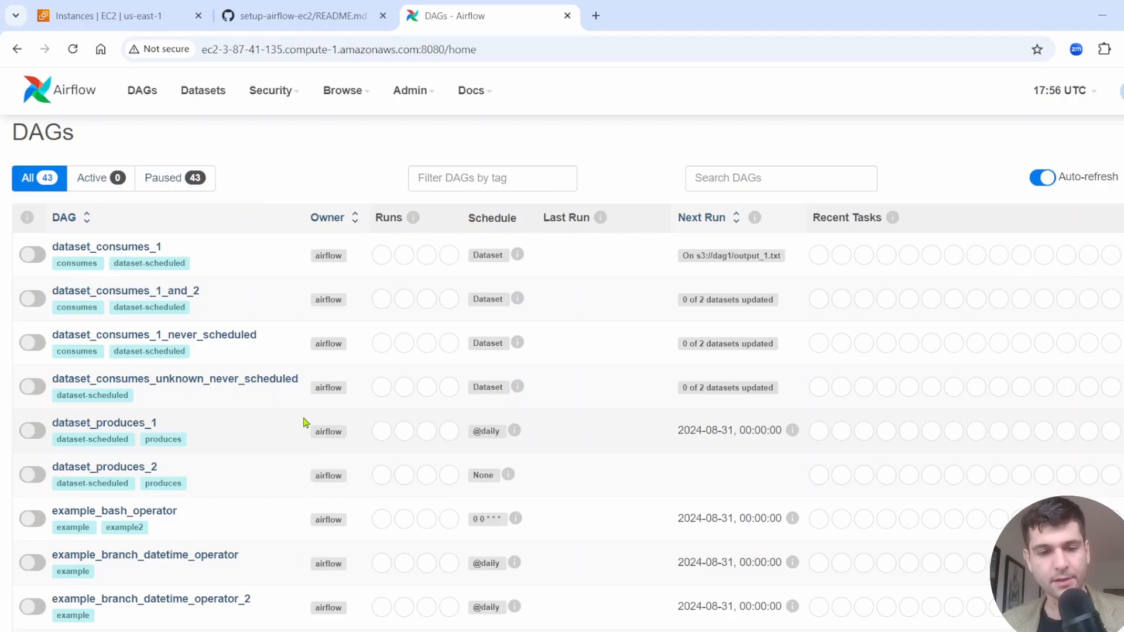
Step: Review the setup-airflow-ec2 README commands on GitHub, then return to the EC2 instances page
scroll("down", 3)
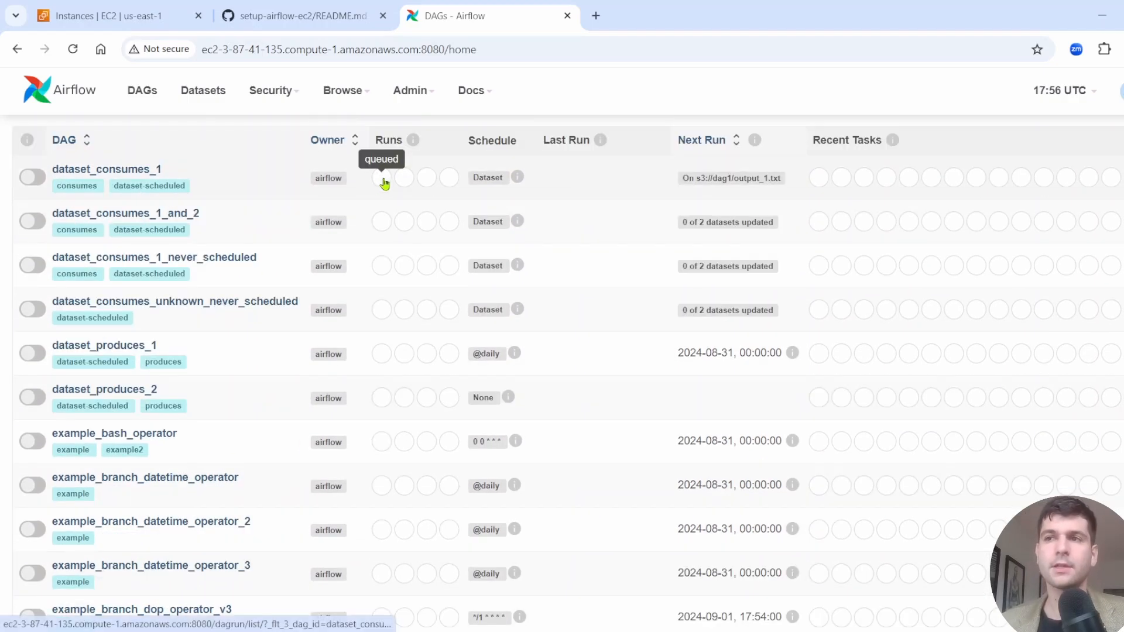
mouse_move(562, 303)
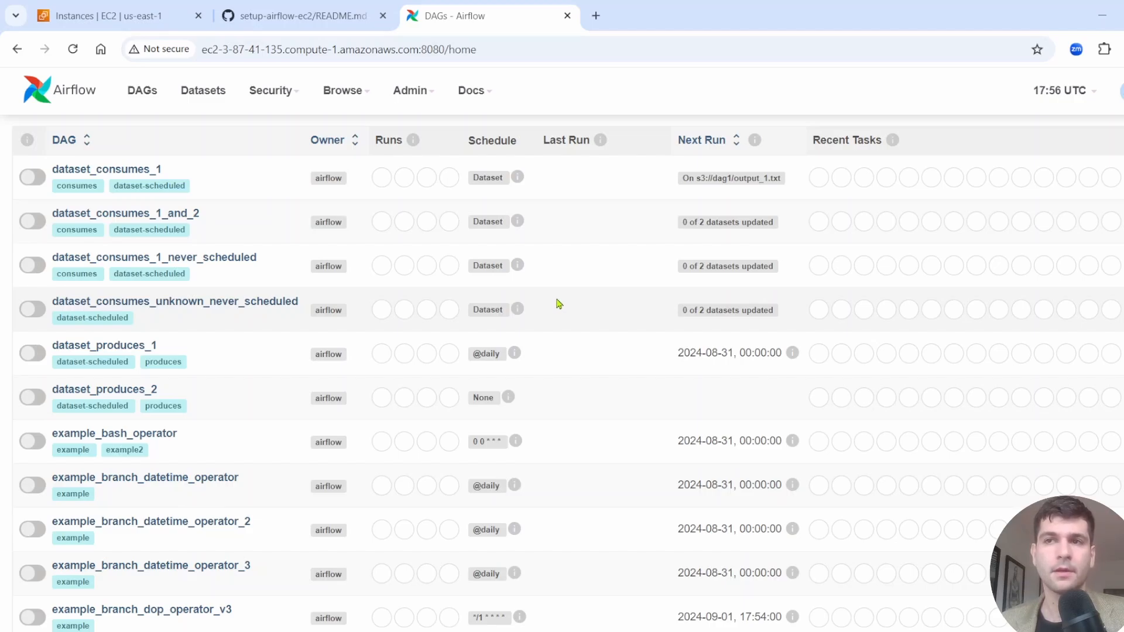
mouse_move(452, 265)
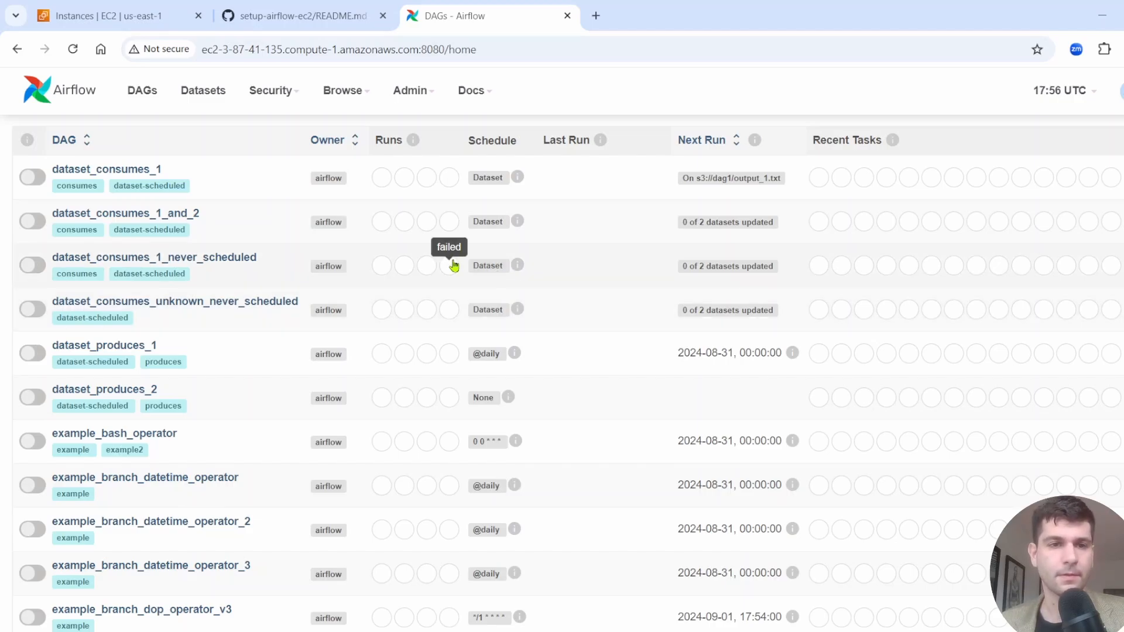
mouse_move(396, 282)
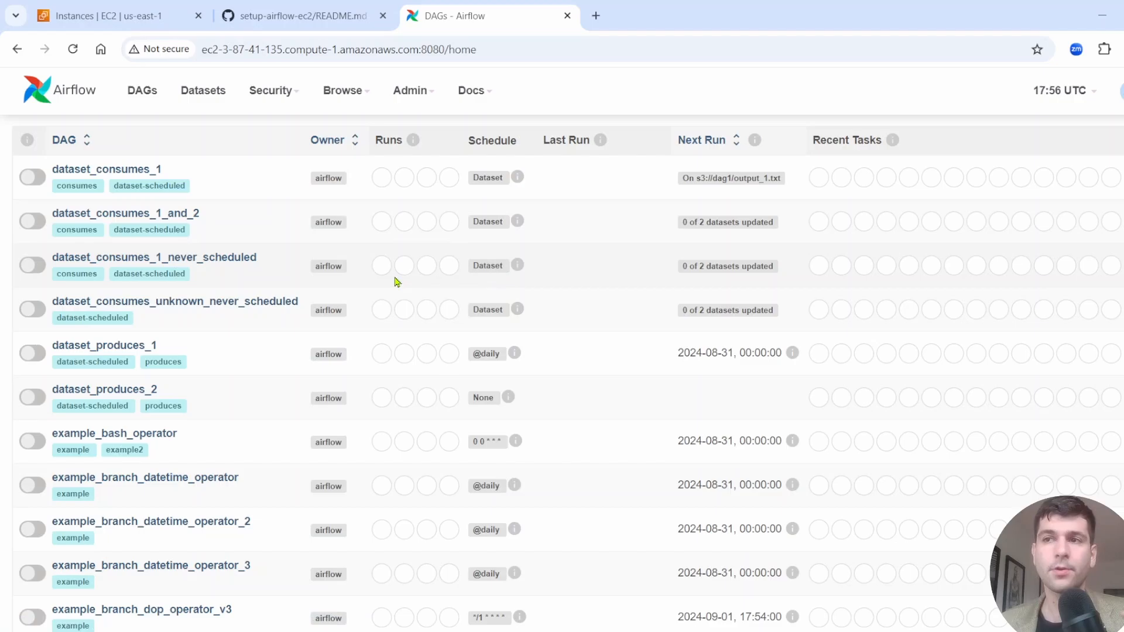
mouse_move(398, 260)
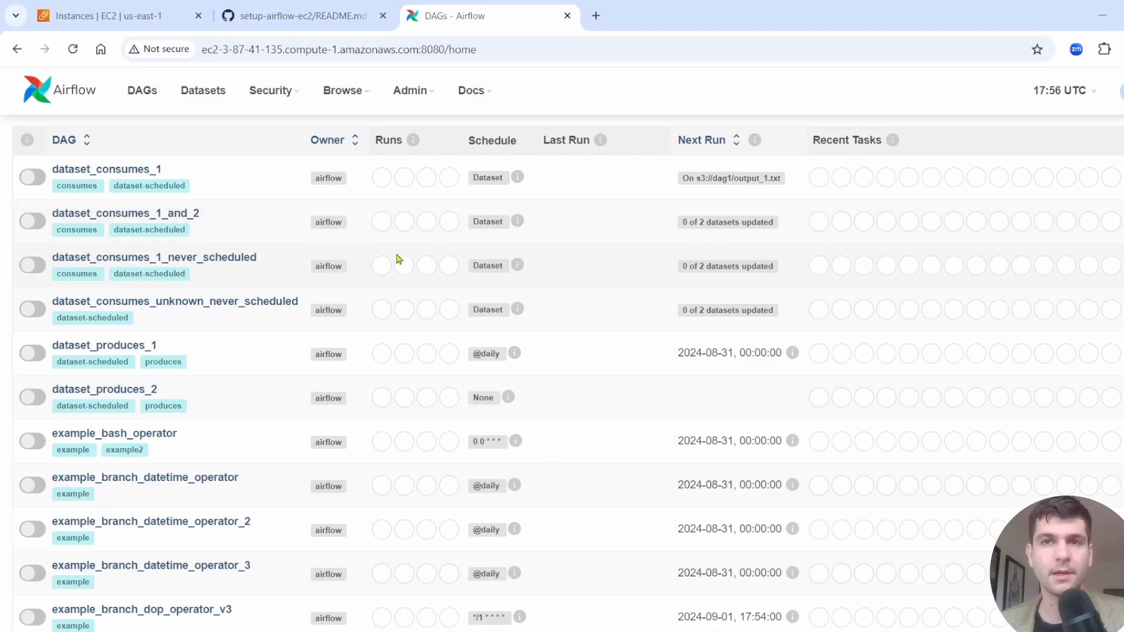
mouse_move(384, 265)
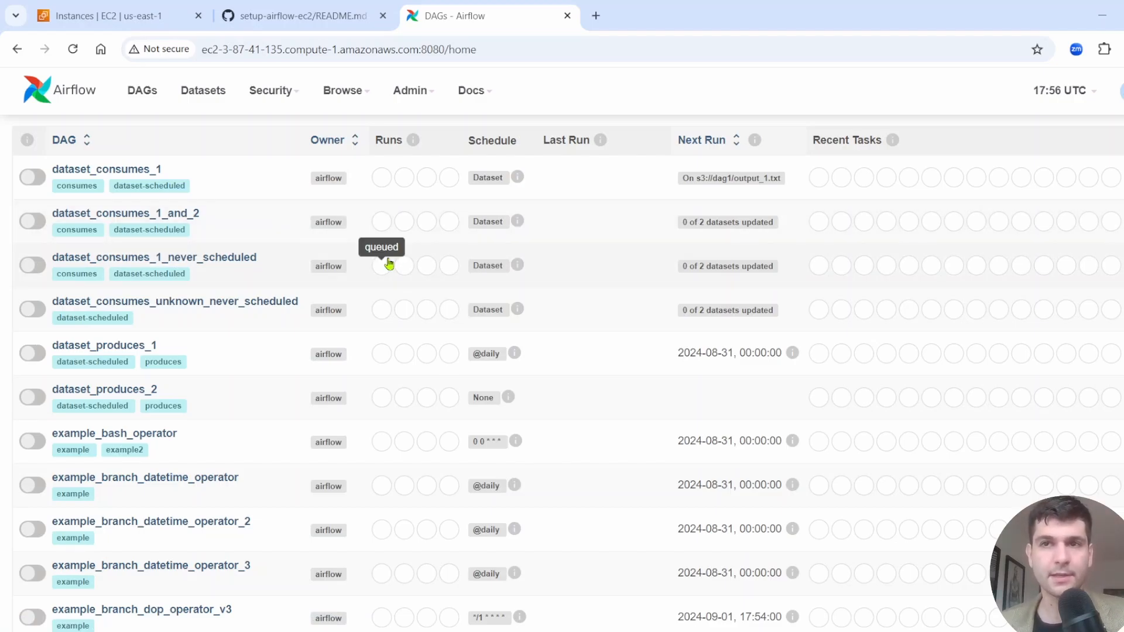
mouse_move(499, 32)
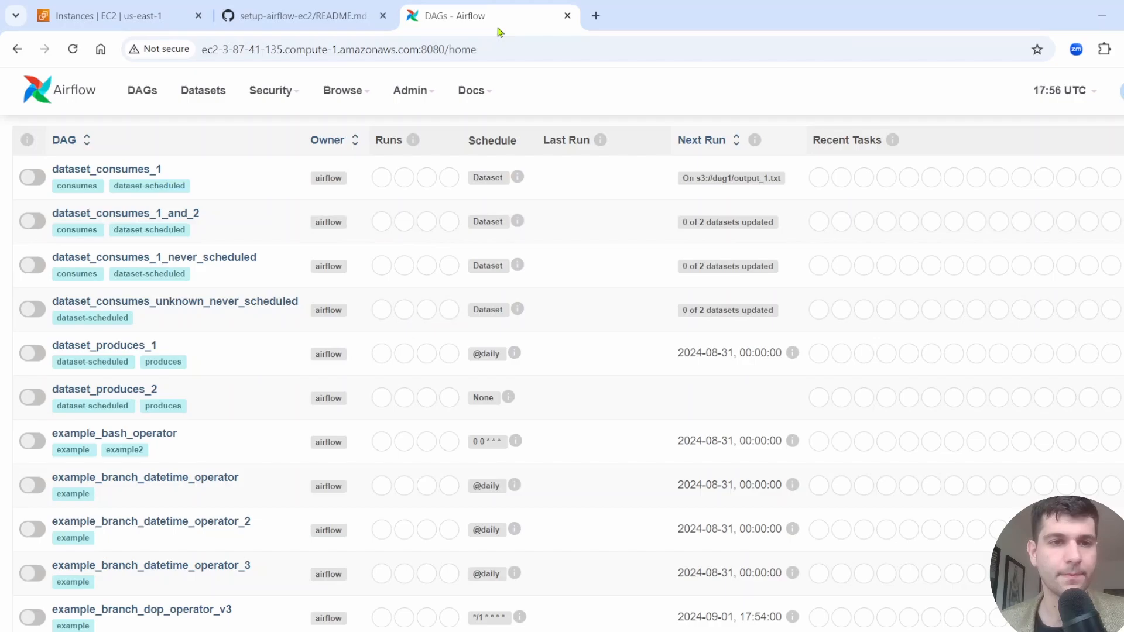
left_click(301, 16)
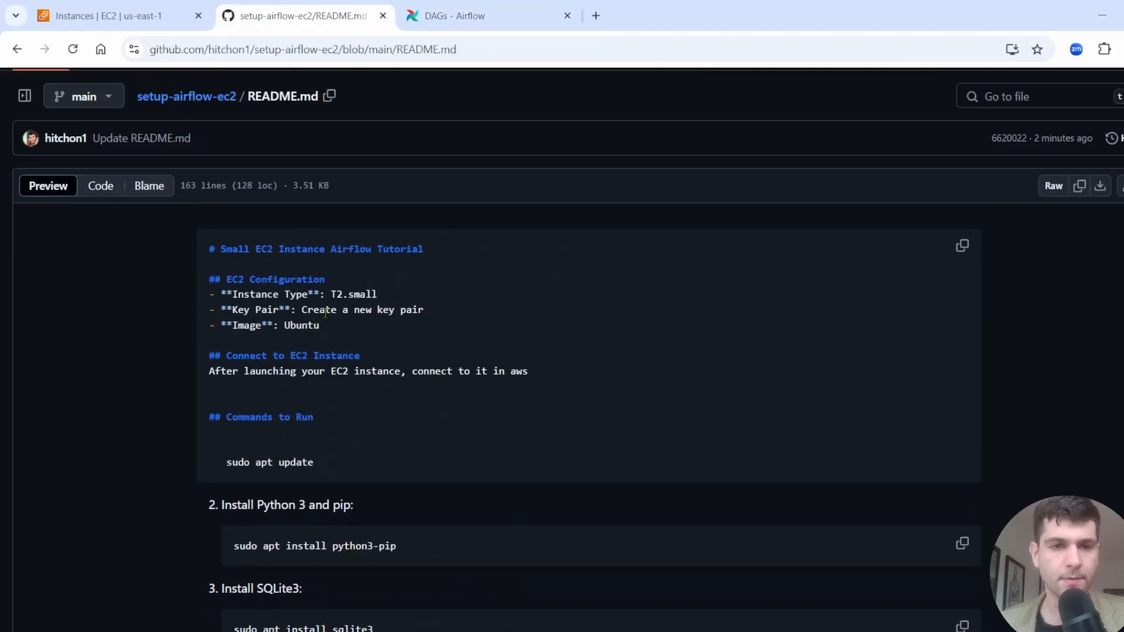
scroll("down", 3)
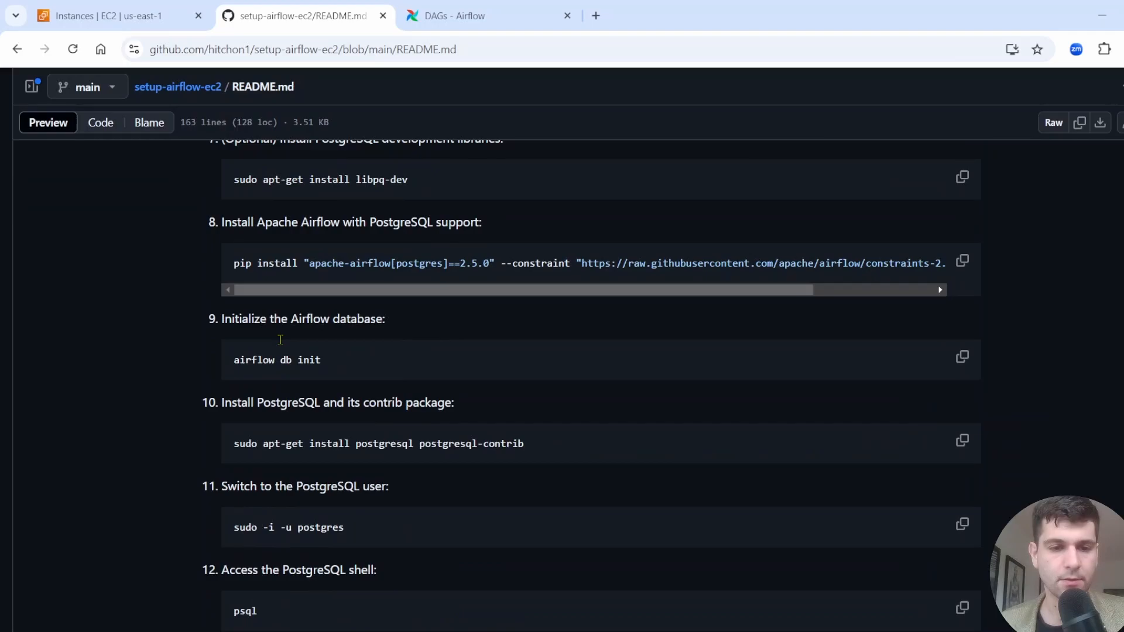
scroll("up", 3)
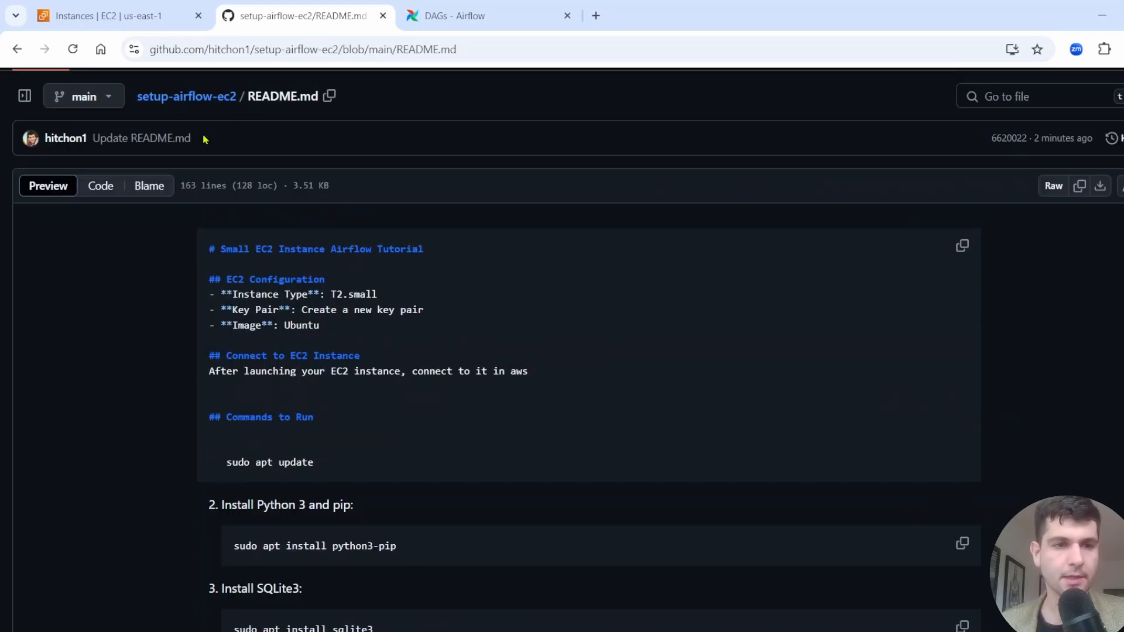
left_click(108, 16)
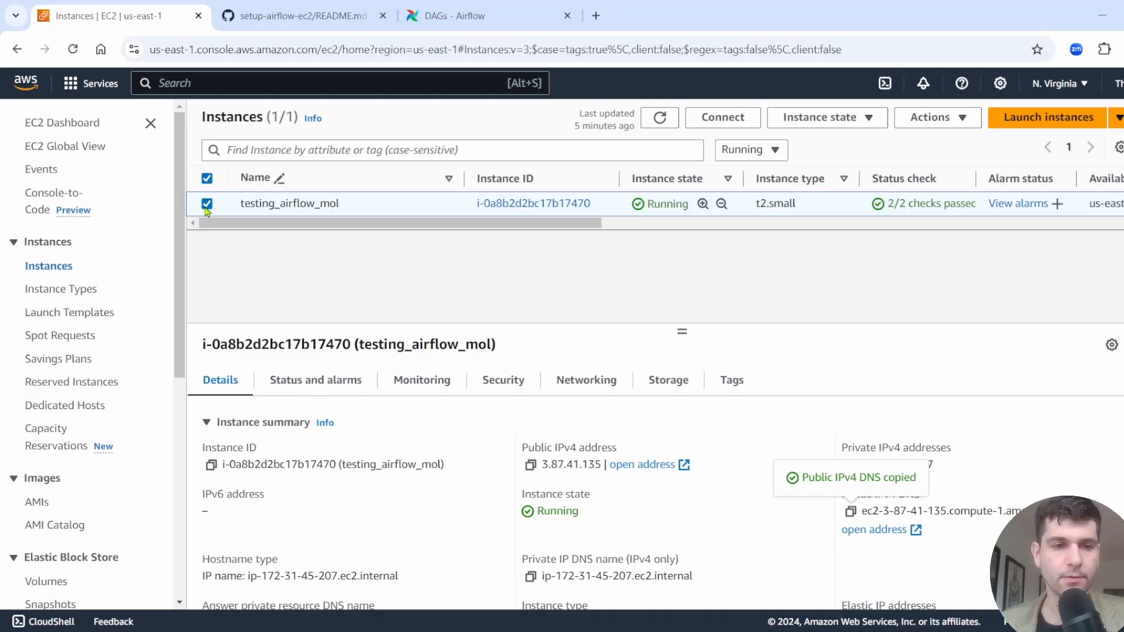
Step: Deselect testing_airflow_mol and begin launching a new EC2 instance
left_click(208, 203)
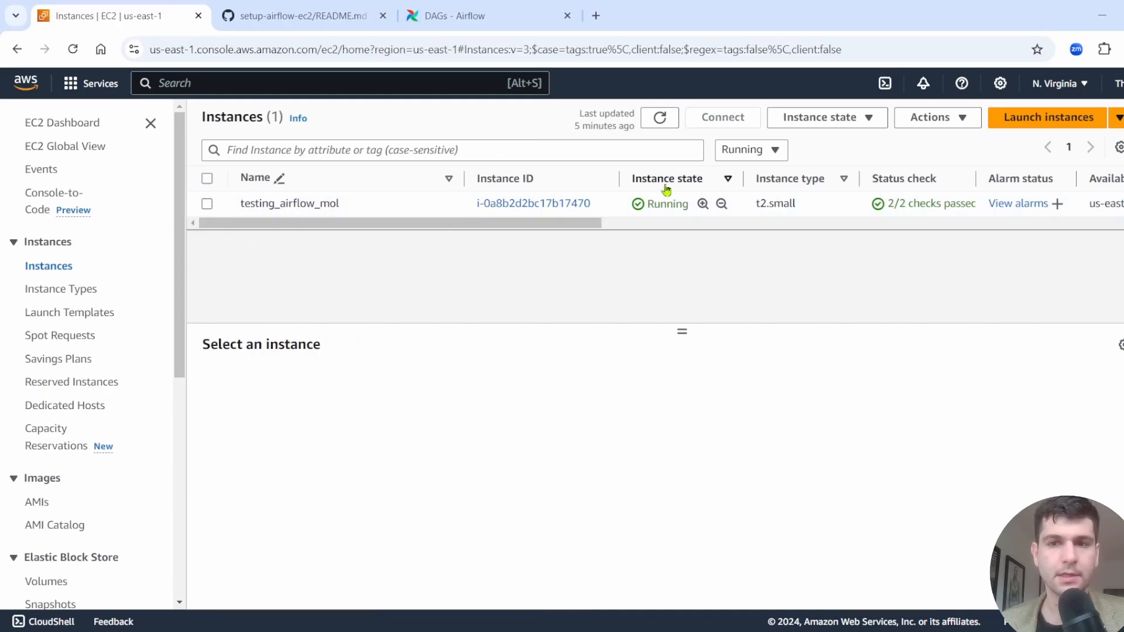
mouse_move(1048, 117)
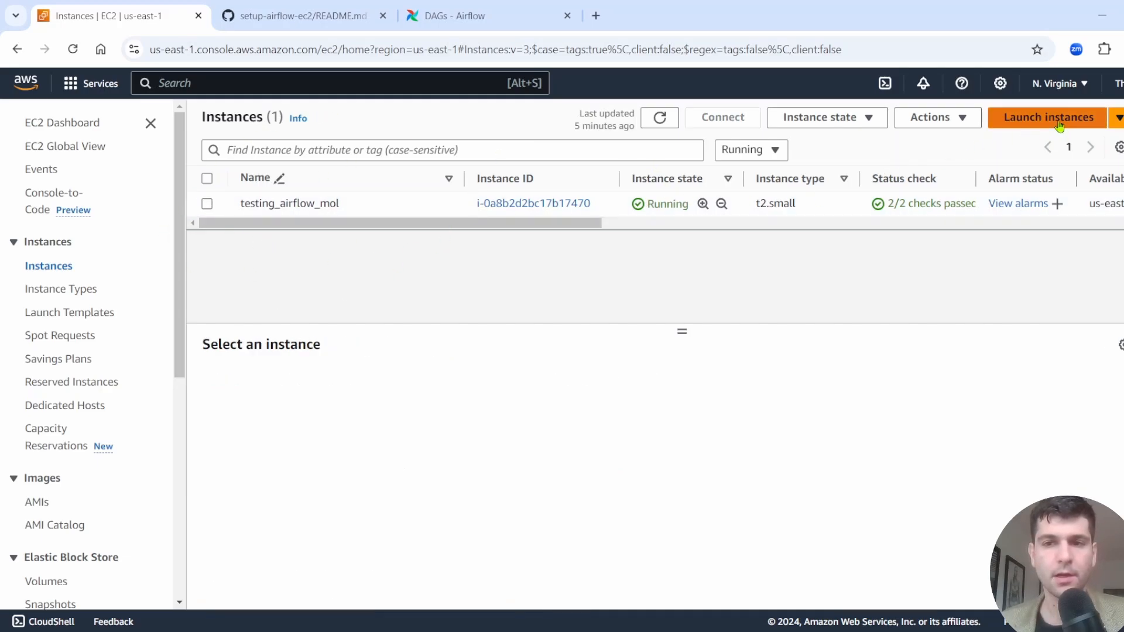
left_click(1048, 117)
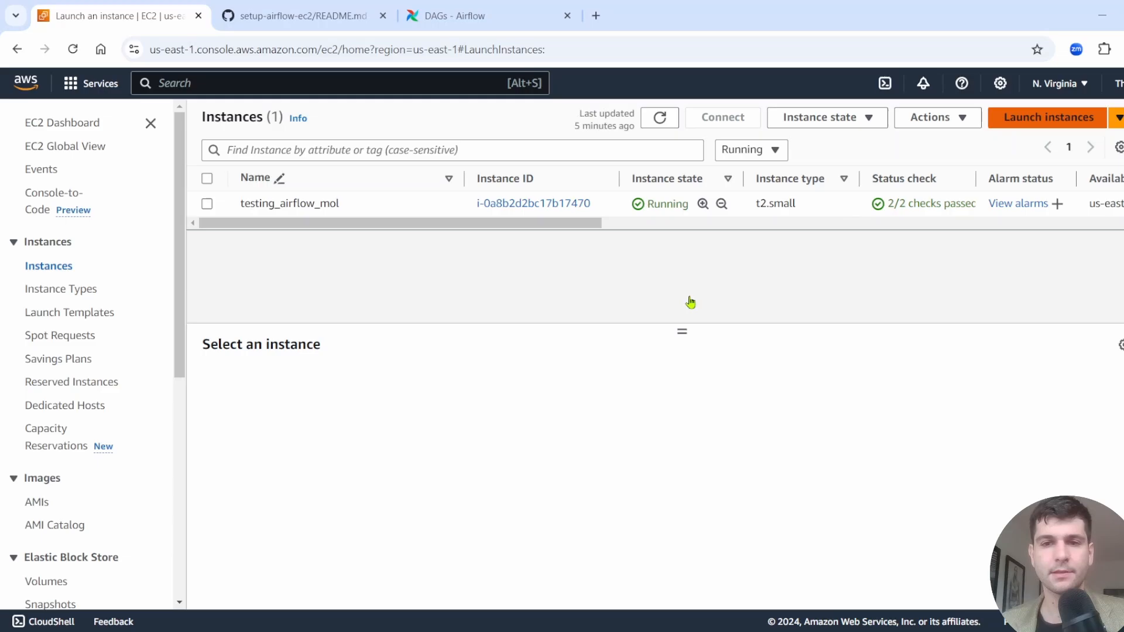
Step: Name the instance my_ariflow_demo_youtube and choose the Ubuntu Server 22.04 LTS image
left_click(1047, 117)
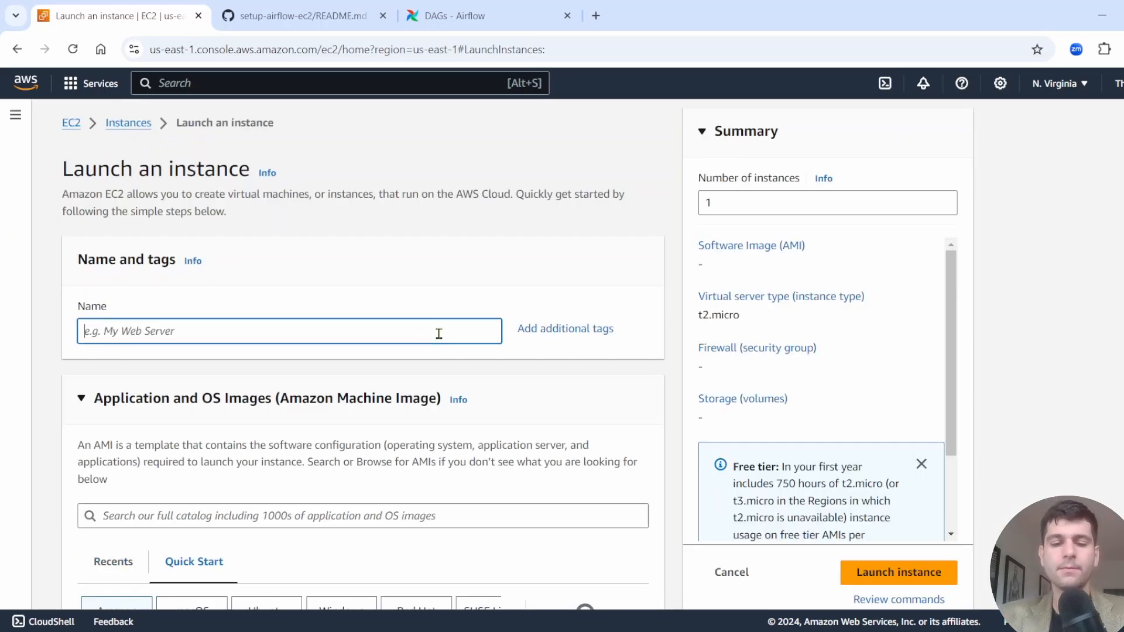
type("my_ari")
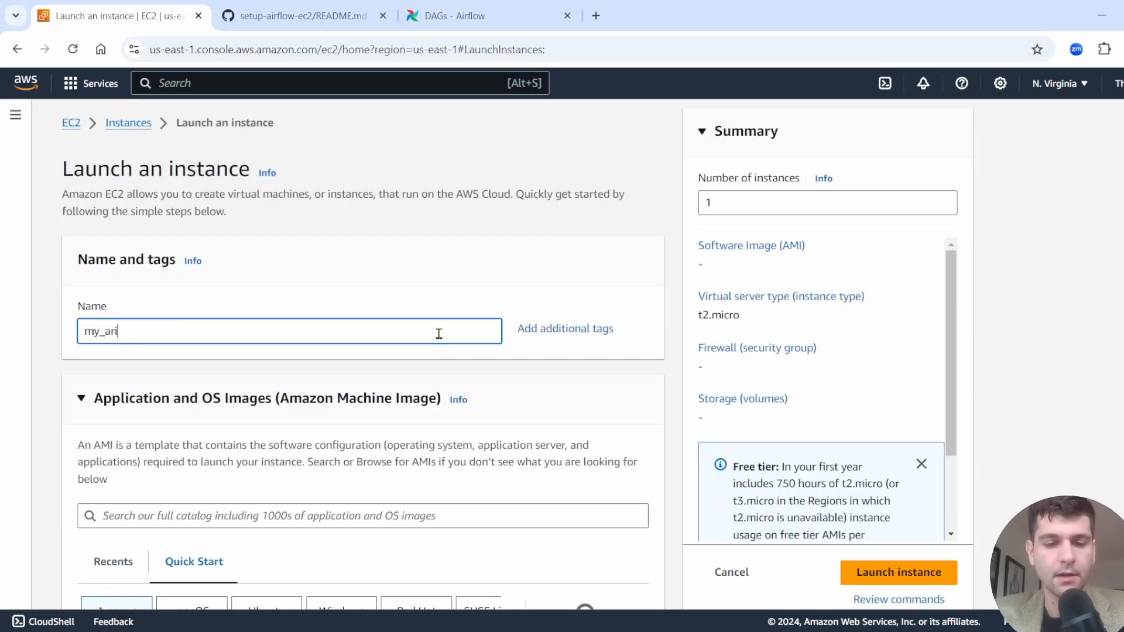
type("flow_d")
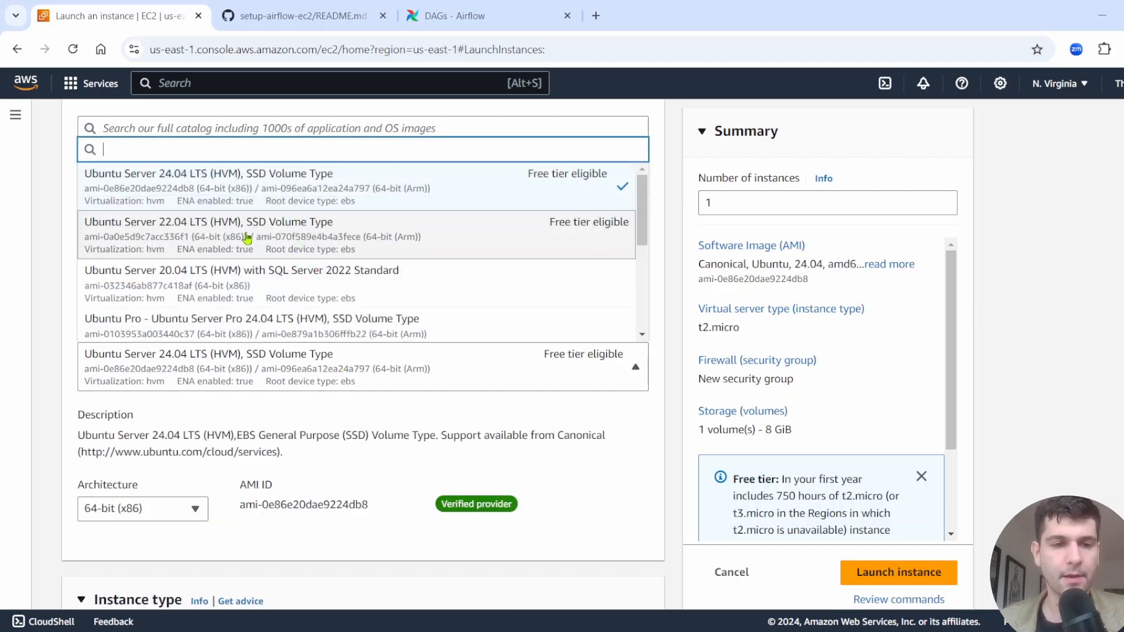
mouse_move(208, 236)
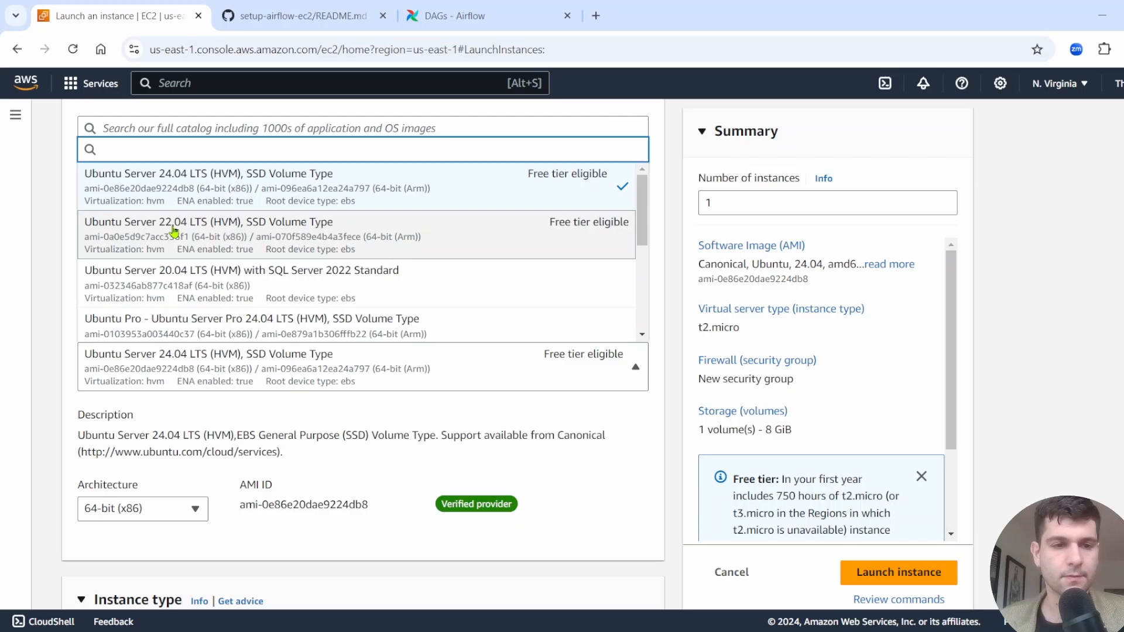
left_click(208, 235)
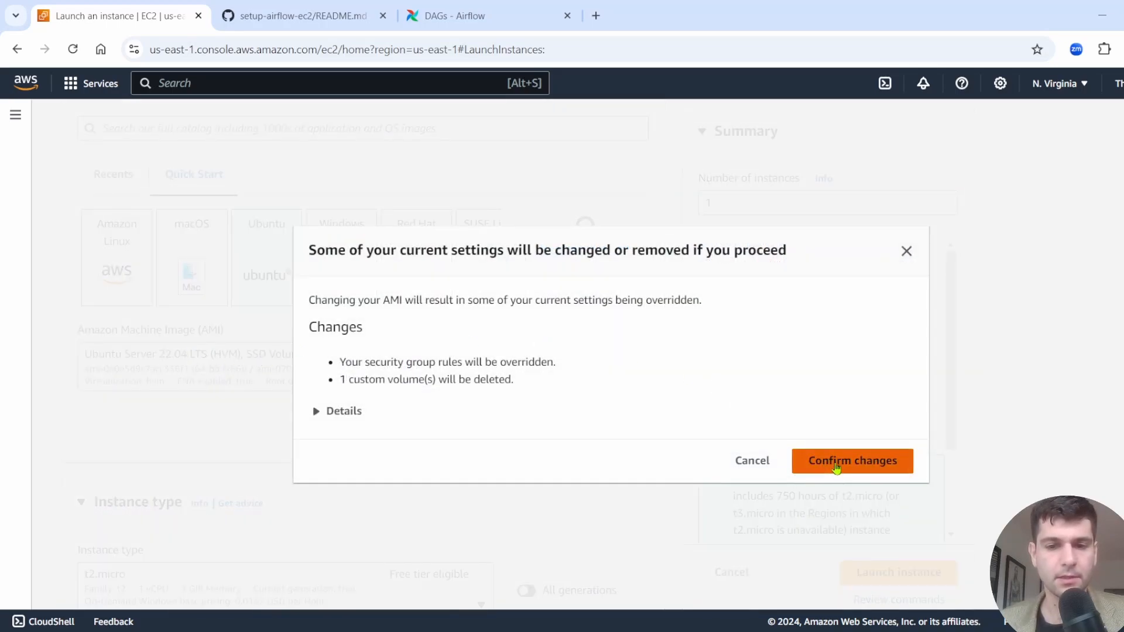
left_click(852, 460)
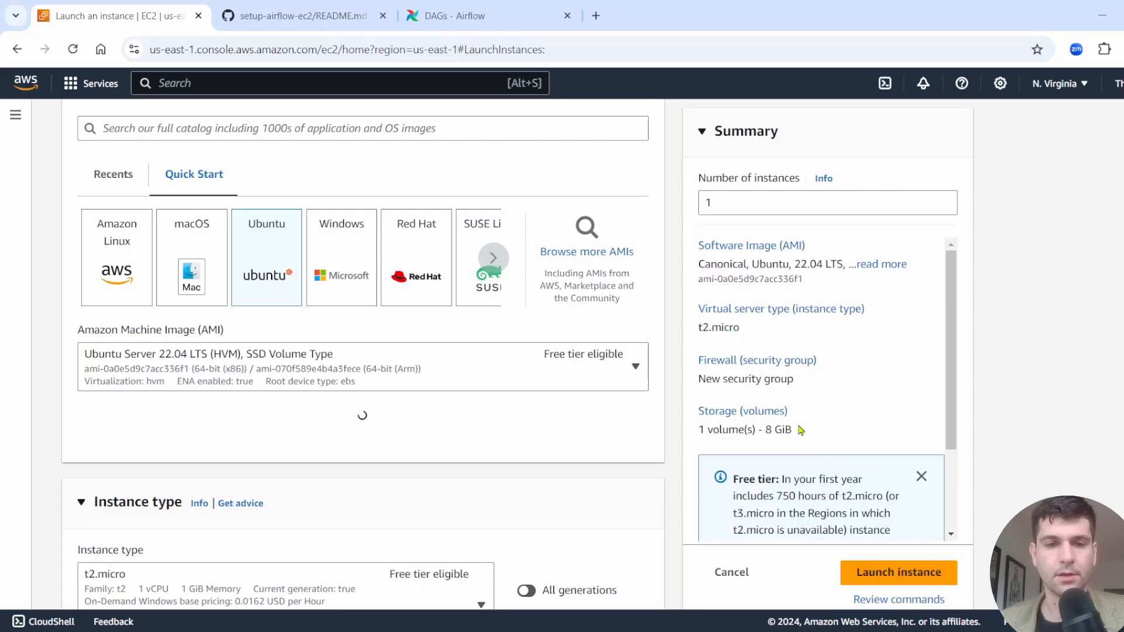
Step: Change the instance type from t2.micro to t2.small, stopping at the Key pair section
scroll("down", 3)
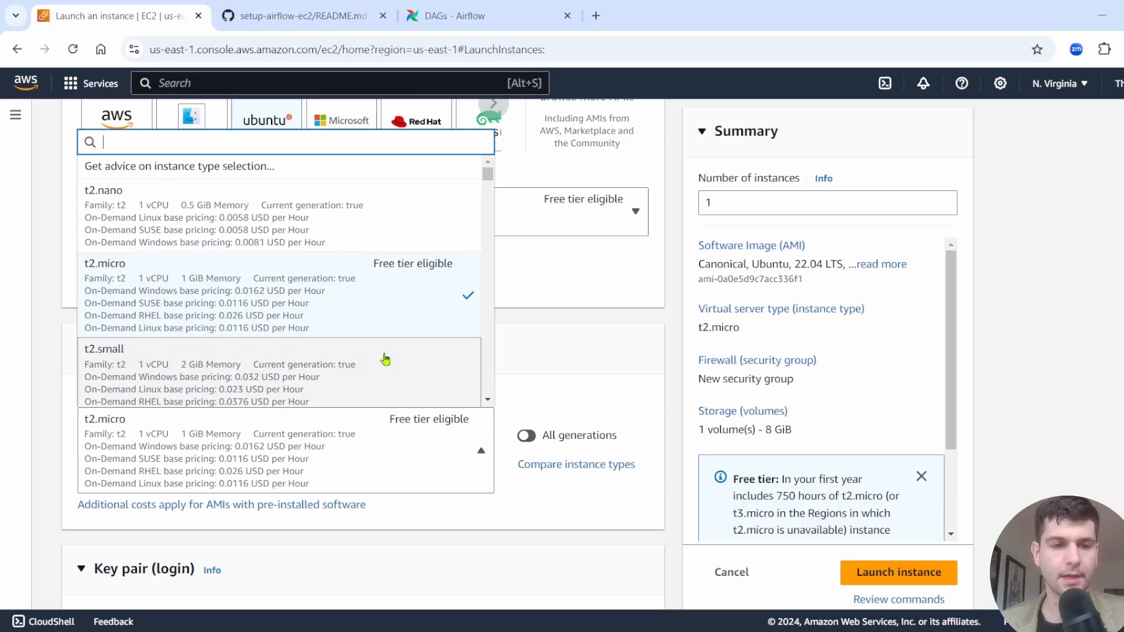
scroll("down", 3)
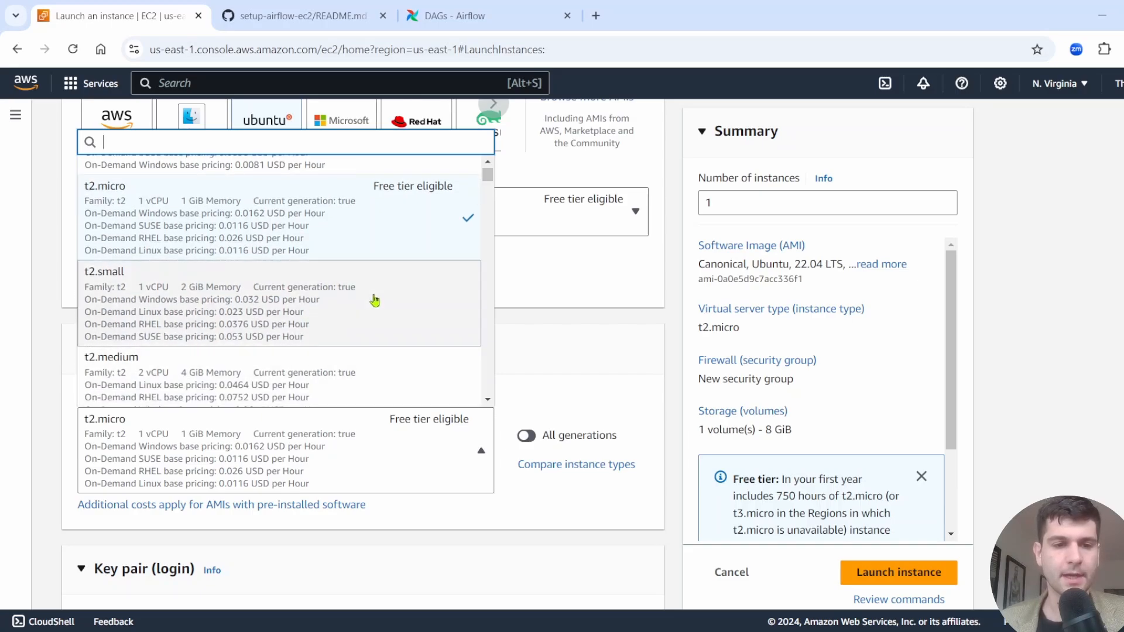
mouse_move(373, 300)
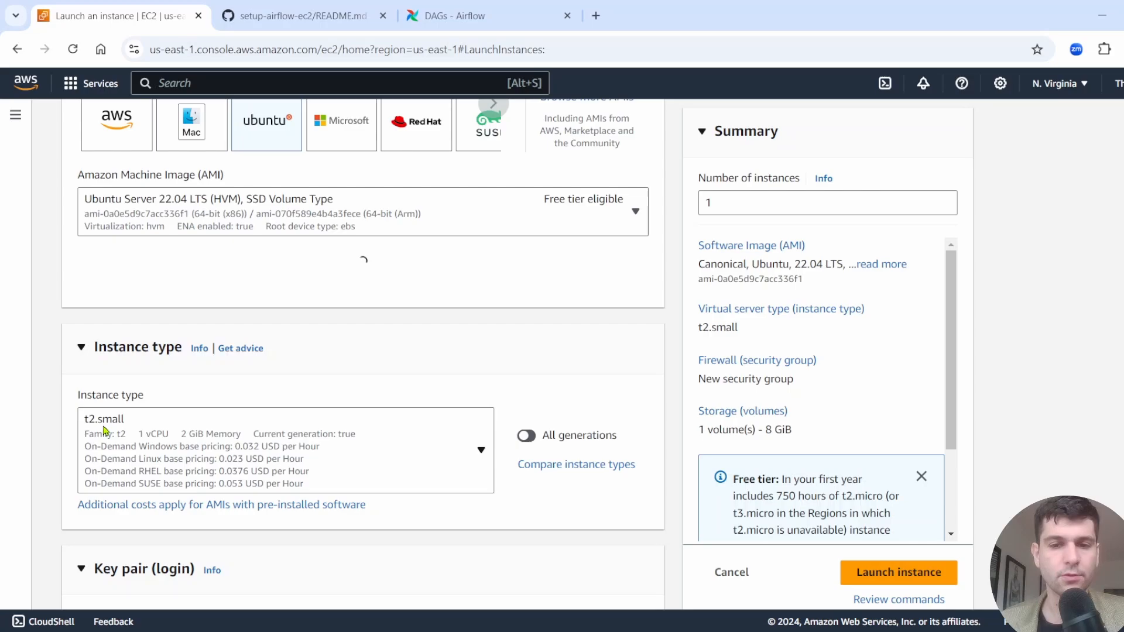
mouse_move(493, 305)
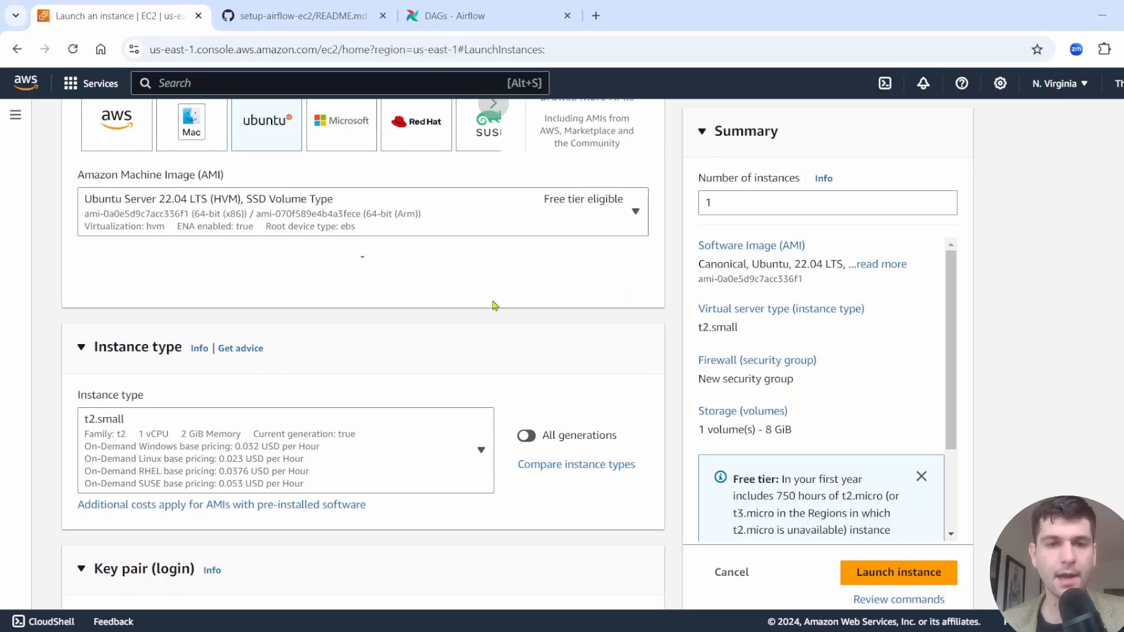
scroll("down", 3)
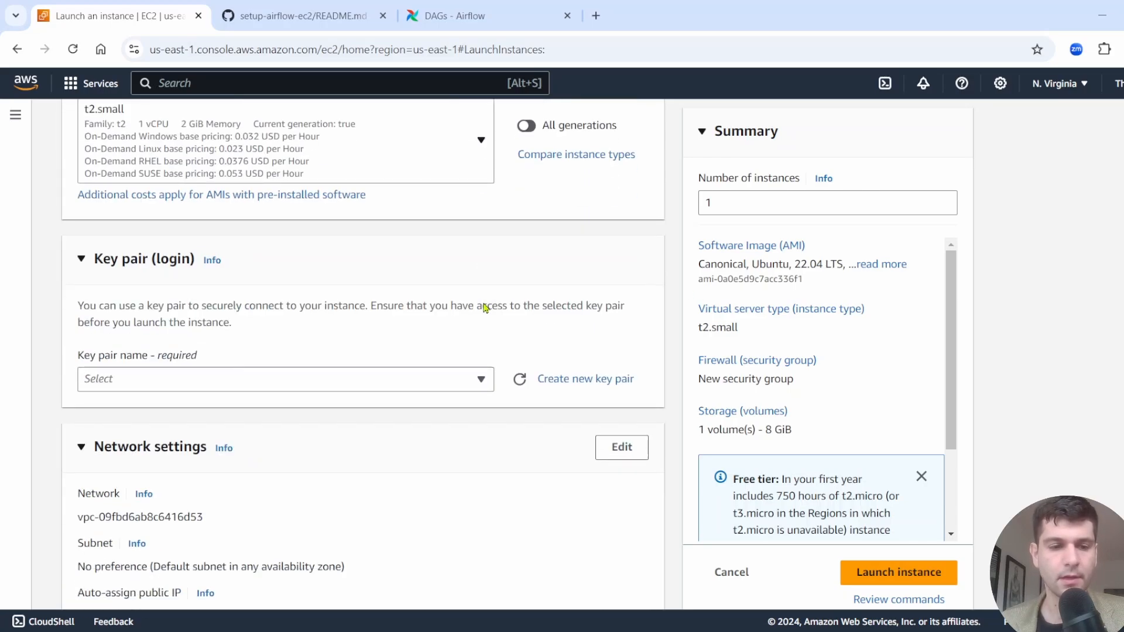
scroll("up", 3)
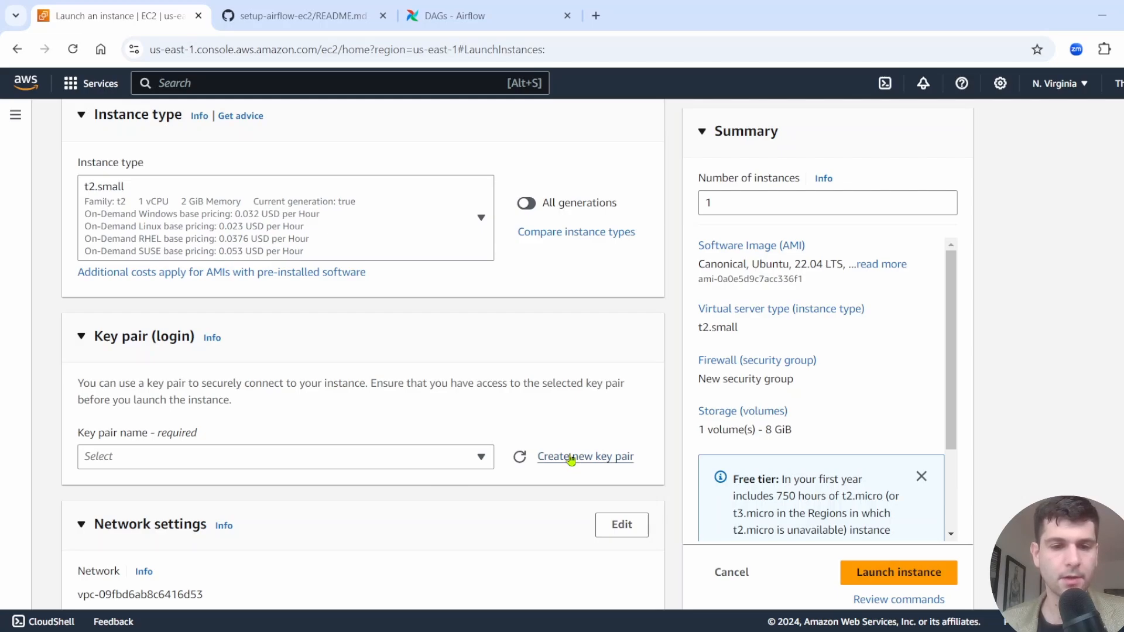
left_click(585, 456)
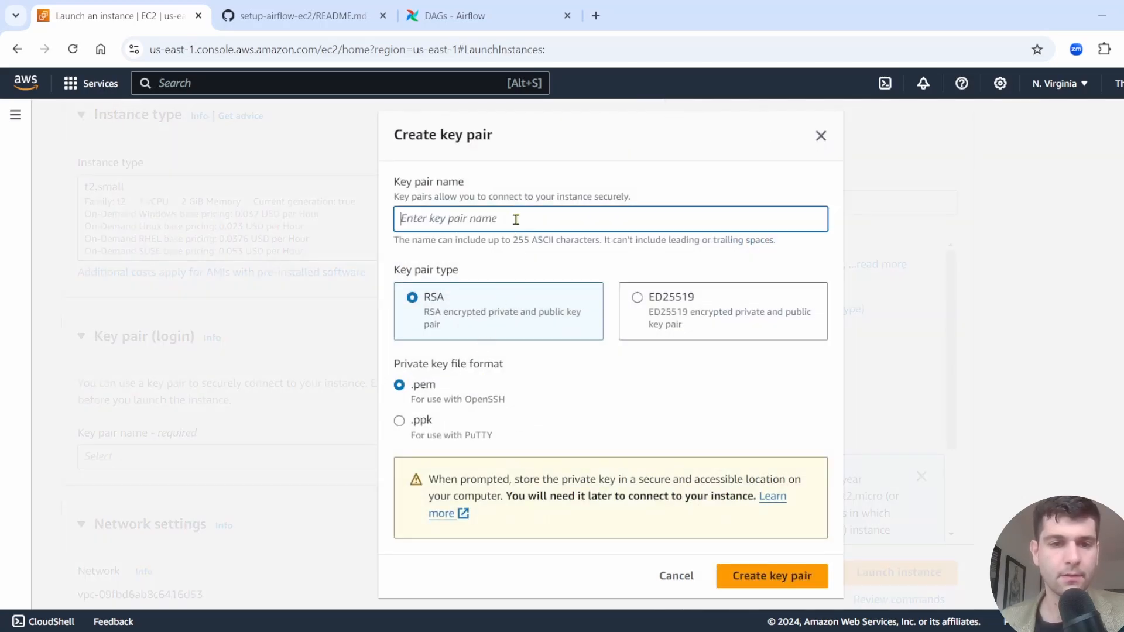
type("zx")
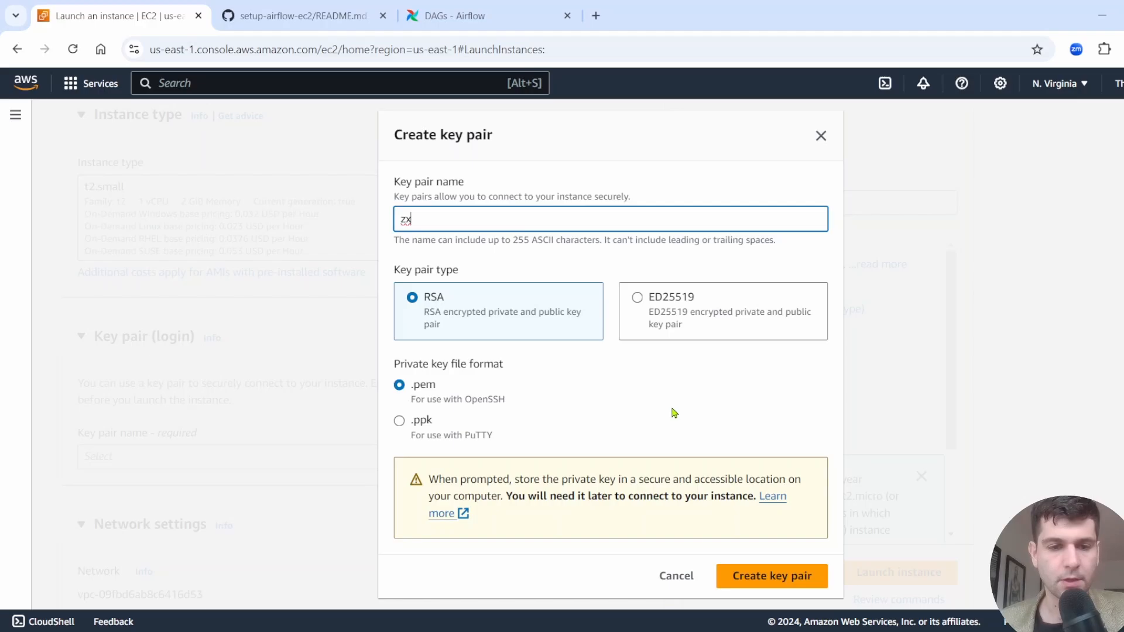
left_click(772, 575)
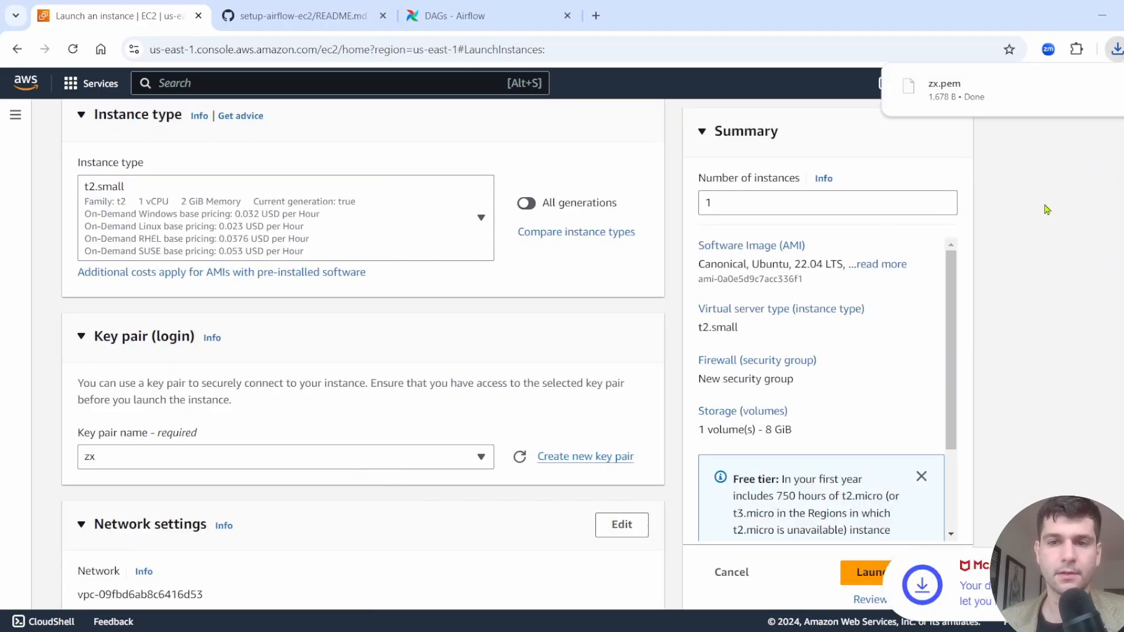
scroll("down", 3)
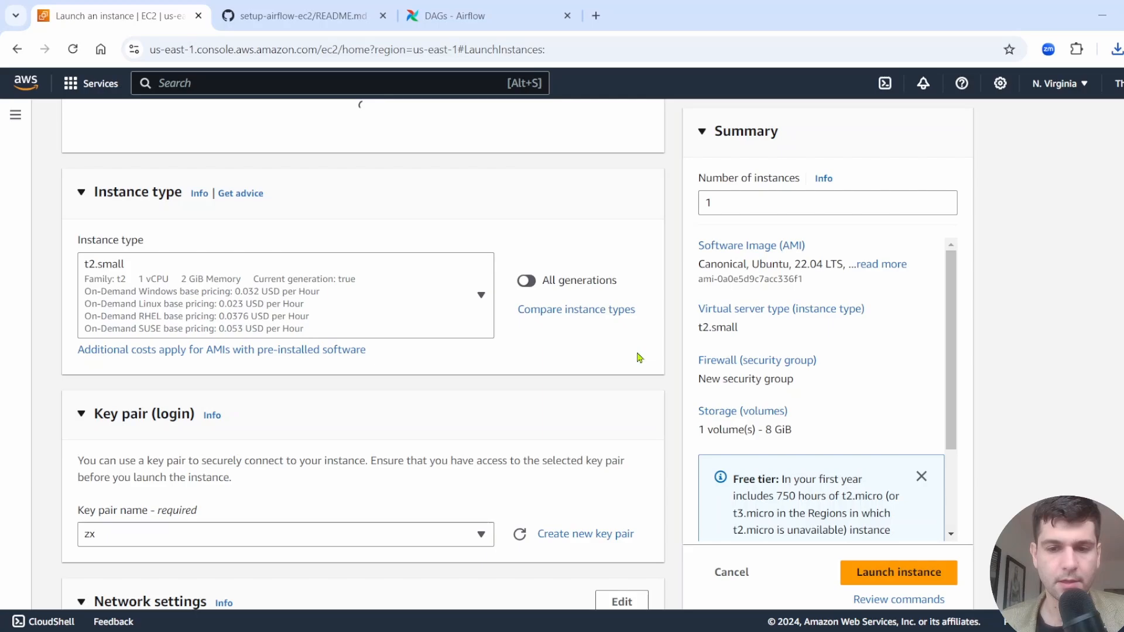
mouse_move(632, 365)
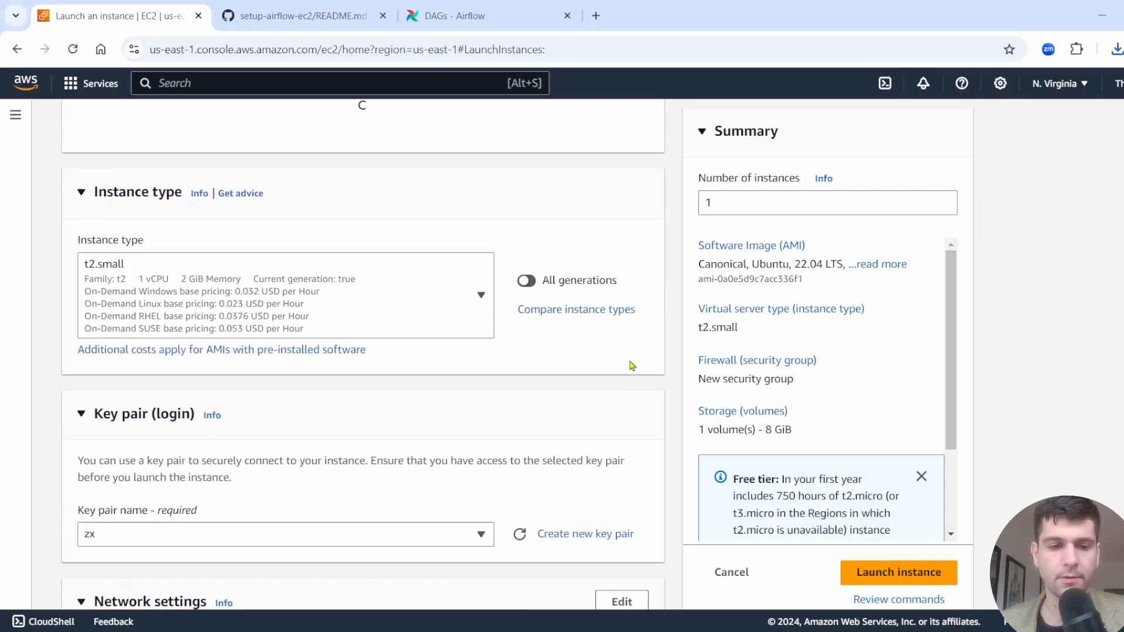
mouse_move(624, 387)
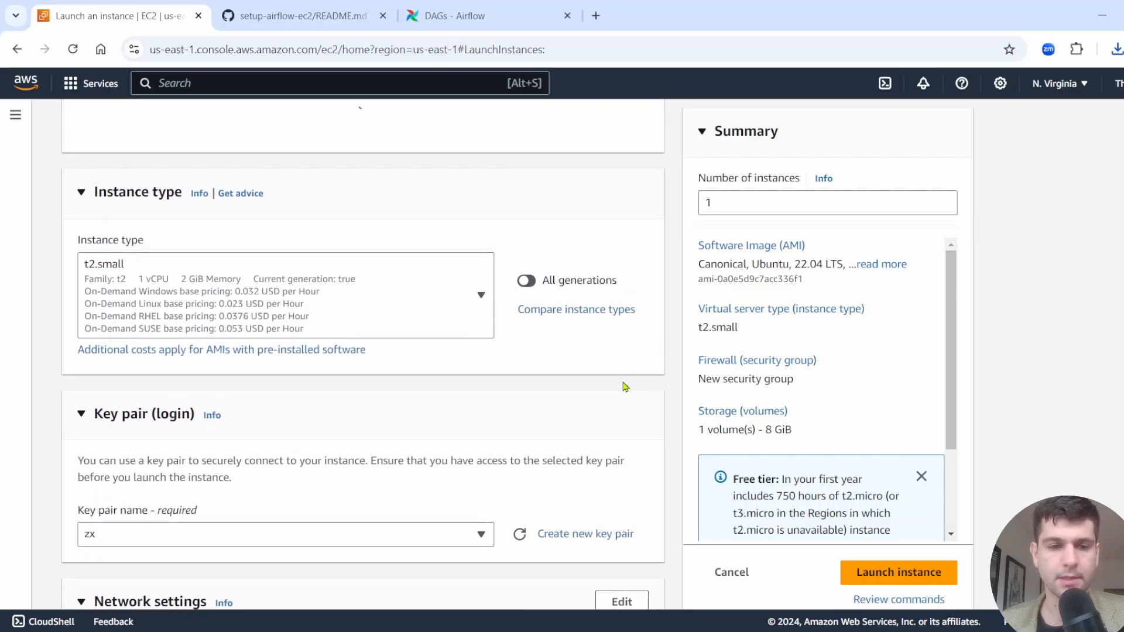
scroll("down", 3)
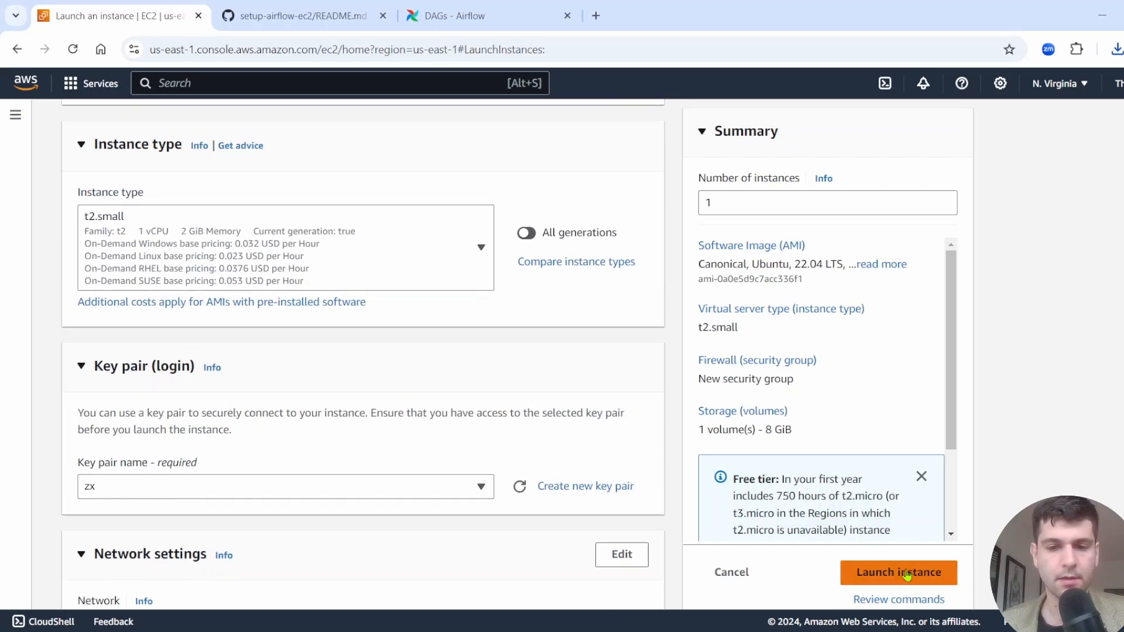
Step: Launch the Ubuntu t2.small instance and wait for the green Success banner
left_click(898, 572)
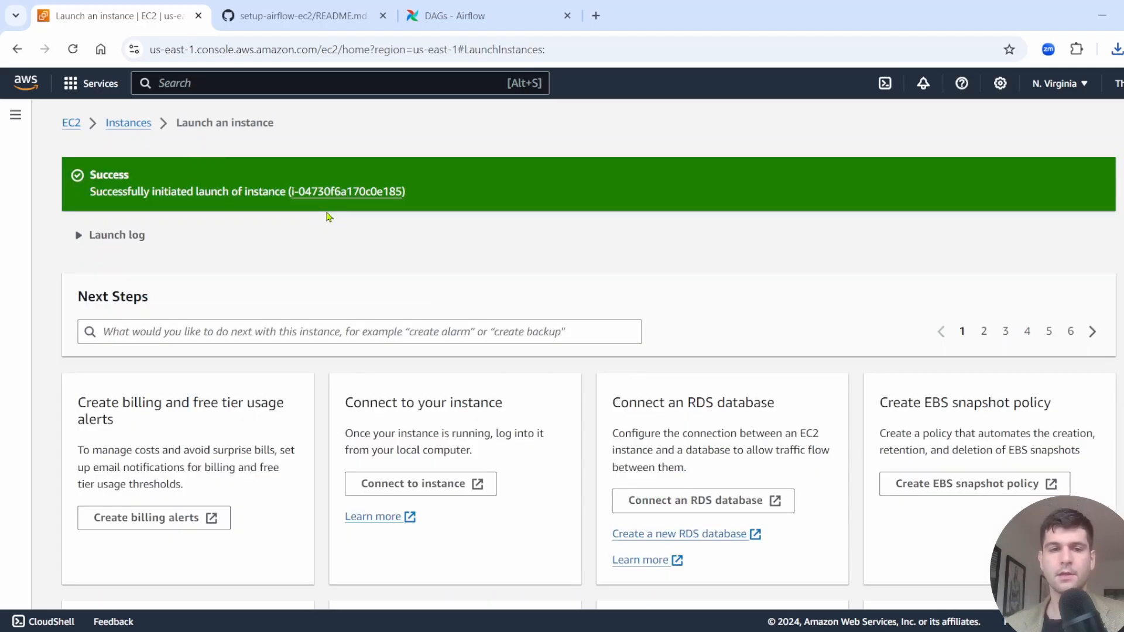
mouse_move(140, 152)
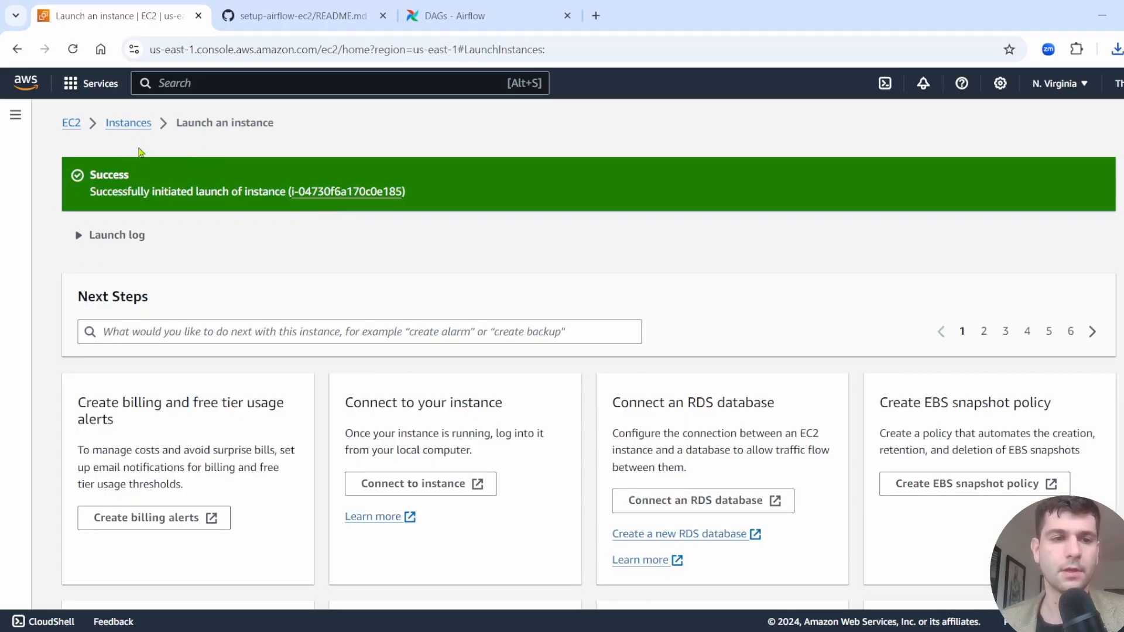
mouse_move(128, 123)
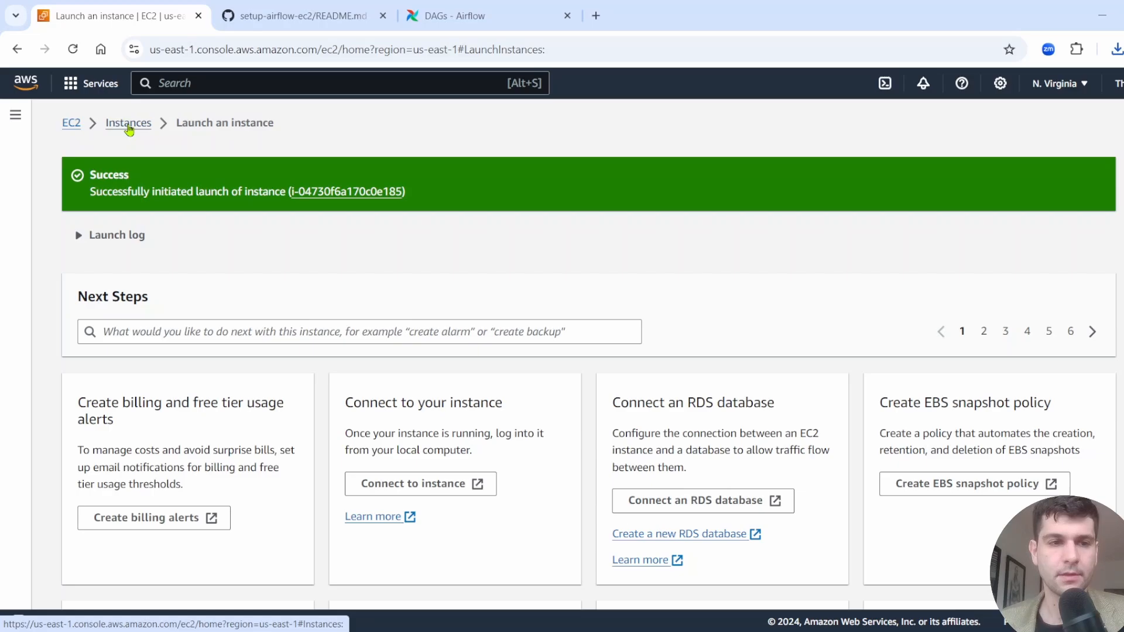
Step: Refresh the Instances list and open the my_ariflow_demo_youtube instance's details
left_click(127, 123)
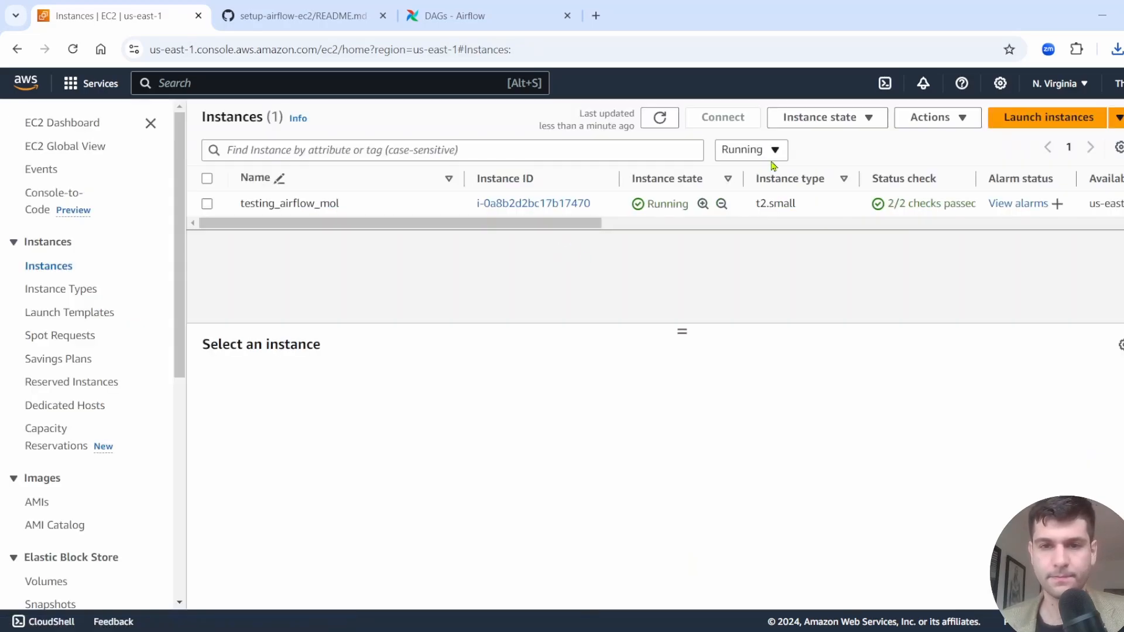
left_click(659, 117)
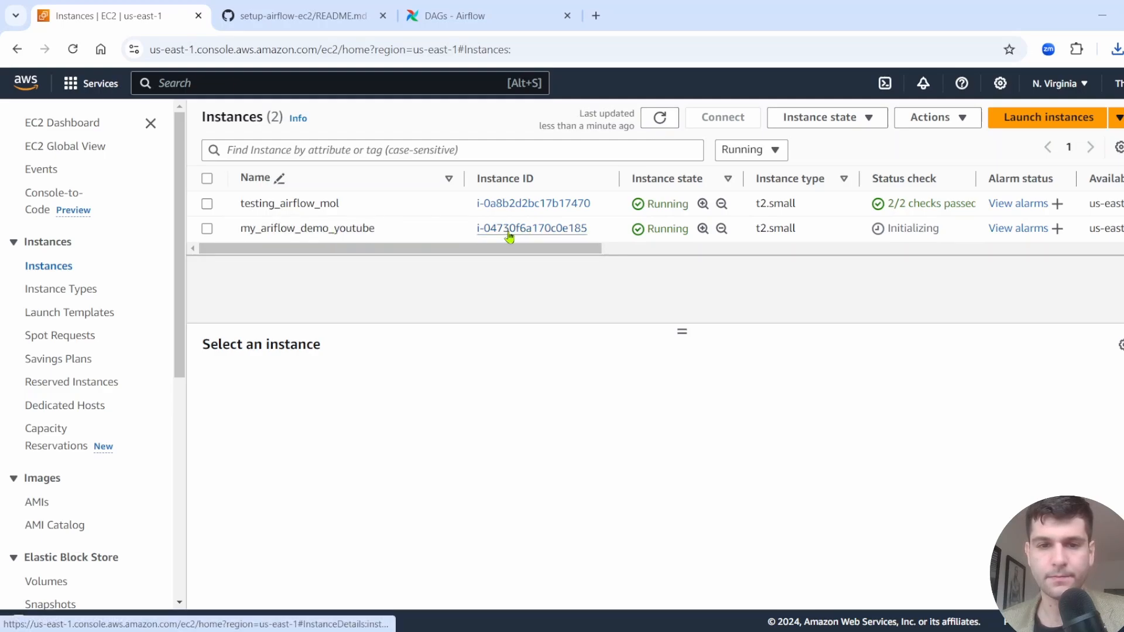
left_click(566, 16)
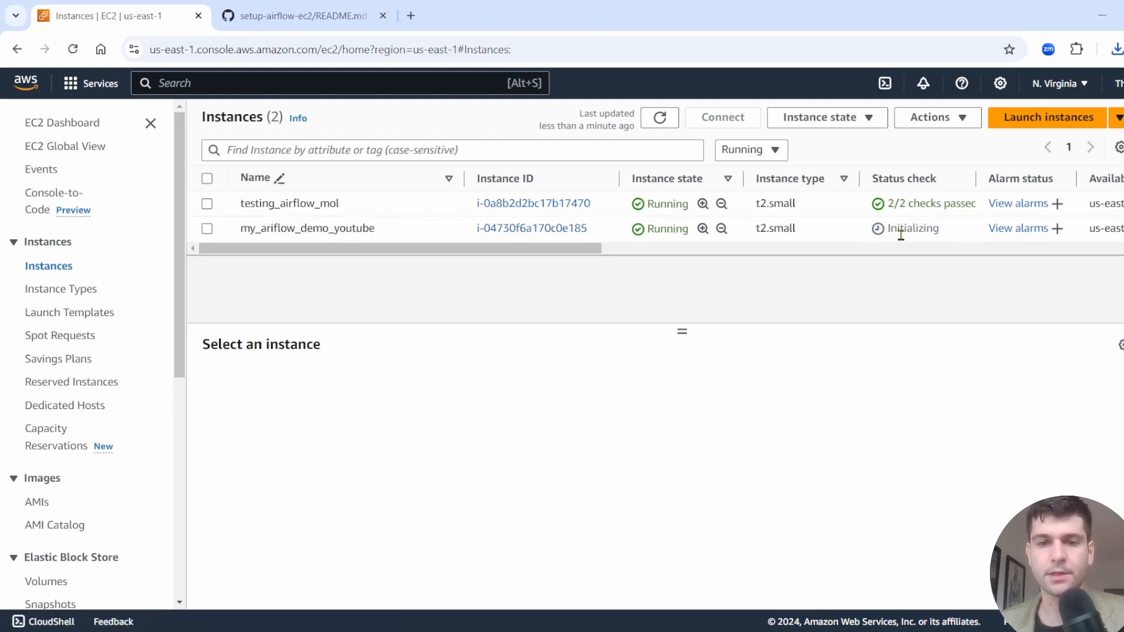
mouse_move(610, 229)
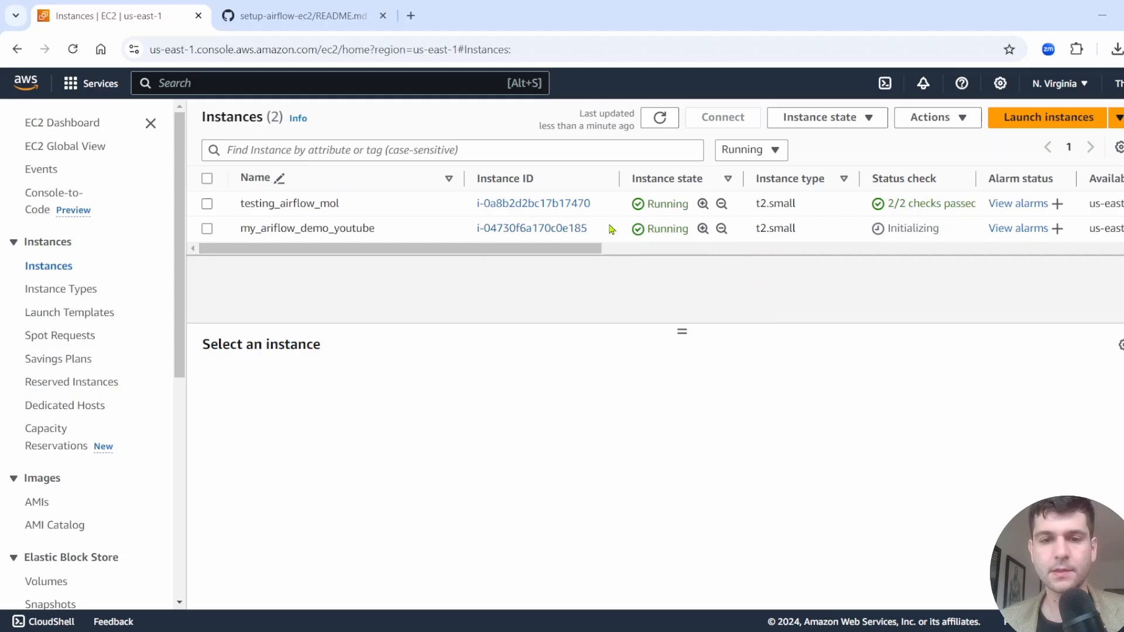
left_click(531, 228)
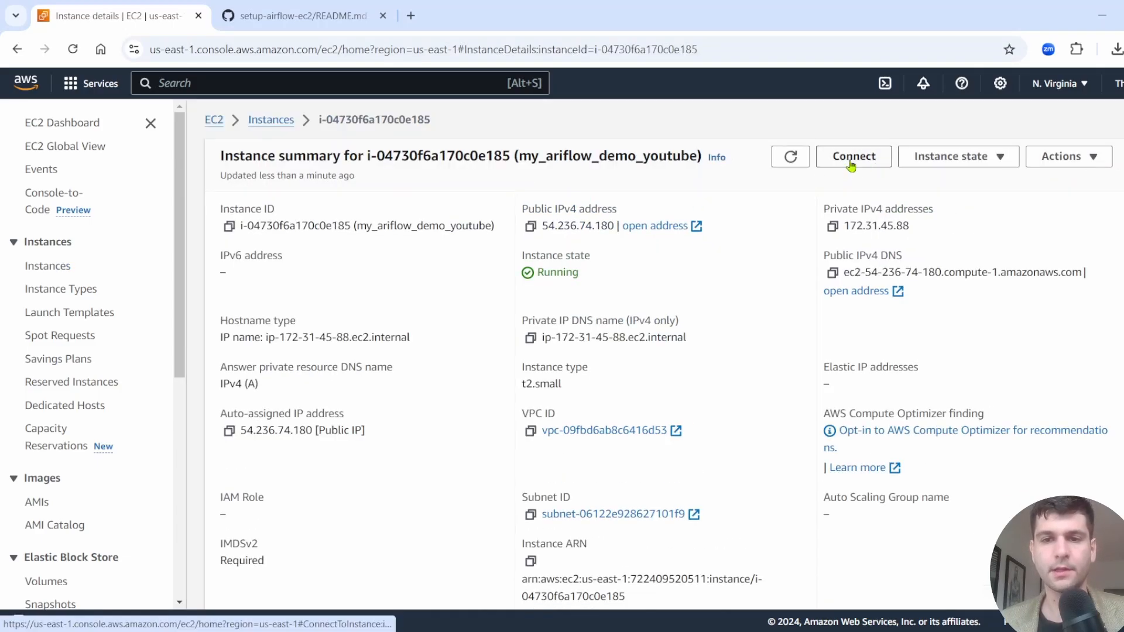
Step: Open an Instance Connect terminal as ubuntu, with the setup README open beside it
left_click(852, 156)
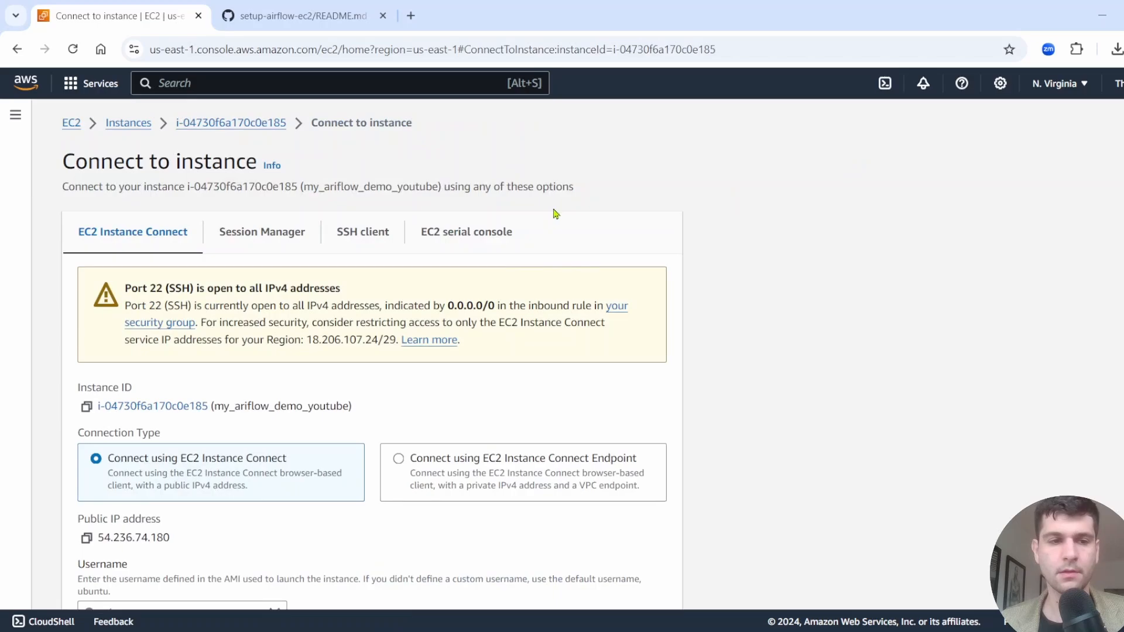
scroll("down", 3)
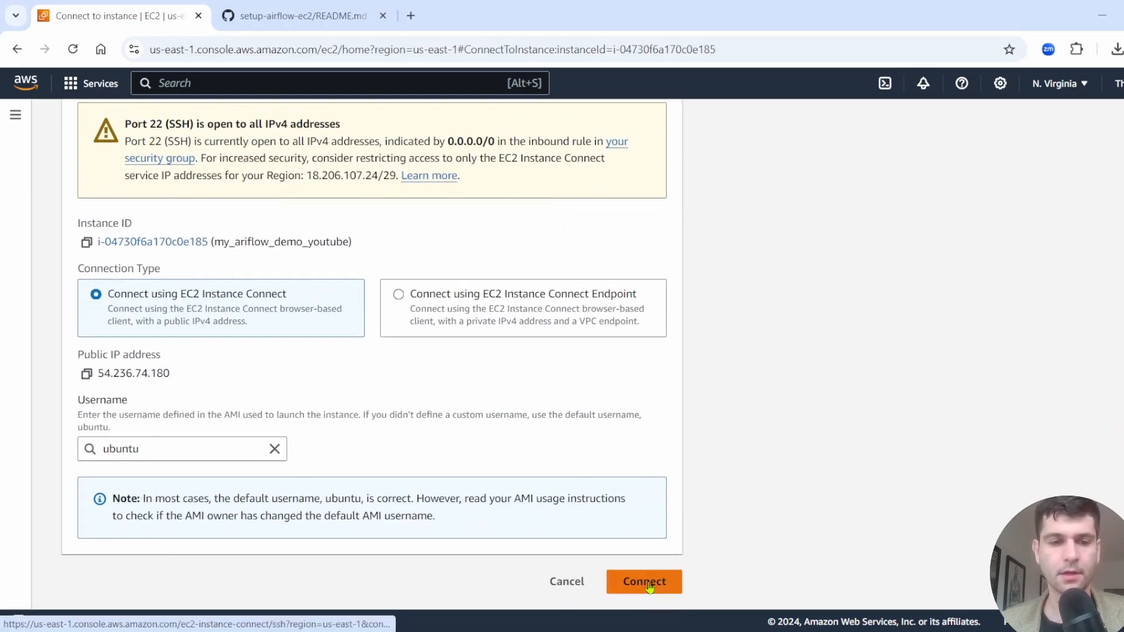
left_click(643, 581)
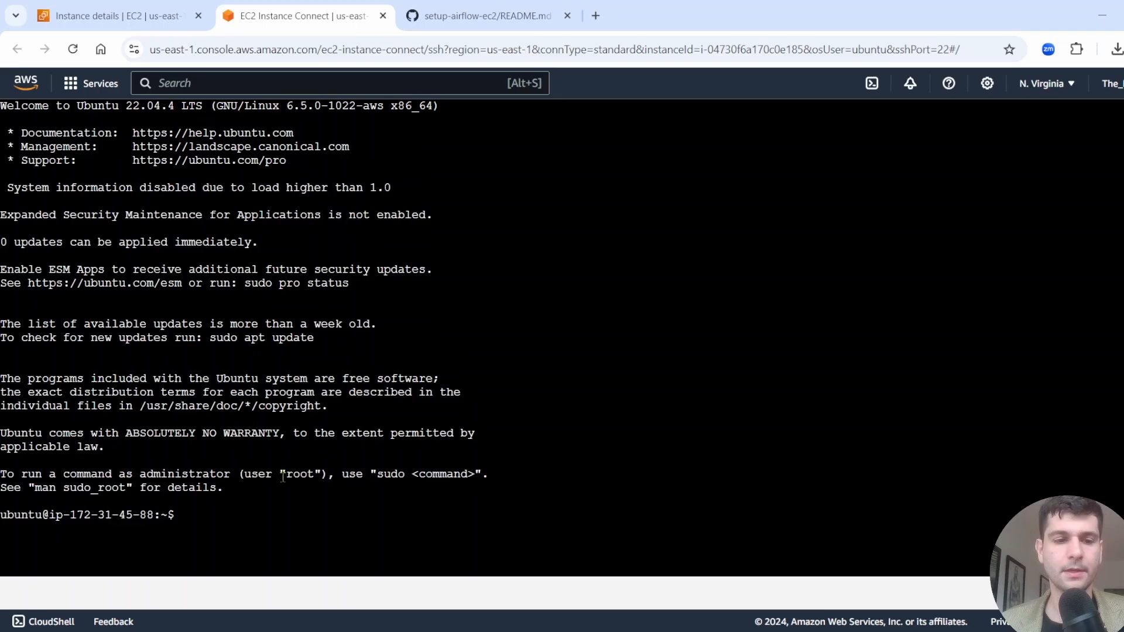
left_click(488, 16)
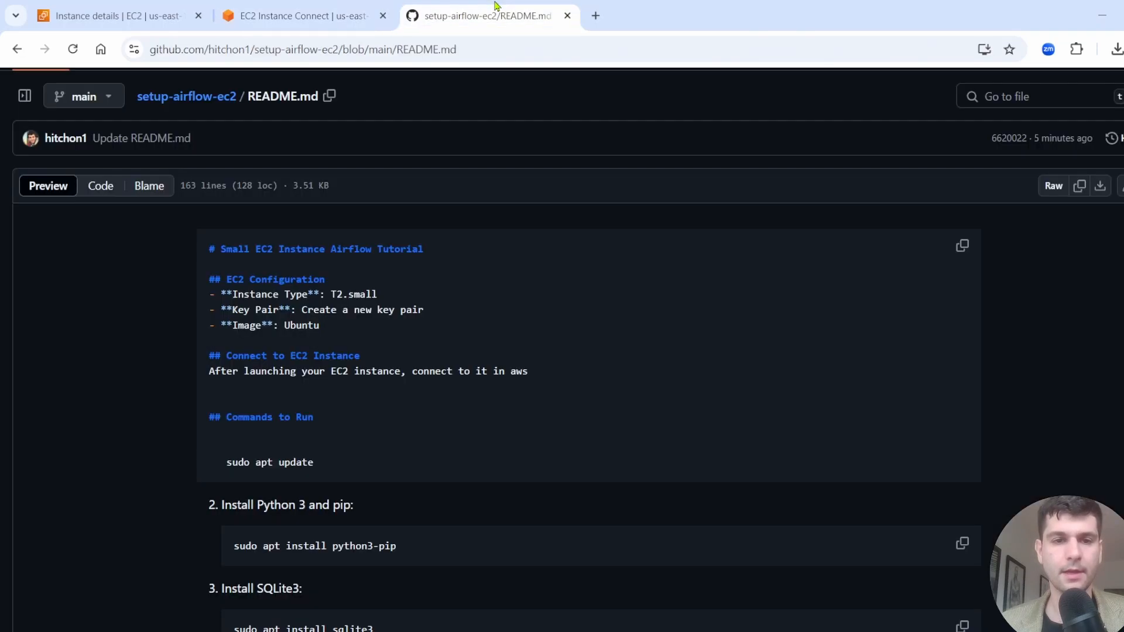
scroll("down", 3)
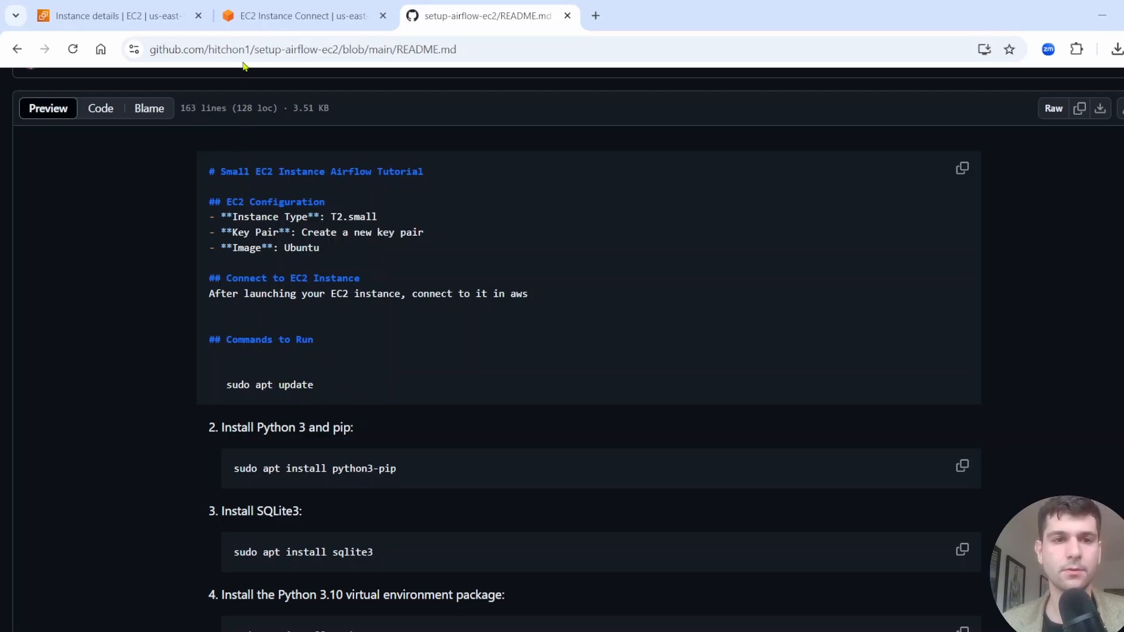
Step: Run sudo apt update in the instance terminal
left_click(297, 15)
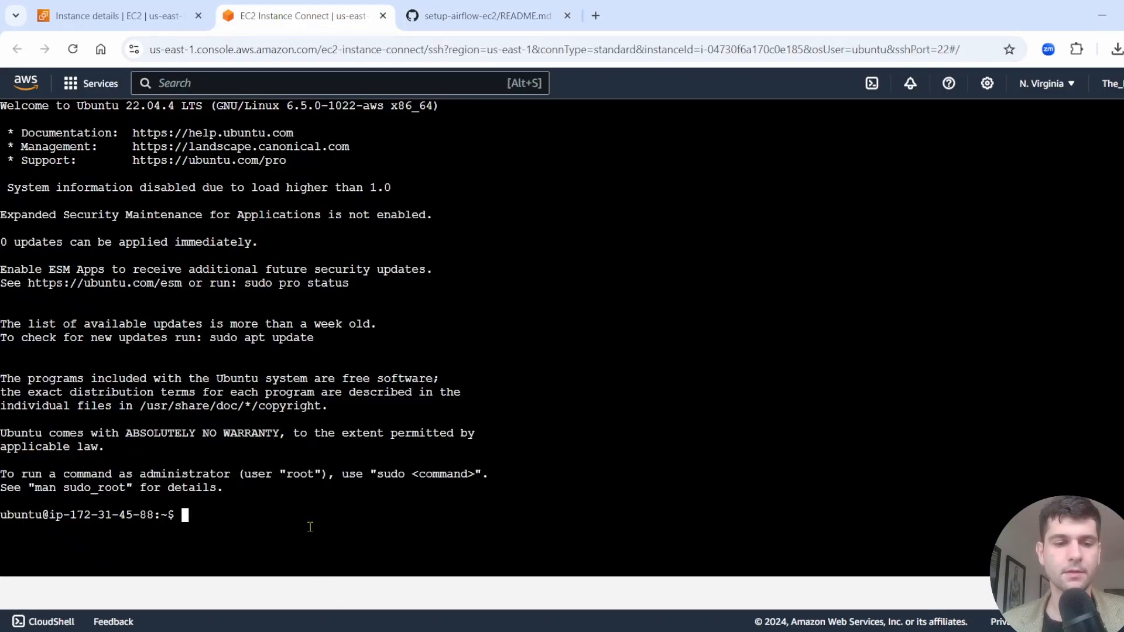
type("sudo")
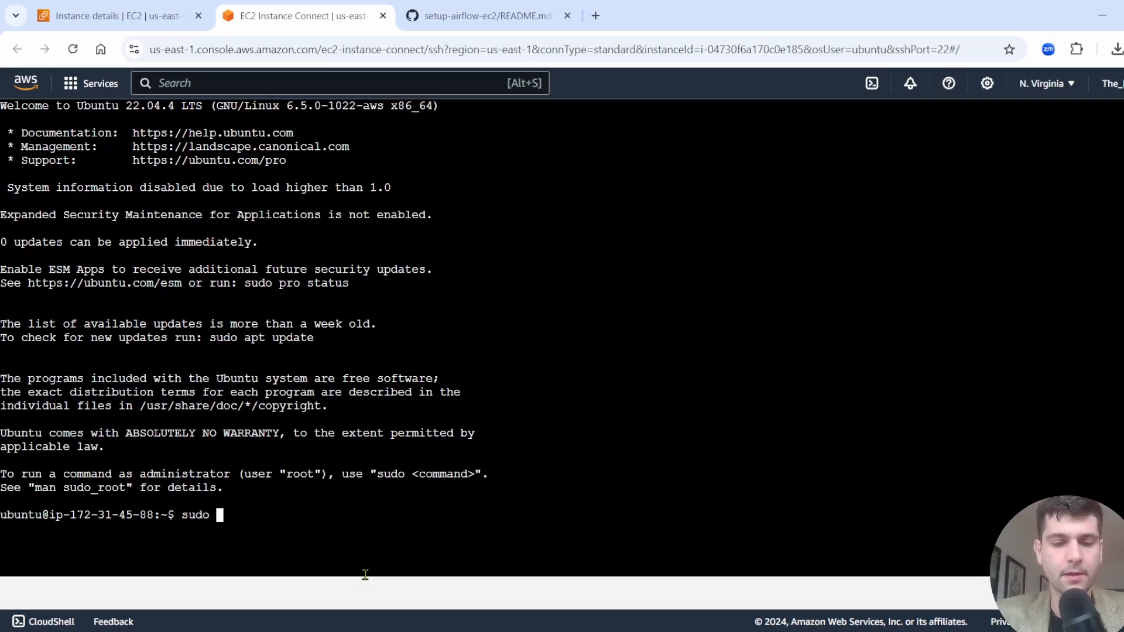
type("apt upd")
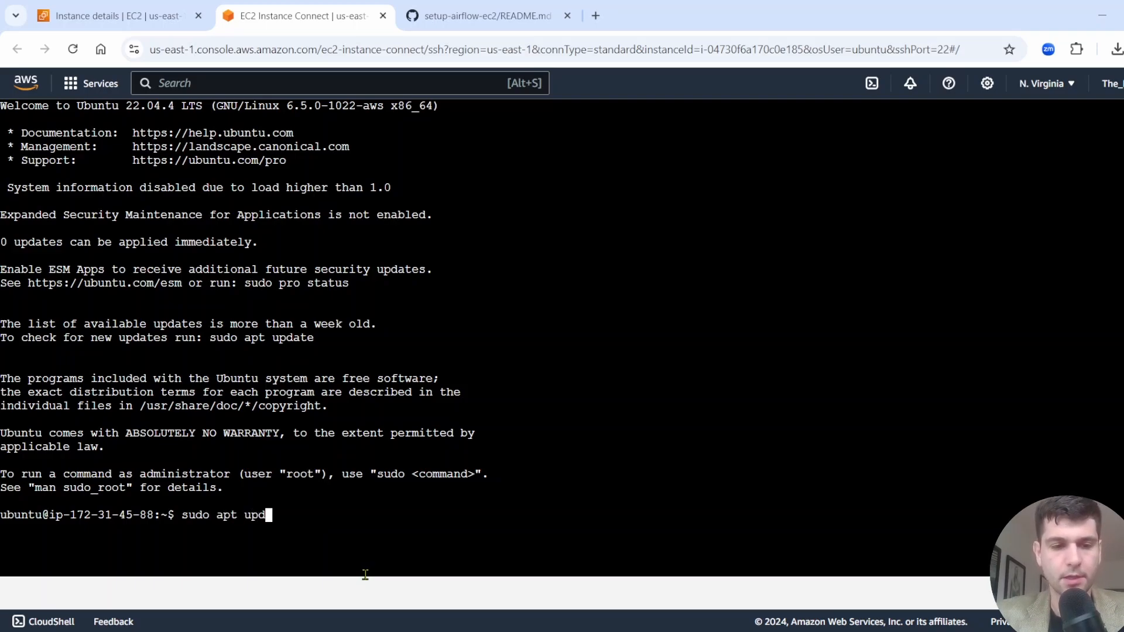
key("Return")
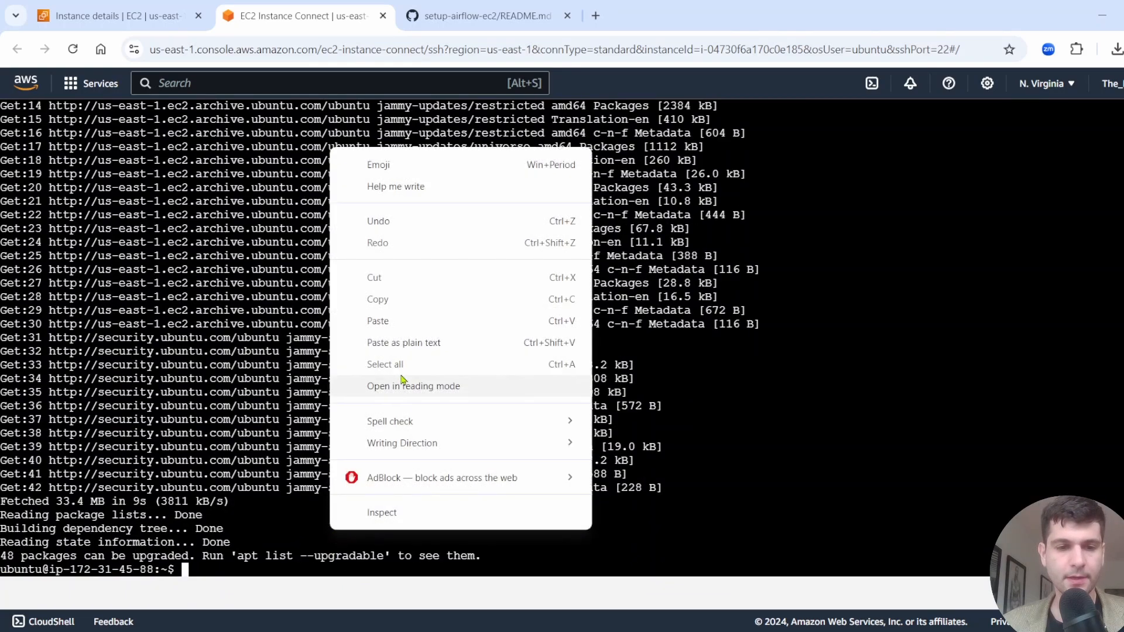
Step: Install python3-pip, confirming with y and accepting the services restart
left_click(377, 320)
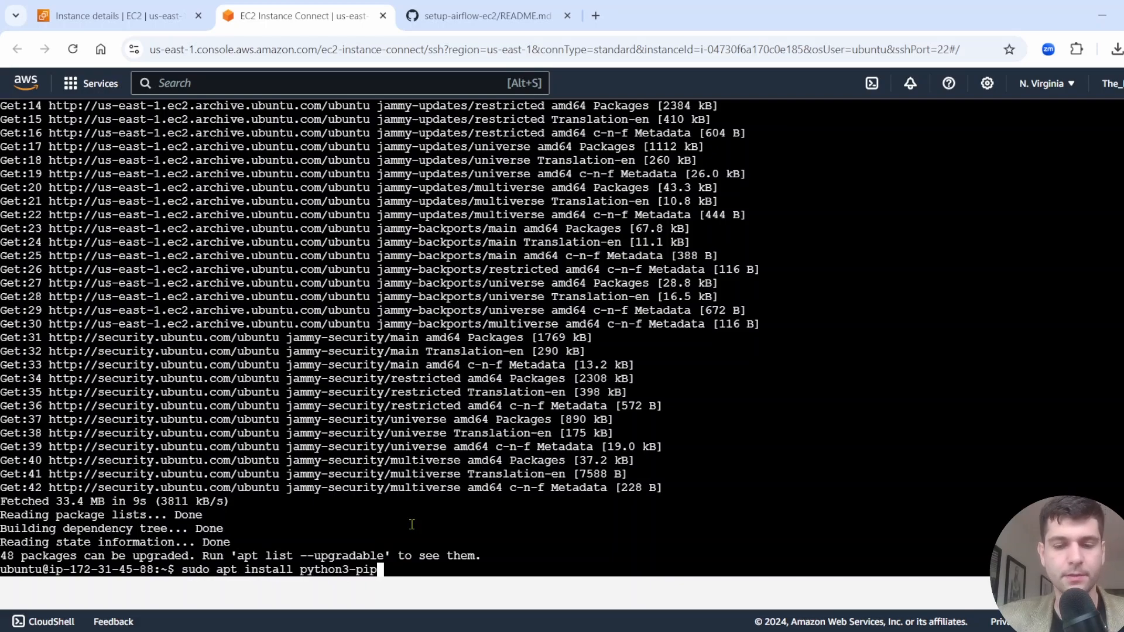
key("Return")
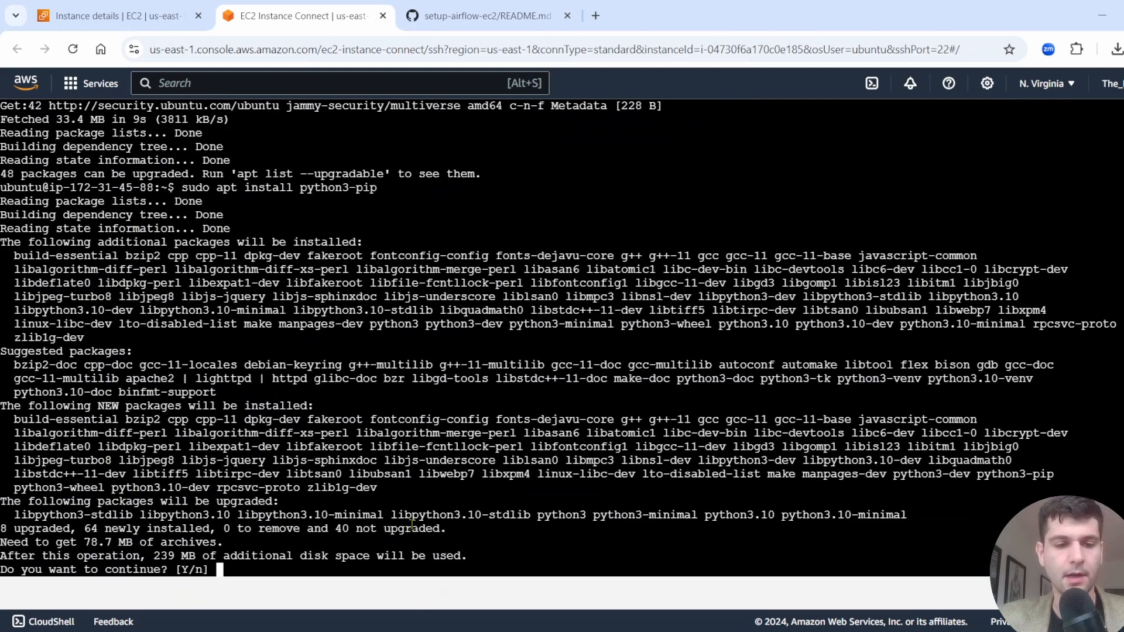
type("y")
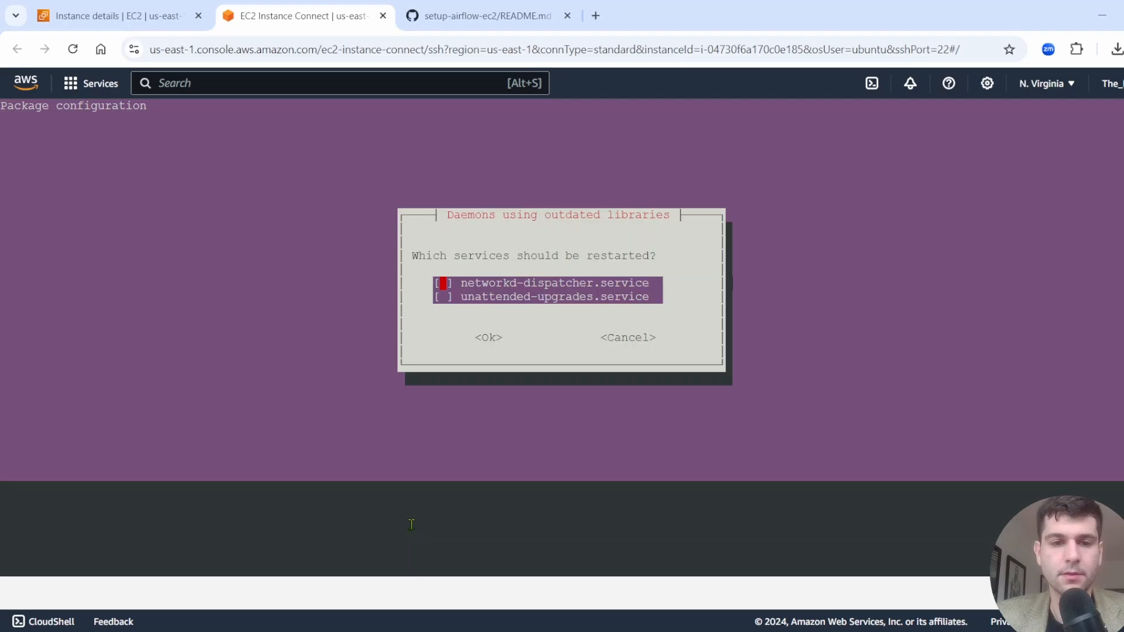
key("space")
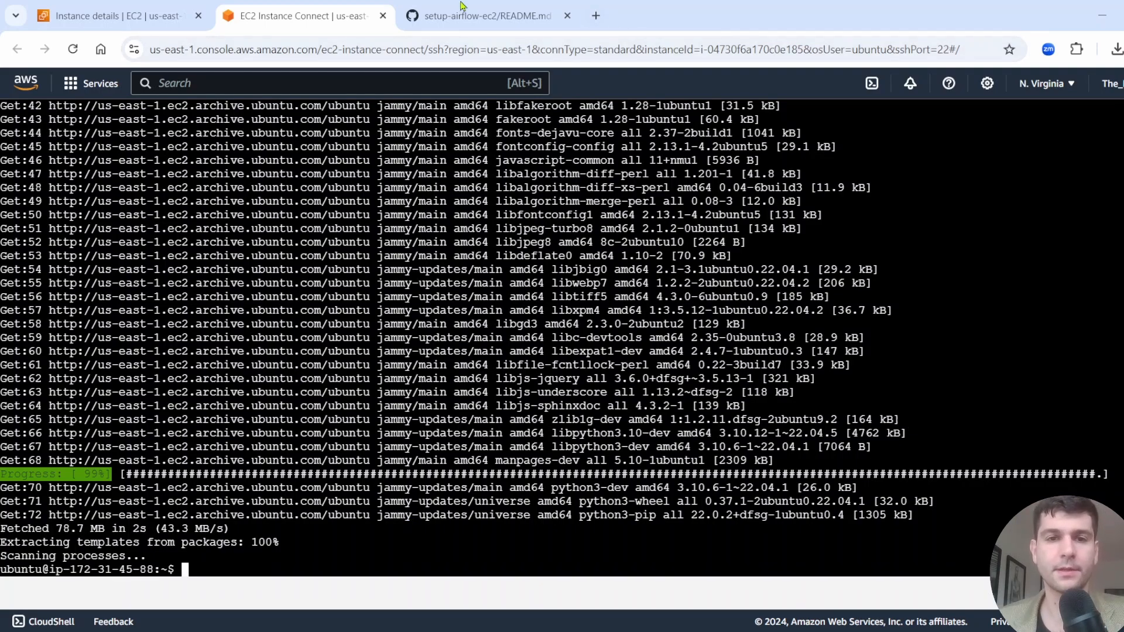
Step: Run the README's sqlite3 install command, then paste the python3 -m venv venv command
left_click(488, 16)
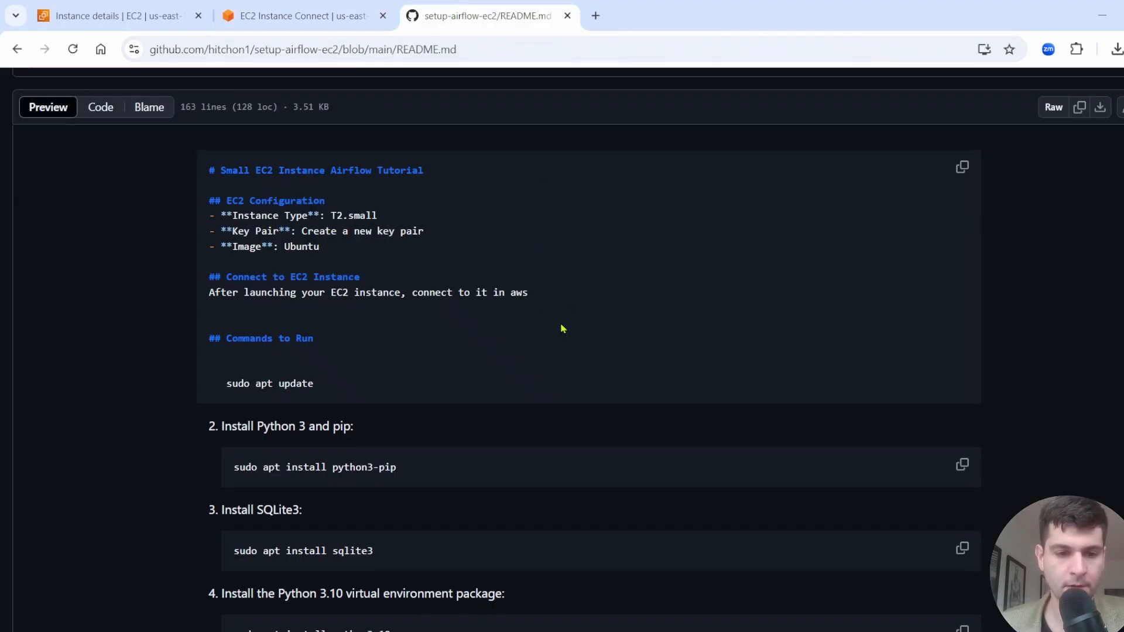
scroll("down", 3)
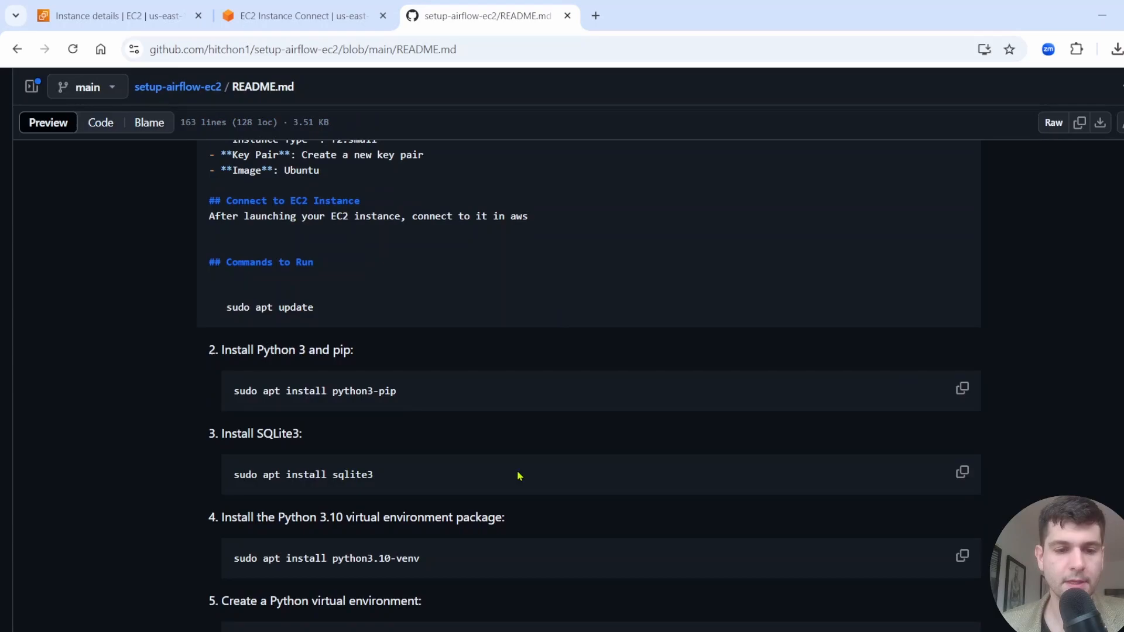
left_click(962, 473)
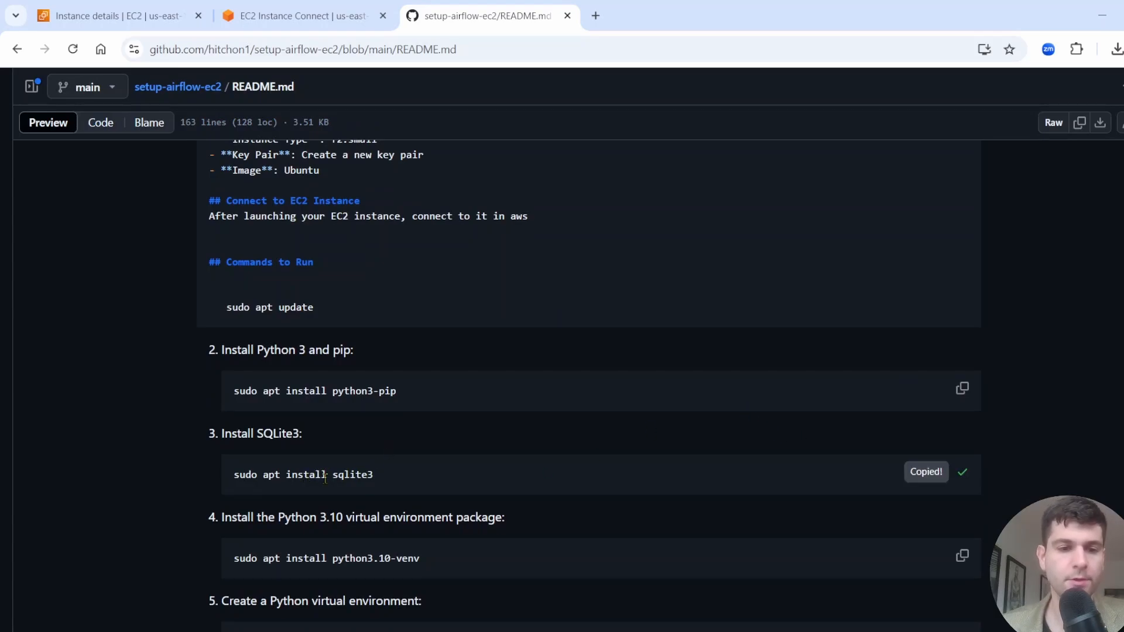
left_click(299, 15)
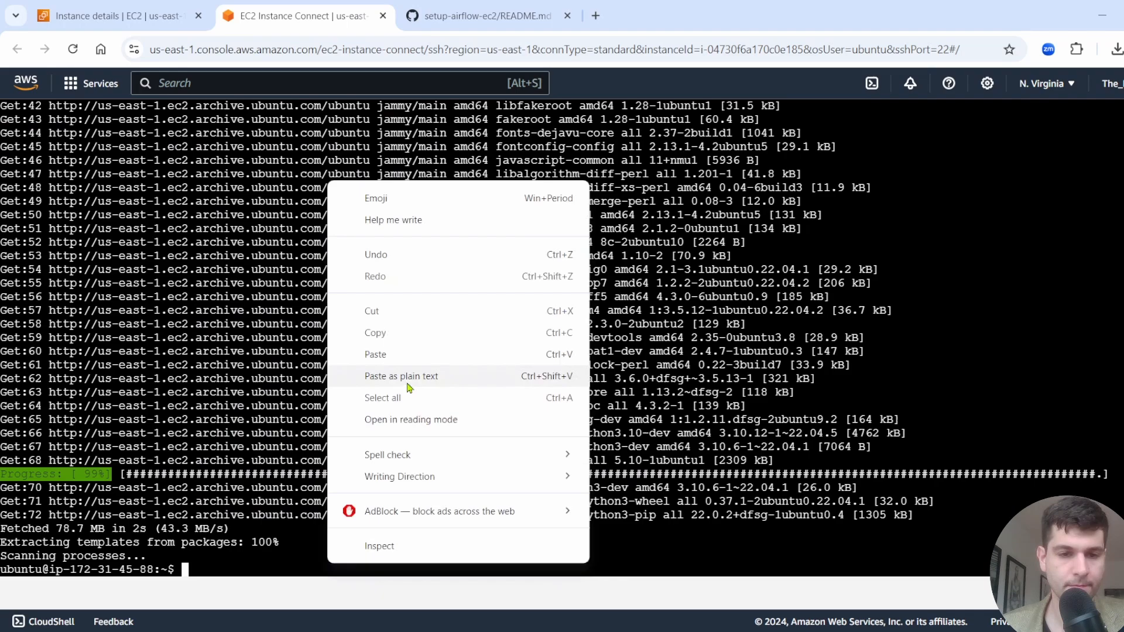
left_click(488, 16)
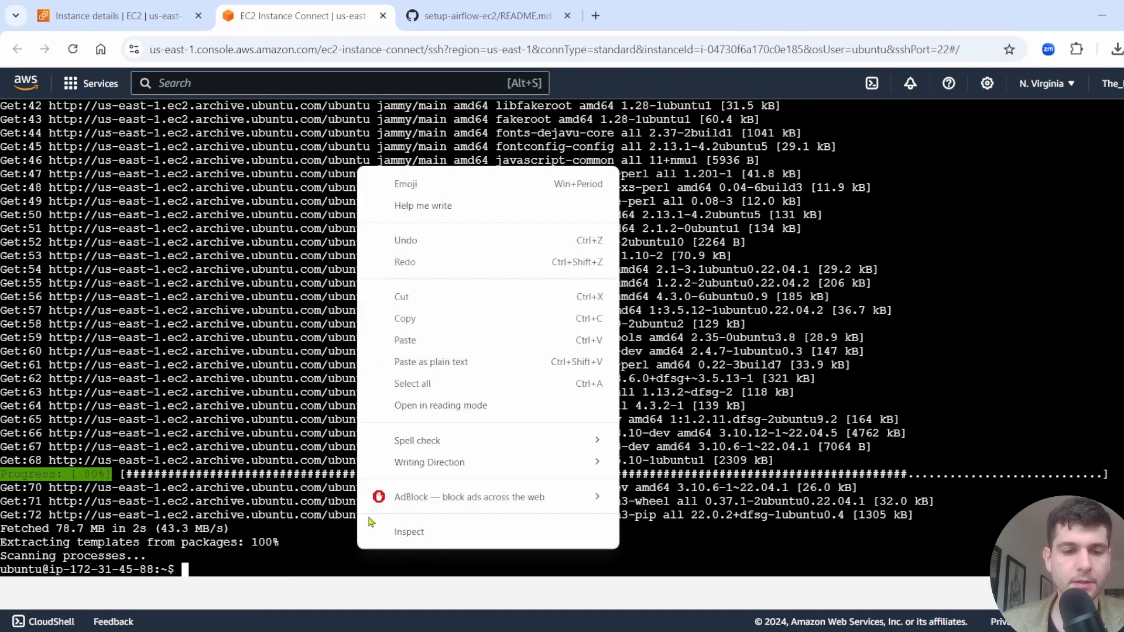
left_click(405, 339)
type("y")
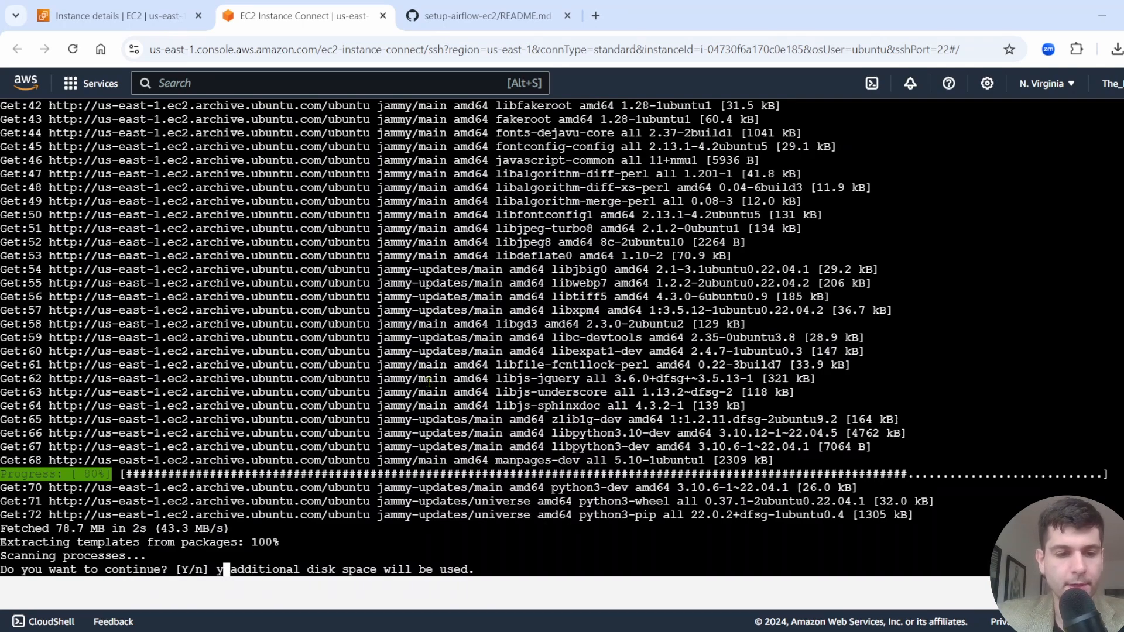
key("Return")
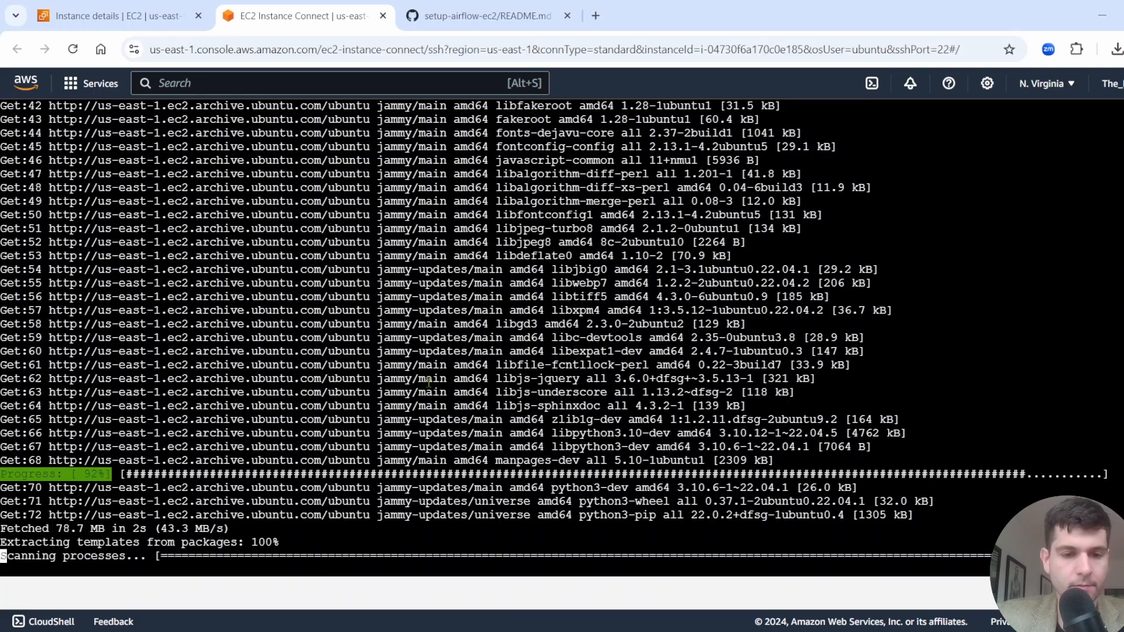
right_click(398, 560)
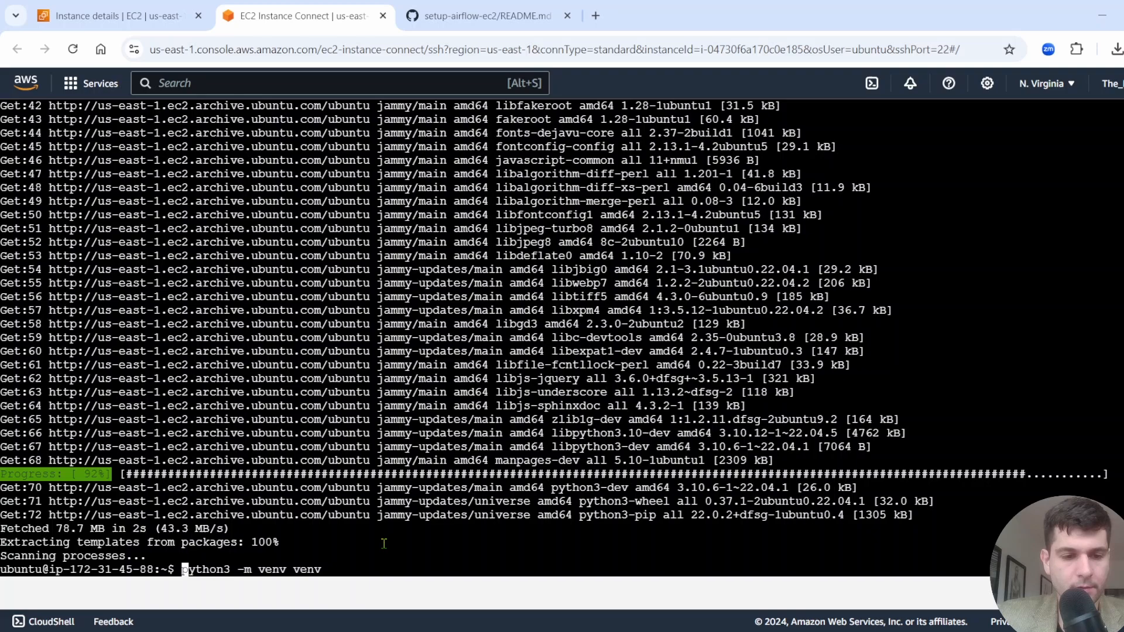
Step: Activate the venv virtual environment using the README's activate command
left_click(488, 15)
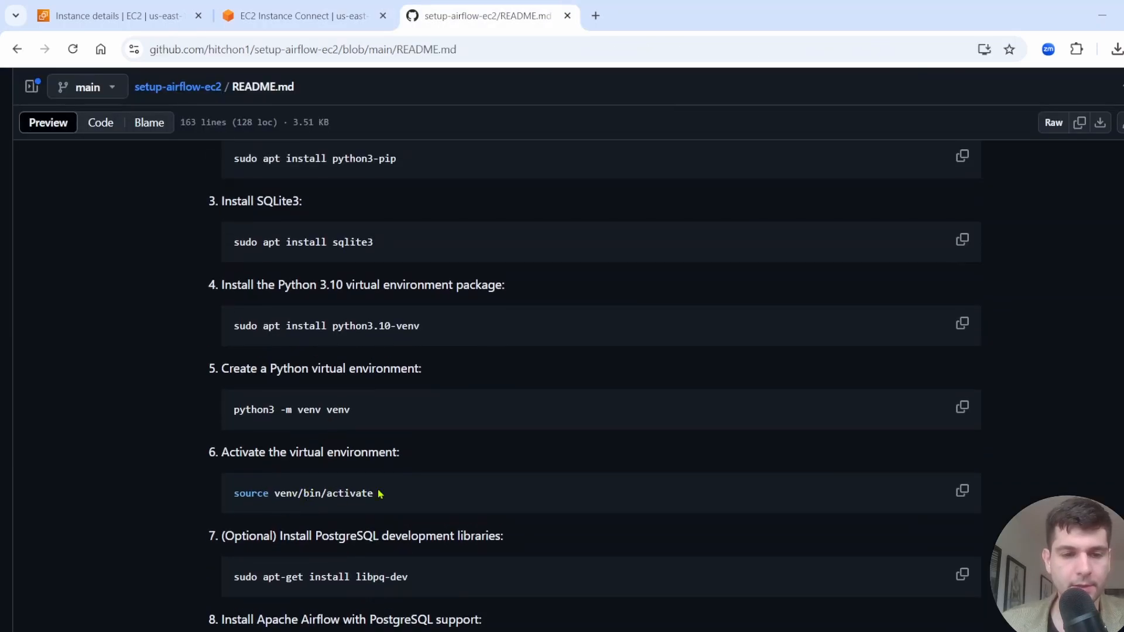
left_click(963, 492)
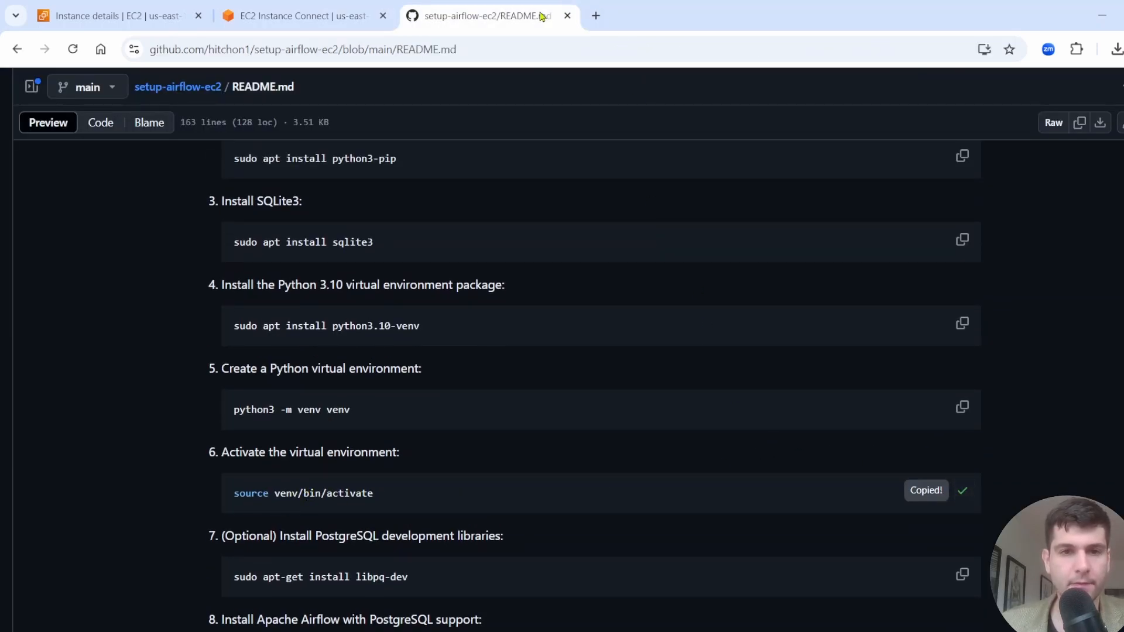
left_click(297, 16)
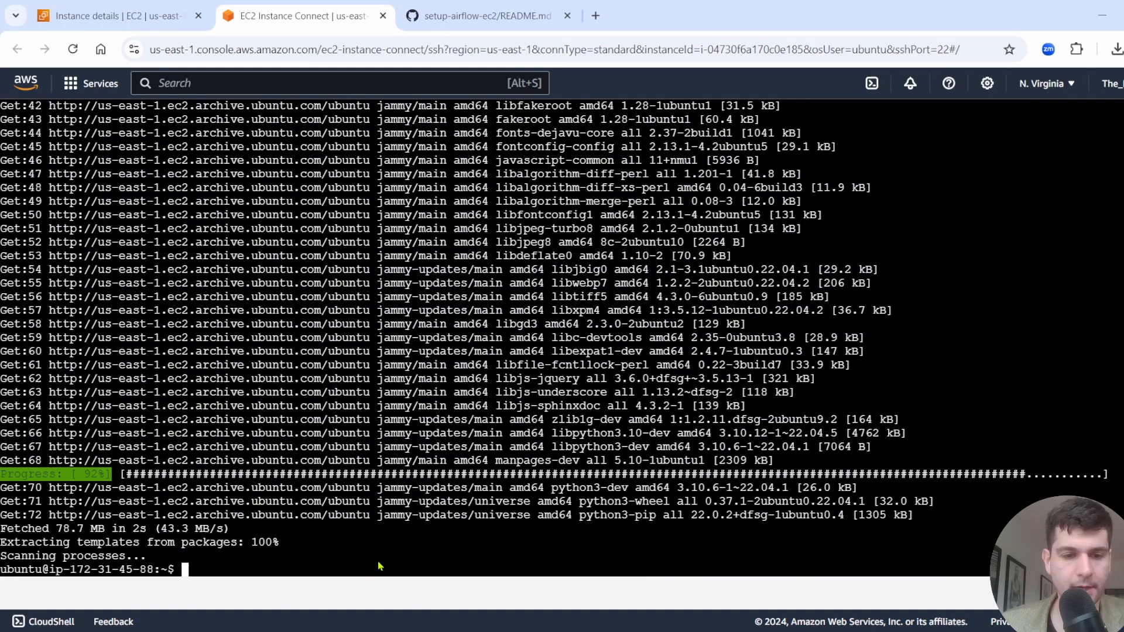
right_click(380, 566)
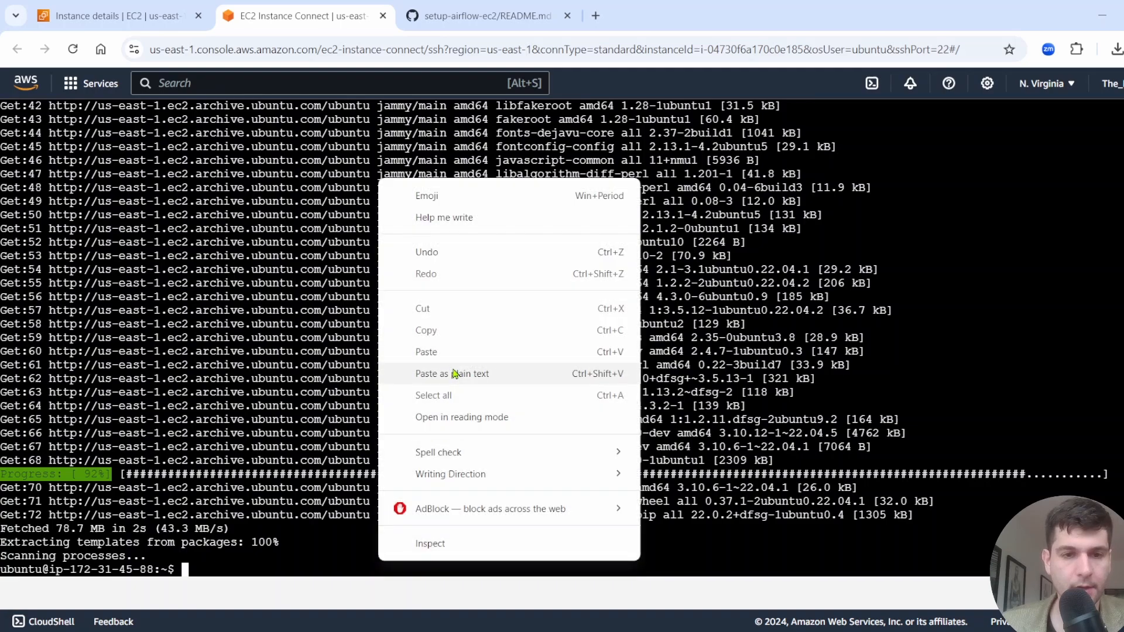
left_click(425, 351)
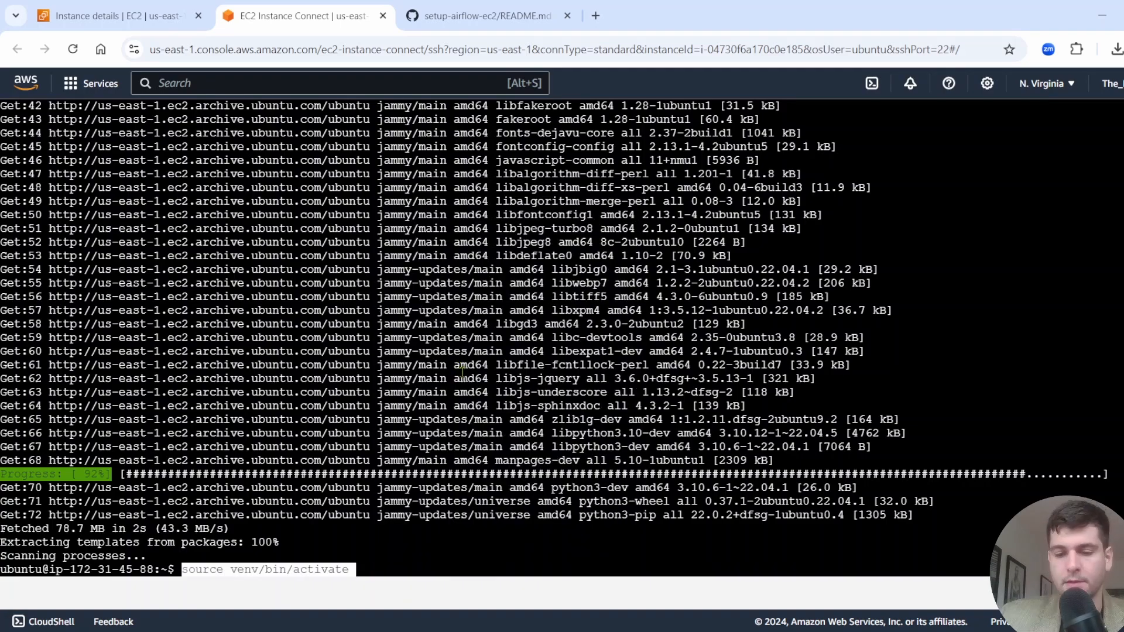
key("Return")
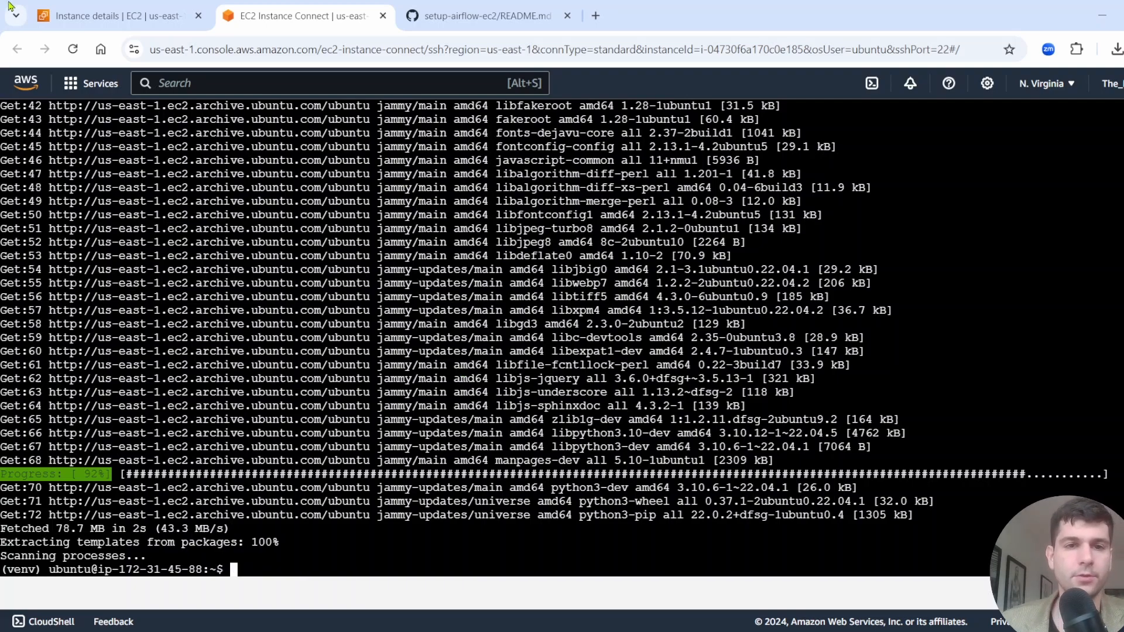
Step: Install libpq-dev with sudo apt-get install libpq-dev, accepting the services restart
left_click(487, 16)
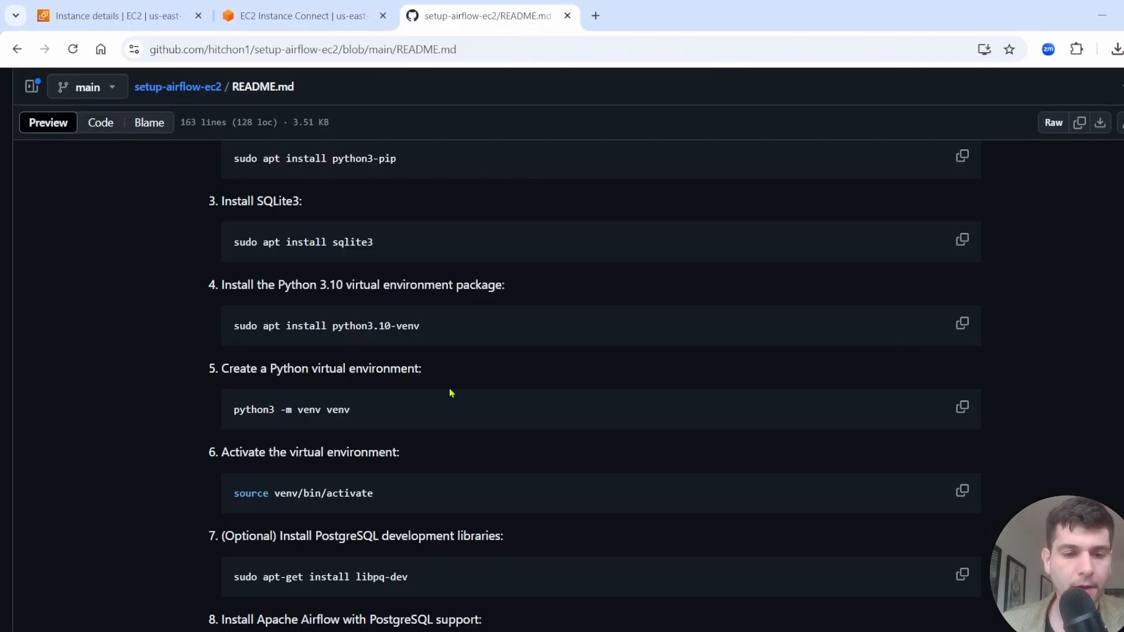
scroll("down", 3)
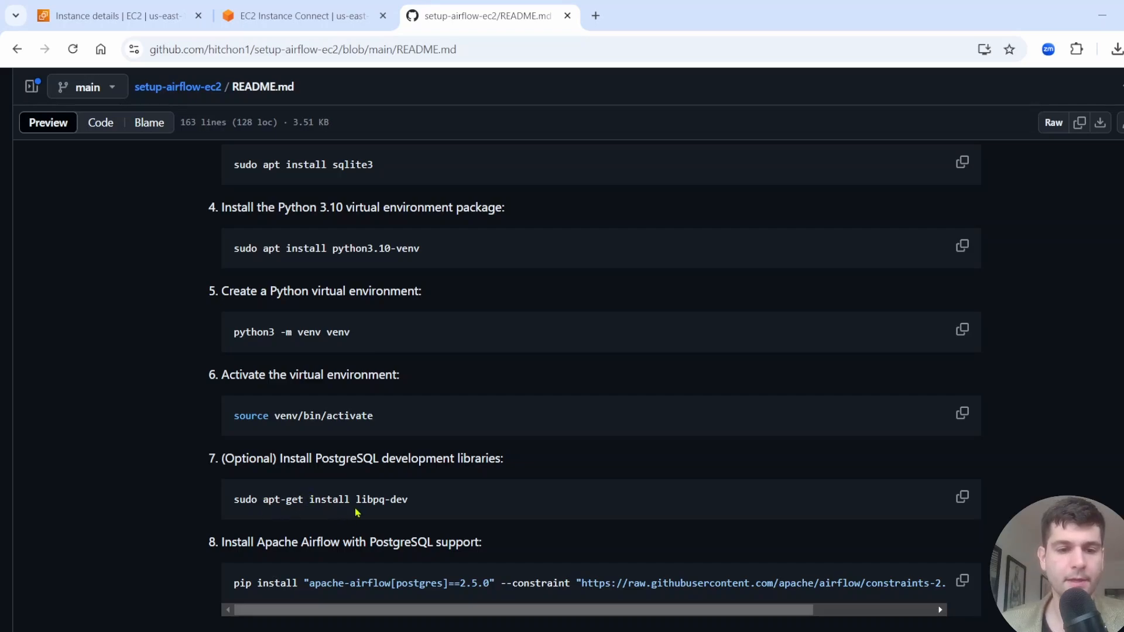
mouse_move(260, 473)
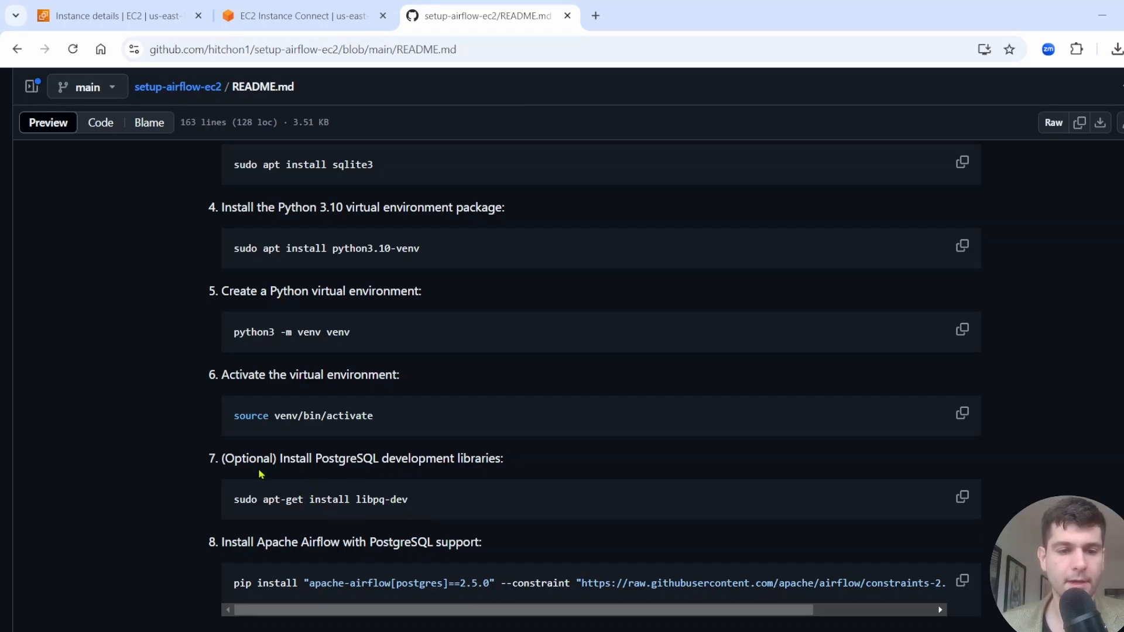
left_click(962, 498)
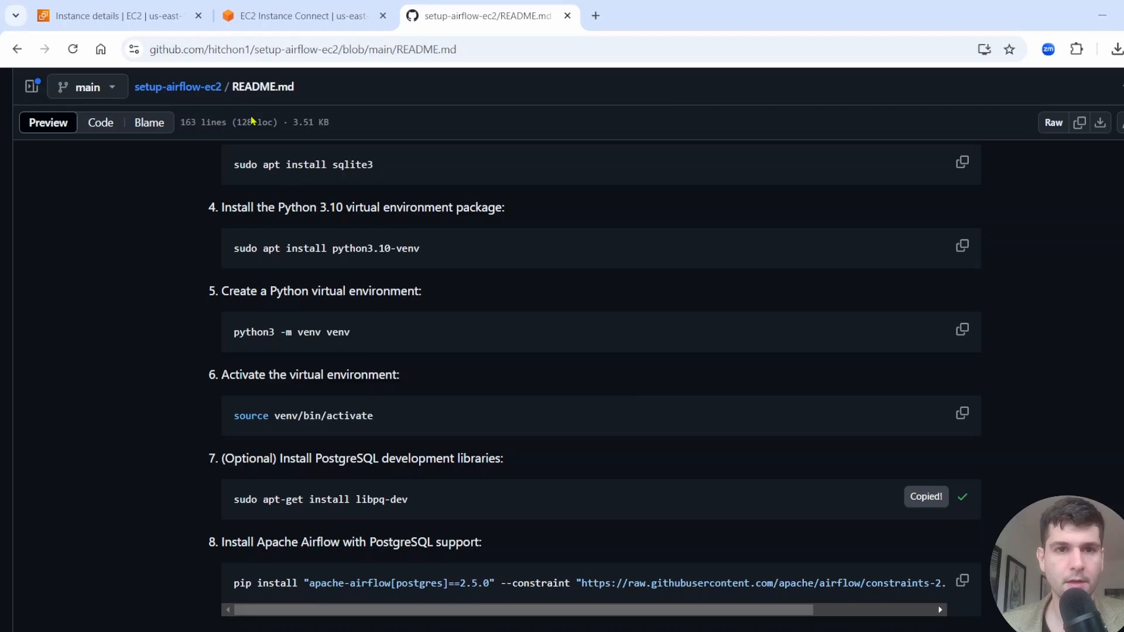
left_click(301, 16)
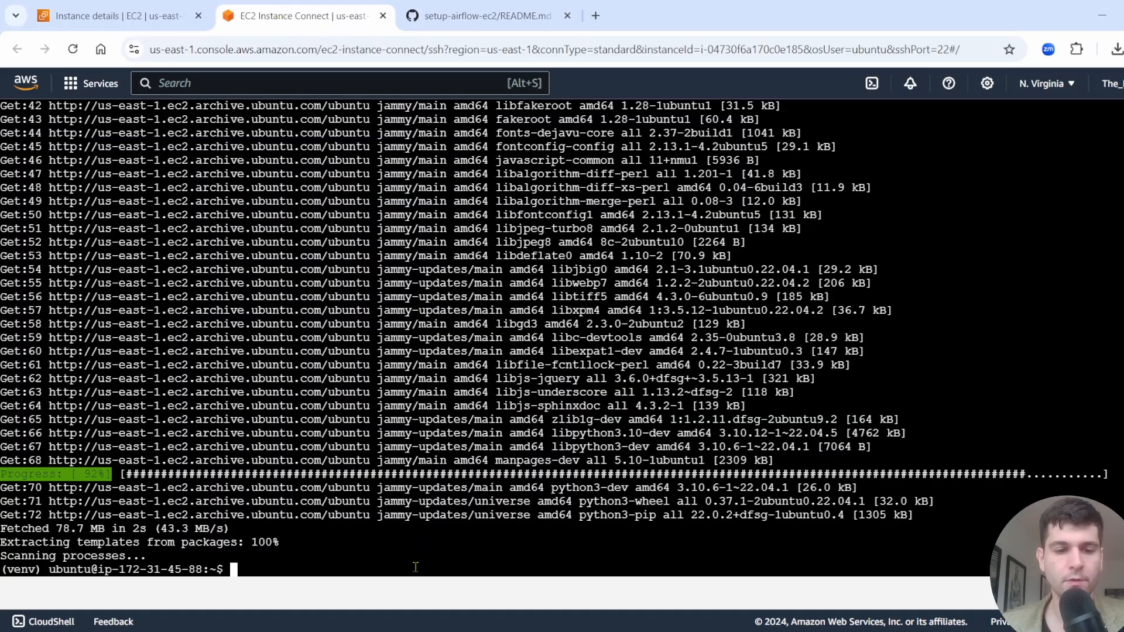
type("sudo apt-get install libpq-dev")
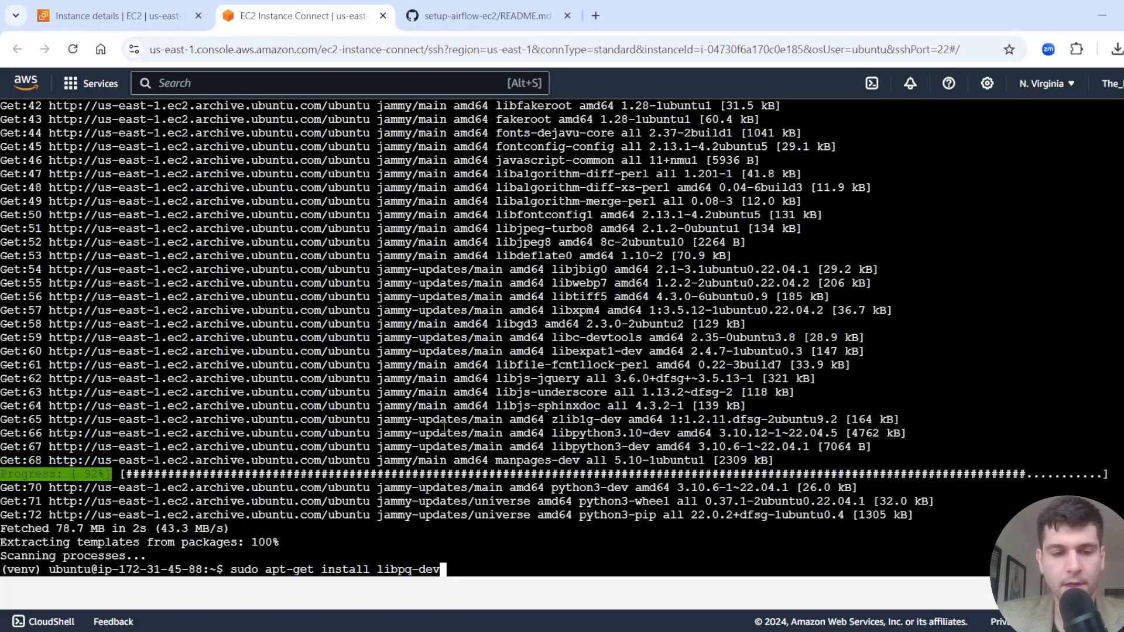
key("Return")
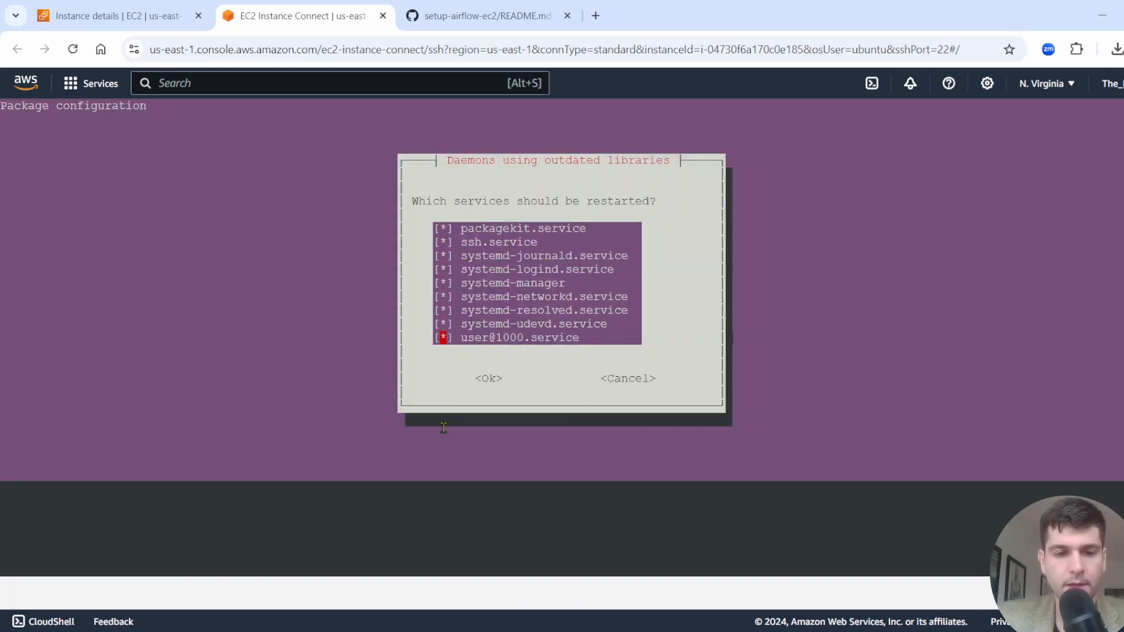
left_click(489, 379)
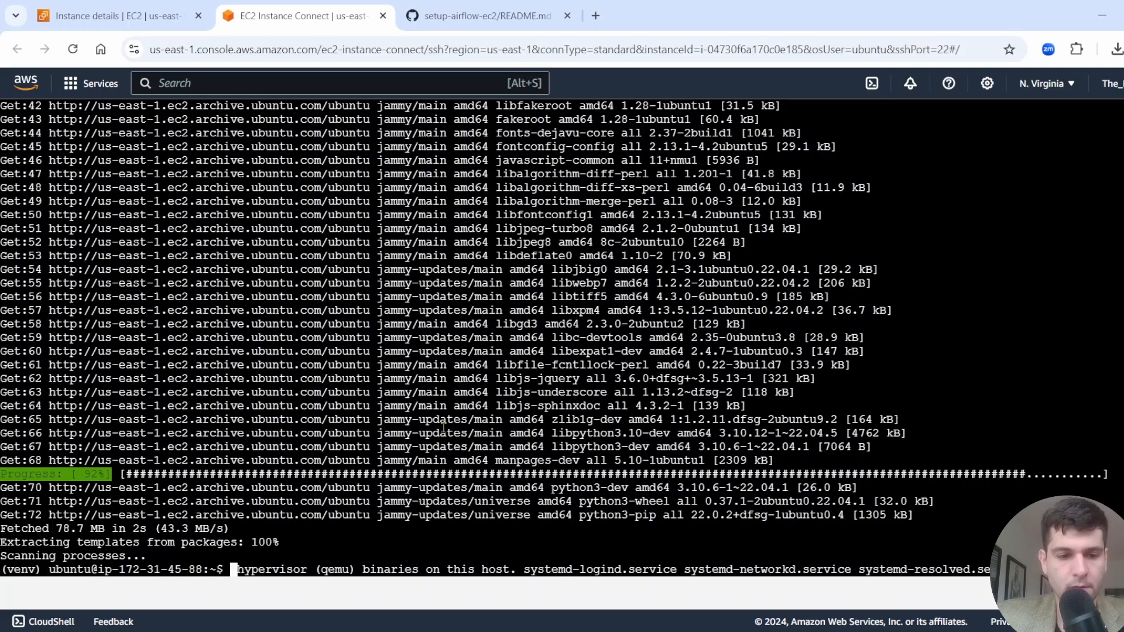
Step: Copy the Apache Airflow 2.5.0 pip install command with PostgreSQL extras and run it in the terminal
left_click(488, 16)
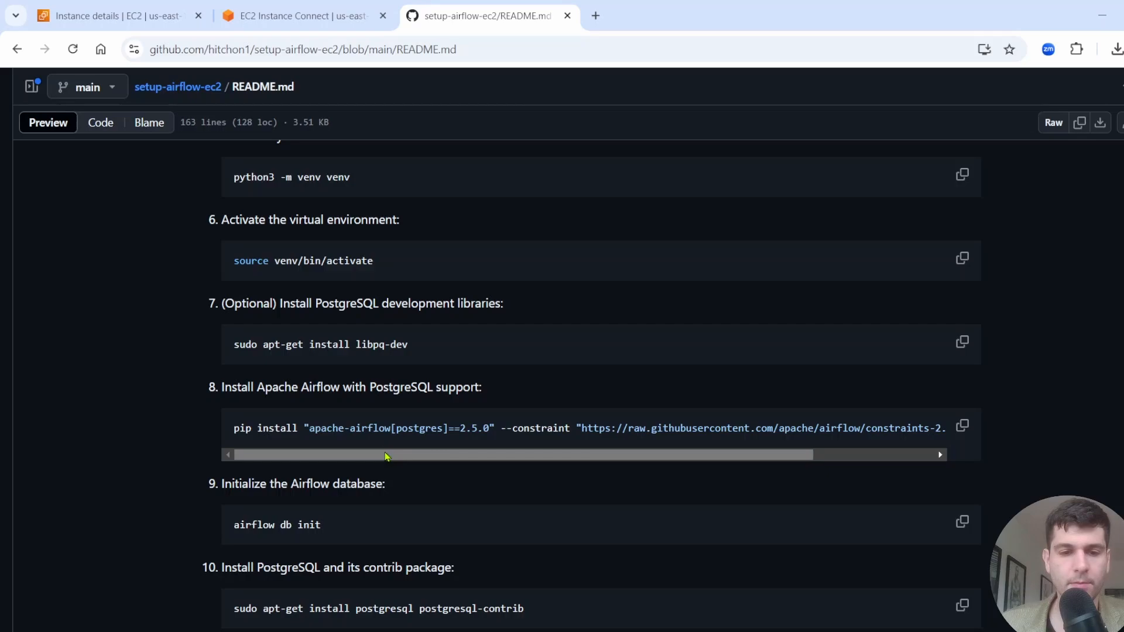
double_click(472, 428)
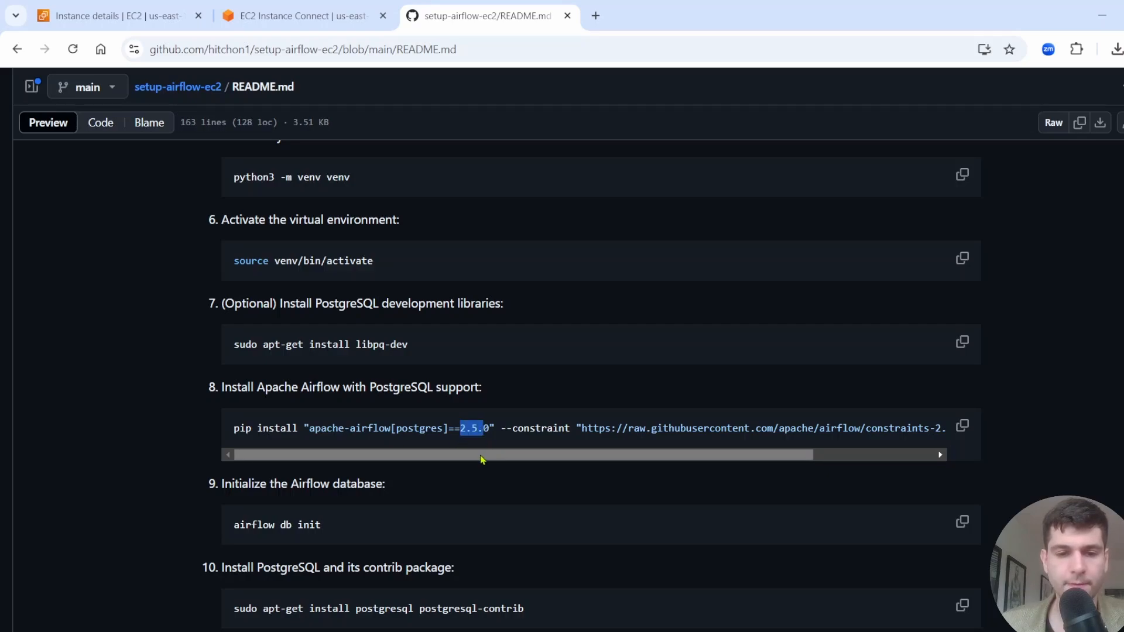
scroll("right", 3)
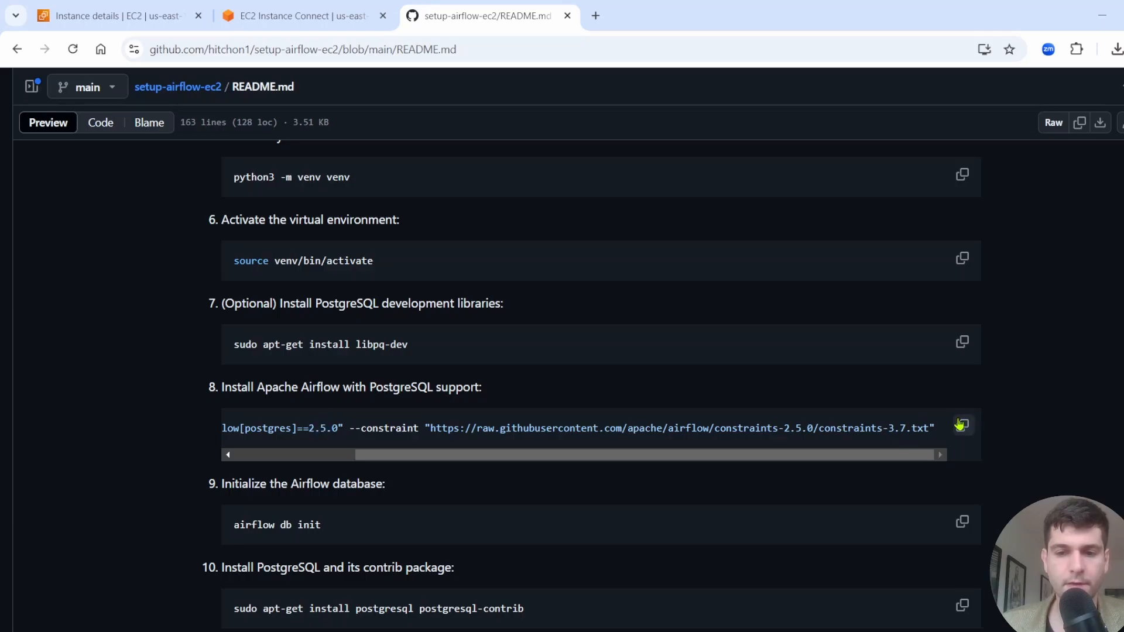
left_click(962, 425)
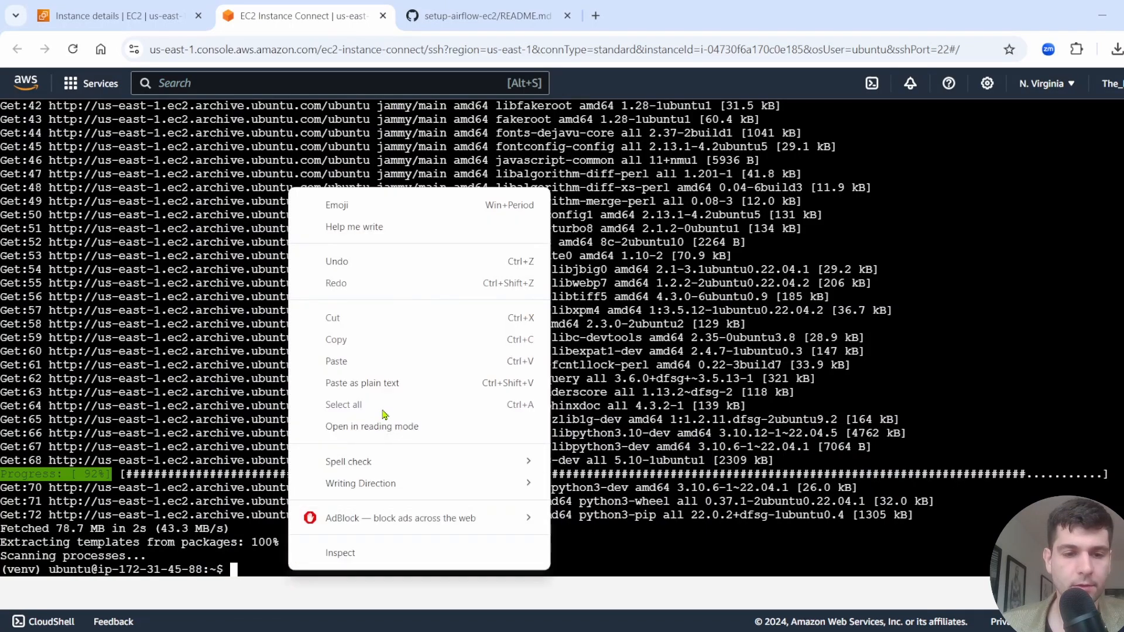
left_click(336, 360)
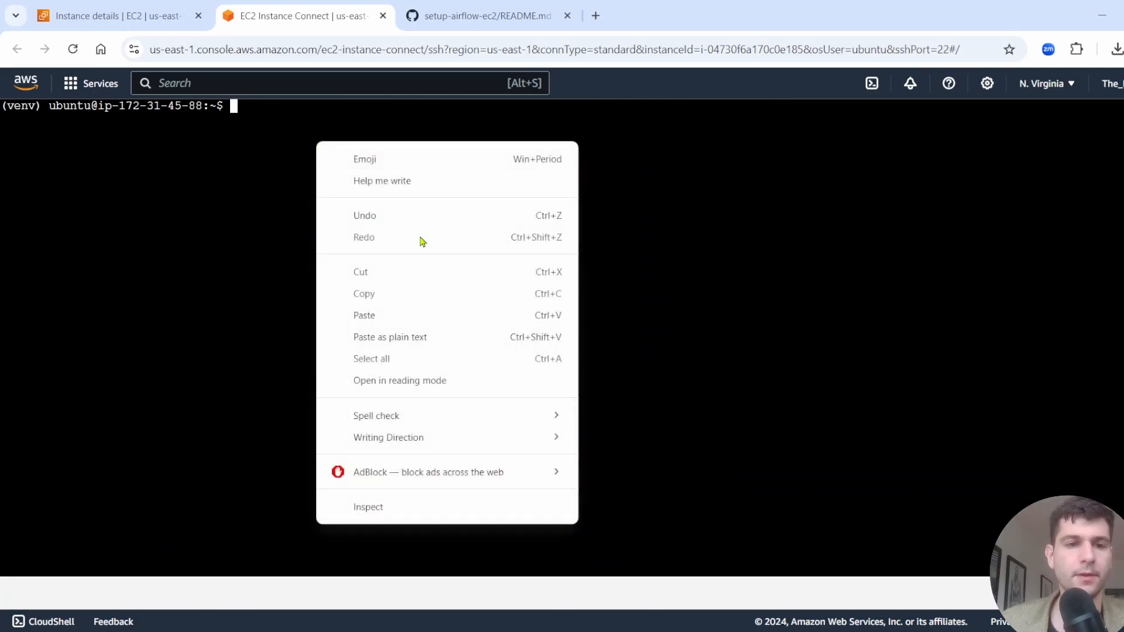
Step: Run 'airflow db init' in the venv shell until Initialization done, then paste the PostgreSQL install command
left_click(364, 315)
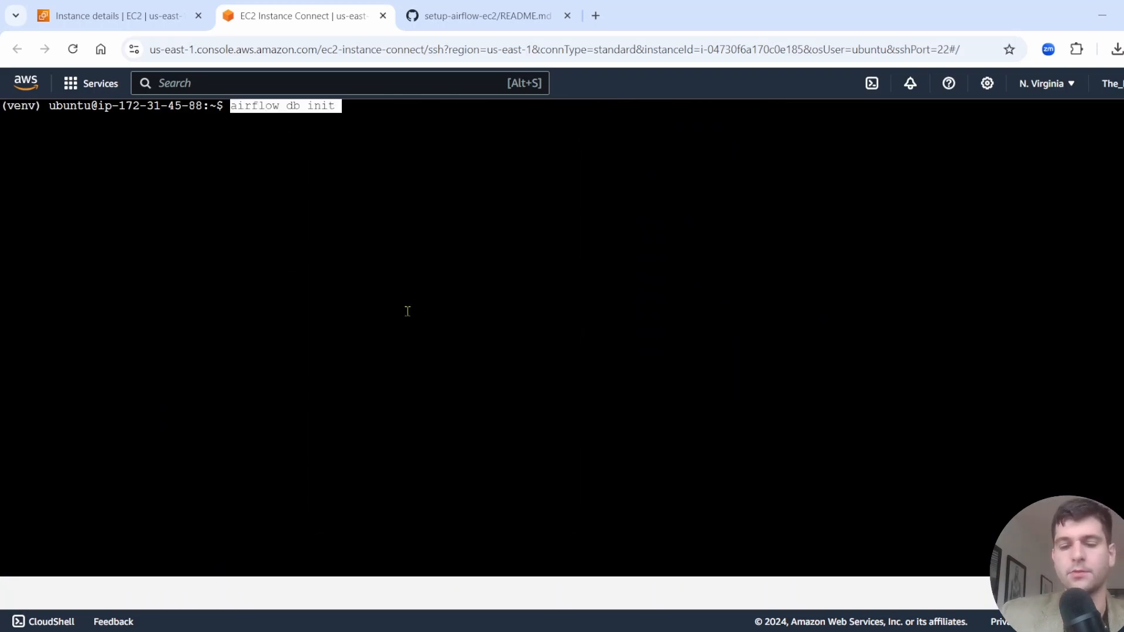
key("Return")
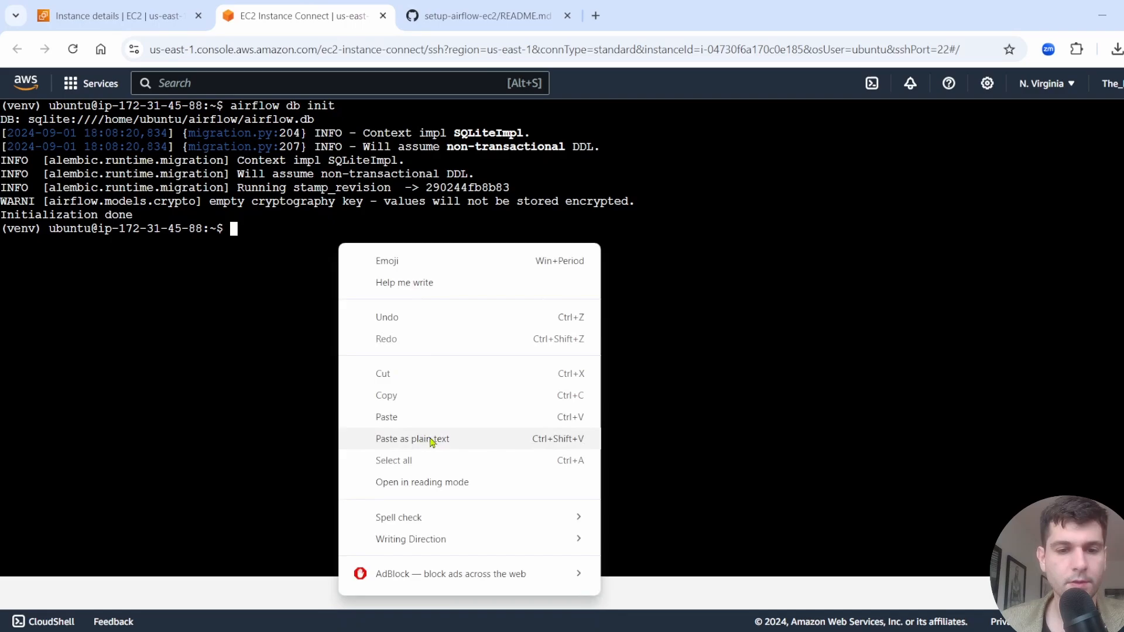
left_click(412, 438)
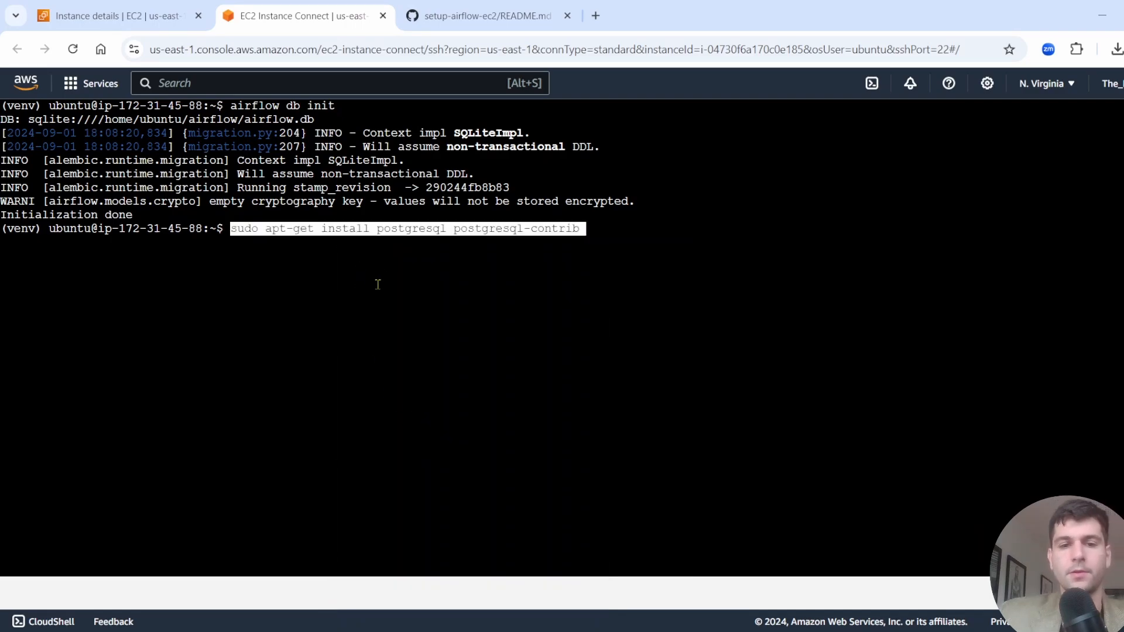
Step: Install postgresql and postgresql-contrib via apt-get, then switch with 'sudo -i -u postgres'
key("Return")
type("sudo -i -u postgres")
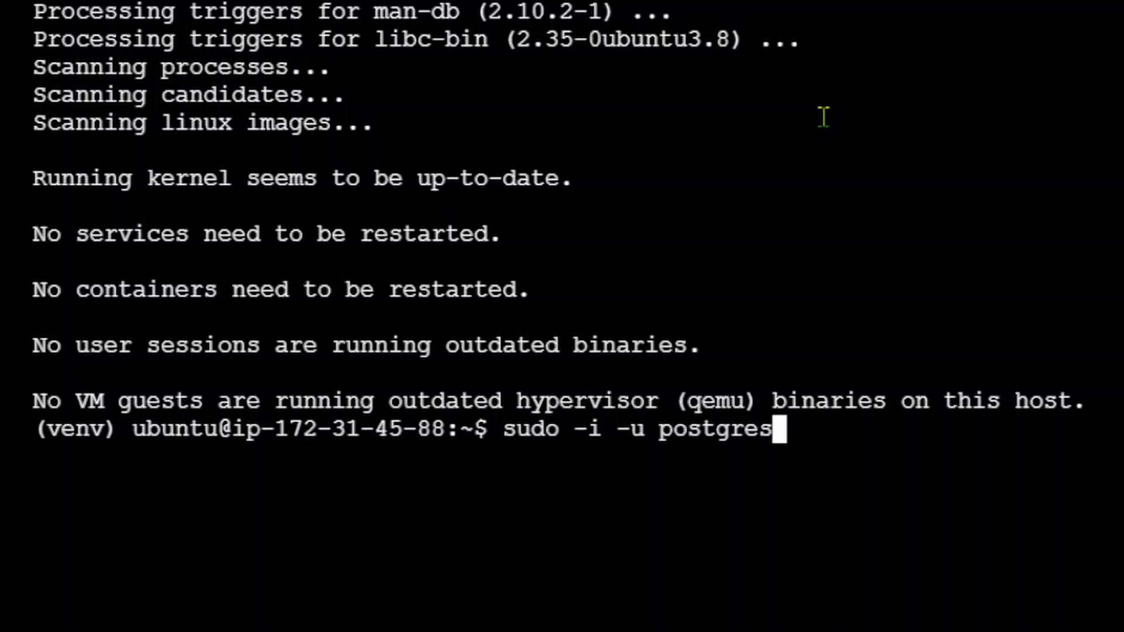
key("Return")
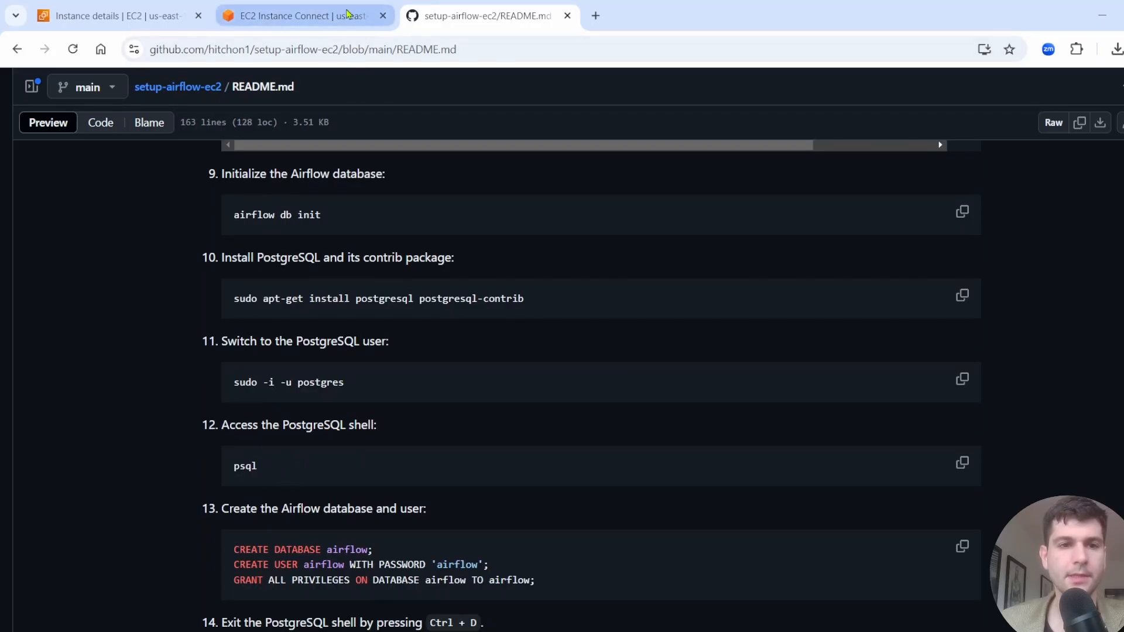
Step: Run the README's SQL creating the airflow database and airflow role with all privileges granted
left_click(301, 16)
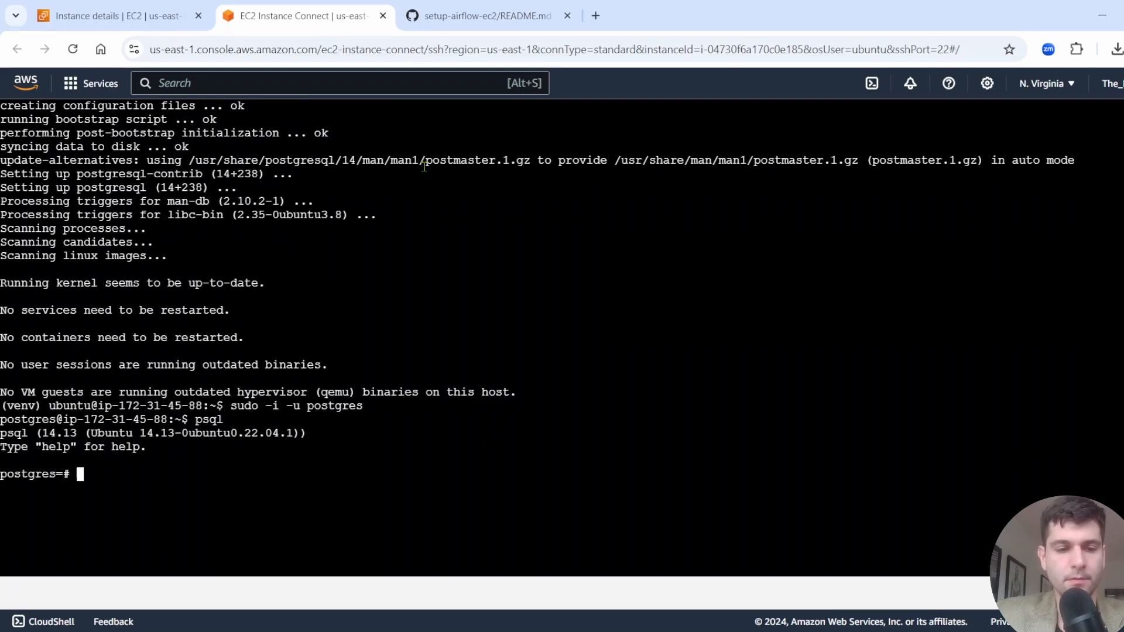
left_click(486, 15)
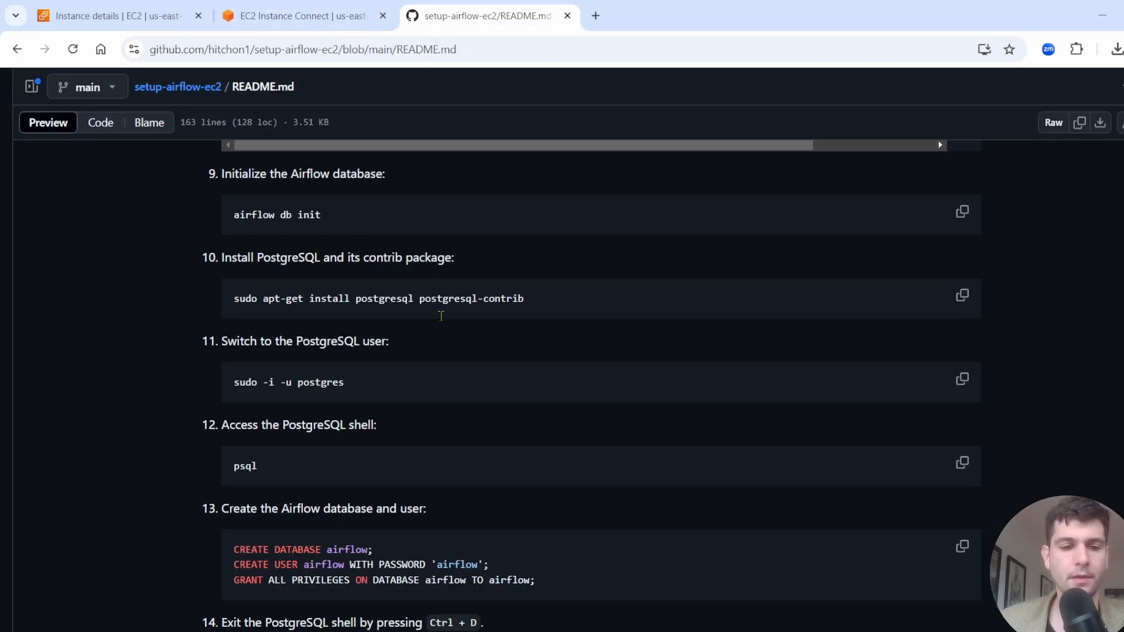
scroll("down", 3)
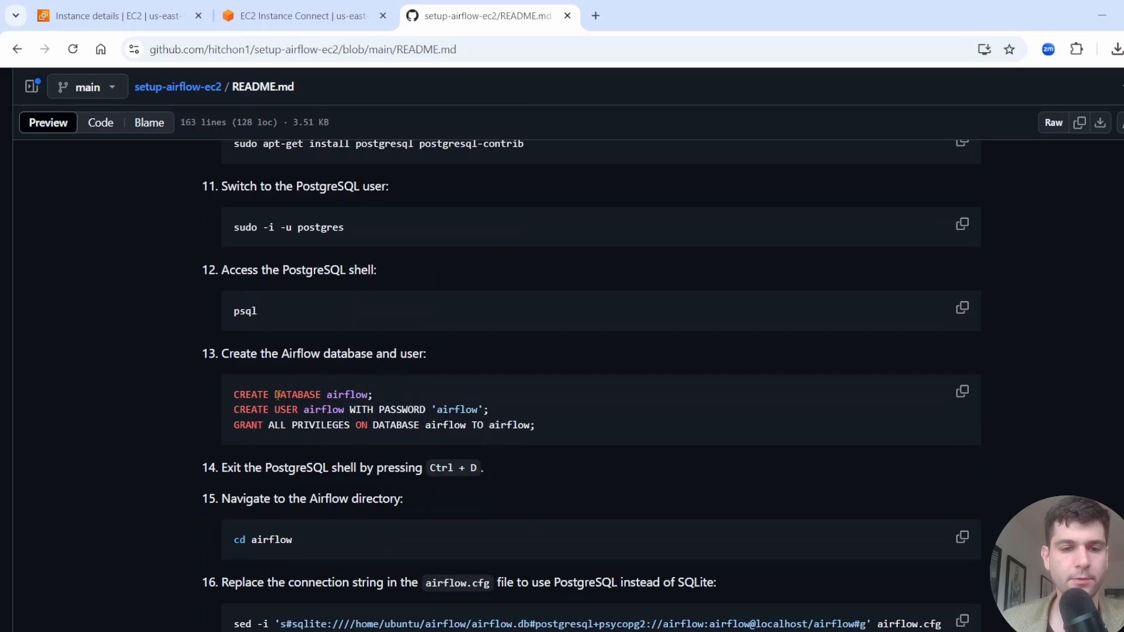
mouse_move(475, 406)
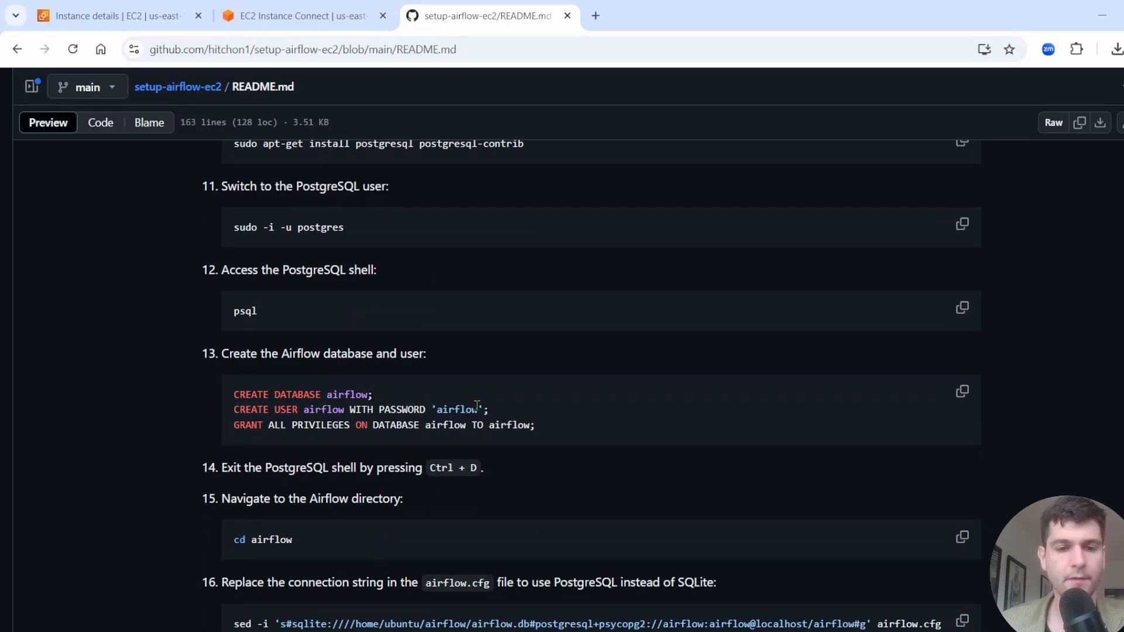
mouse_move(835, 340)
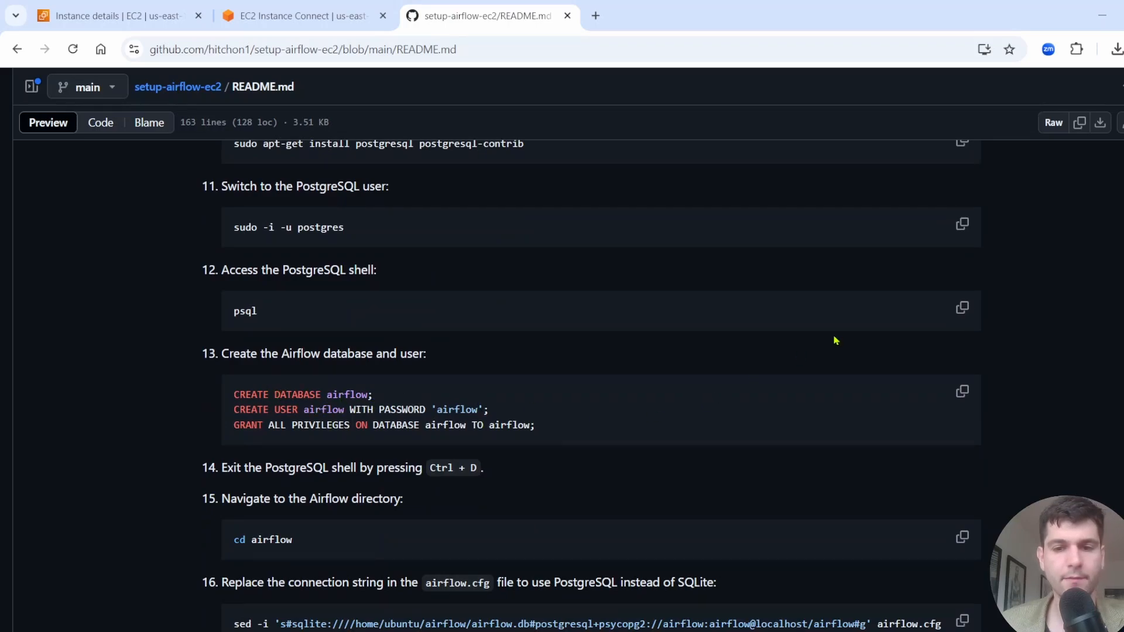
left_click(962, 392)
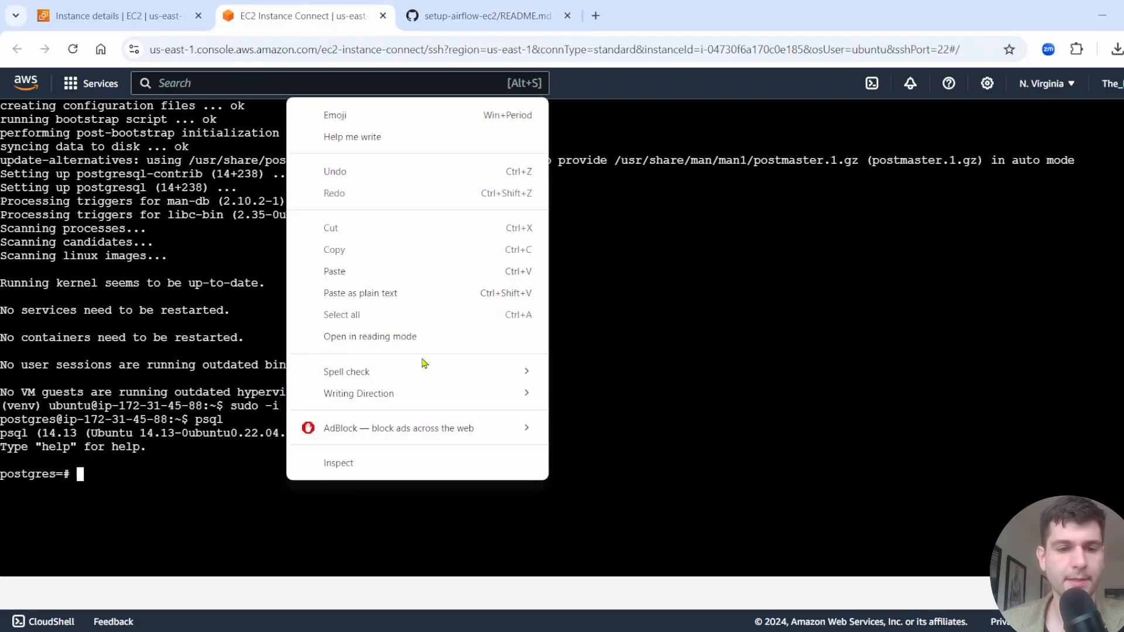
left_click(335, 271)
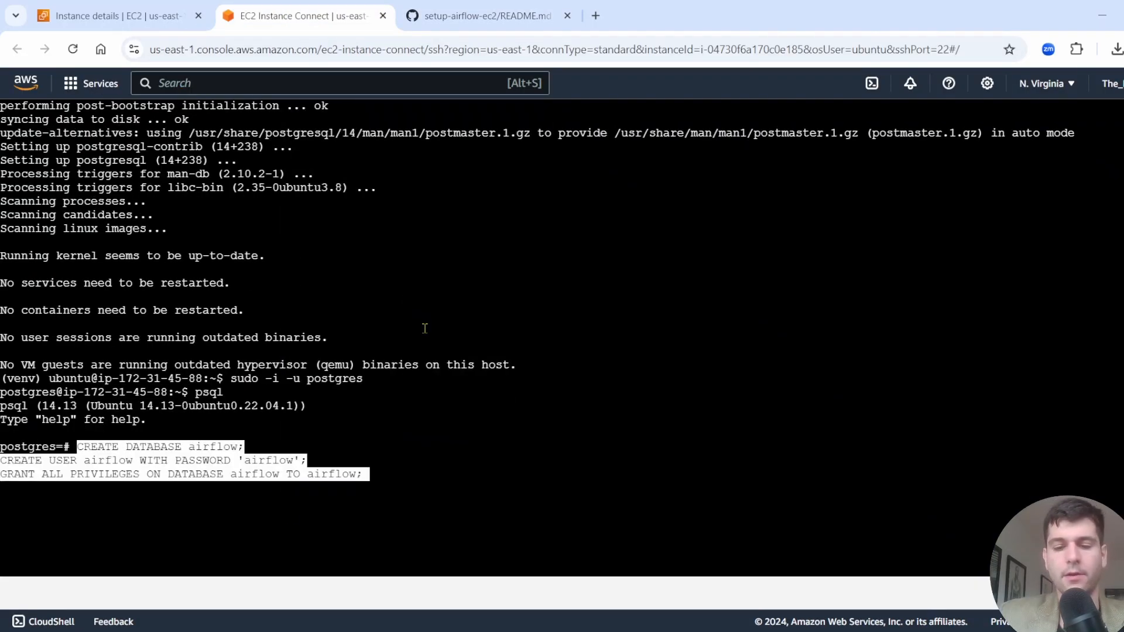
key("Return")
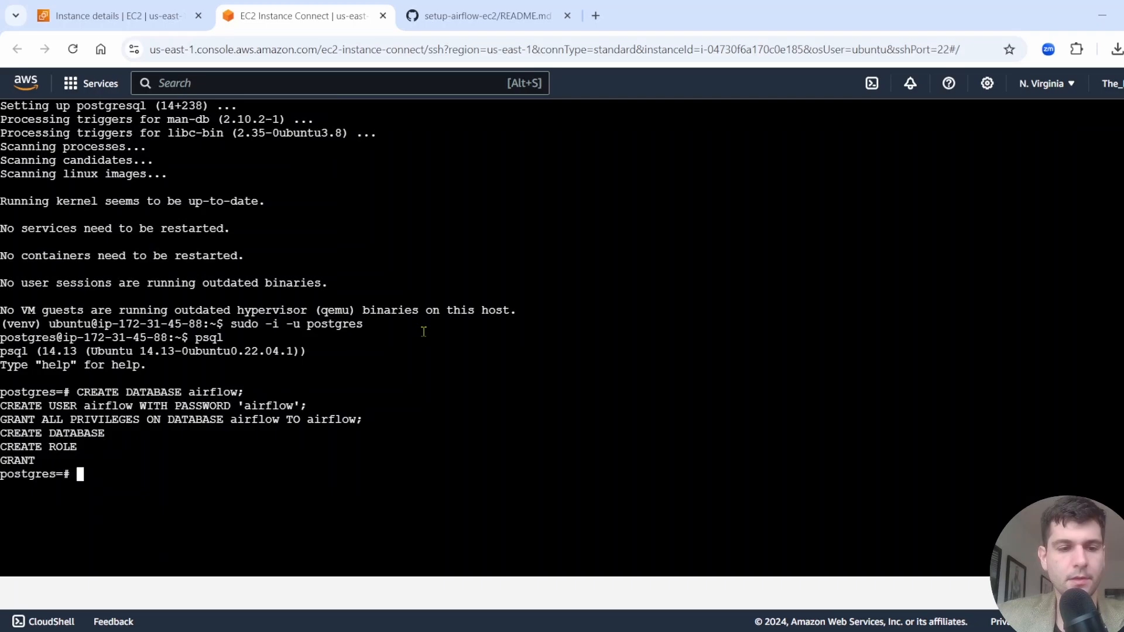
left_click(488, 16)
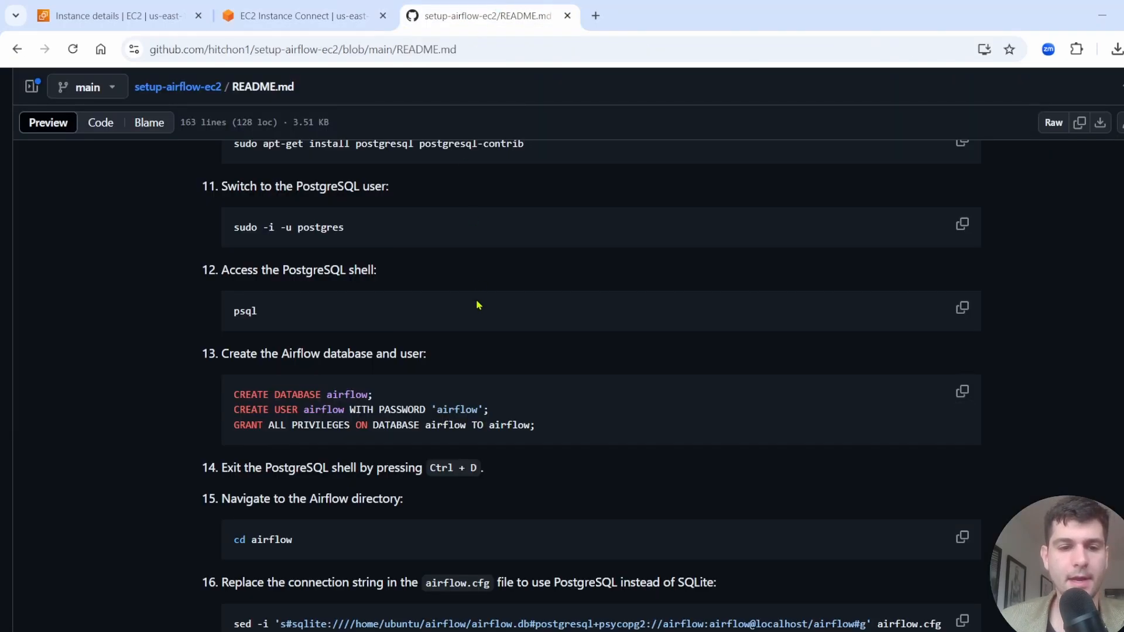
mouse_move(472, 467)
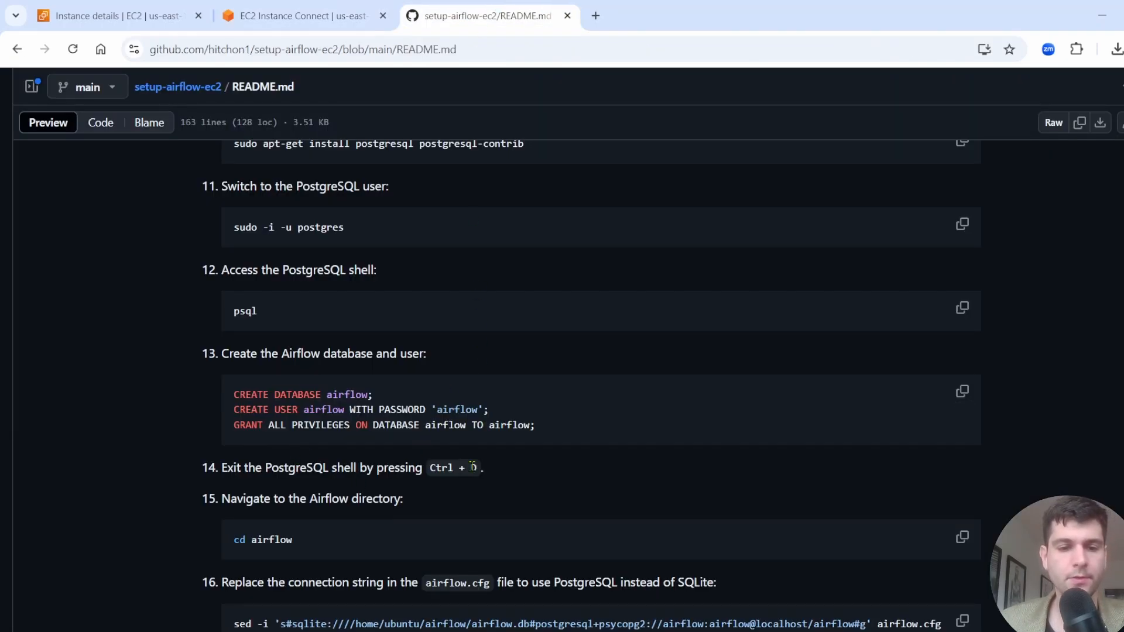
Step: Exit psql, list the home directory, and cd into the airflow directory
left_click(301, 15)
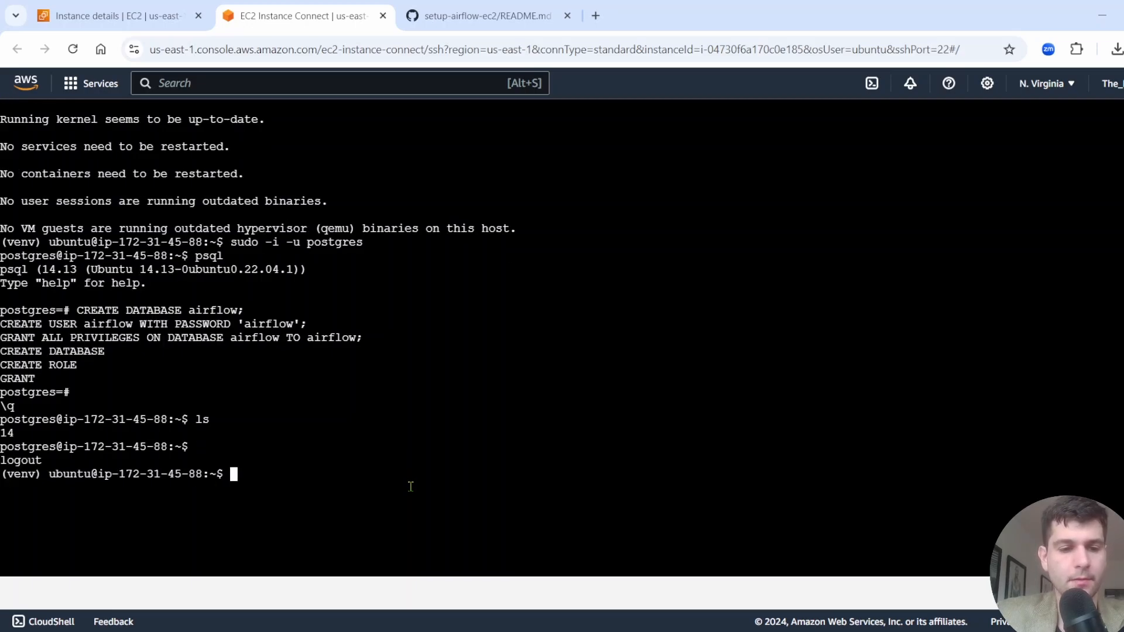
type("ls")
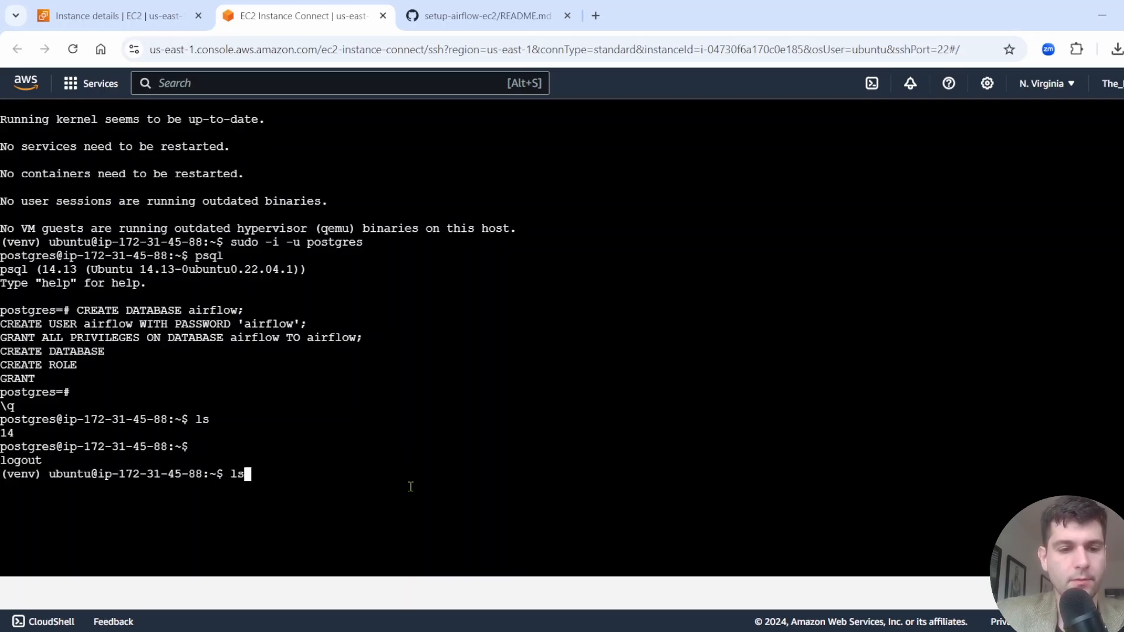
key("Return")
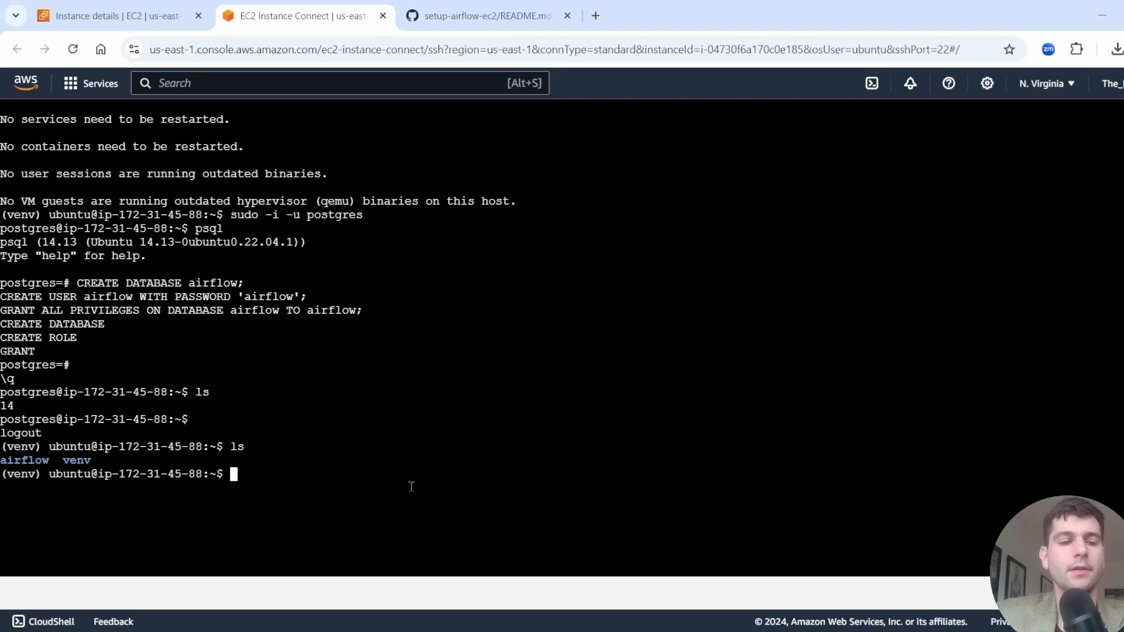
mouse_move(471, 102)
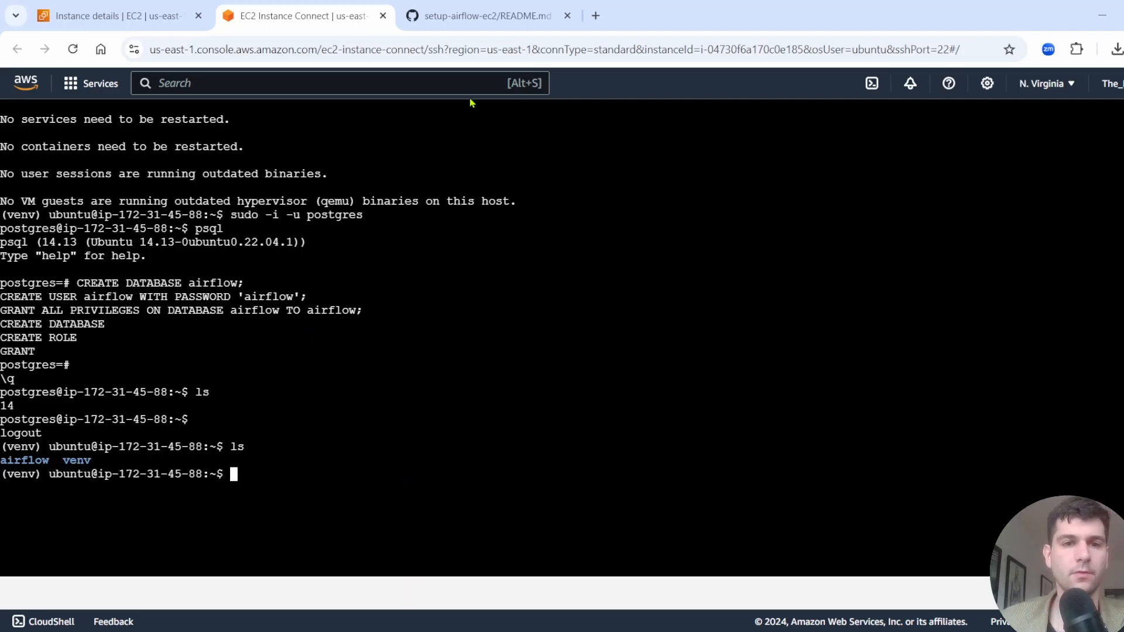
type("cd airflow")
type("ls")
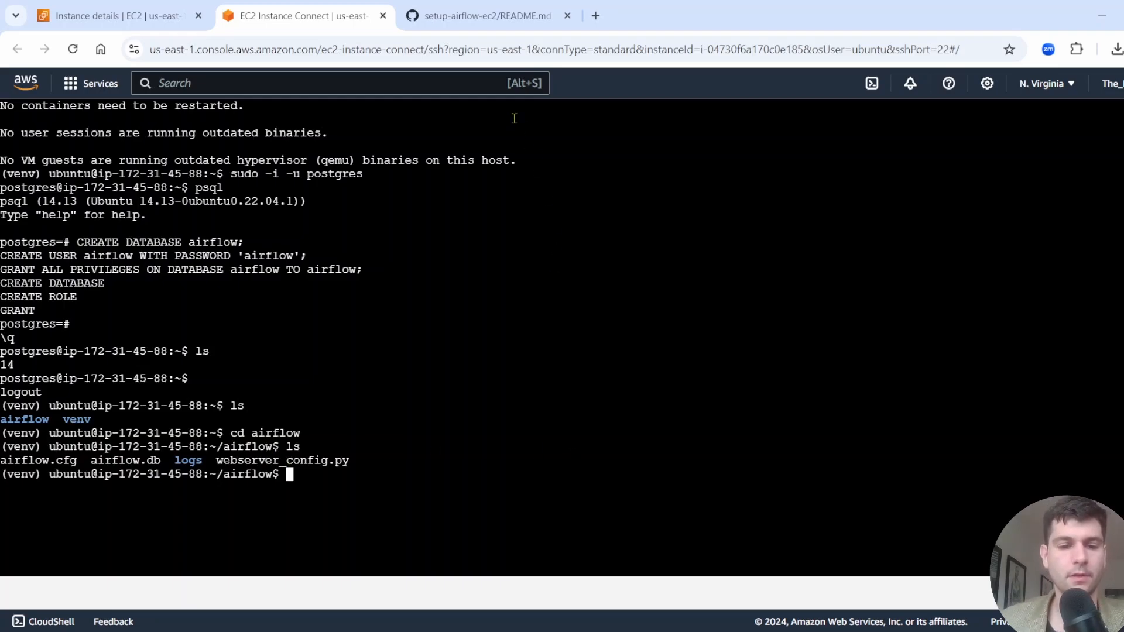
left_click(487, 16)
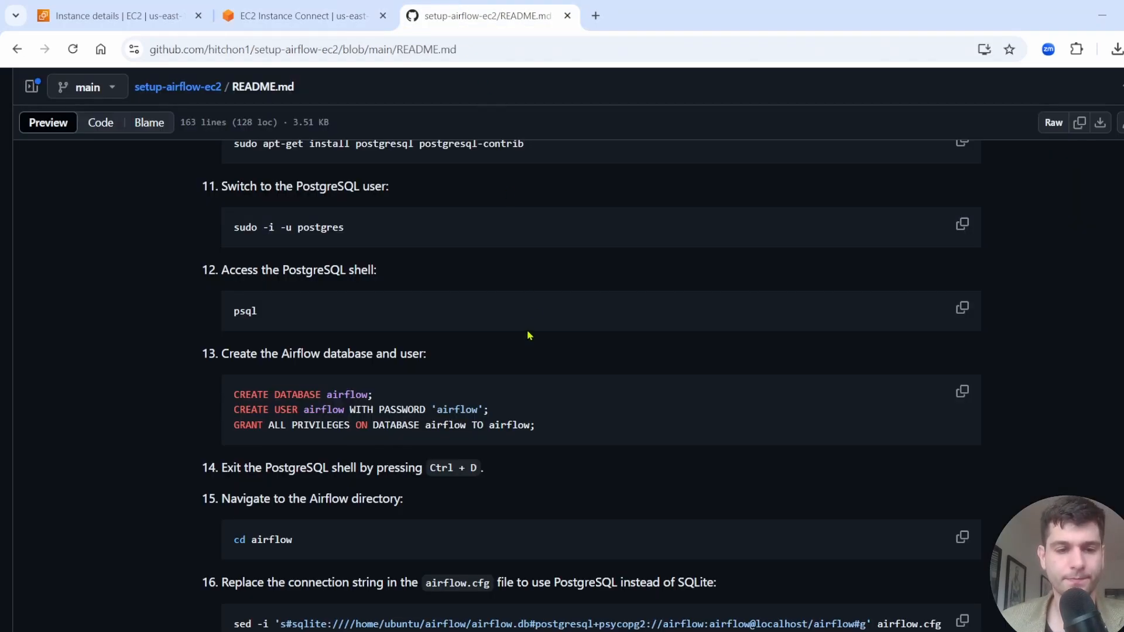
Step: Run the README's sed command pointing sql_alchemy_conn at PostgreSQL, then verify with 'grep sql_alchemy airflow.cfg'
scroll("down", 3)
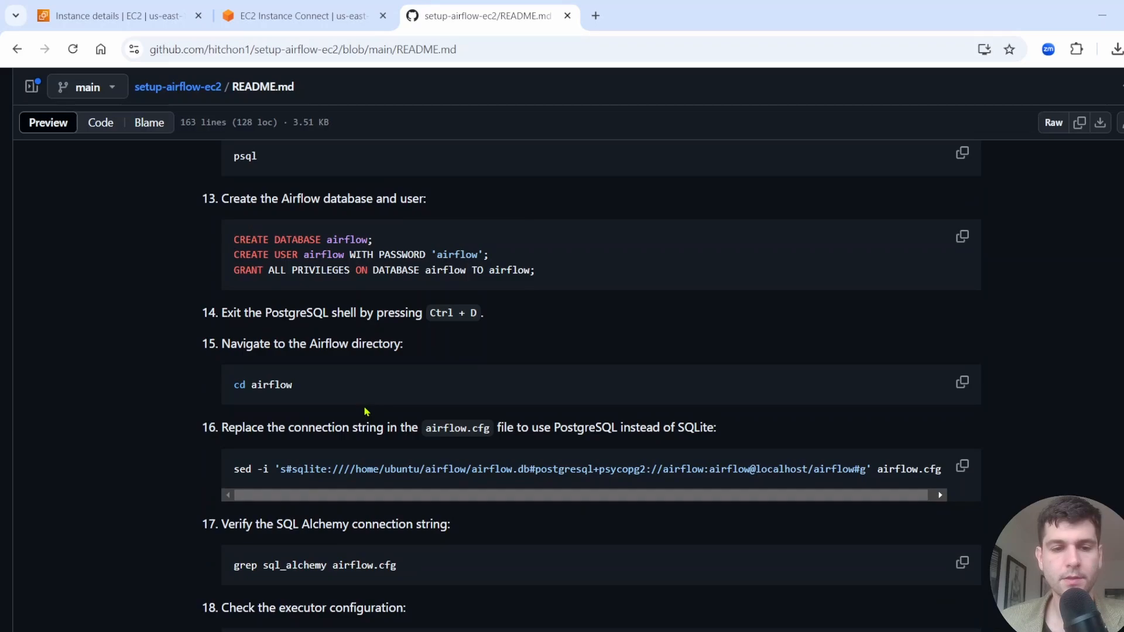
mouse_move(387, 428)
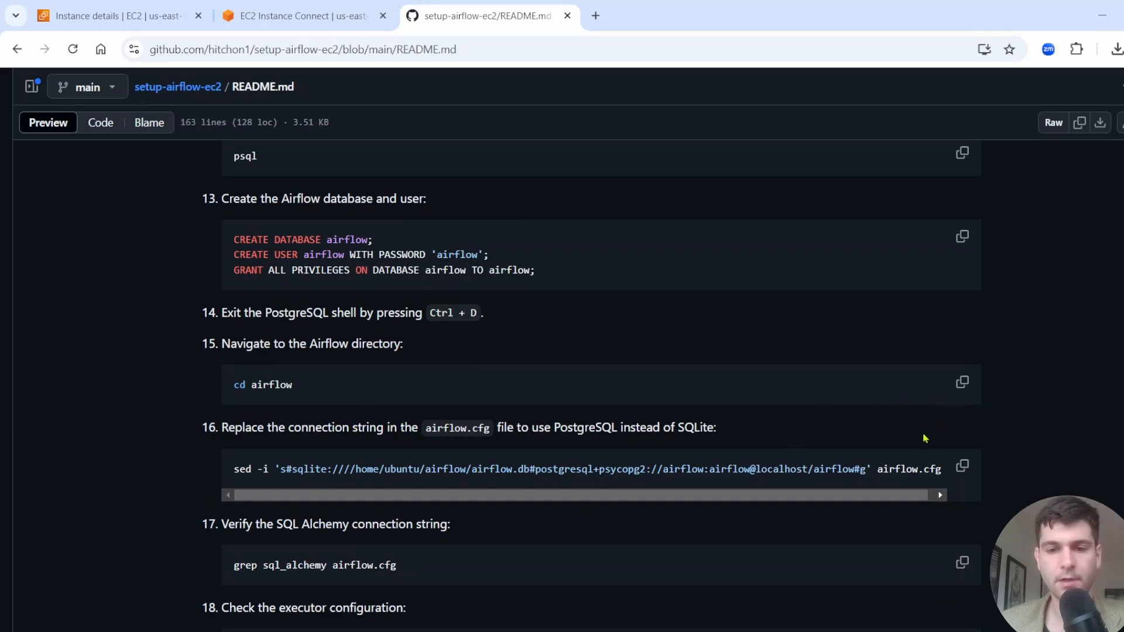
mouse_move(774, 460)
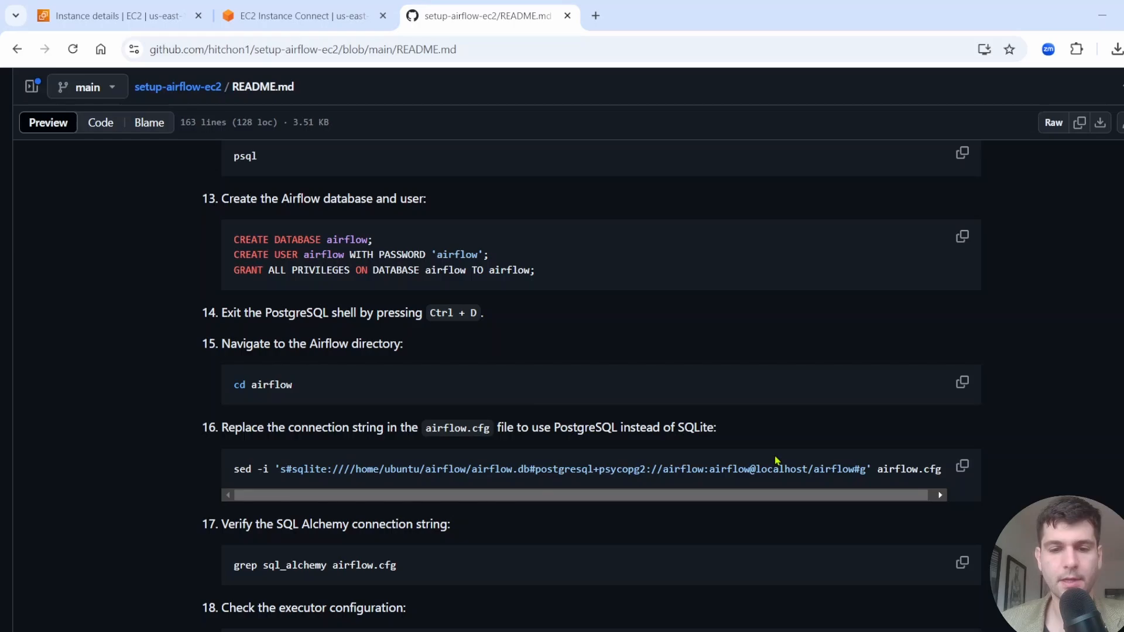
left_click(963, 466)
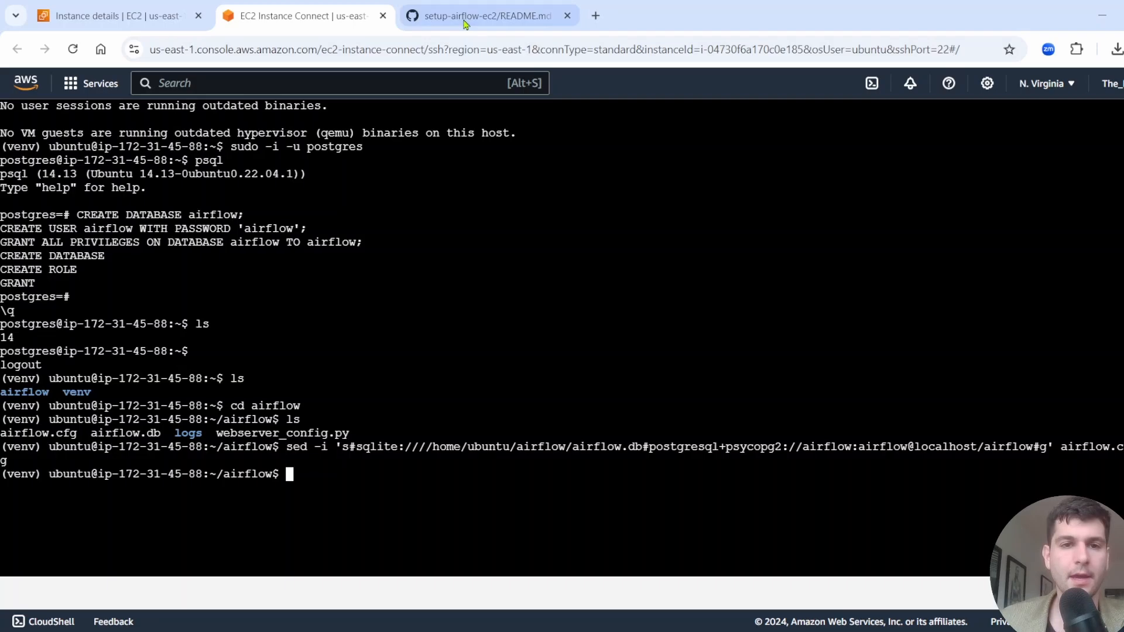
left_click(484, 15)
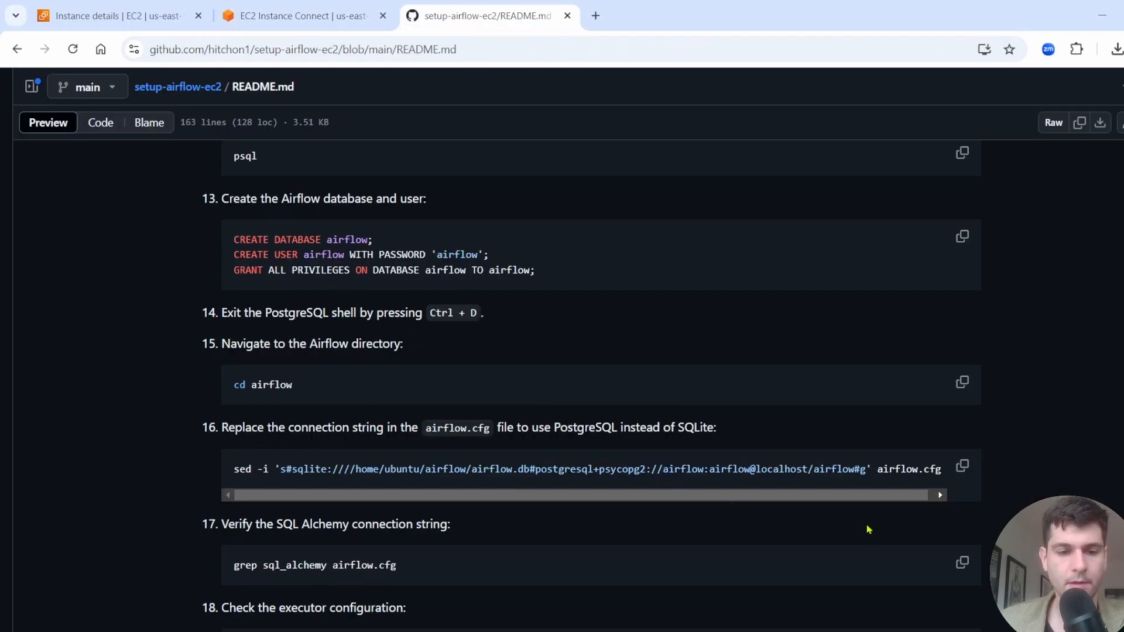
left_click(962, 562)
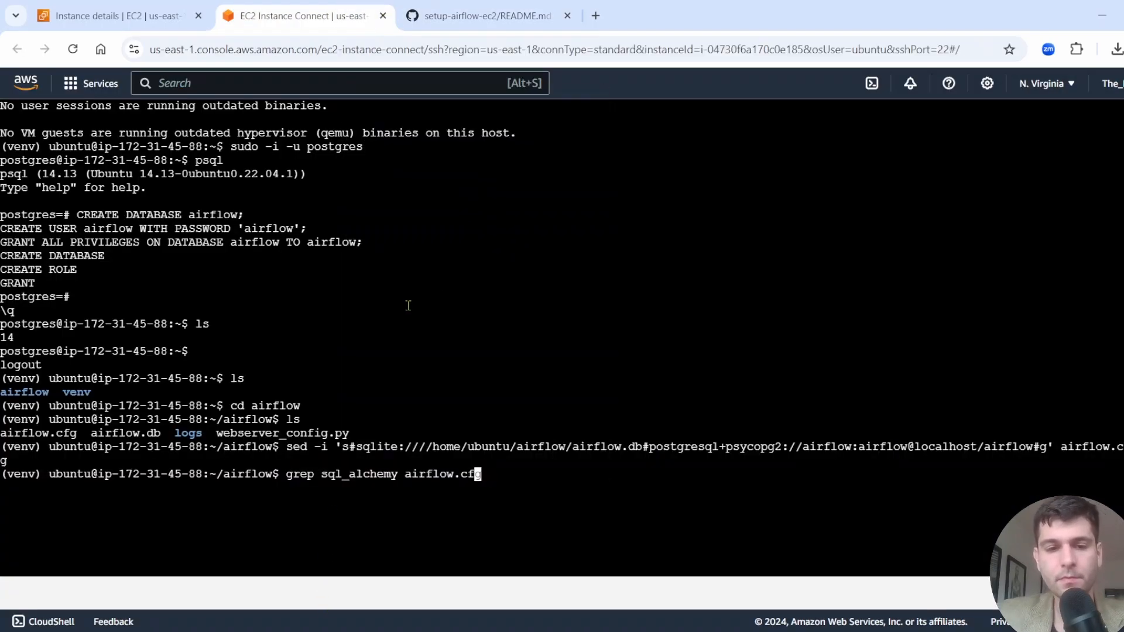
key("Return")
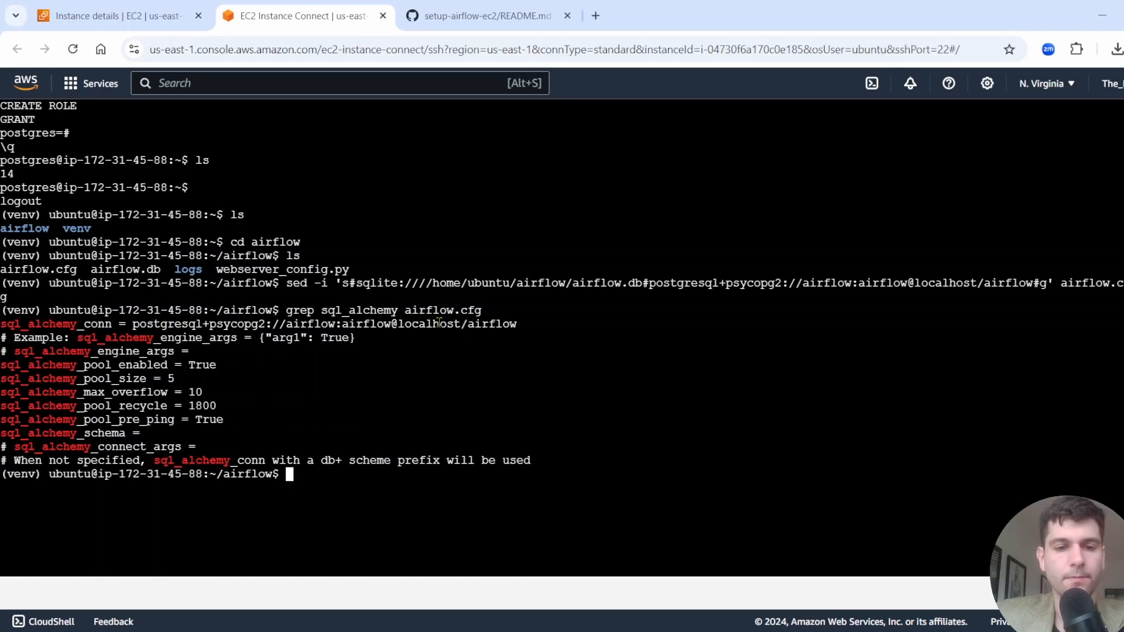
mouse_move(476, 15)
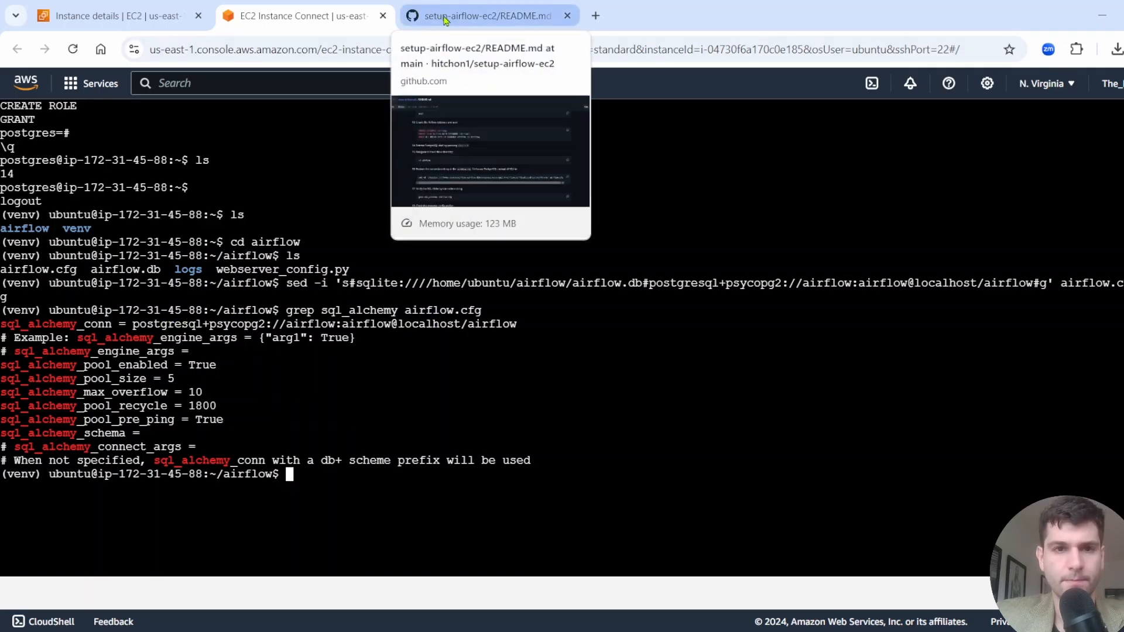
left_click(487, 15)
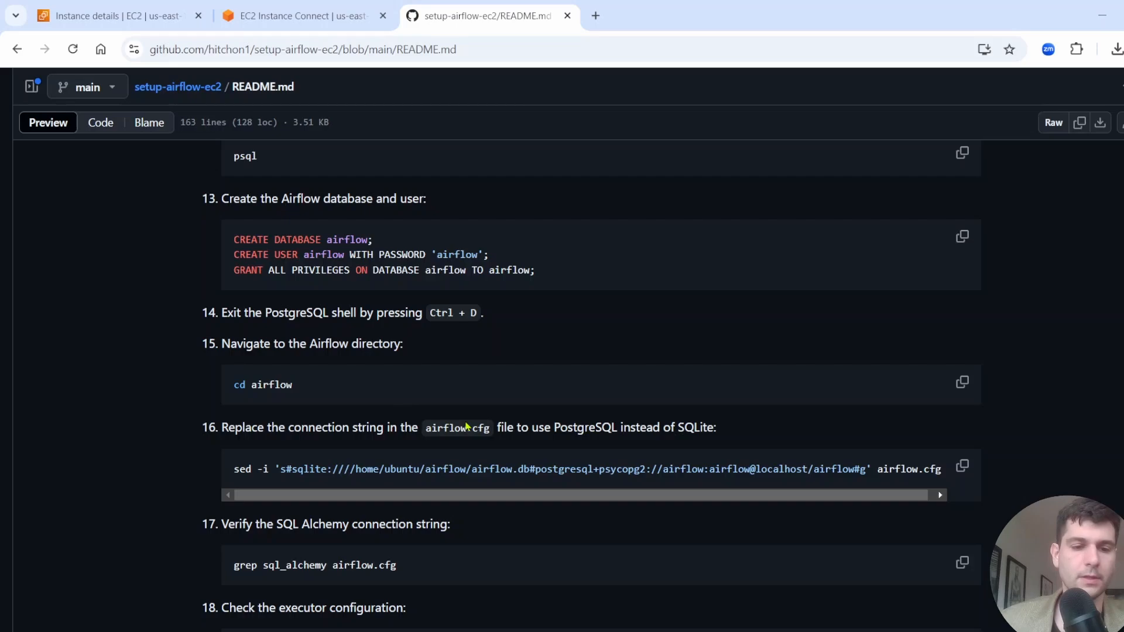
Step: Check the current executor setting in airflow.cfg with grep
scroll("down", 3)
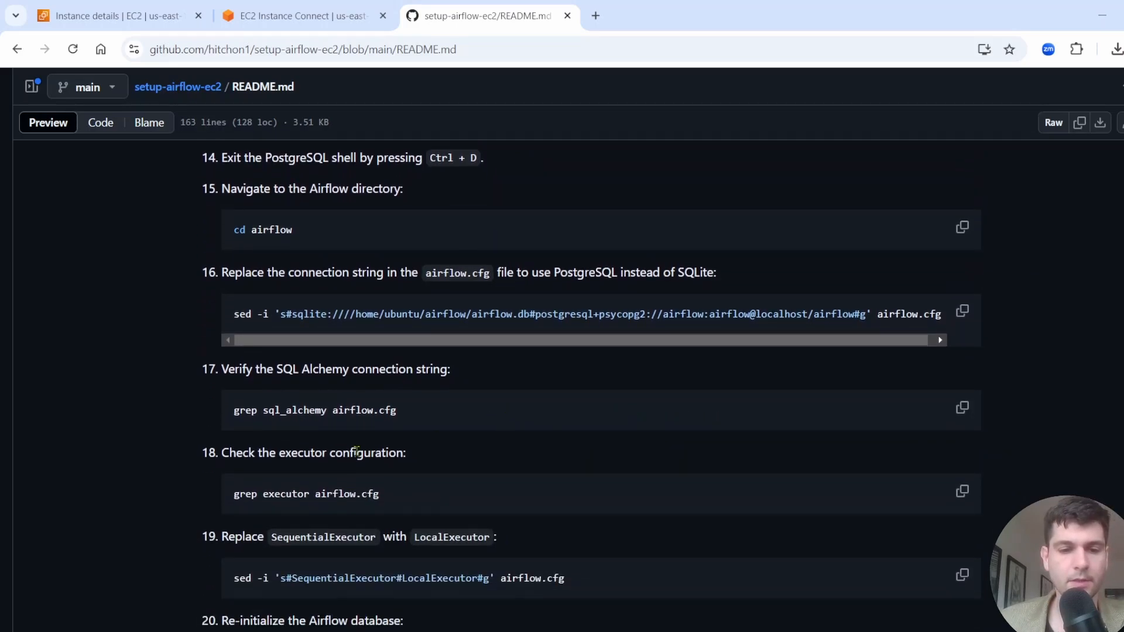
mouse_move(872, 459)
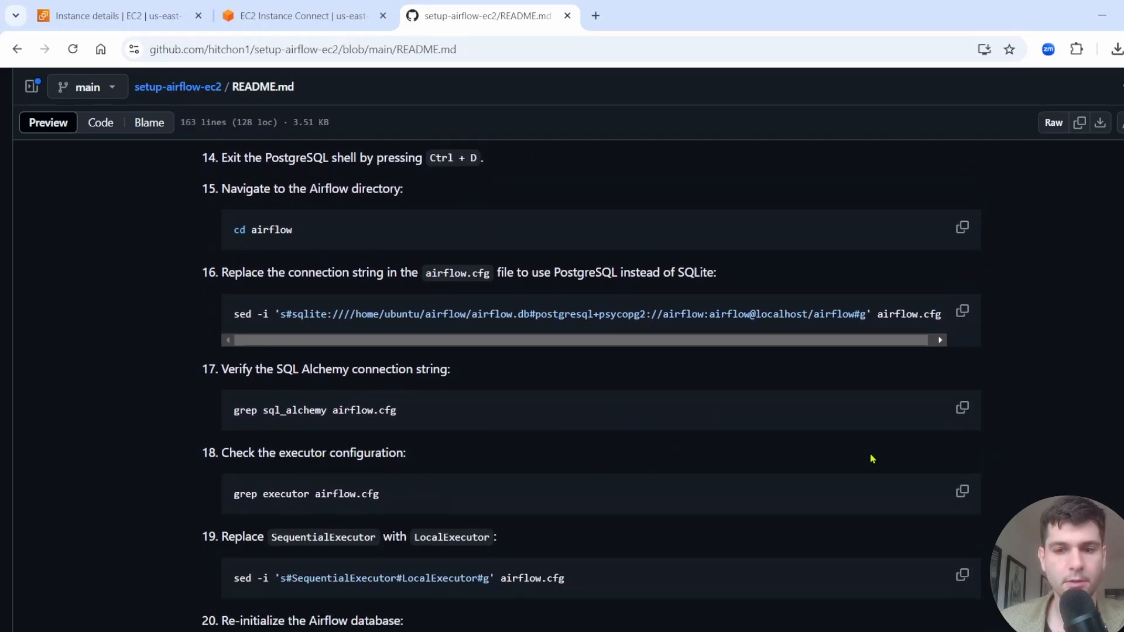
mouse_move(553, 497)
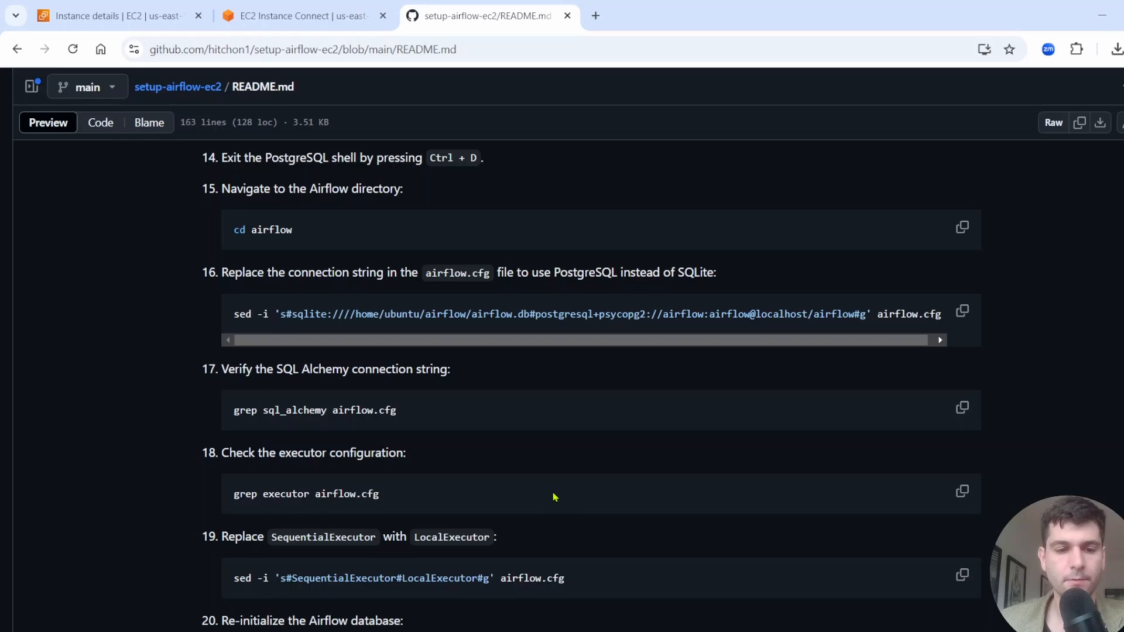
mouse_move(961, 492)
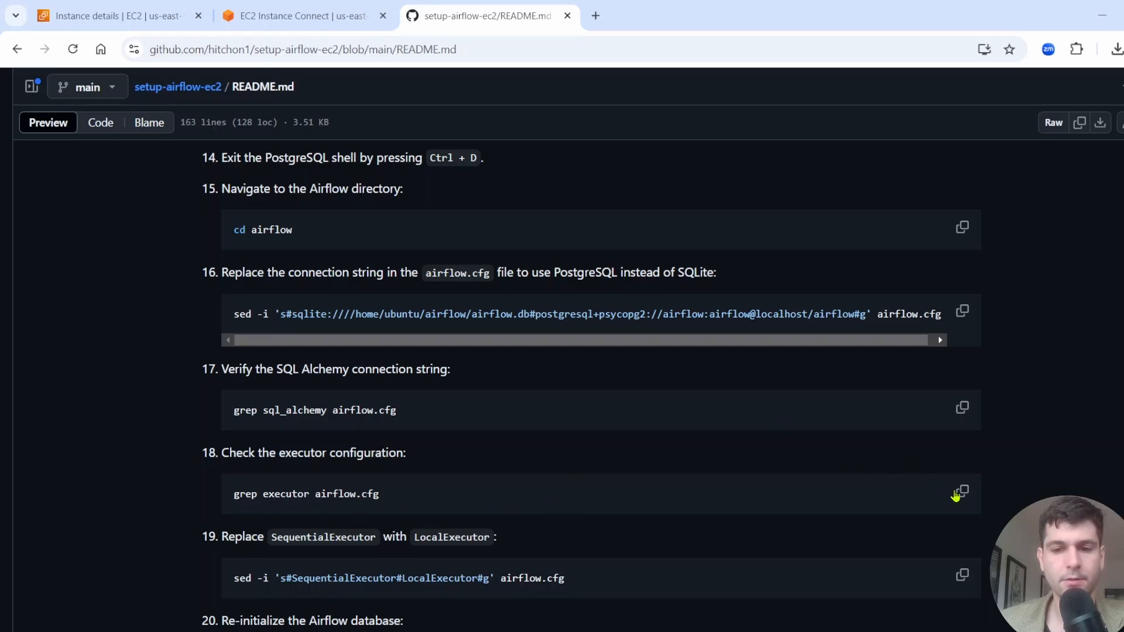
left_click(963, 495)
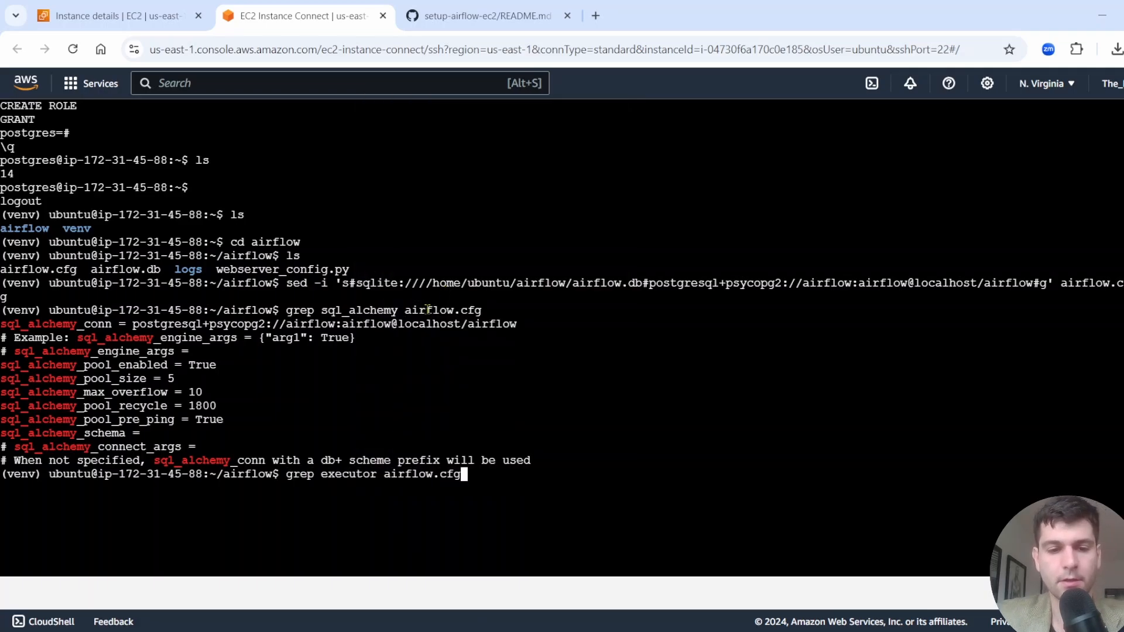
key("Return")
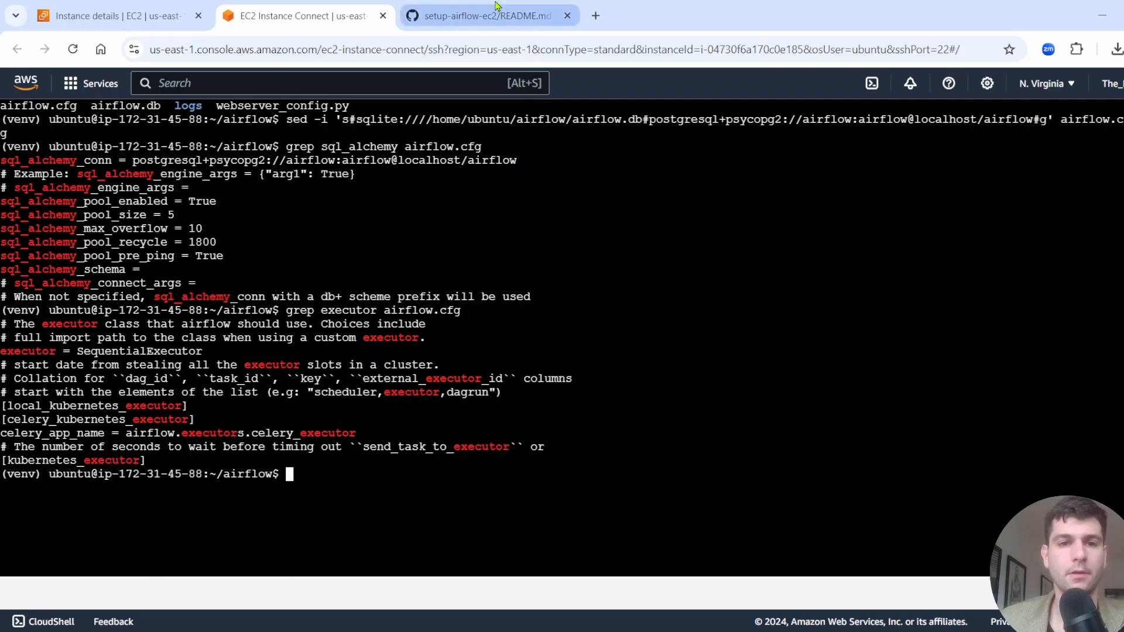
Step: Replace SequentialExecutor with LocalExecutor in airflow.cfg via sed and confirm it with grep
left_click(487, 15)
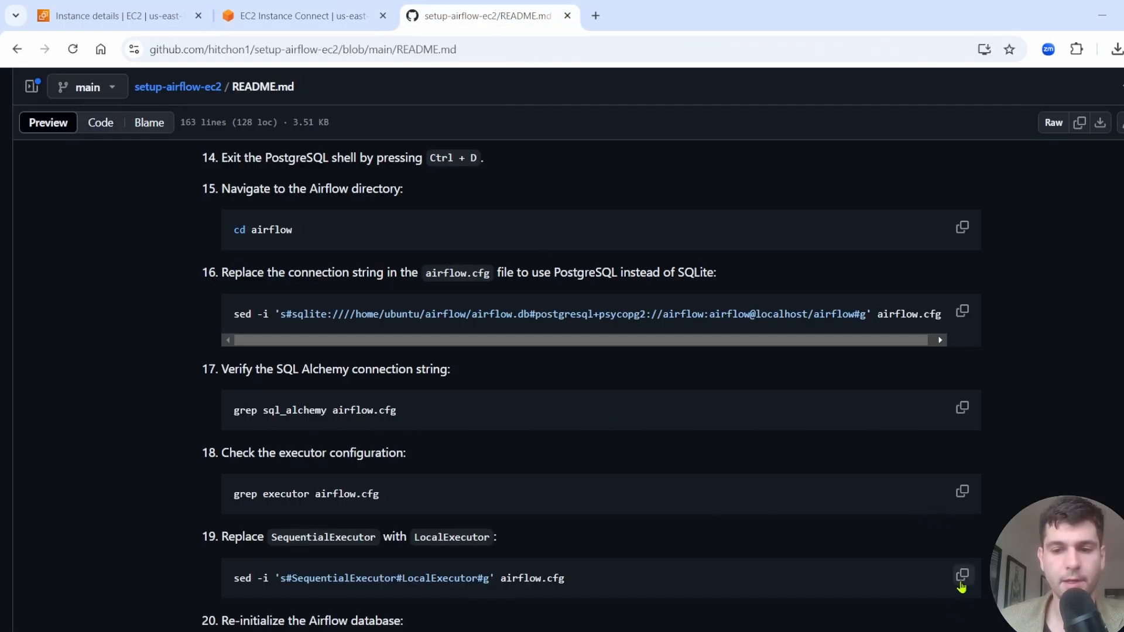
left_click(962, 578)
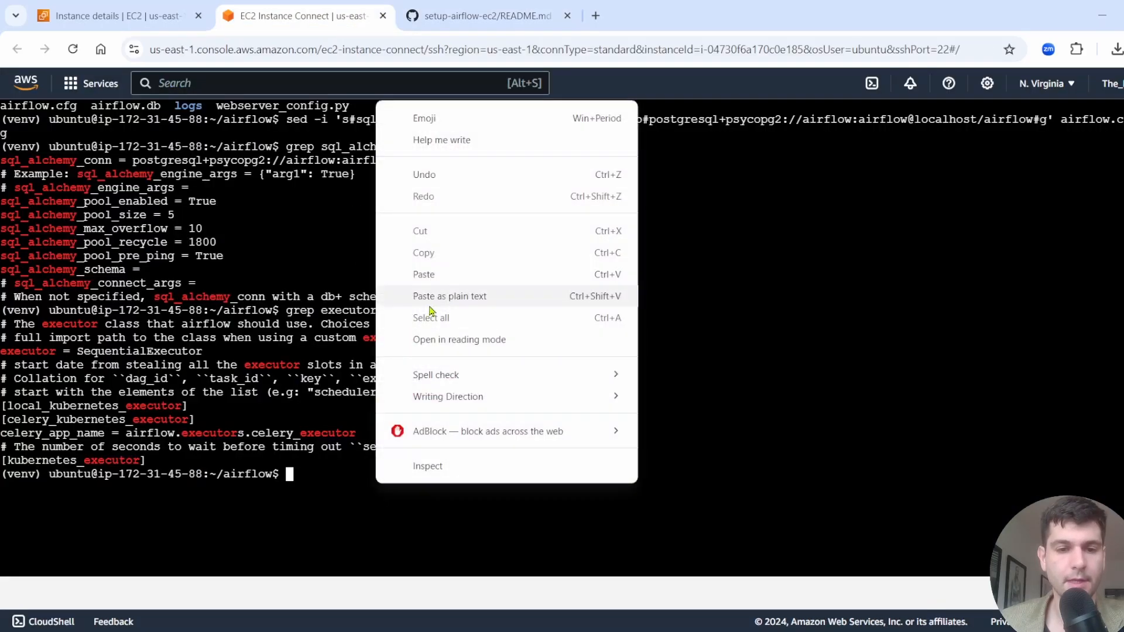
left_click(424, 274)
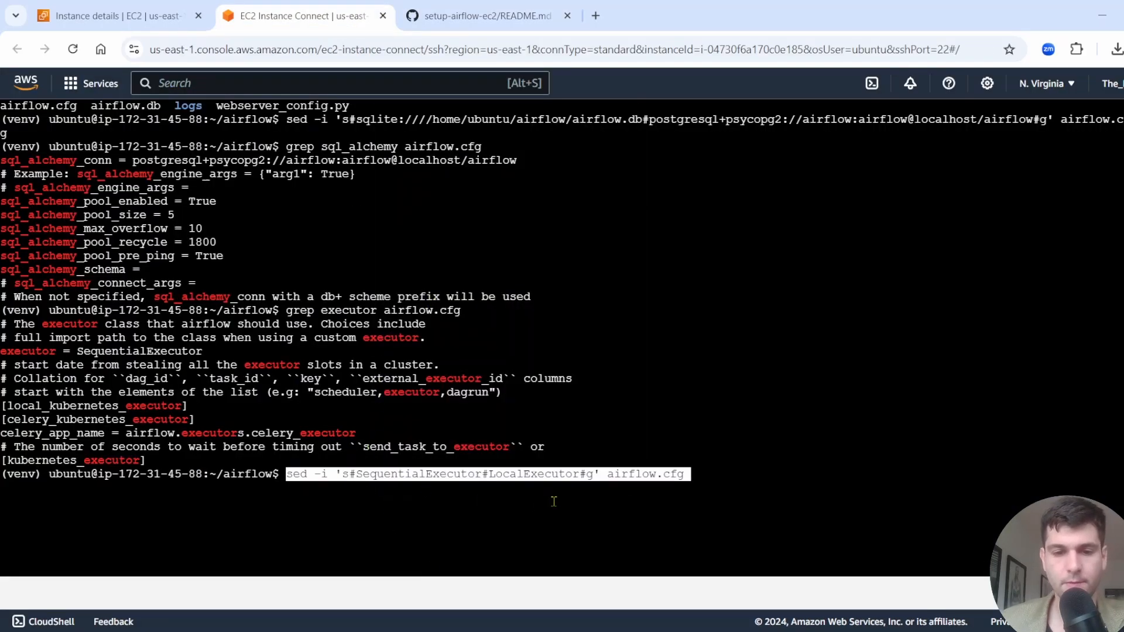
key("Return")
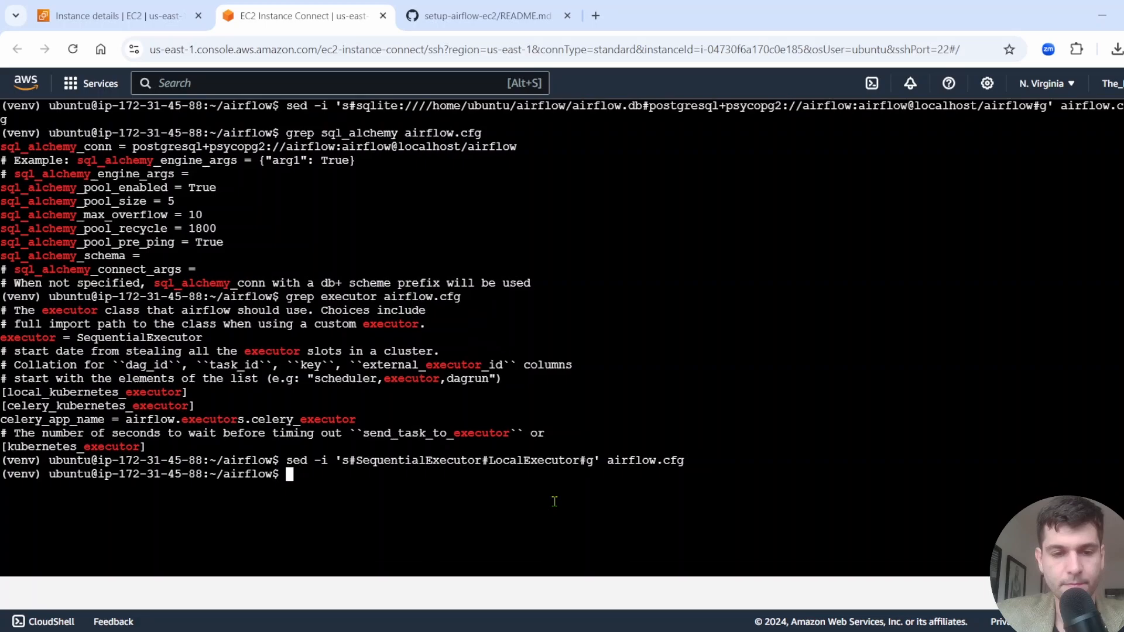
key("Return")
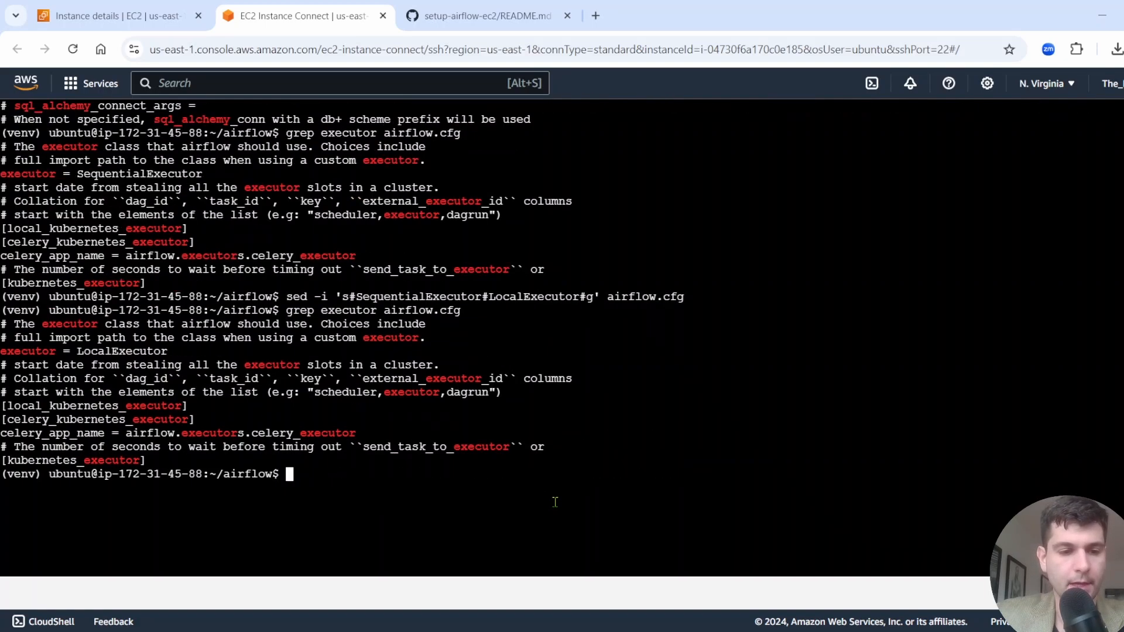
mouse_move(102, 355)
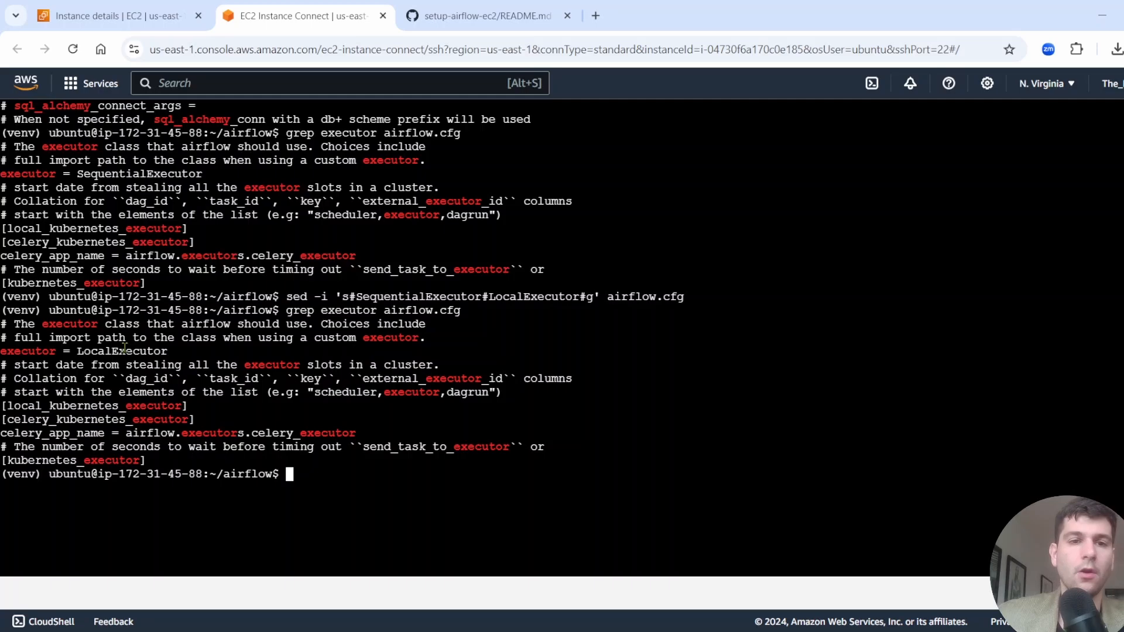
left_click(488, 16)
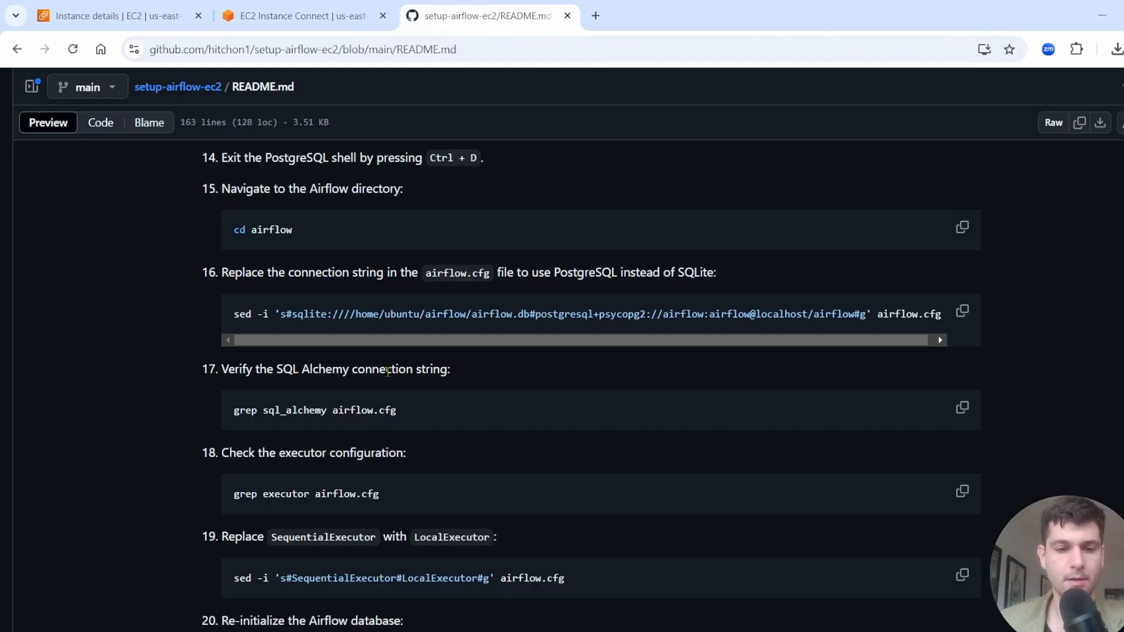
Step: Re-run 'airflow db init' to initialize the Airflow database on PostgreSQL
scroll("down", 3)
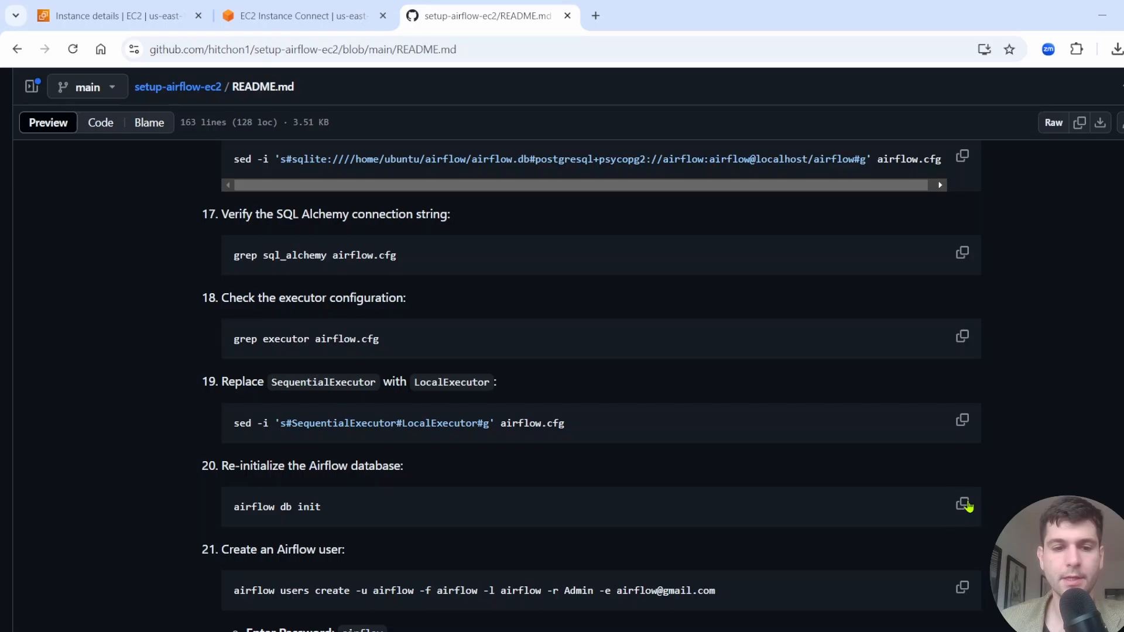
left_click(300, 15)
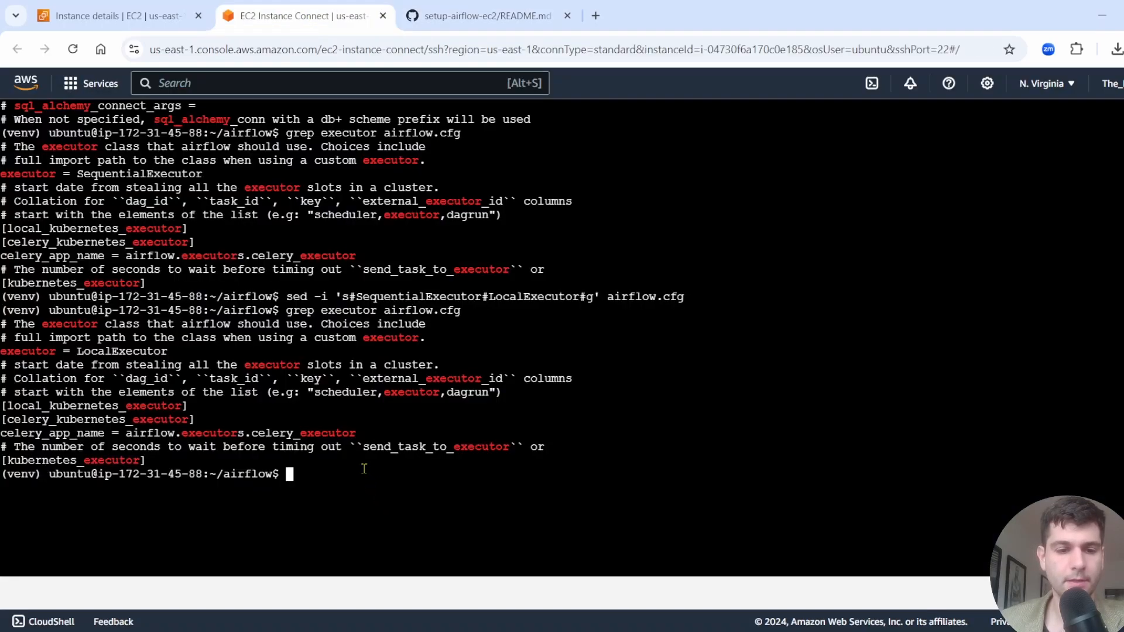
type("airflow db init")
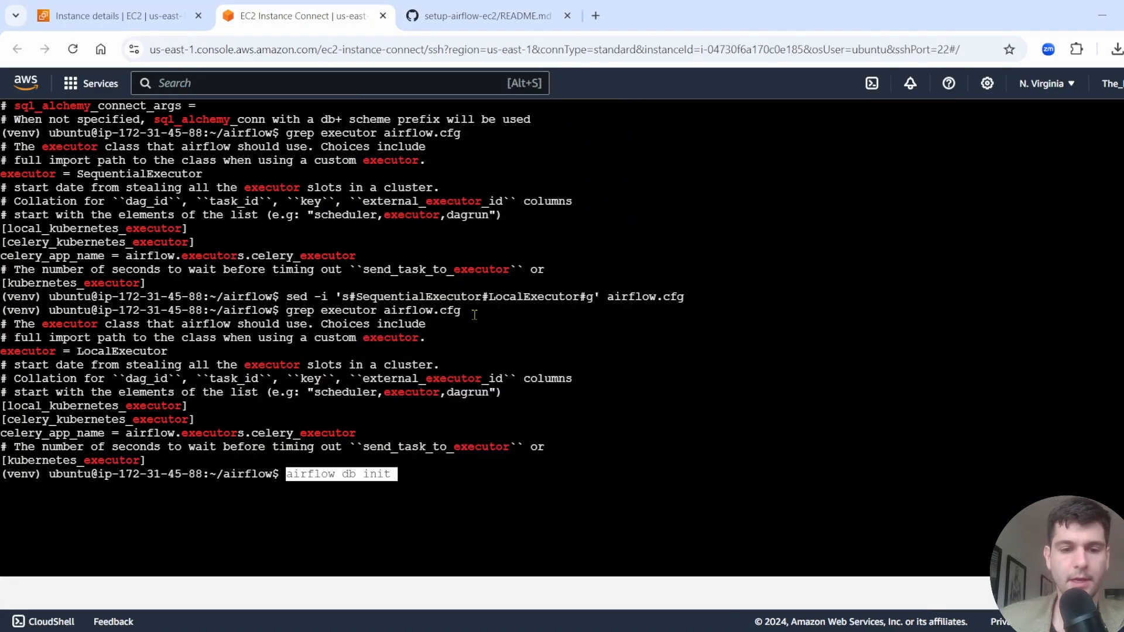
key("Return")
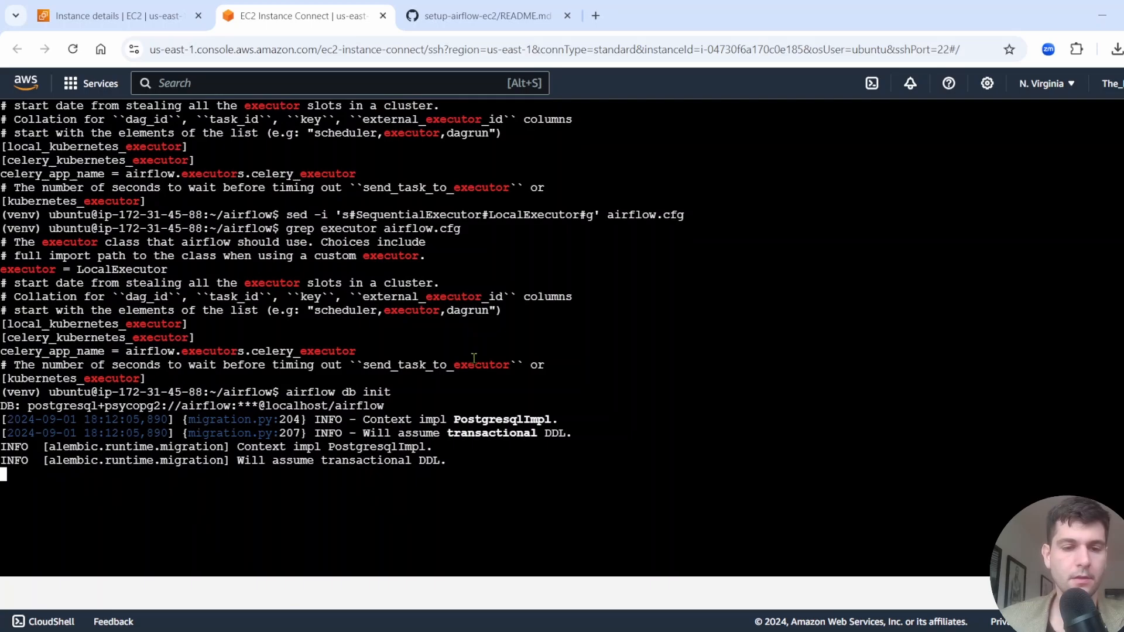
Step: Copy the 'airflow users create' command from the README's user-creation step
left_click(487, 16)
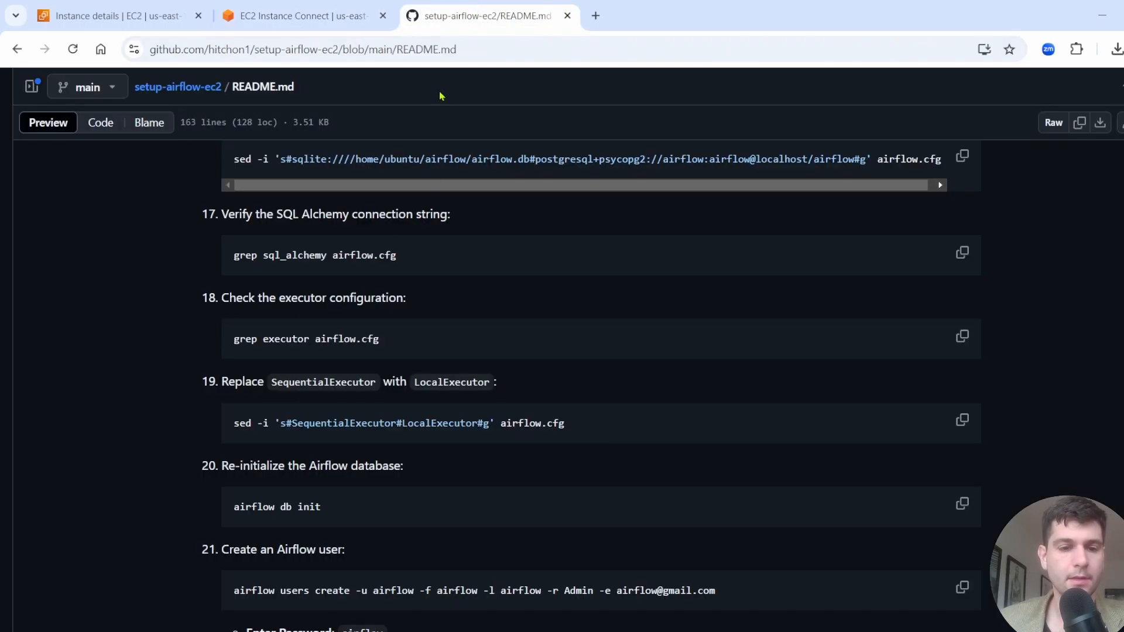
scroll("down", 3)
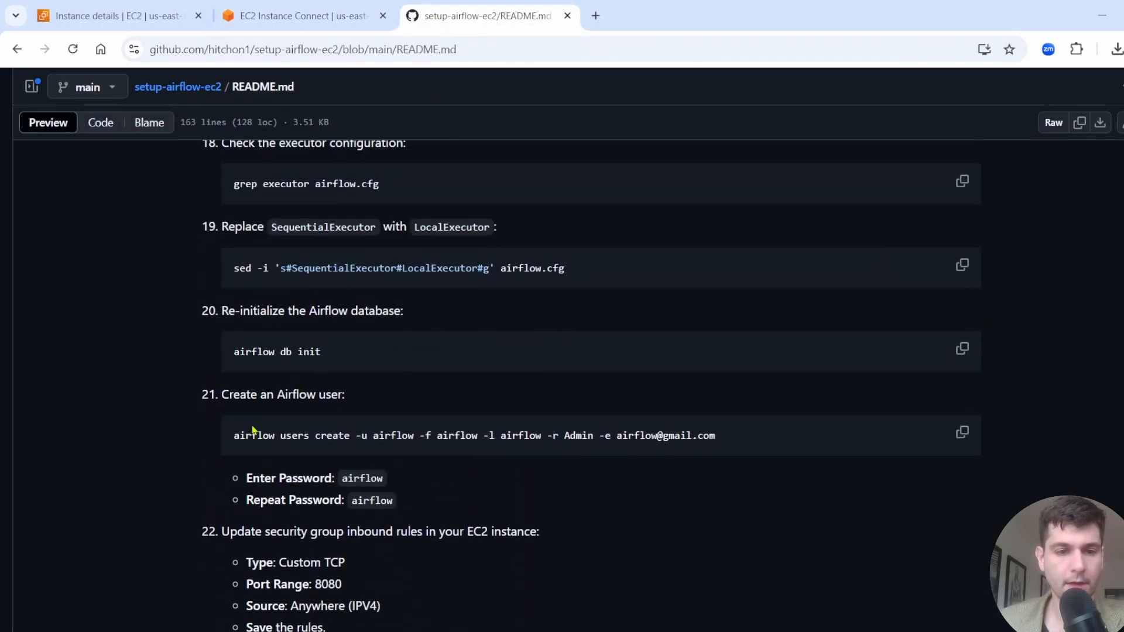
left_click(962, 435)
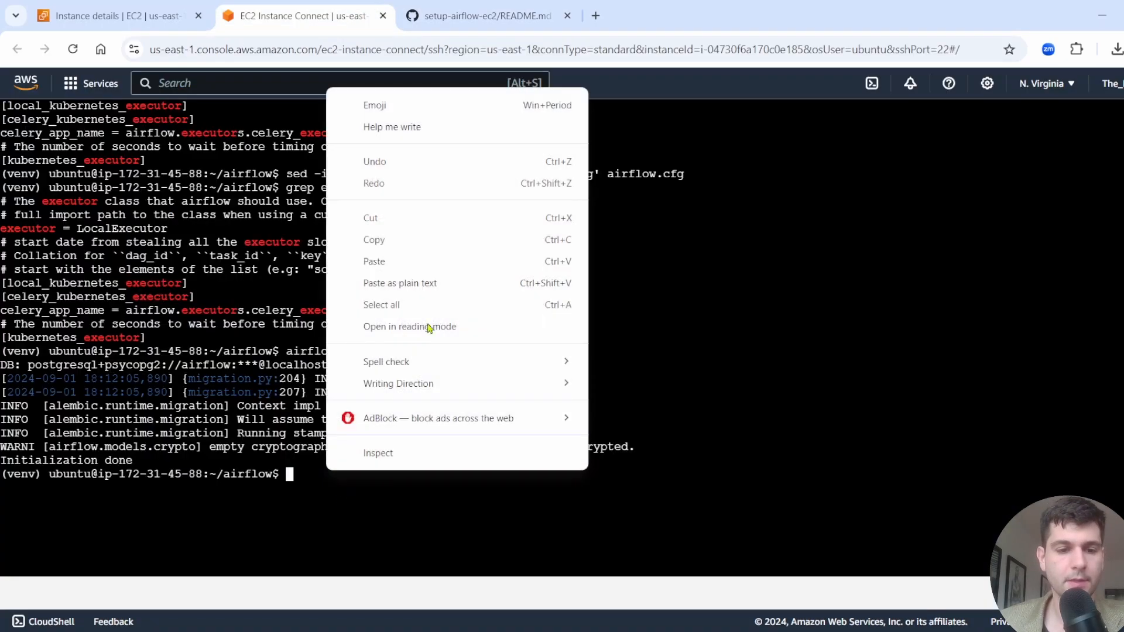
Step: Run 'airflow users create' for the Admin user airflow and enter its password twice
left_click(373, 261)
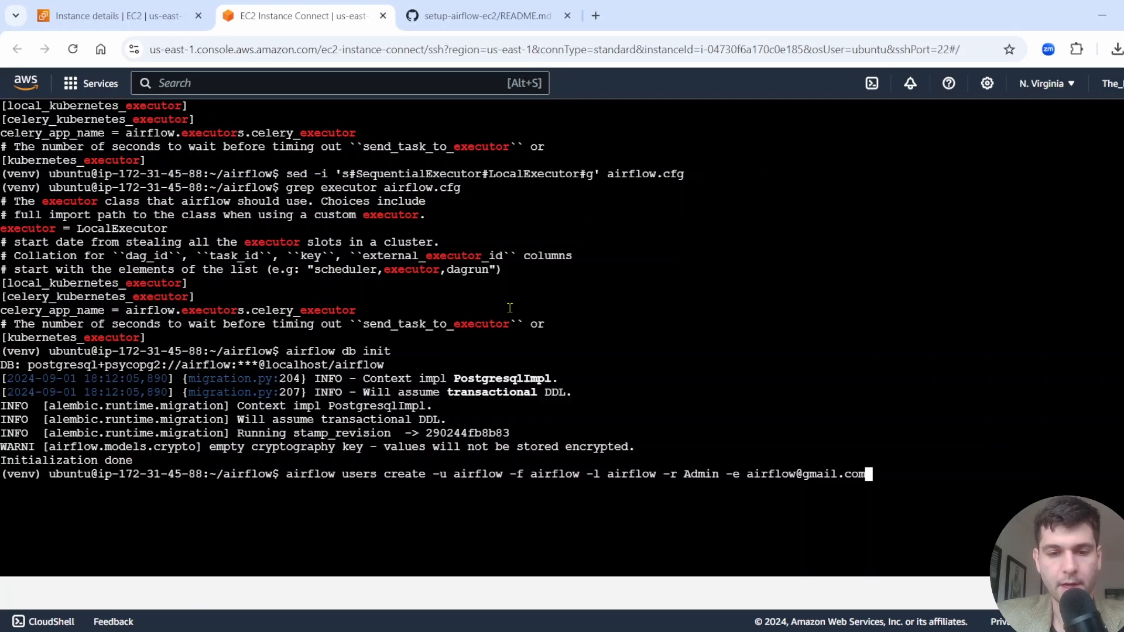
key("Return")
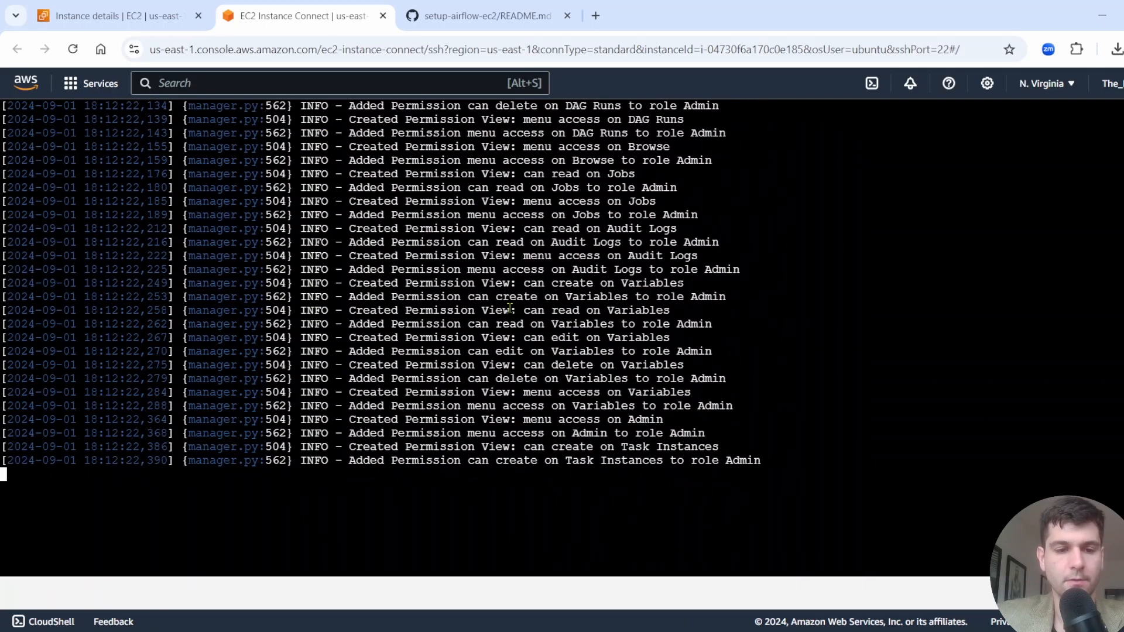
scroll("down", 3)
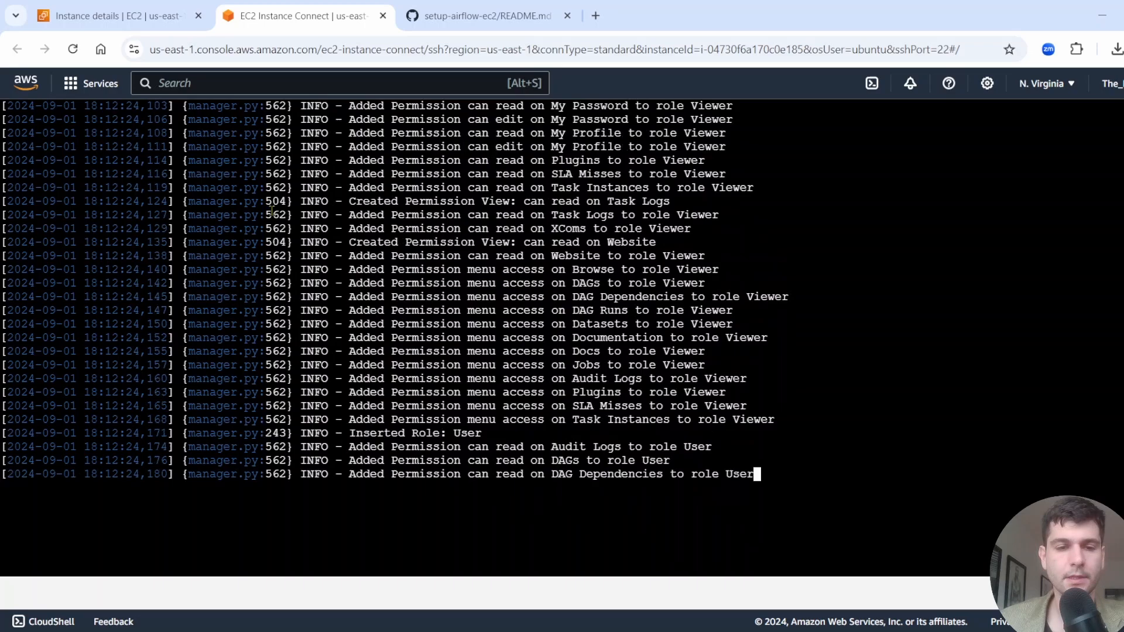
left_click(487, 15)
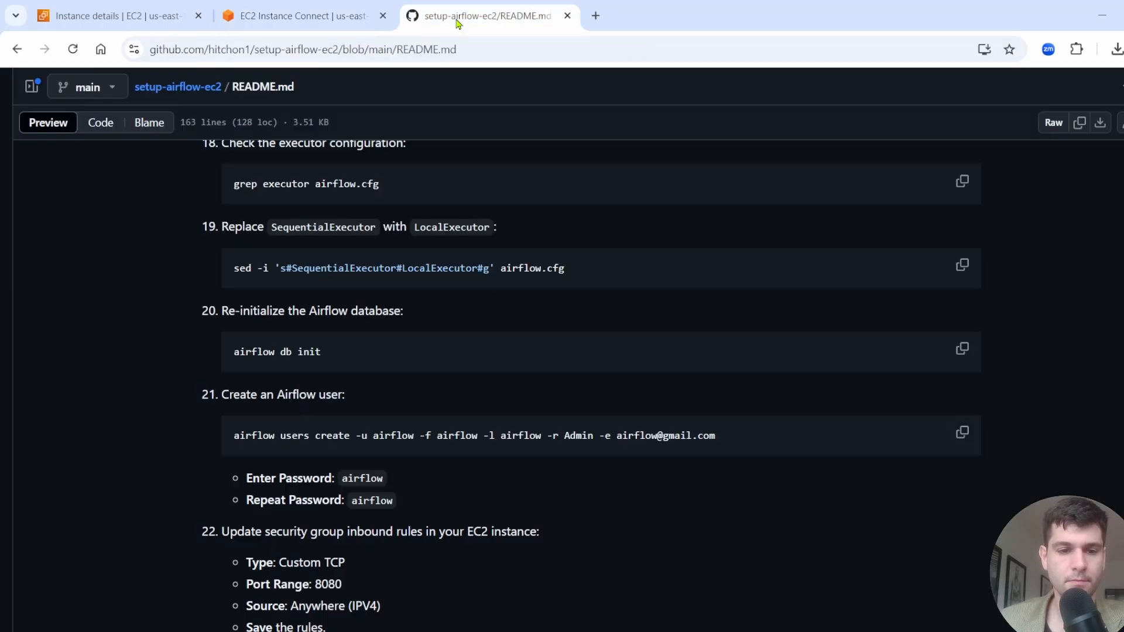
left_click(301, 16)
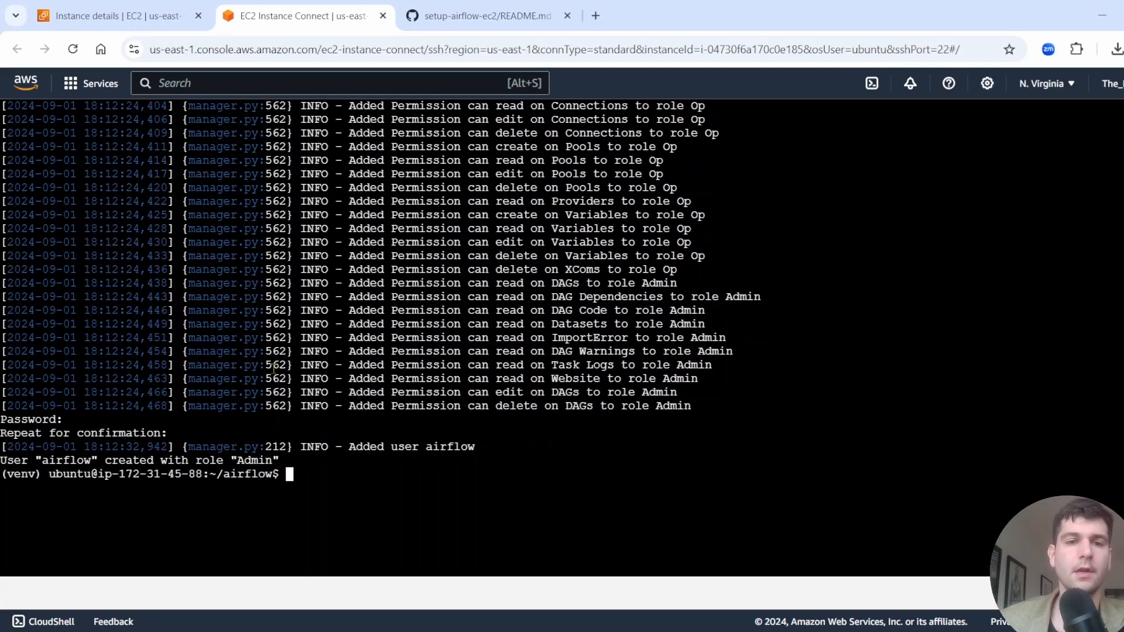
left_click(488, 16)
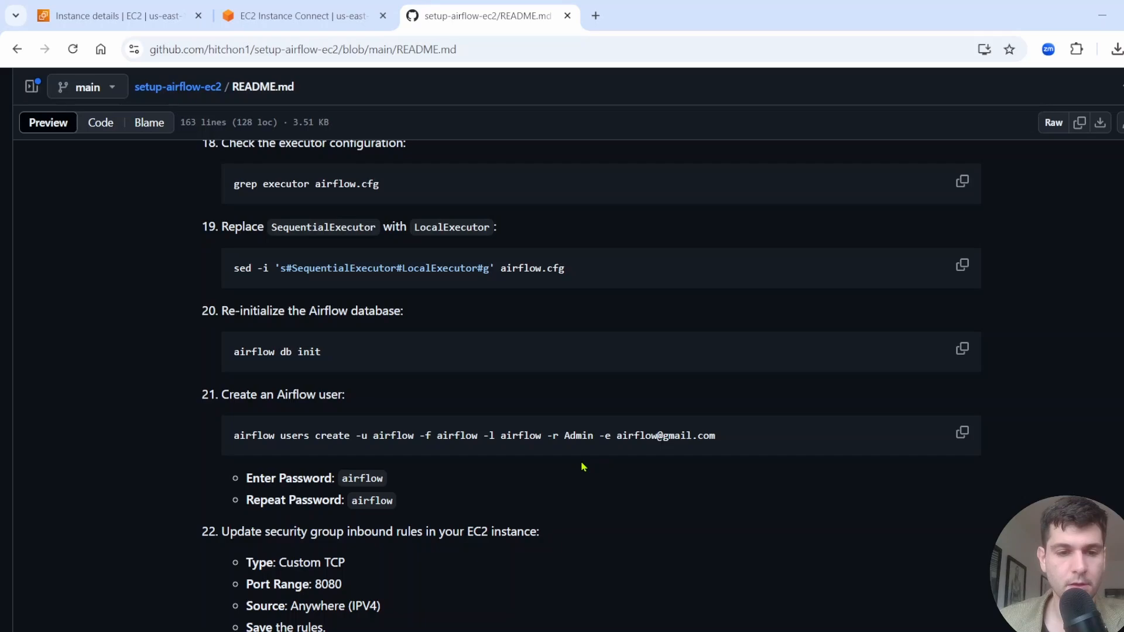
scroll("down", 3)
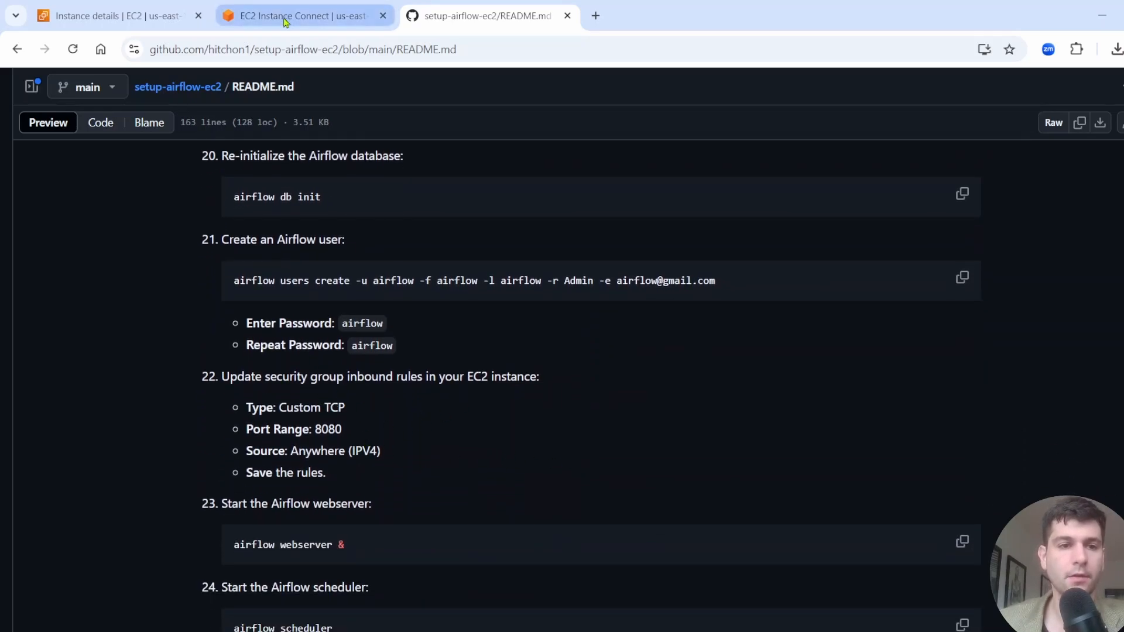
left_click(488, 16)
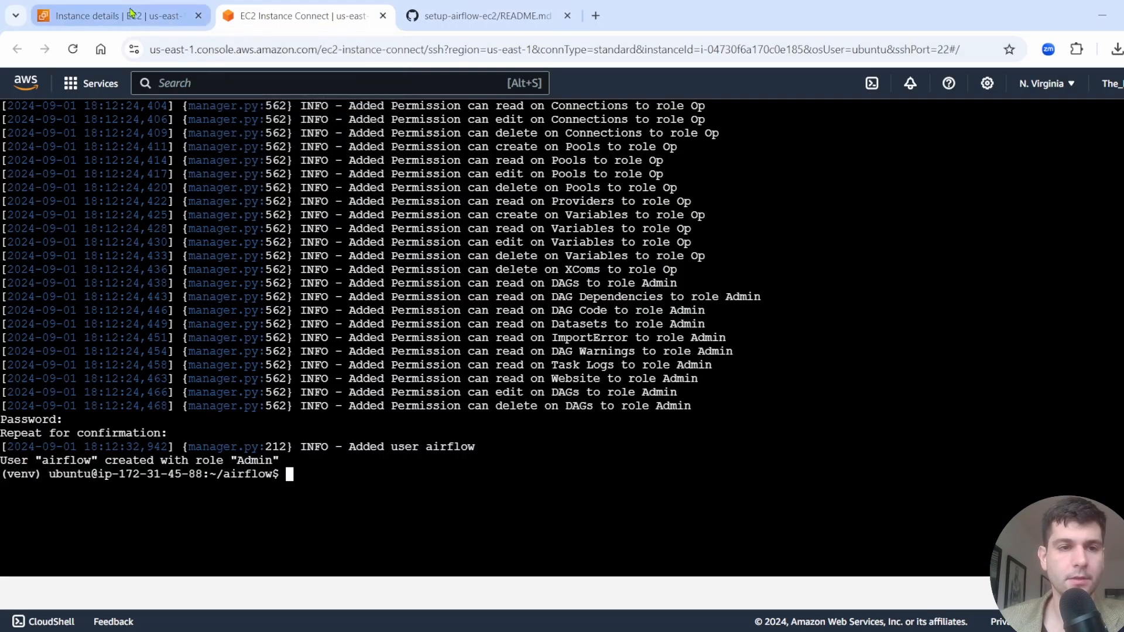
left_click(93, 16)
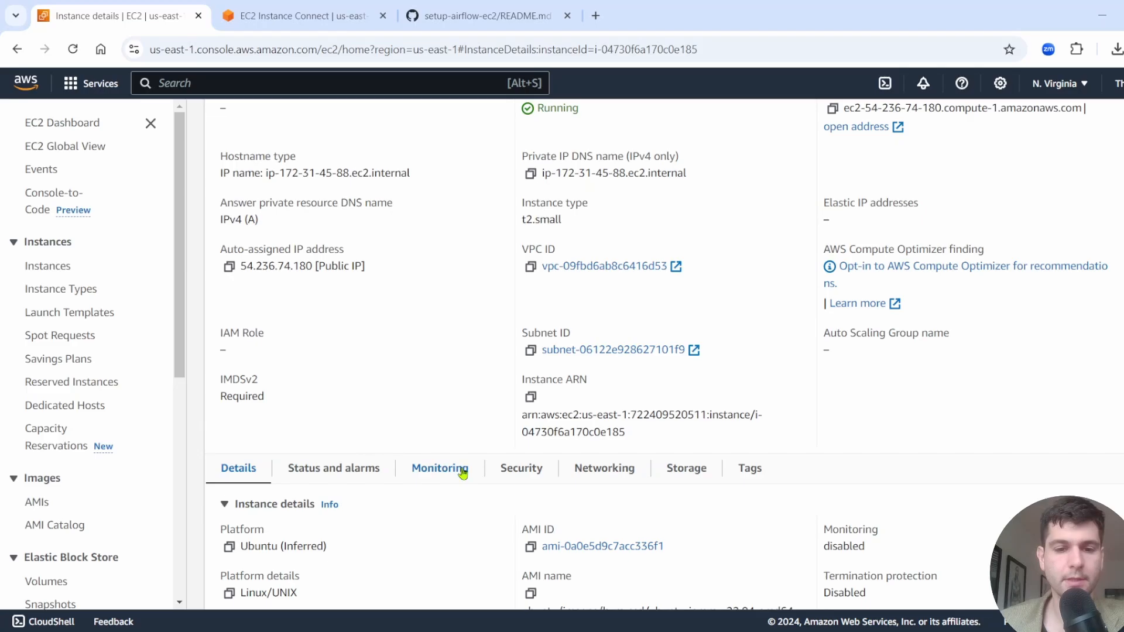
Step: From the instance's Security tab, open the launch-wizard-16 security group's details
left_click(521, 469)
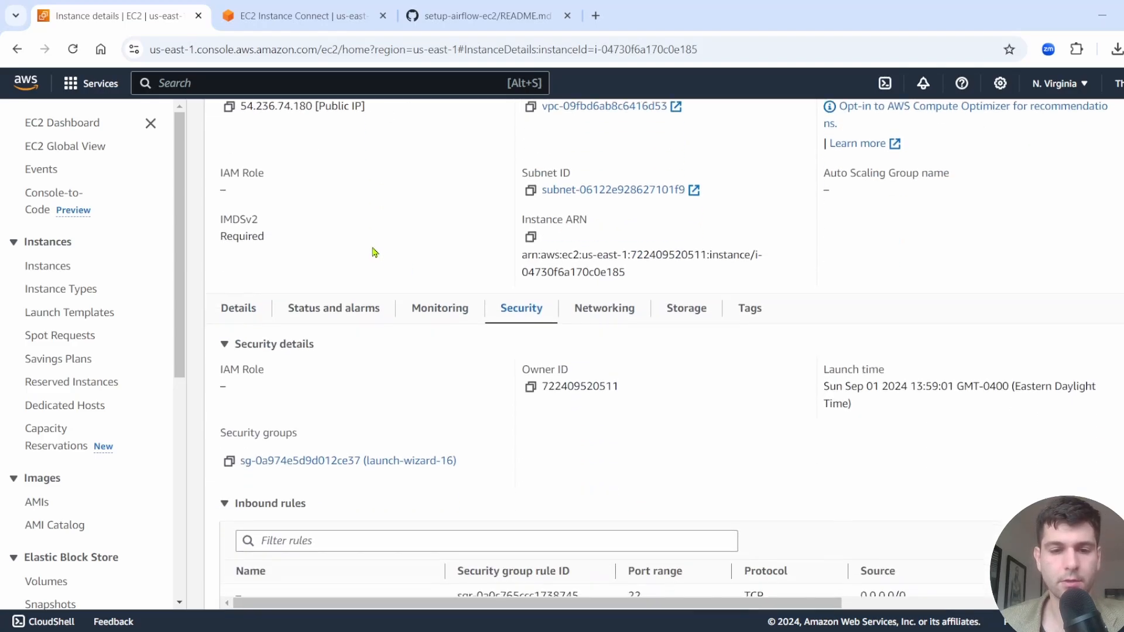
scroll("down", 3)
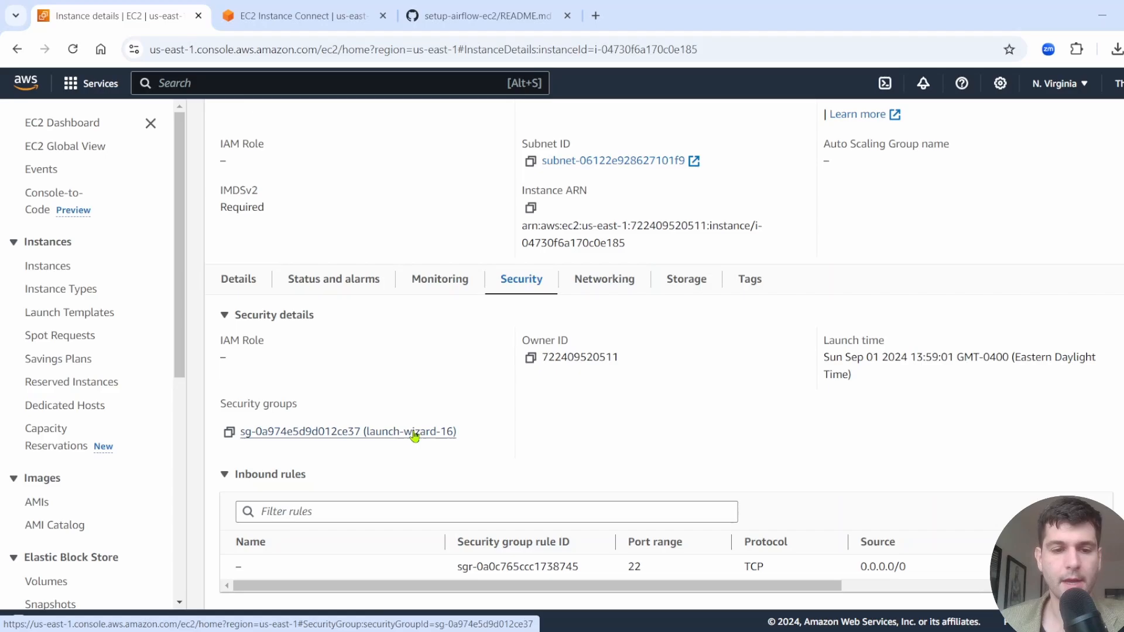
mouse_move(734, 499)
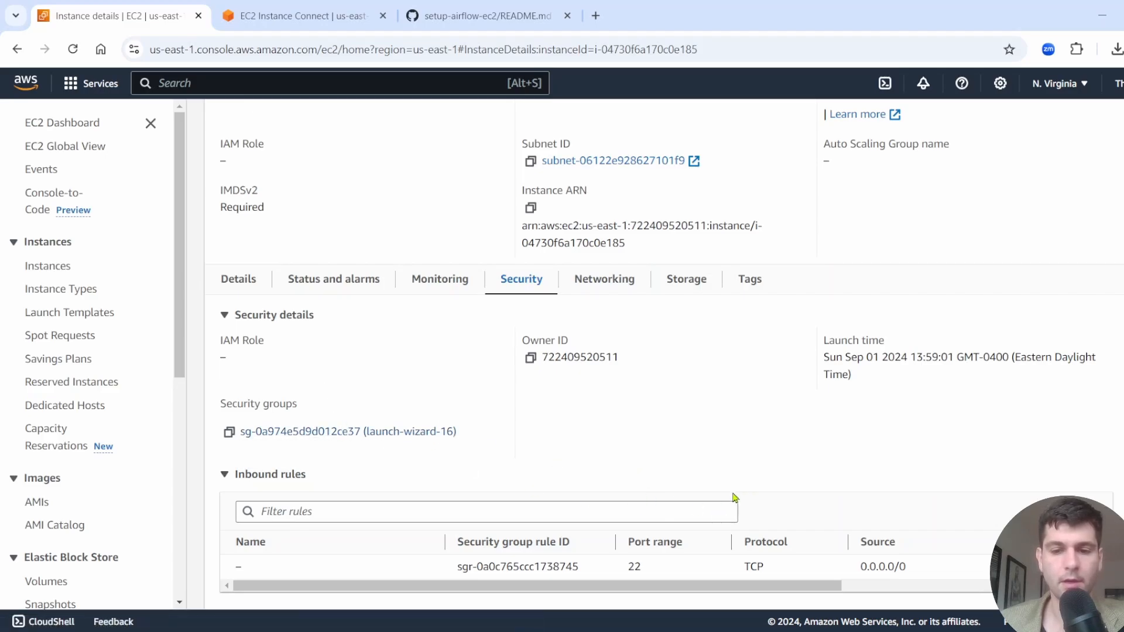
scroll("down", 3)
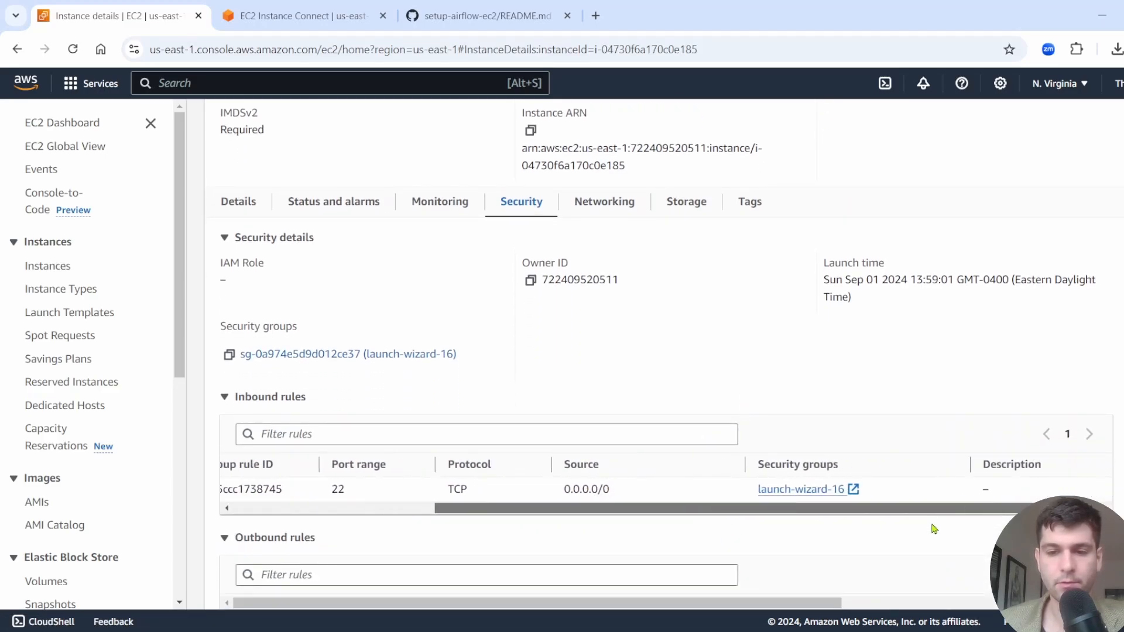
left_click(808, 489)
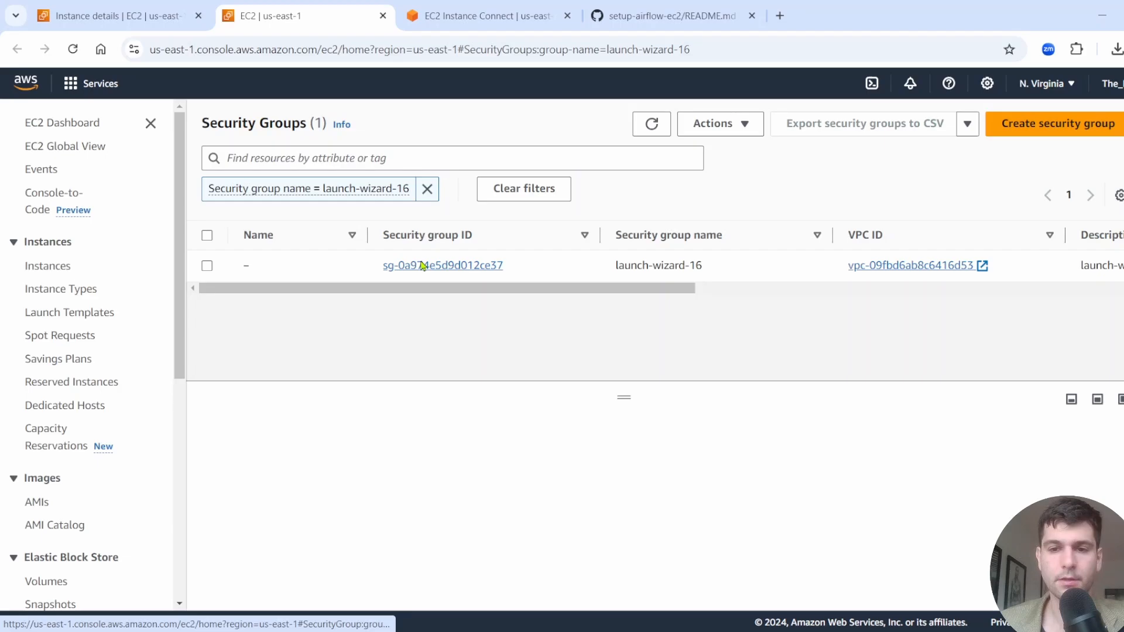
left_click(443, 266)
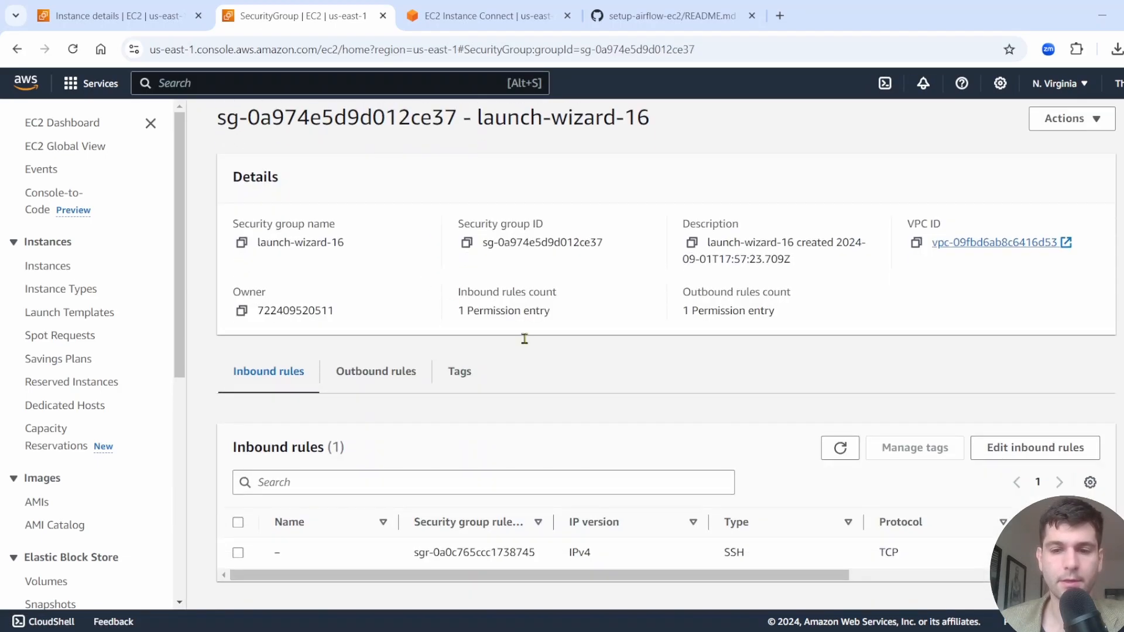
Step: Add and save a Custom TCP inbound rule for port 8080 from anywhere to launch-wizard-16
left_click(1034, 448)
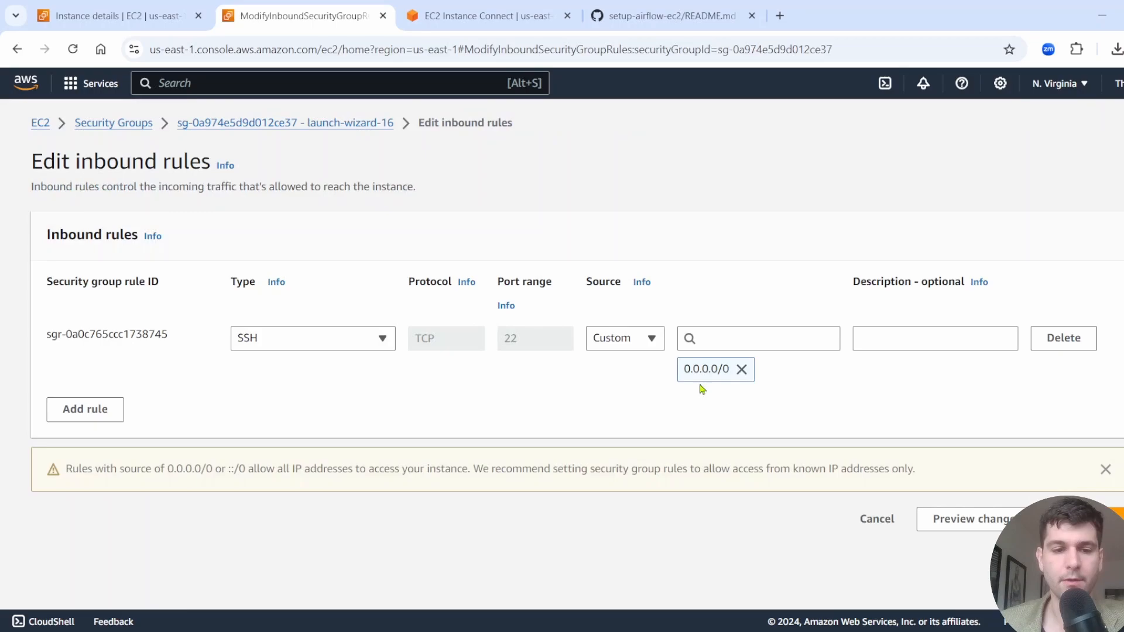
left_click(84, 409)
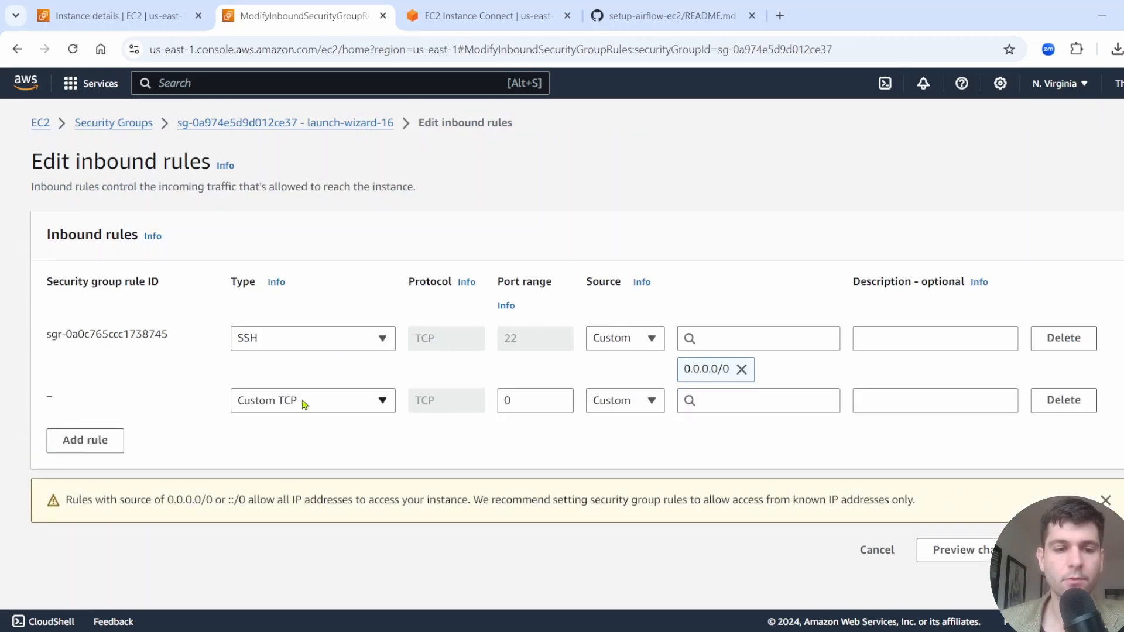
mouse_move(350, 442)
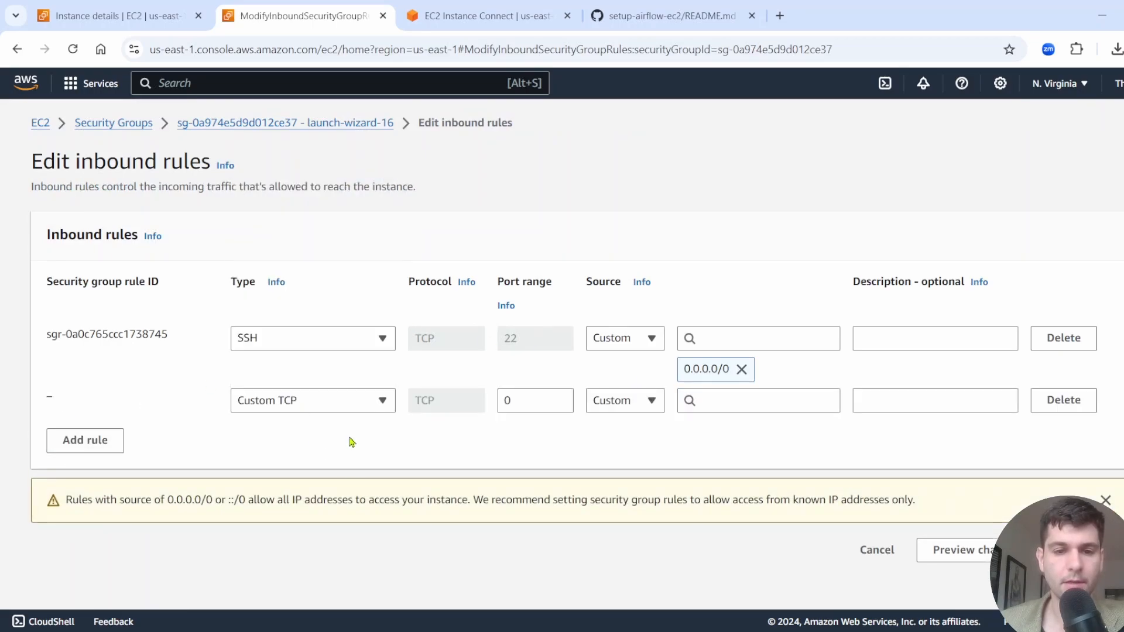
left_click(535, 400)
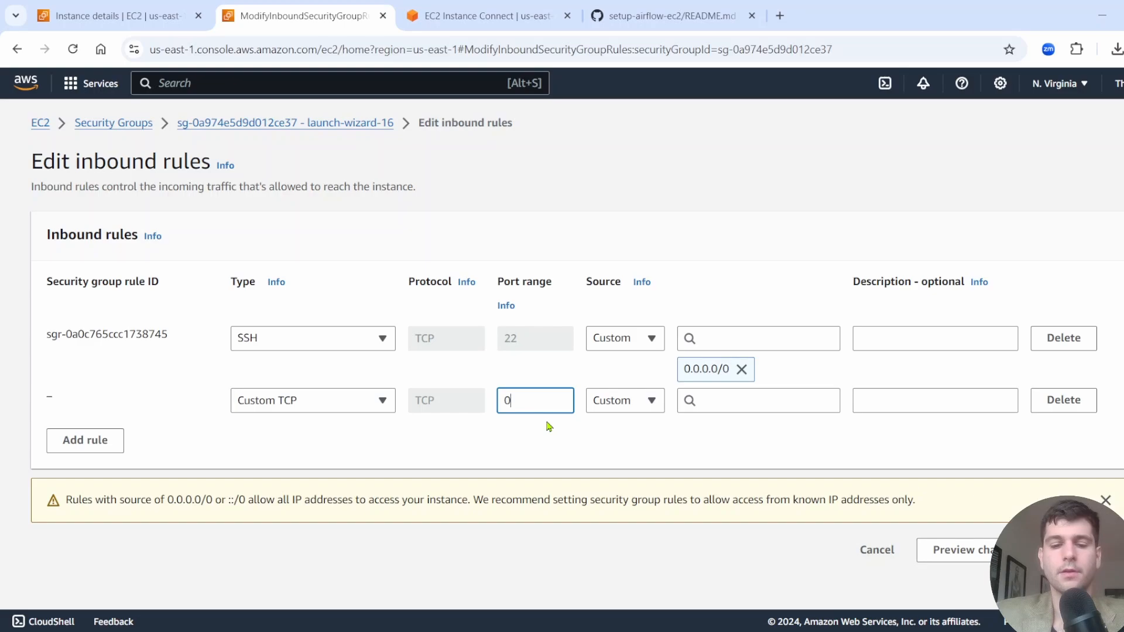
type("8080")
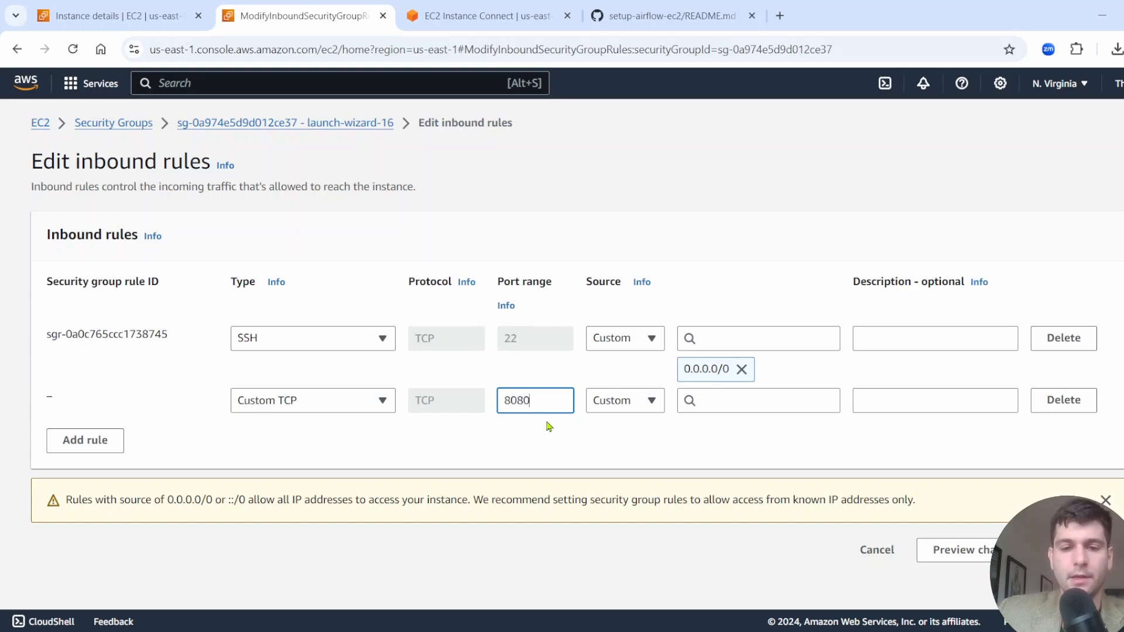
left_click(623, 400)
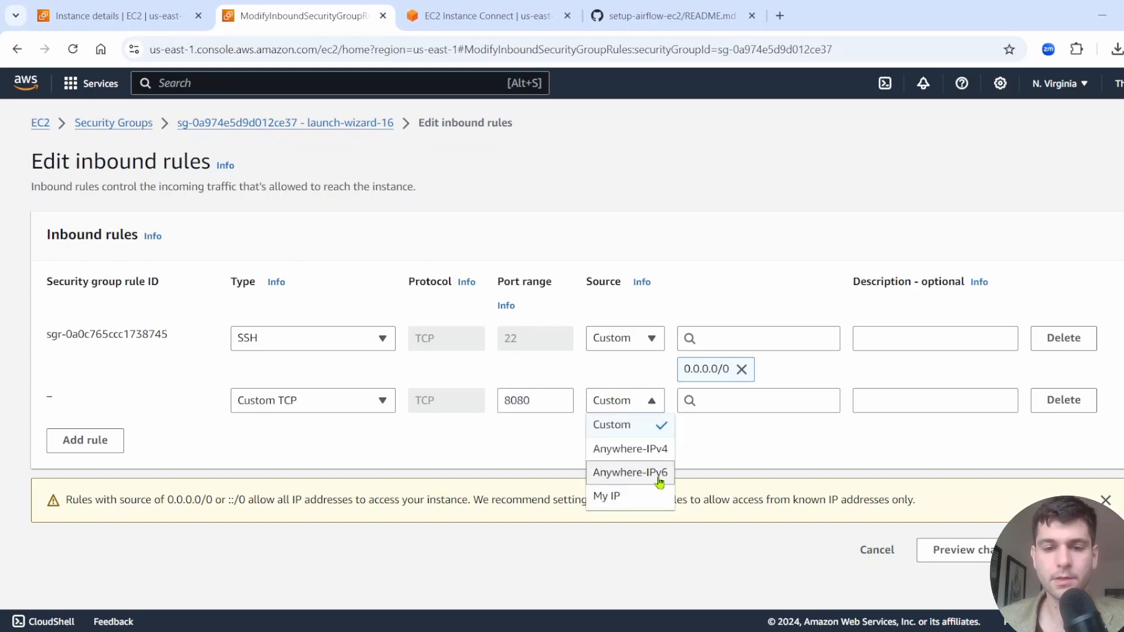
left_click(630, 447)
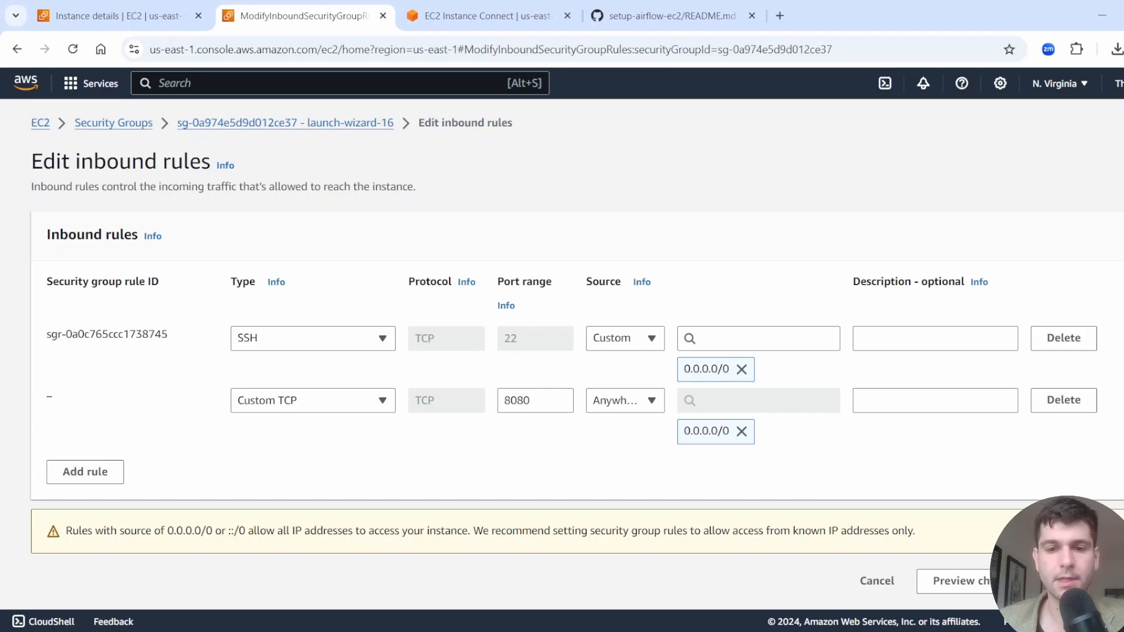
left_click(961, 581)
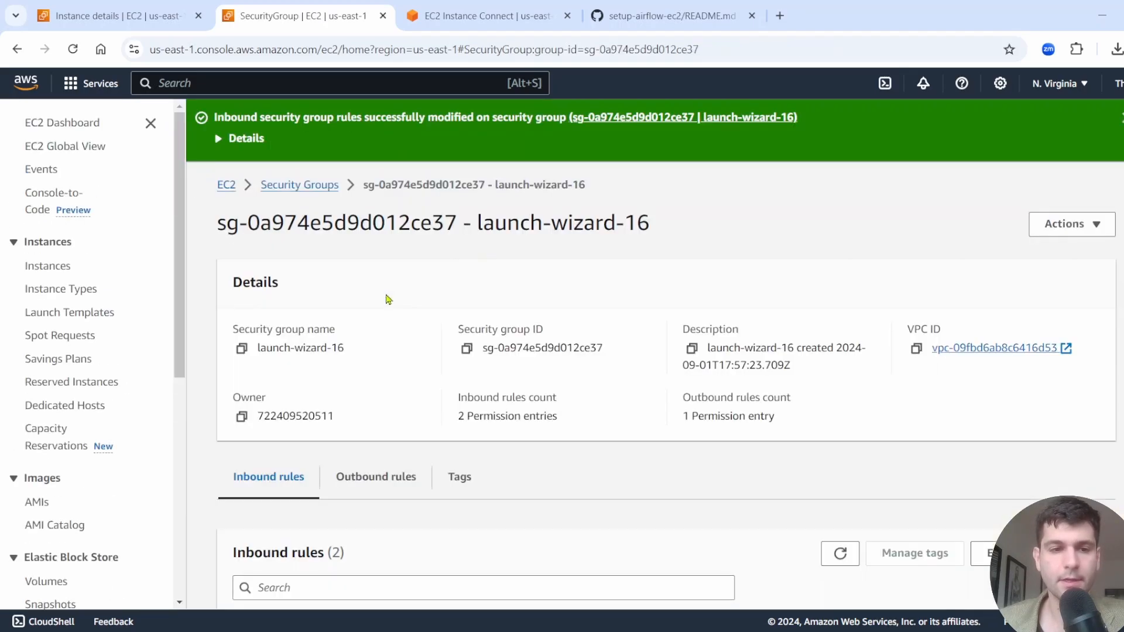
mouse_move(479, 16)
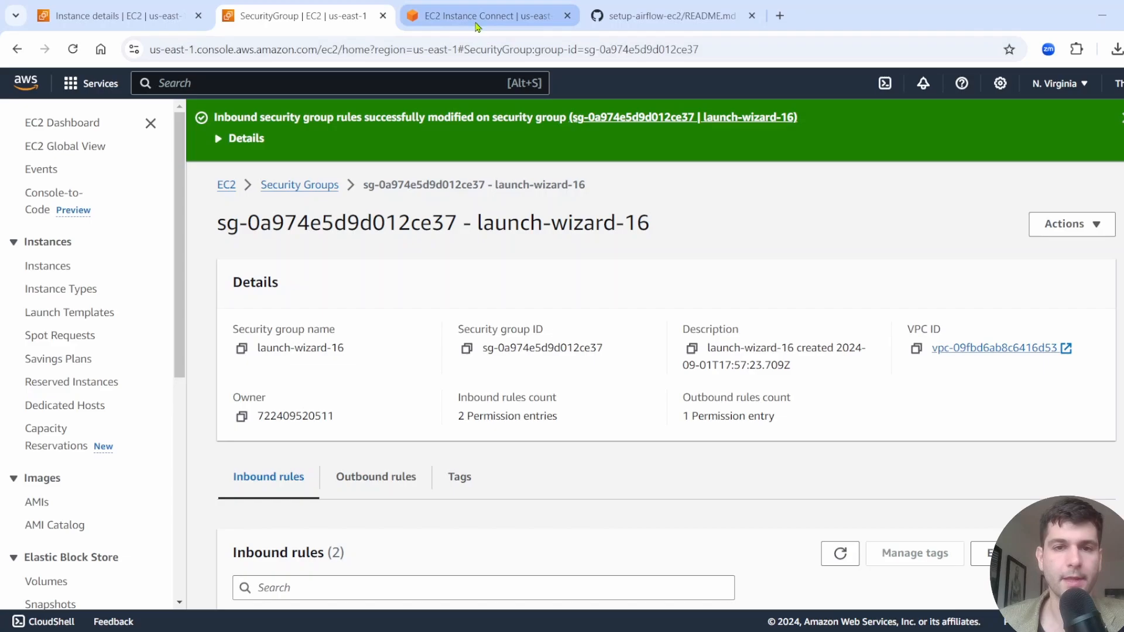
left_click(480, 15)
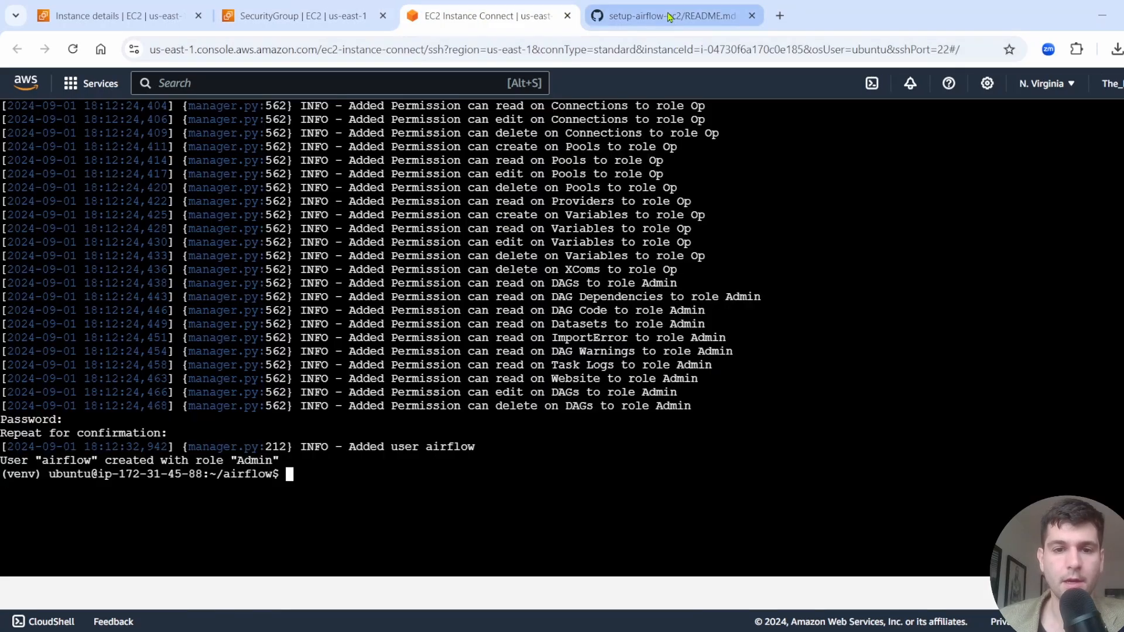
Step: Run 'airflow webserver &' from the README in the terminal to serve Airflow on port 8080
left_click(670, 16)
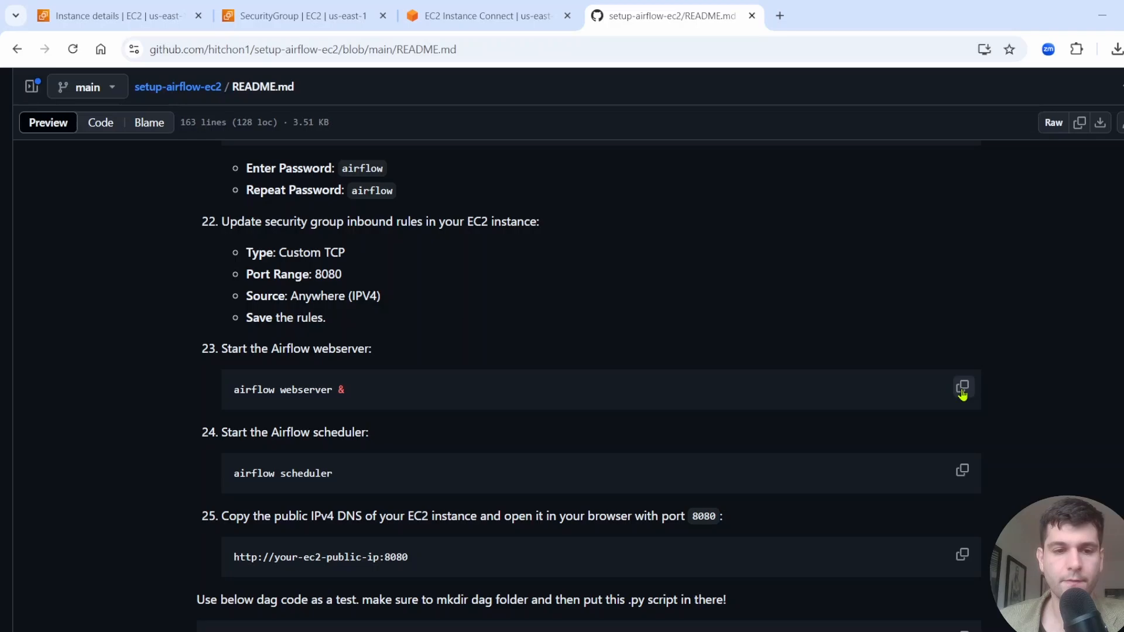
left_click(962, 390)
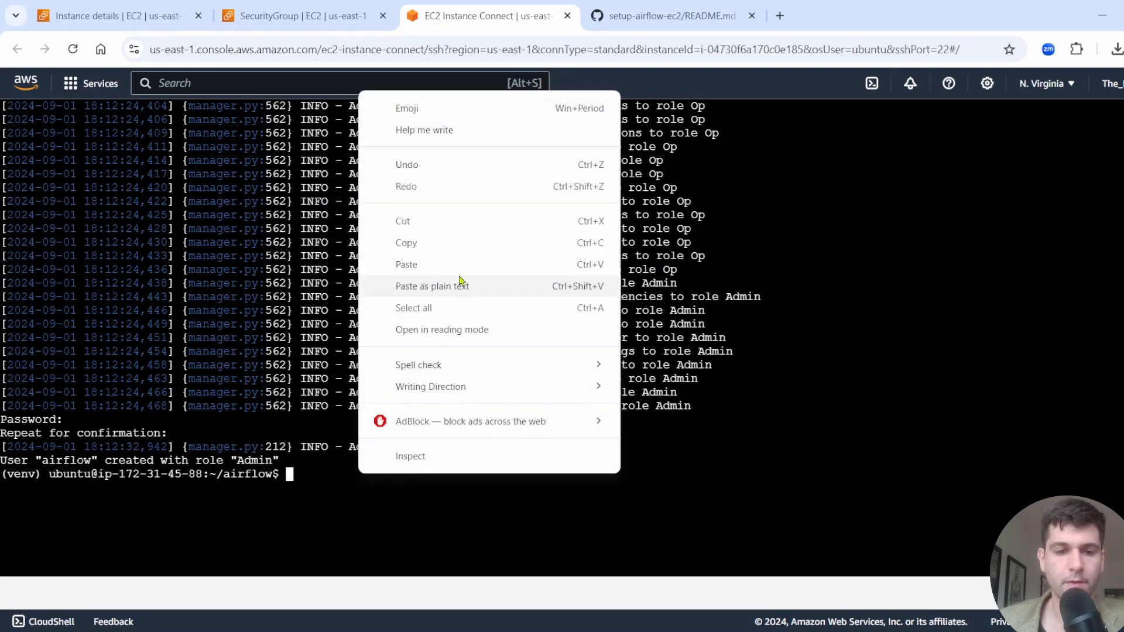
left_click(406, 264)
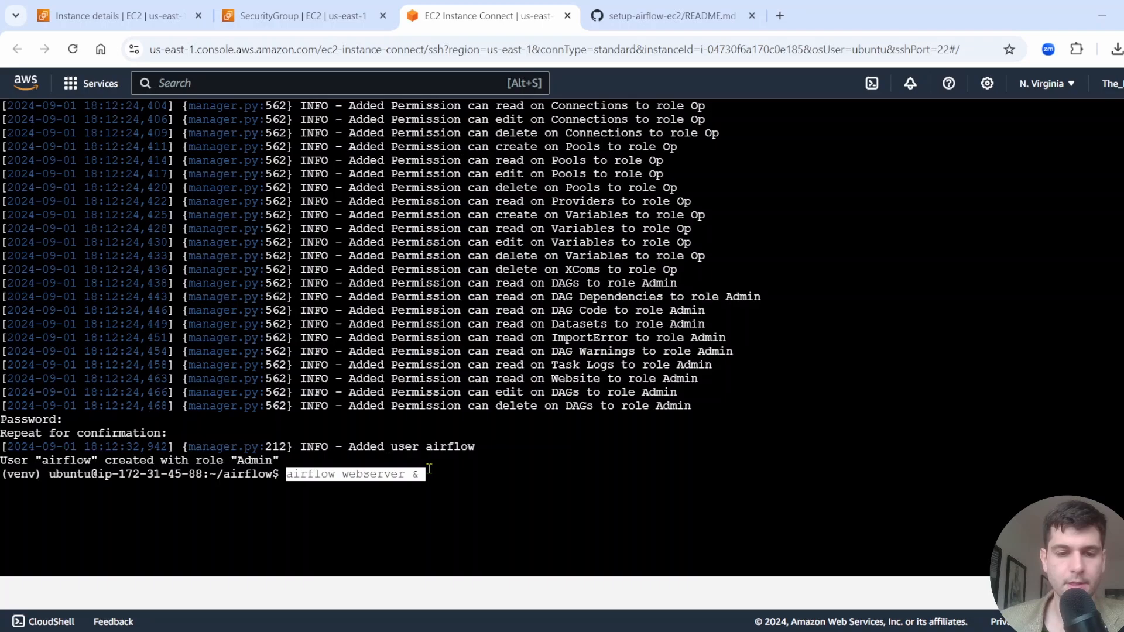
left_click(439, 474)
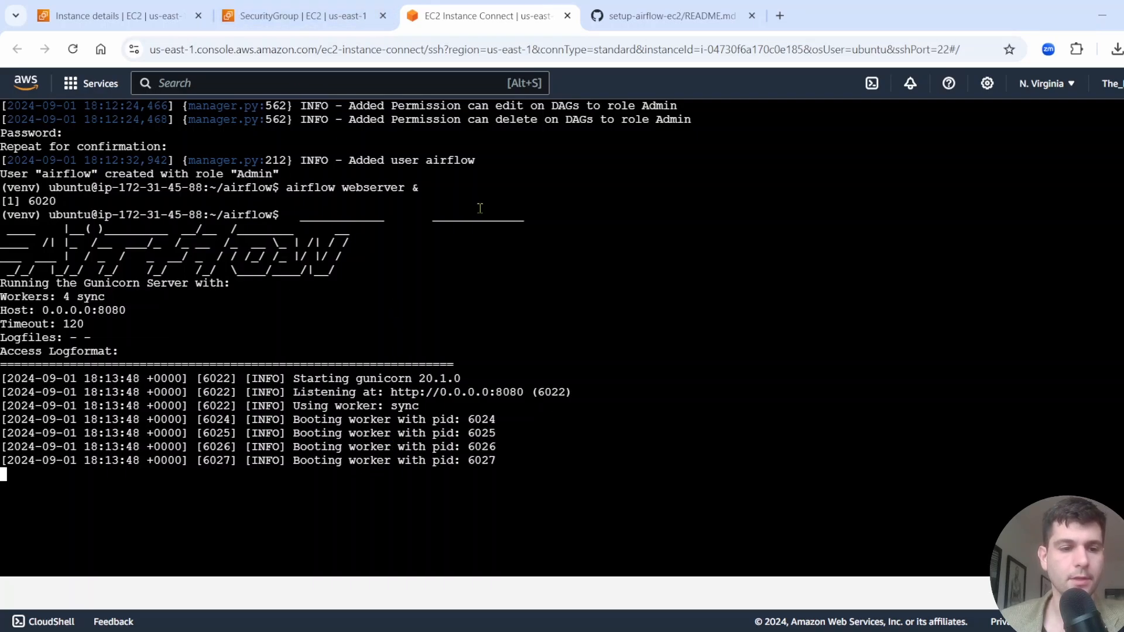
key("ctrl+c")
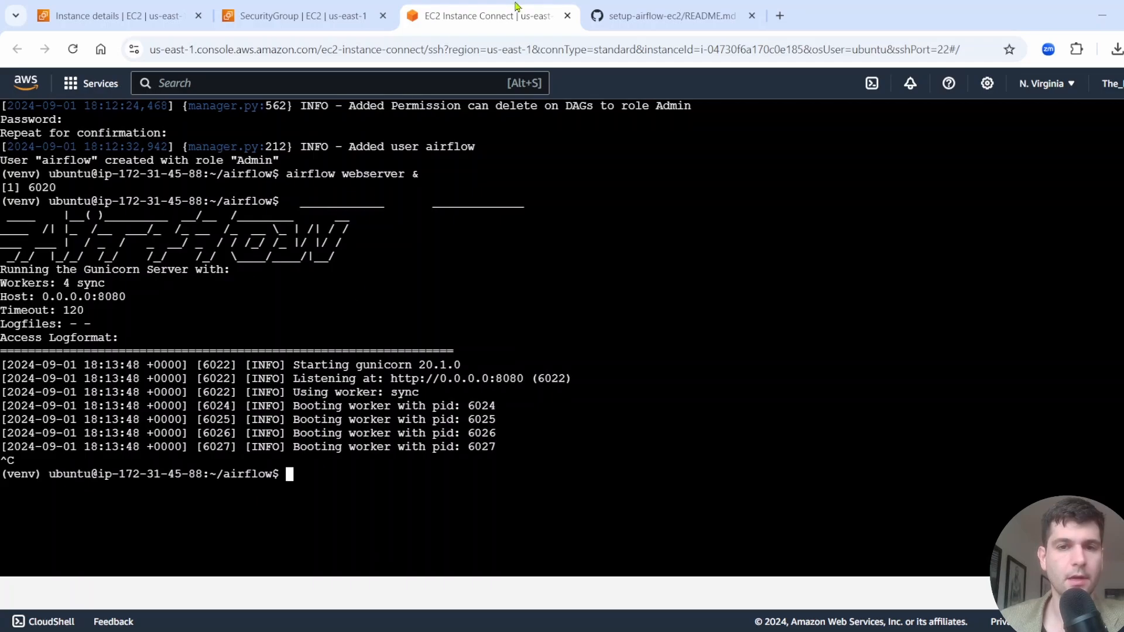
mouse_move(301, 15)
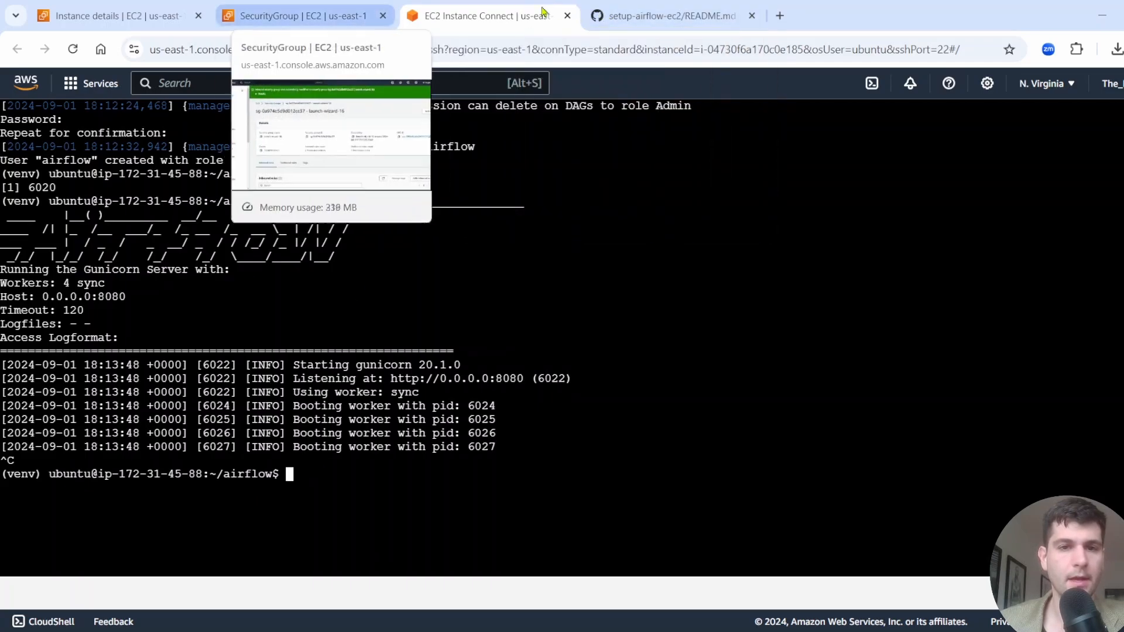
Step: Run 'airflow scheduler' in the instance terminal to start the scheduler
left_click(667, 15)
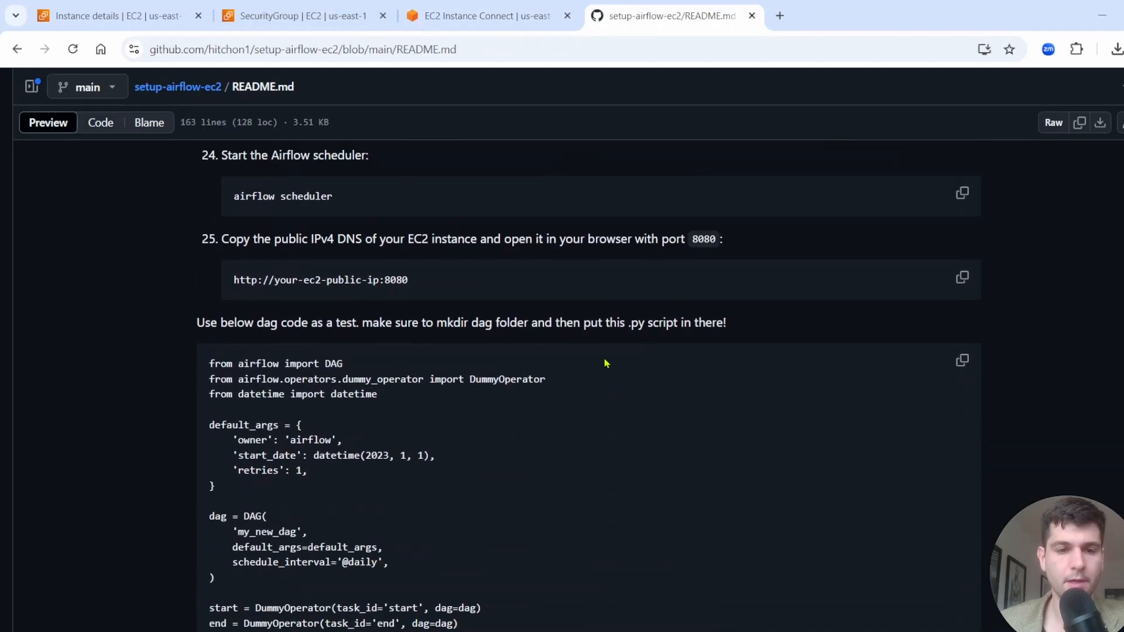
scroll("up", 3)
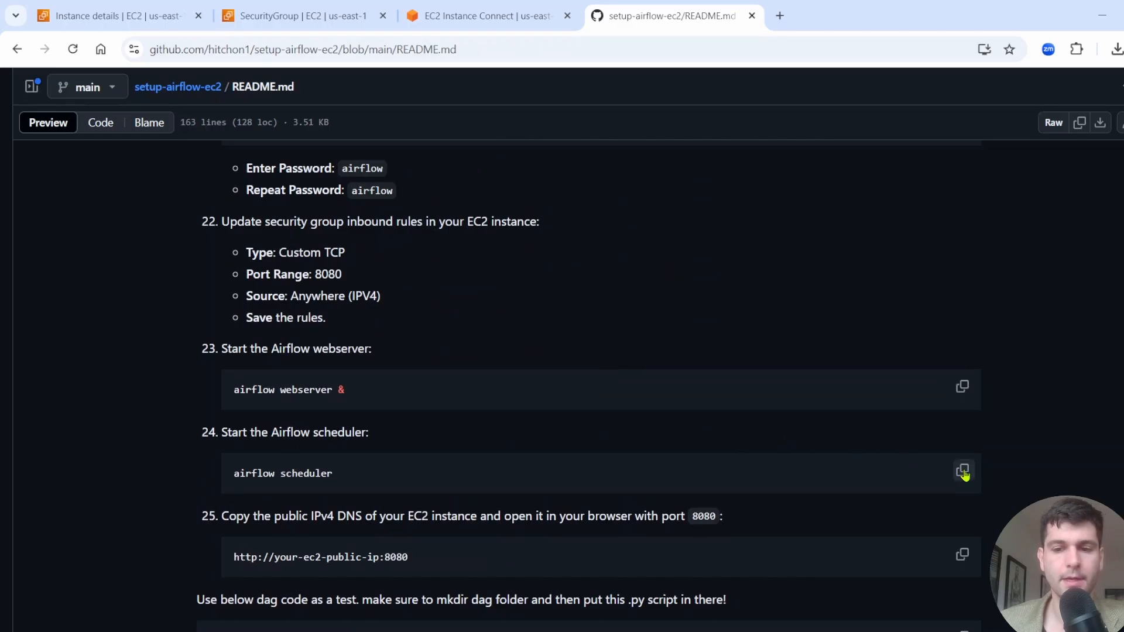
left_click(483, 16)
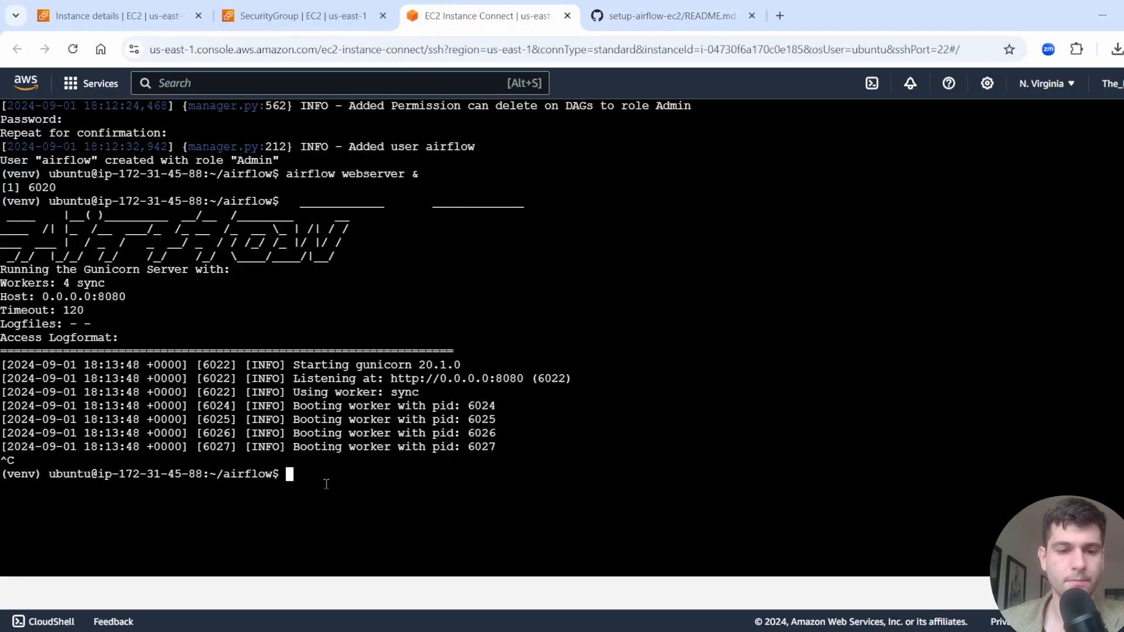
type("airflow scheduler")
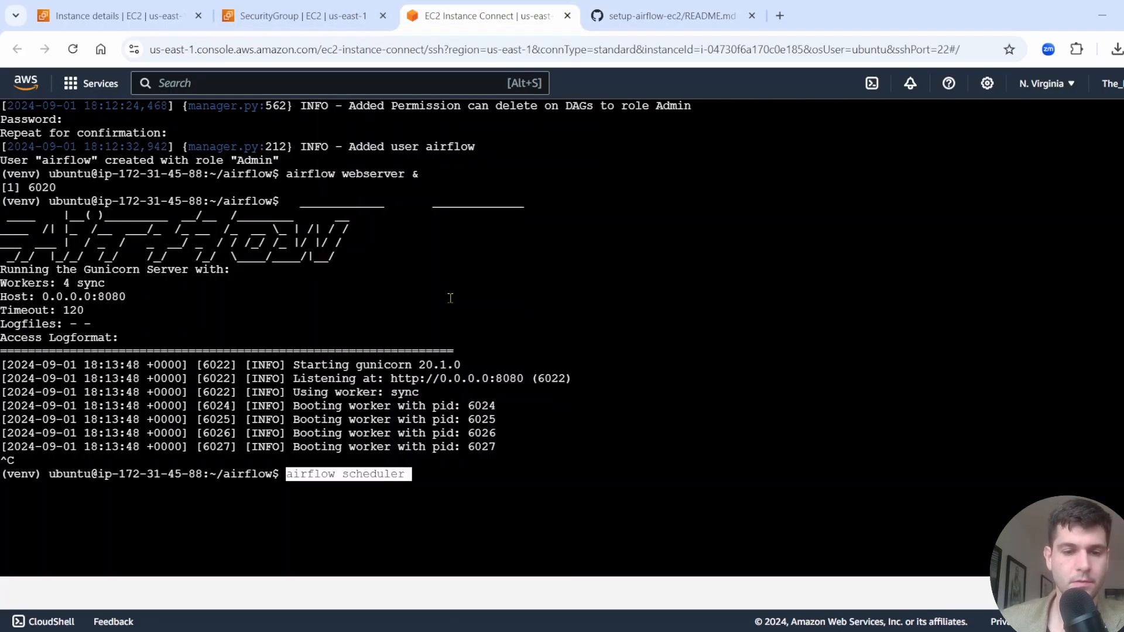
key("Return")
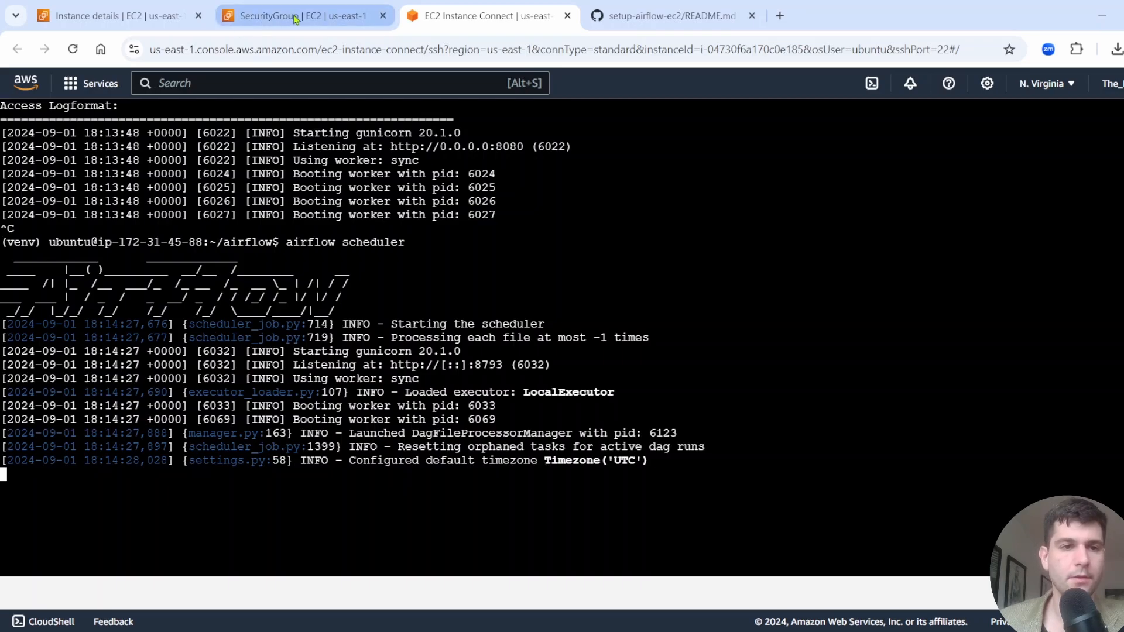
Step: Return to the instance details and scroll to the Public IPv4 address and DNS fields
left_click(108, 16)
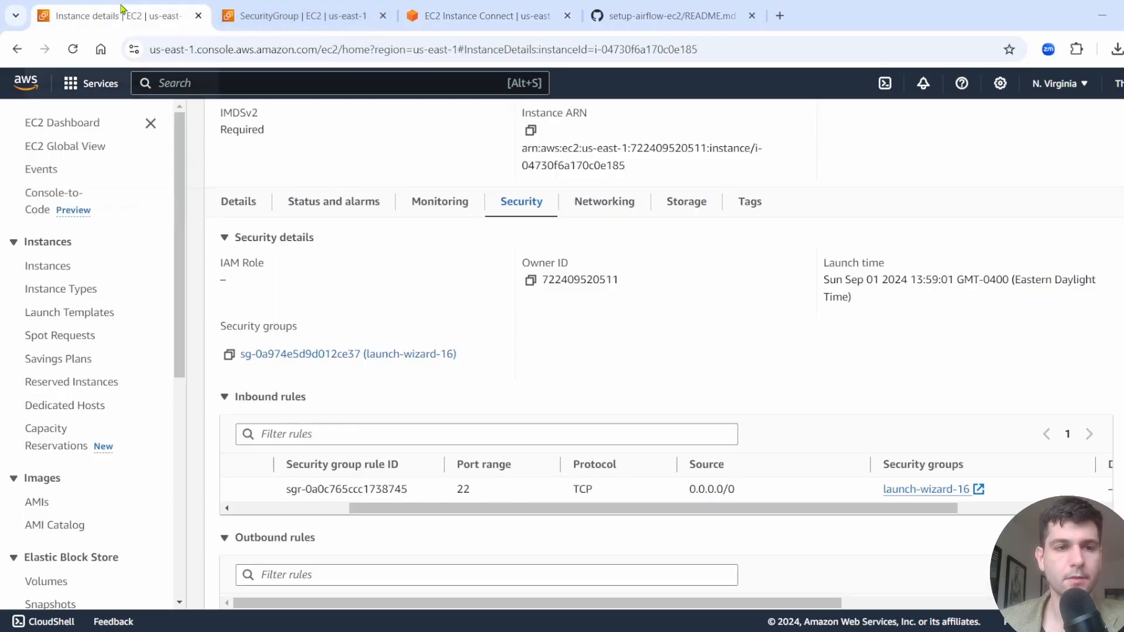
scroll("up", 3)
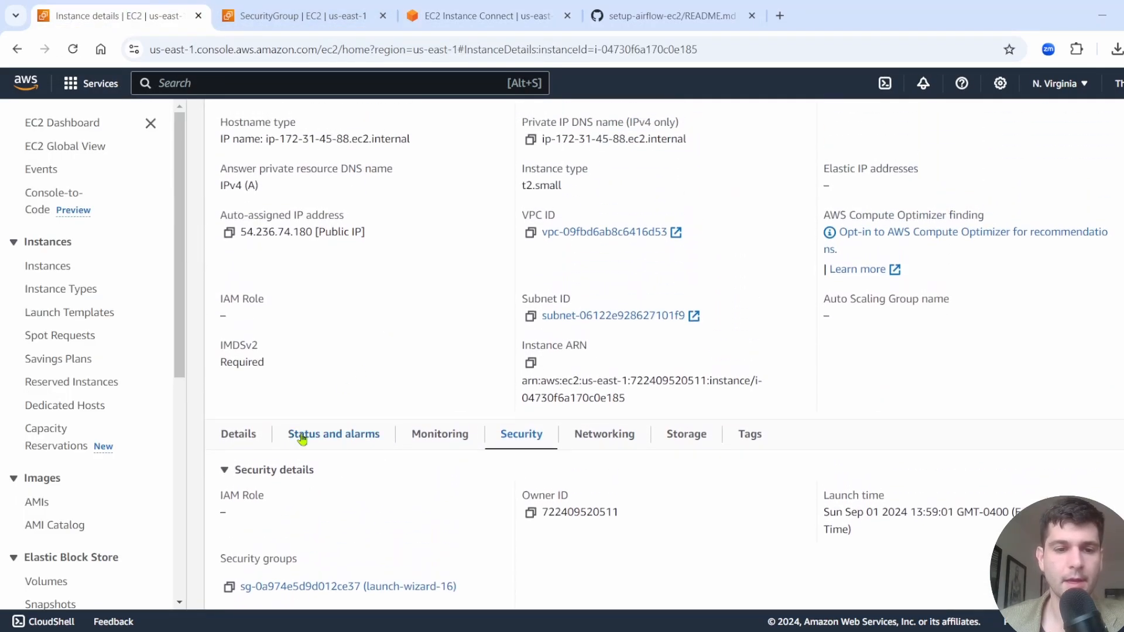
scroll("up", 3)
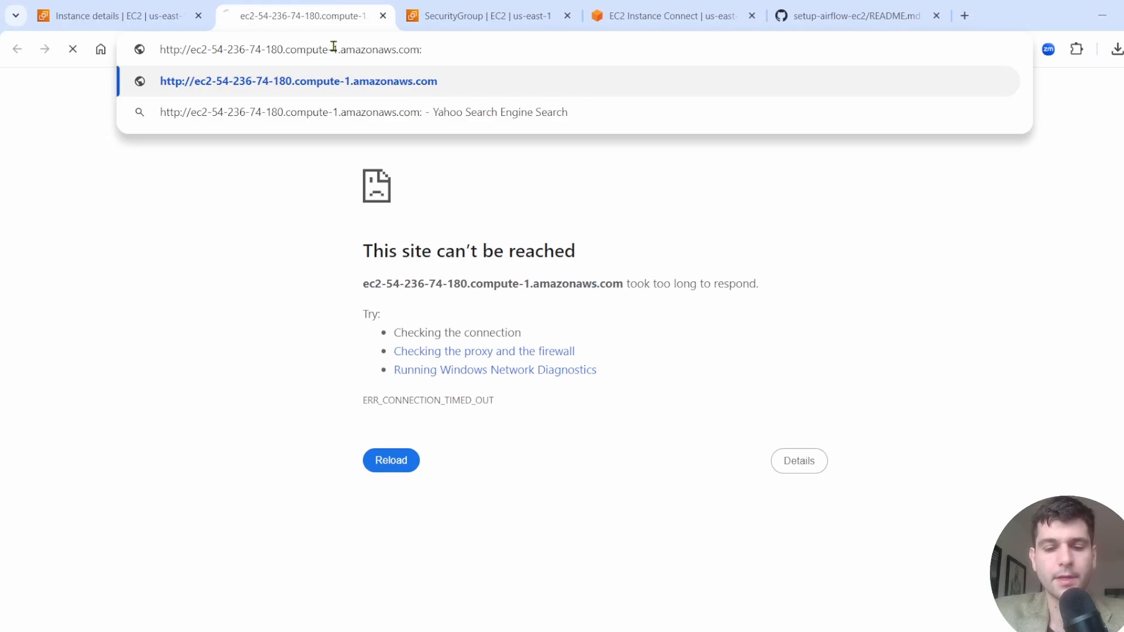
Step: Open the public DNS on port 8080 and sign in to Airflow as 'airflow'
type("8080")
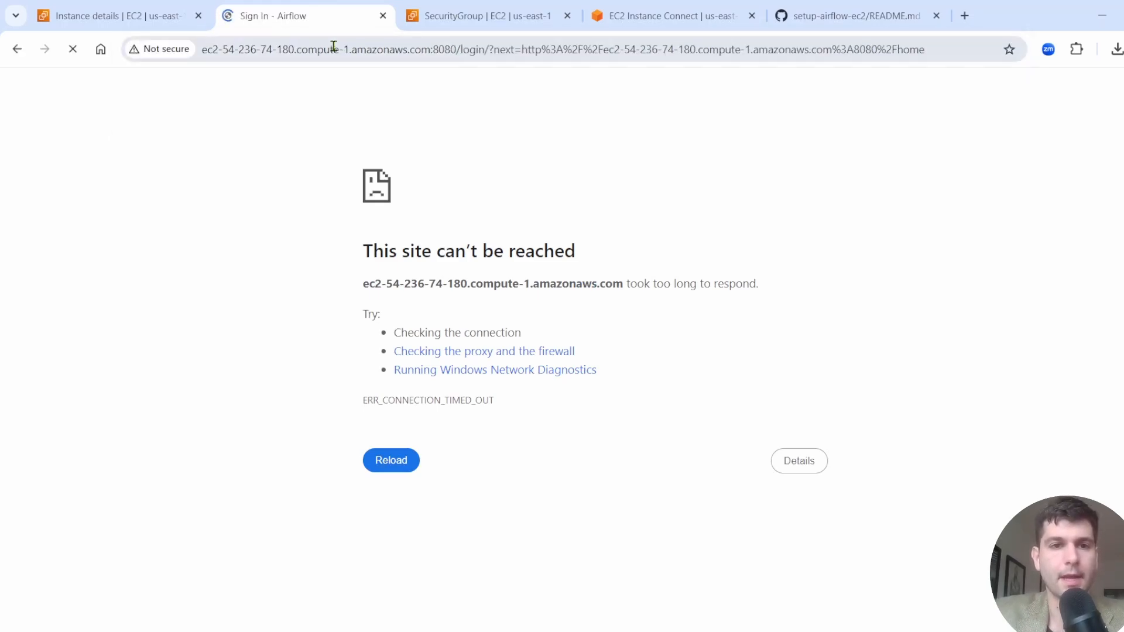
left_click(391, 460)
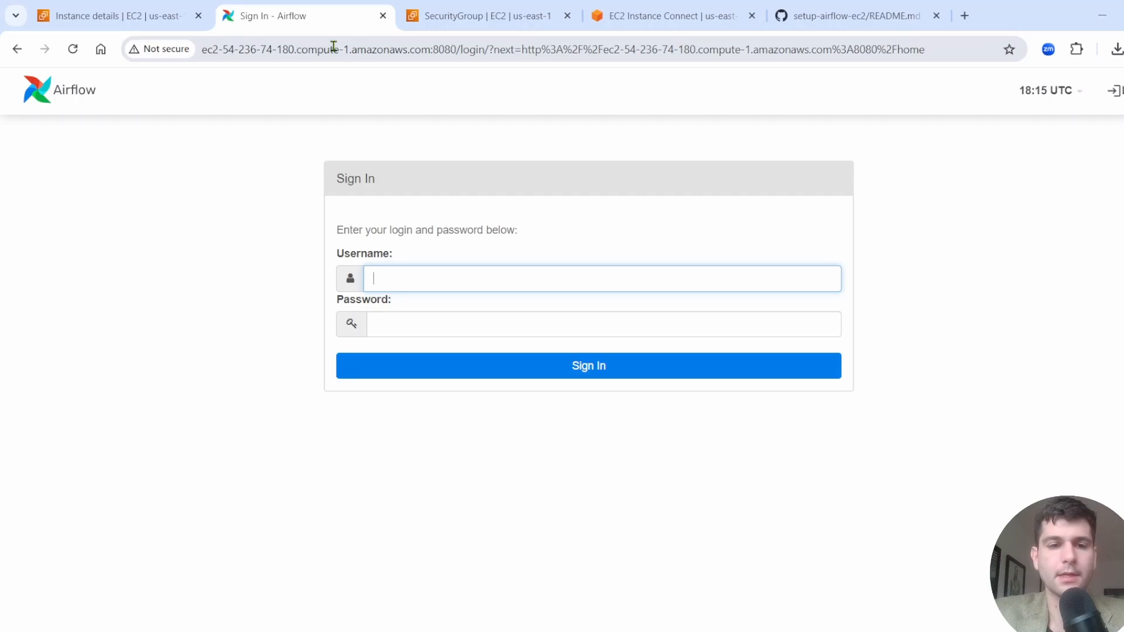
type("airflow")
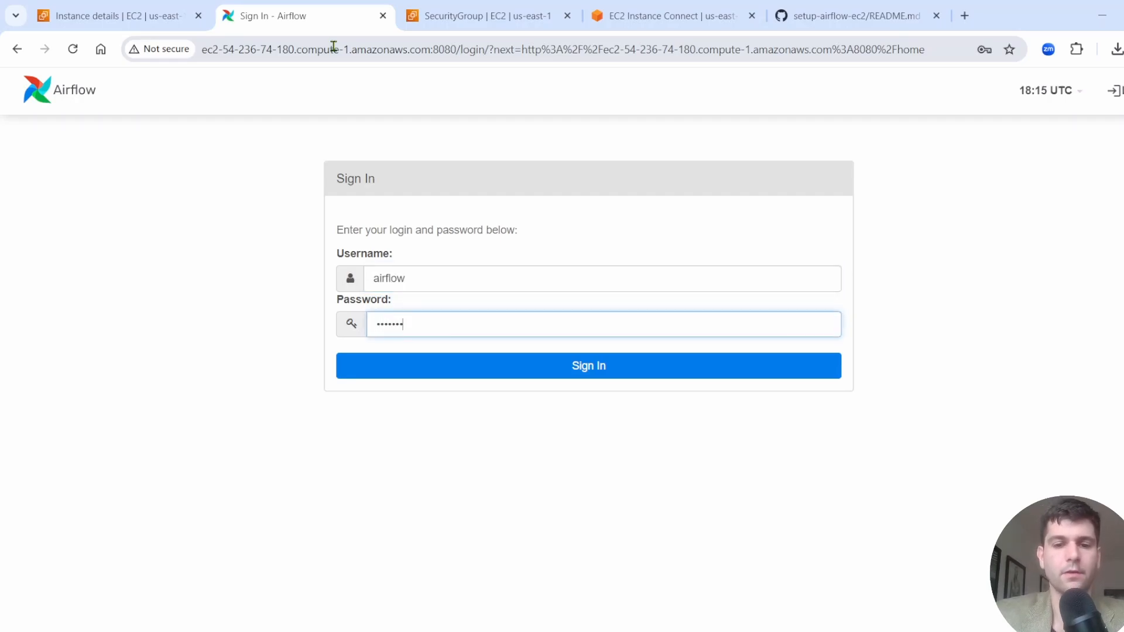
left_click(589, 365)
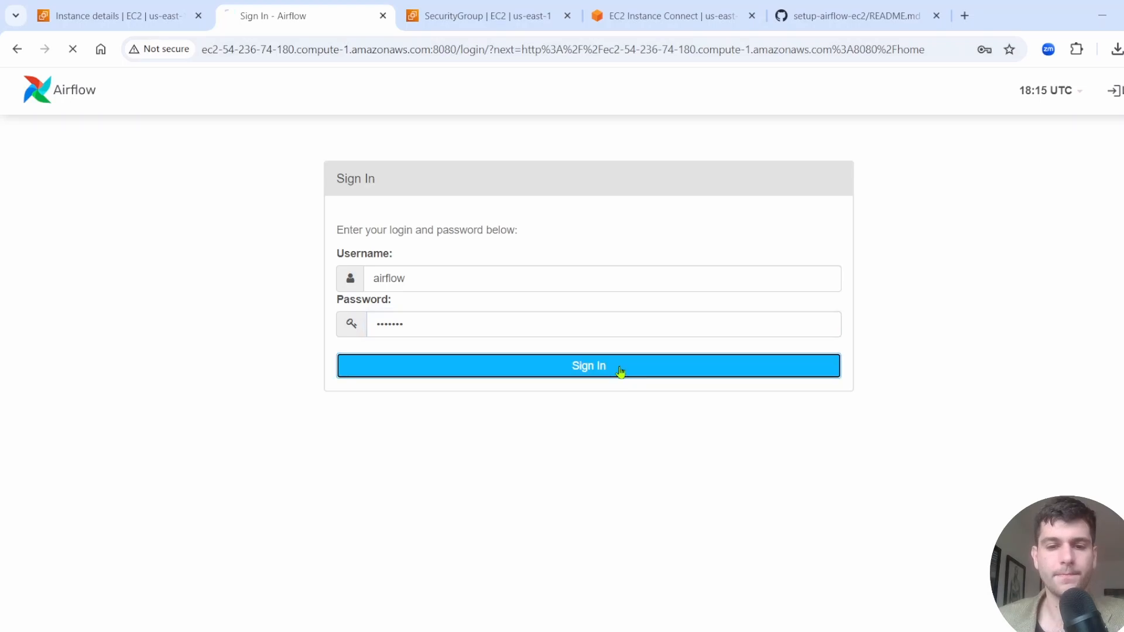
left_click(587, 366)
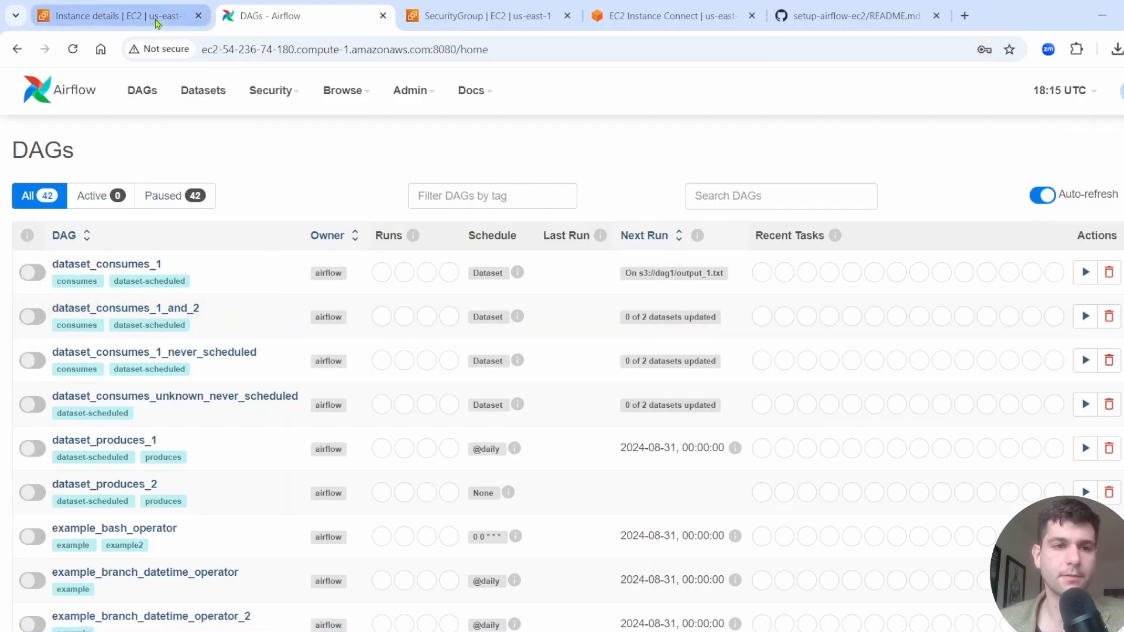
Step: Connect to the instance through EC2 Instance Connect as the ubuntu user
left_click(108, 15)
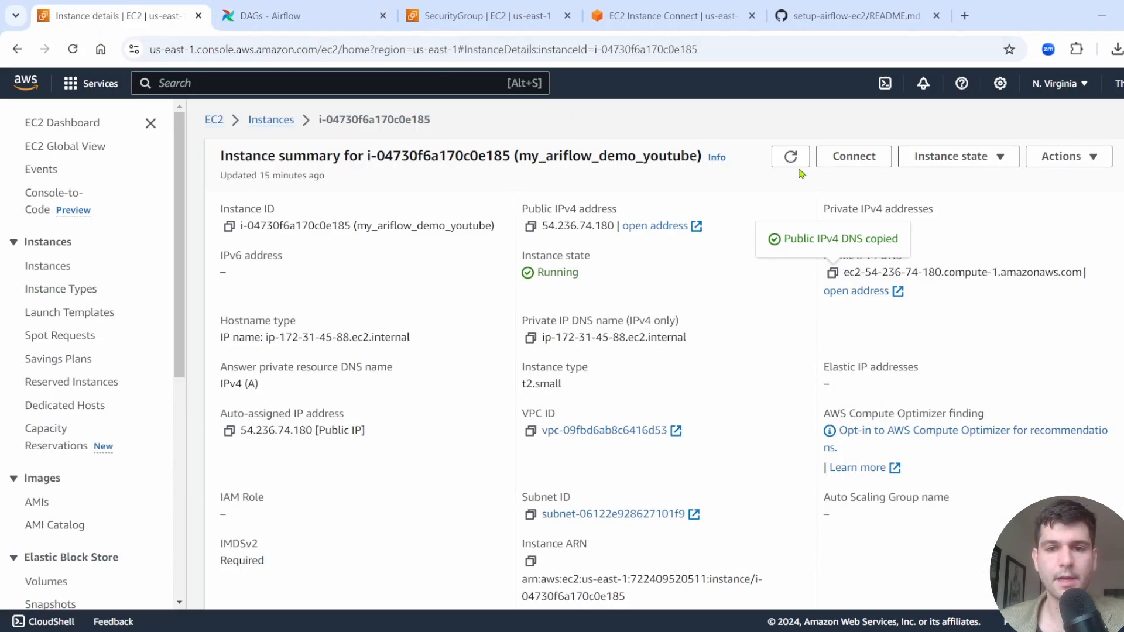
left_click(852, 156)
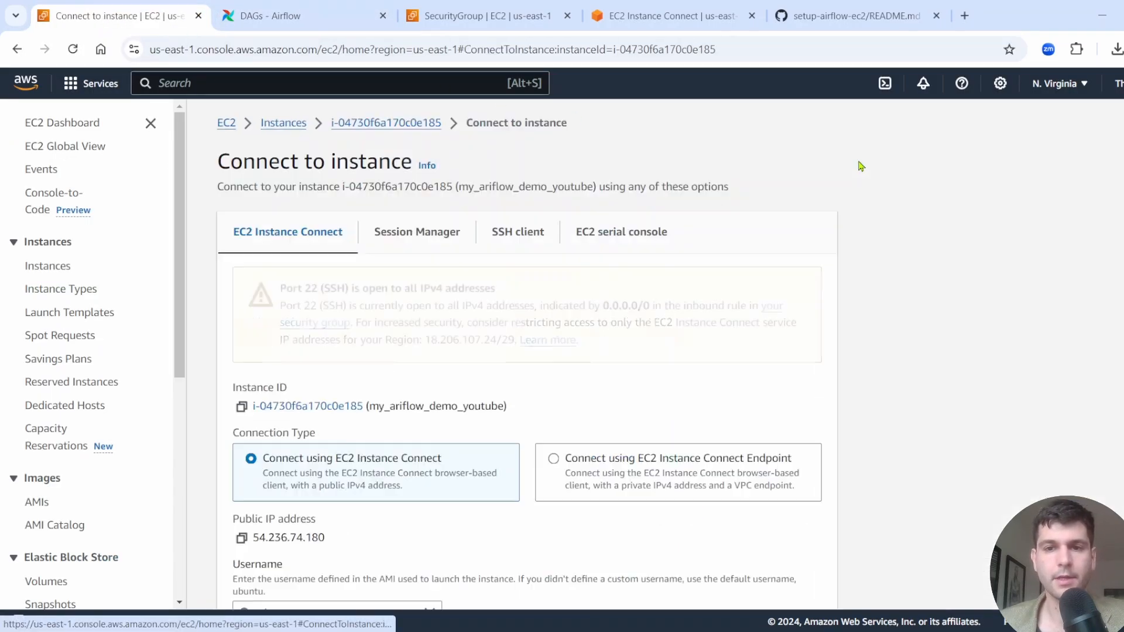
scroll("down", 3)
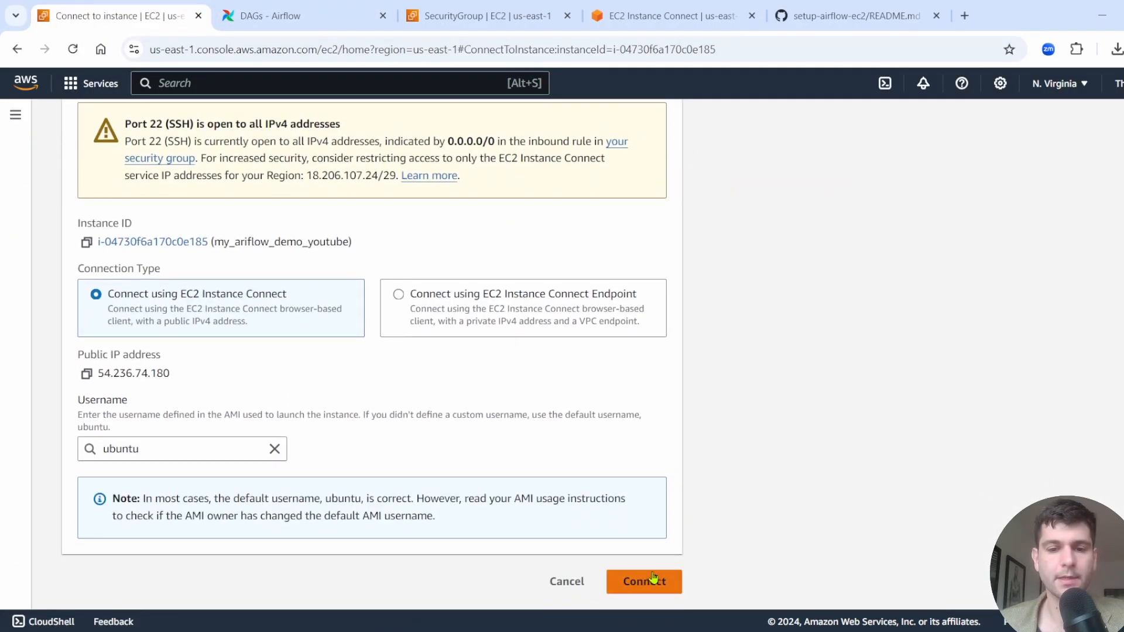
left_click(643, 581)
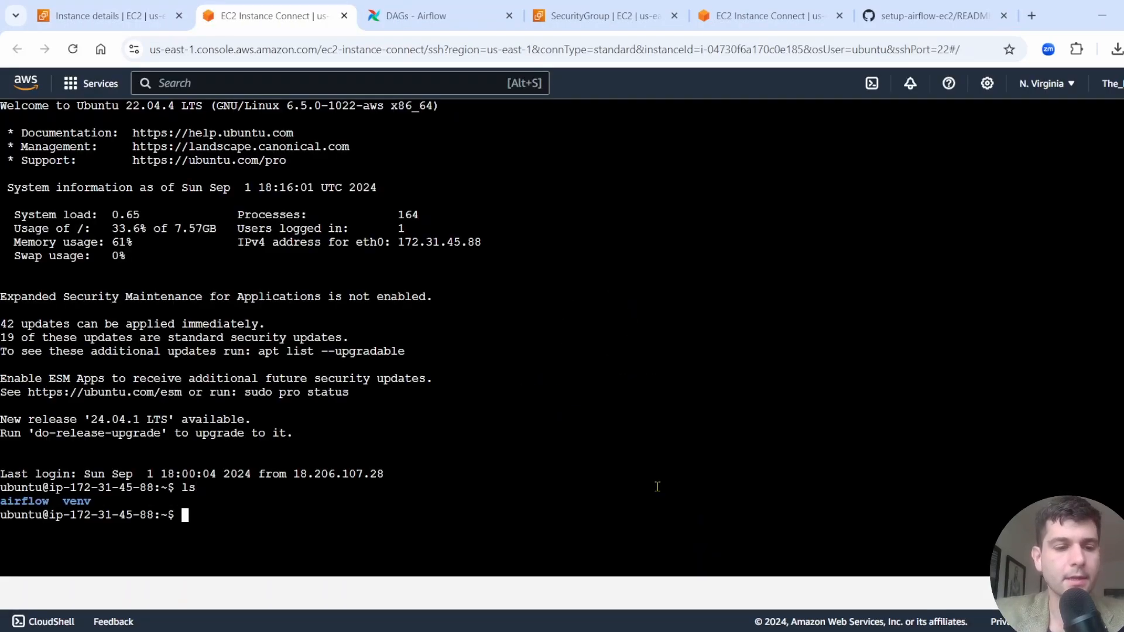
Step: Create a dags folder inside airflow and move into it
type("cd airflow")
type("ls")
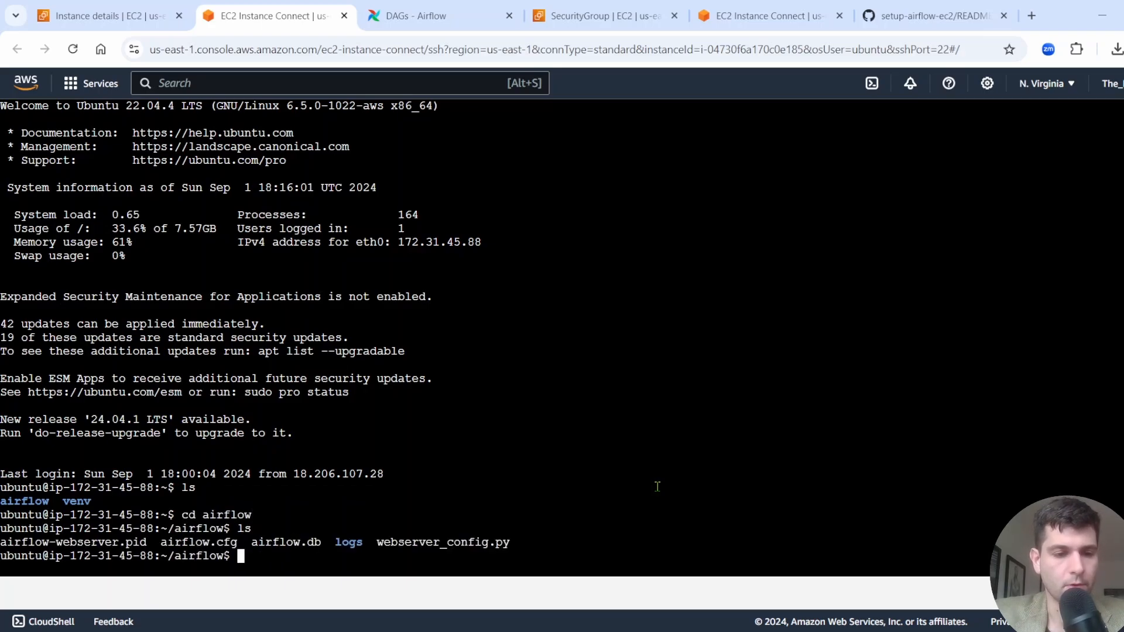
type("mkdir da")
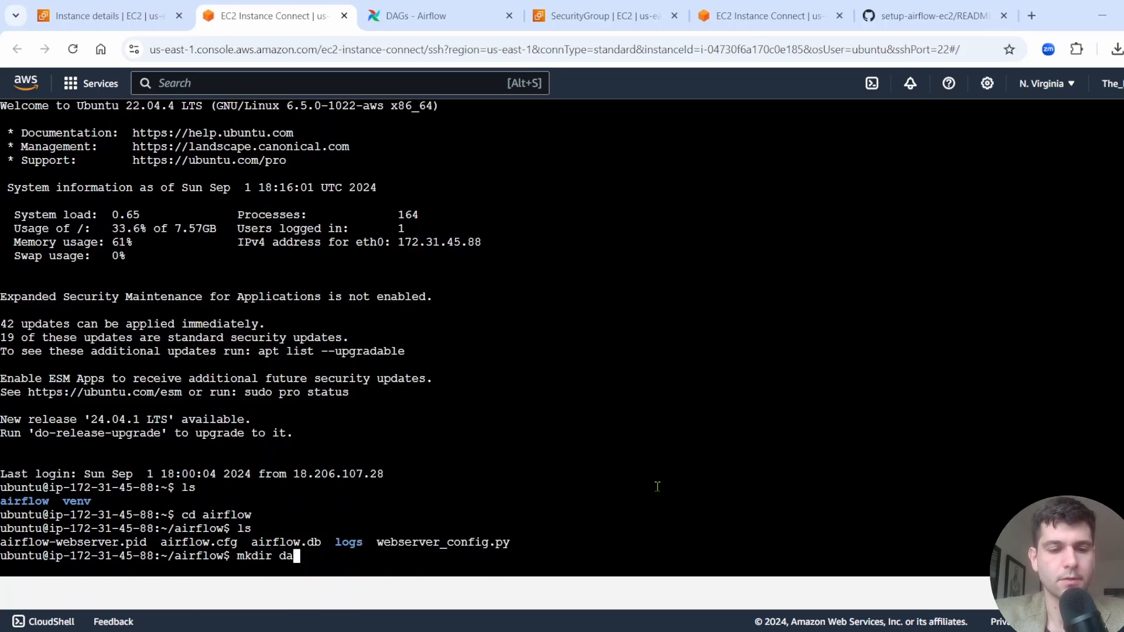
type("g")
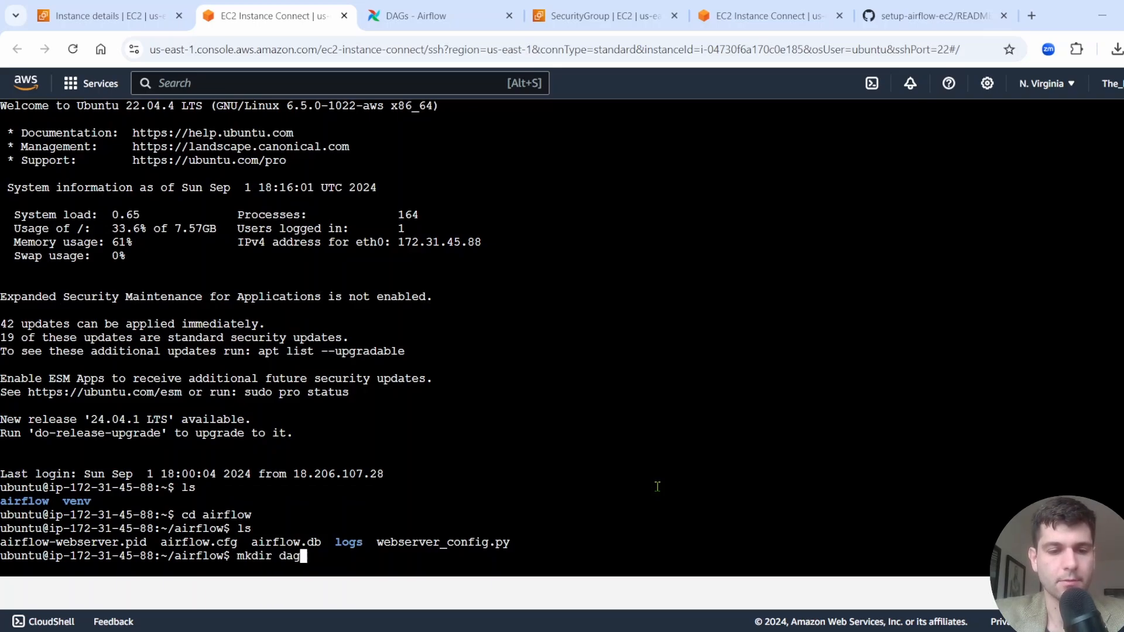
key("Return")
type("cd")
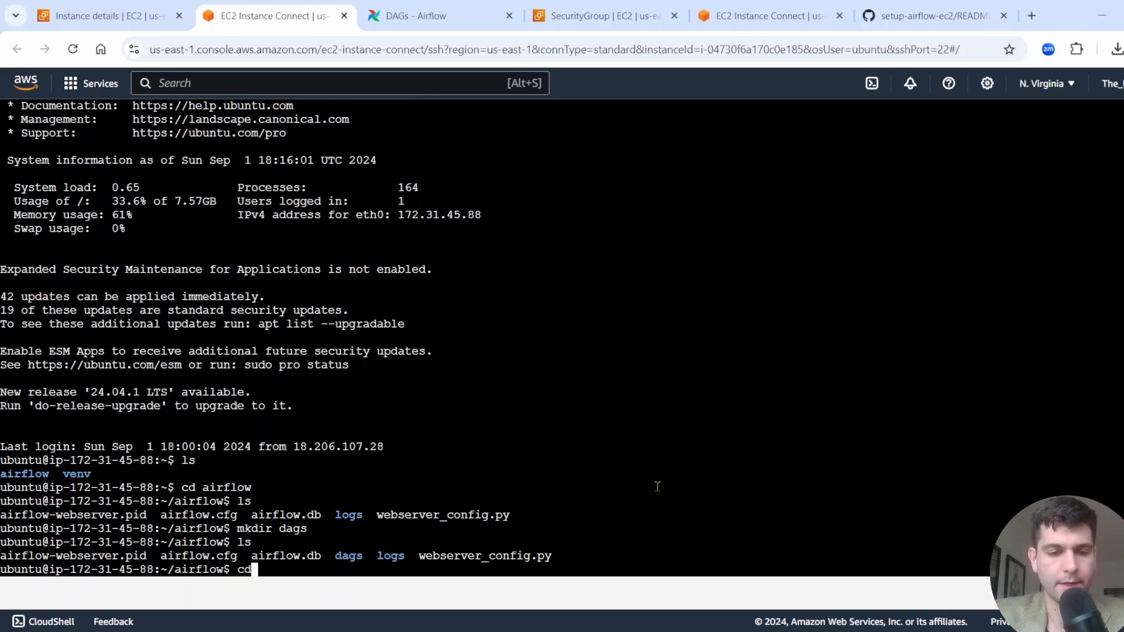
key("Return")
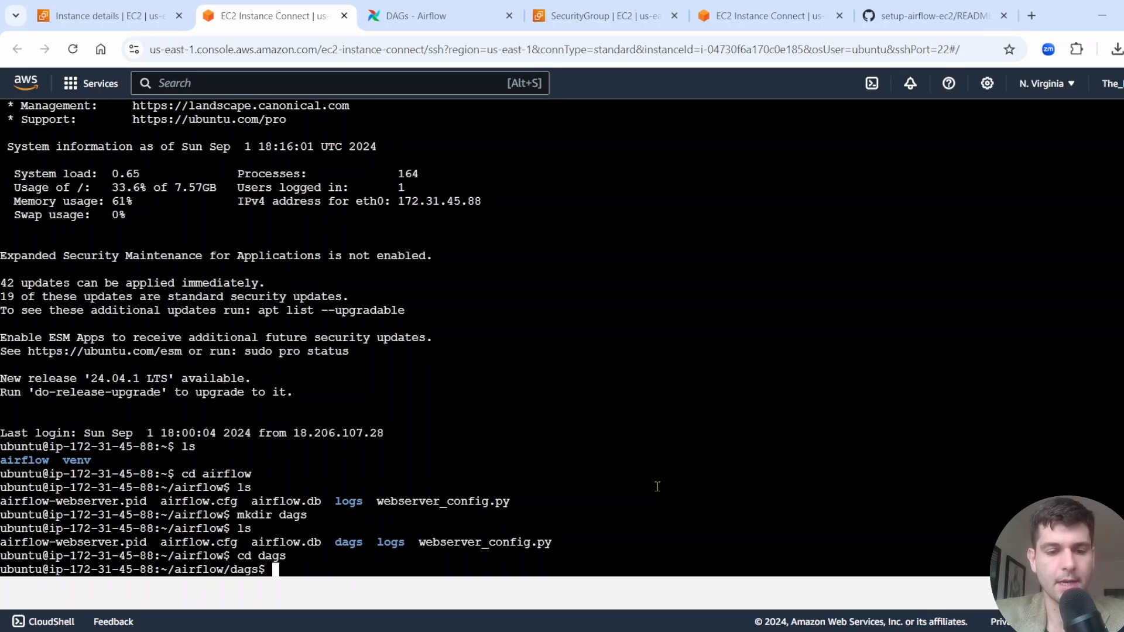
Step: Open a new empty my_new_dag.py file in nano
type("nano")
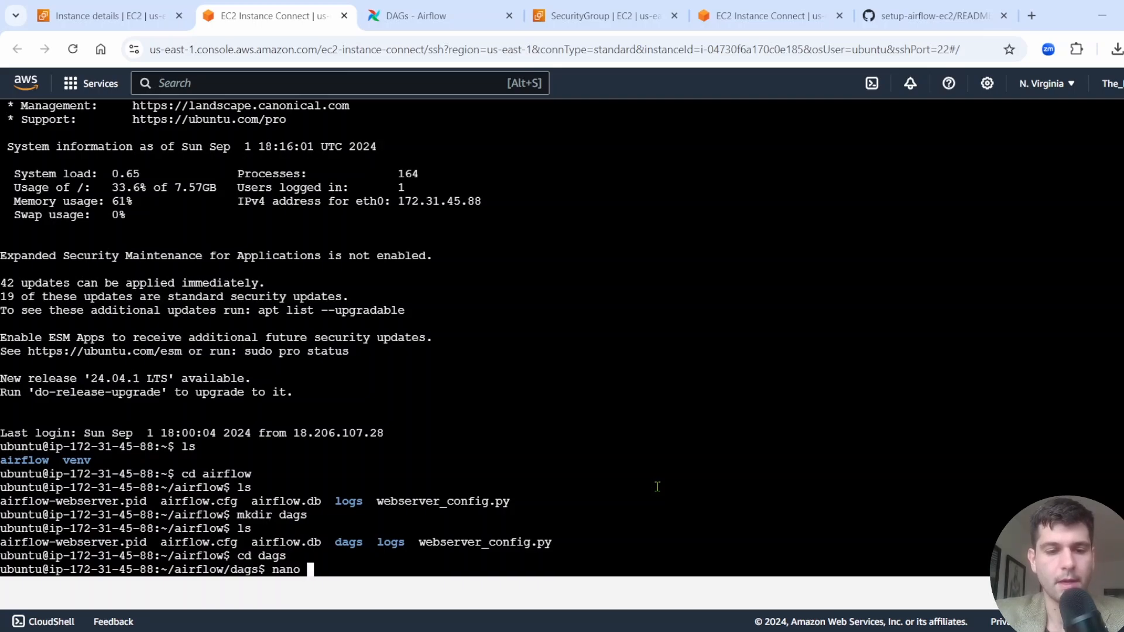
type("my_fi")
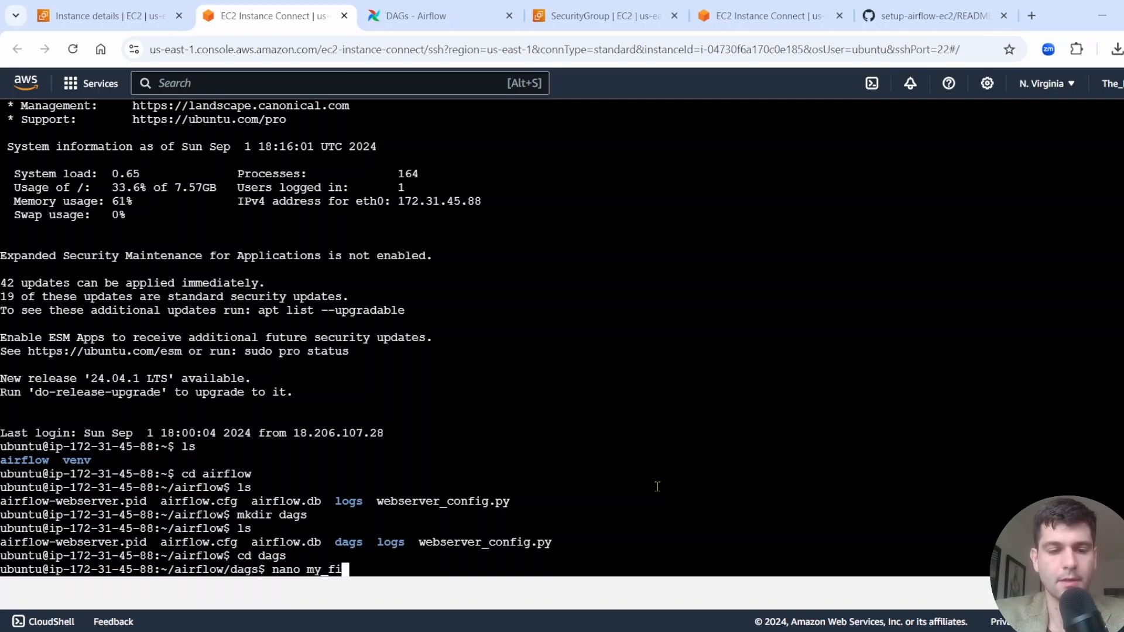
type("ne")
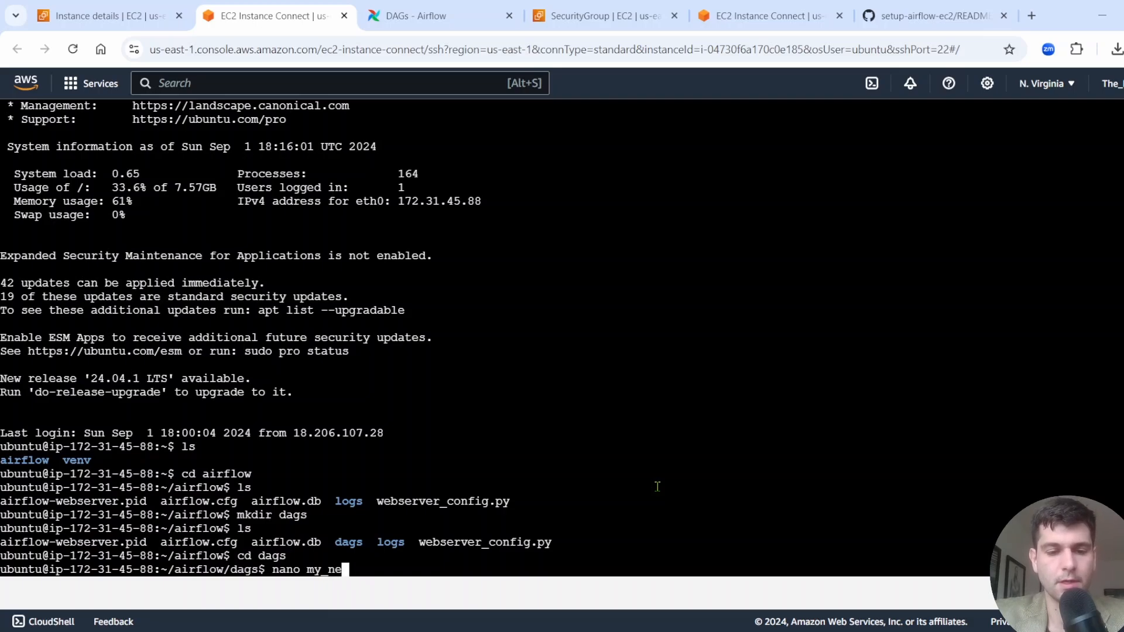
type("w_dag")
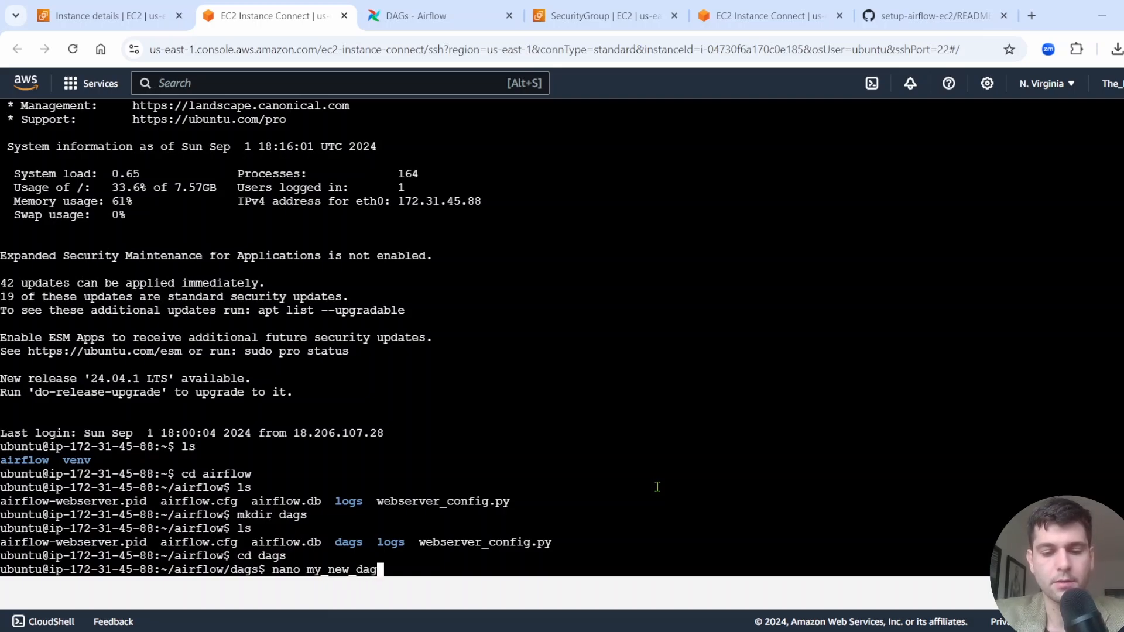
type(".py")
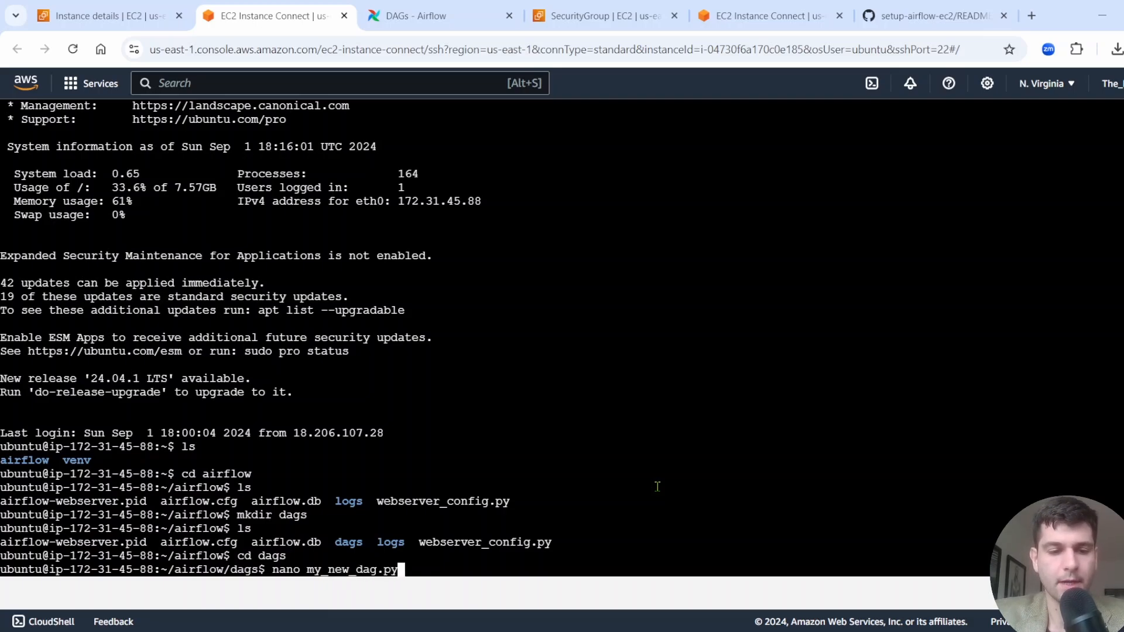
key("Return")
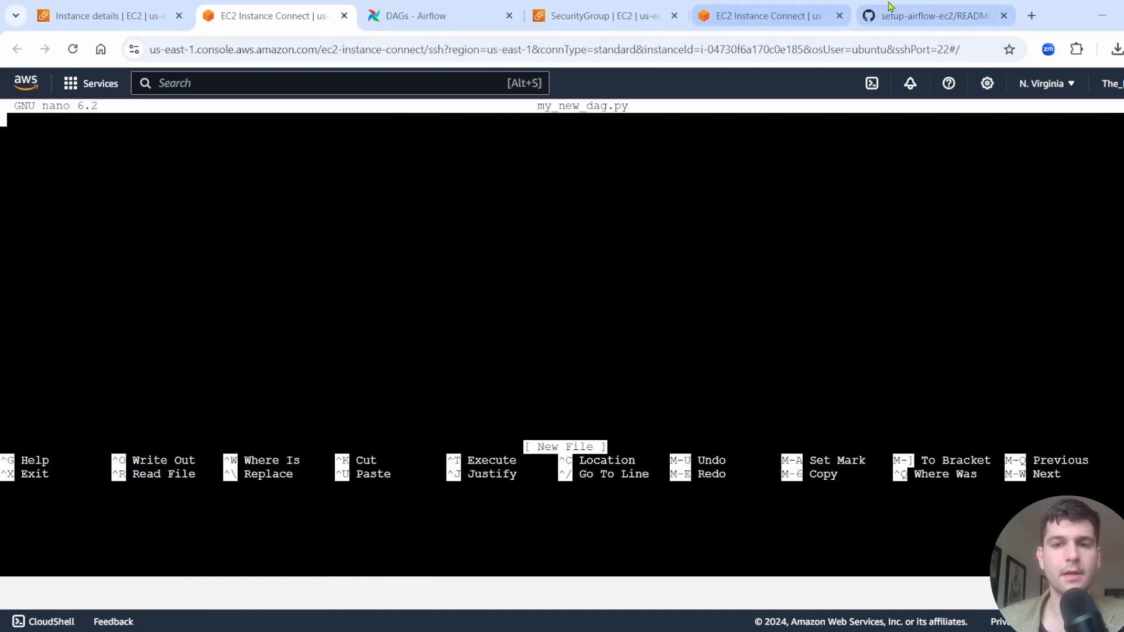
Step: Copy the sample DAG code block from the setup-airflow-ec2 README
left_click(932, 16)
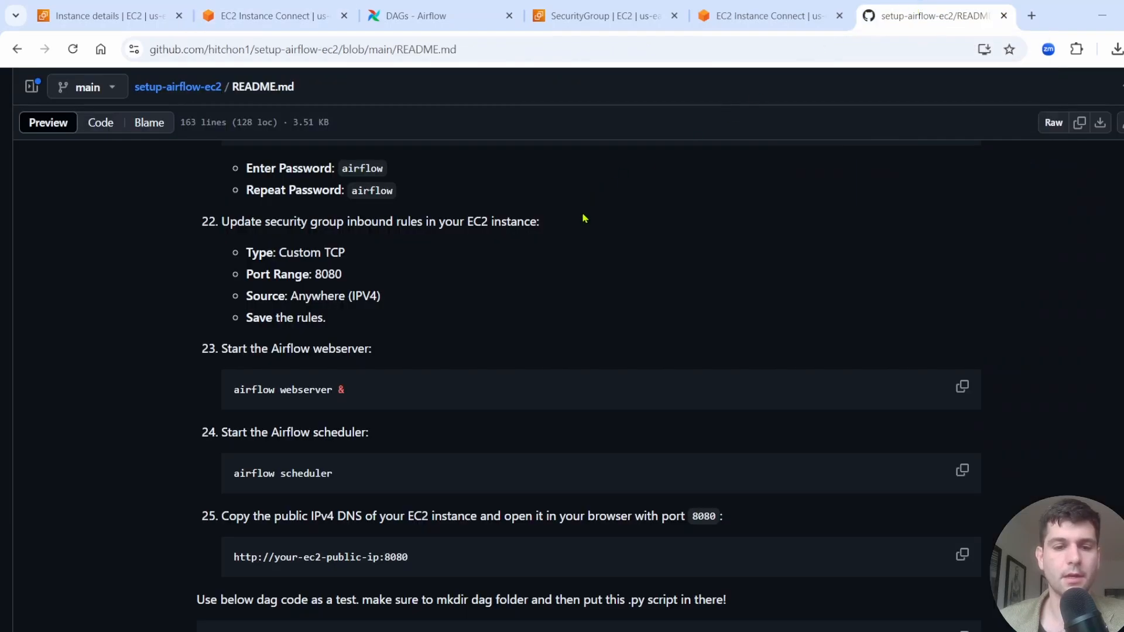
scroll("down", 3)
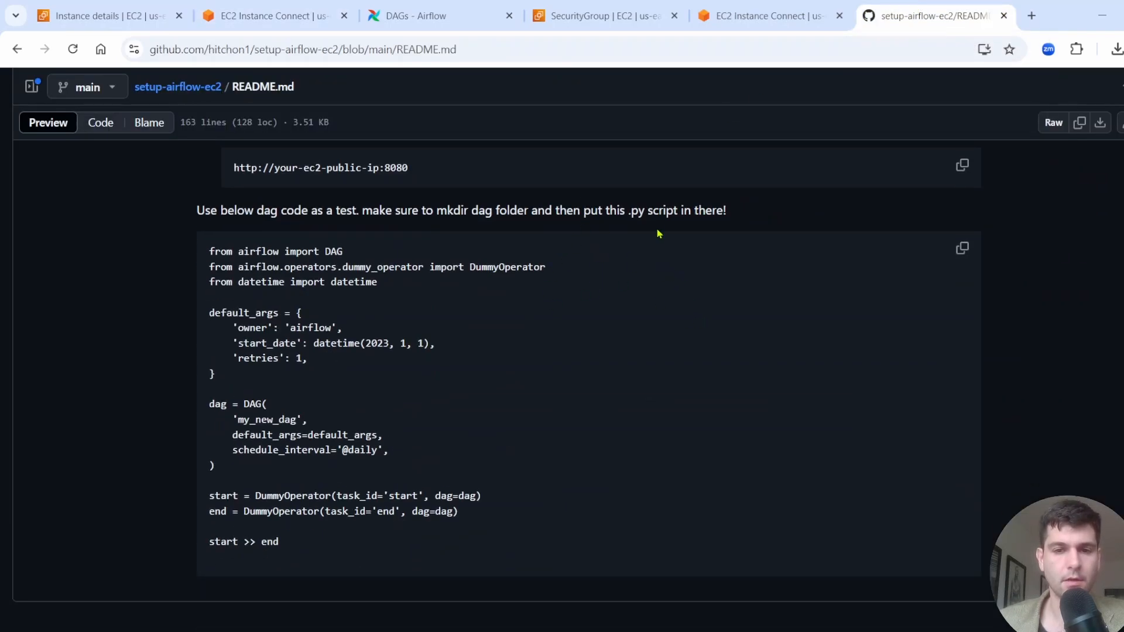
mouse_move(955, 249)
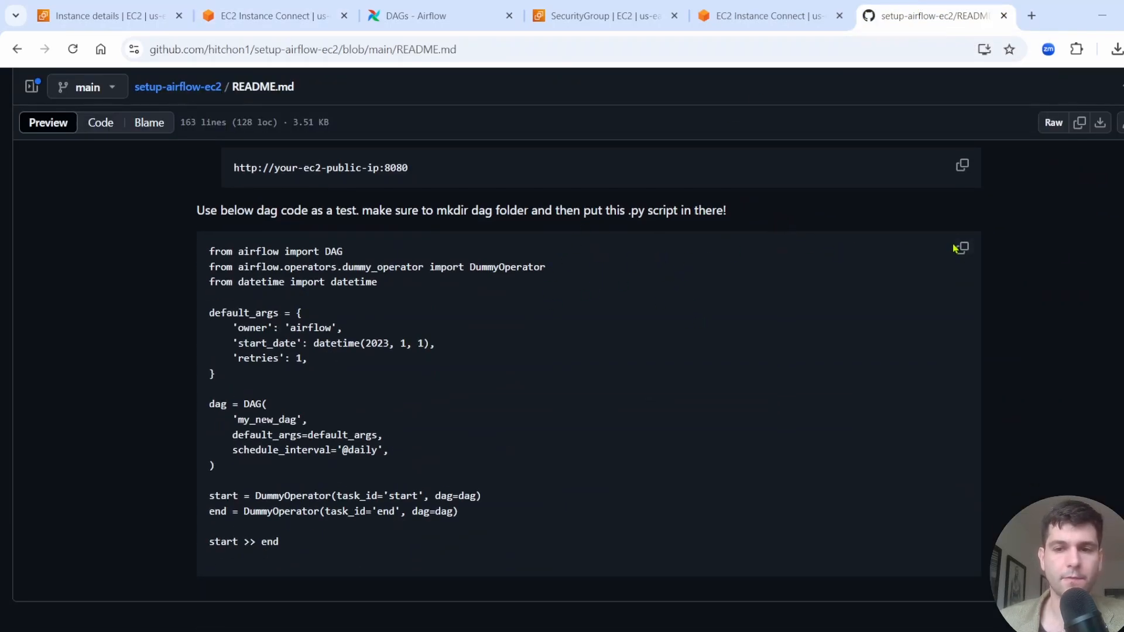
left_click(961, 247)
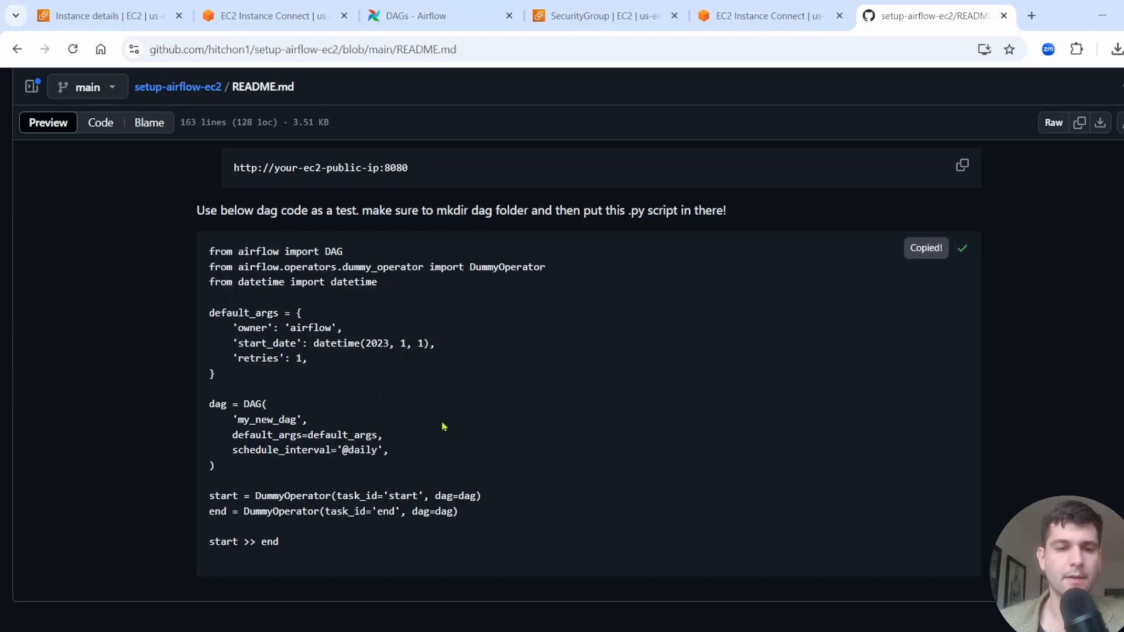
mouse_move(332, 474)
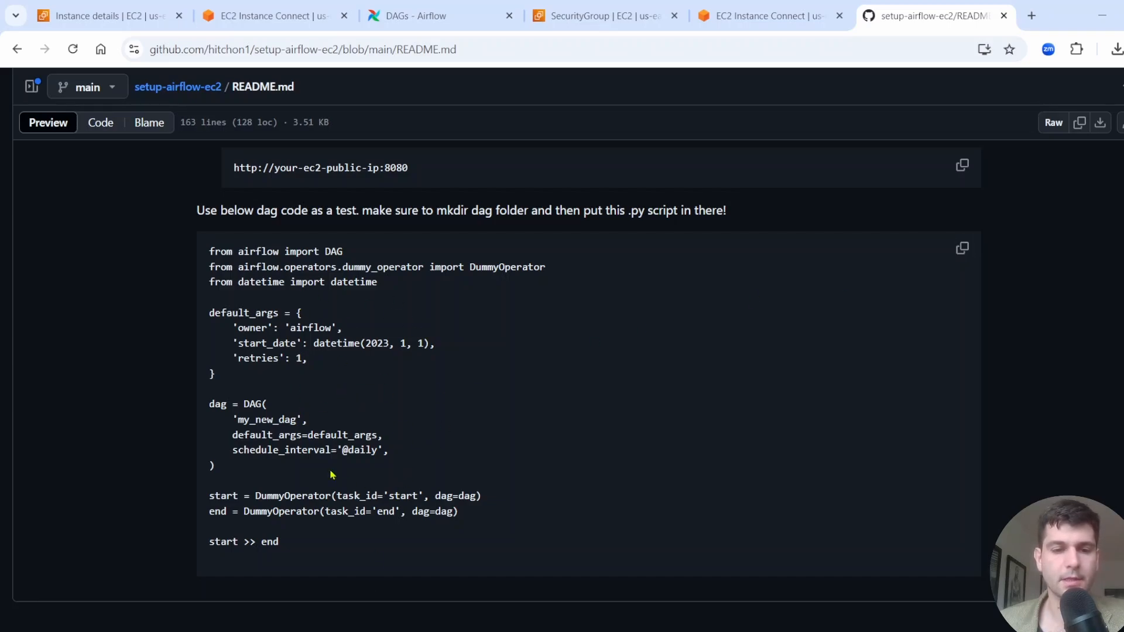
mouse_move(405, 364)
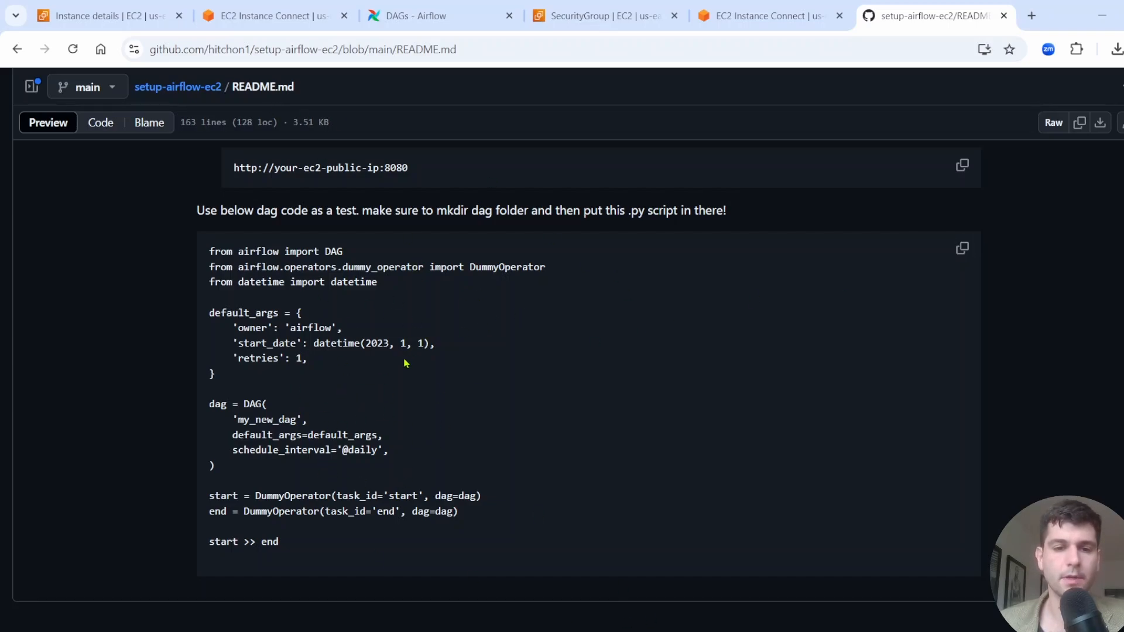
mouse_move(273, 15)
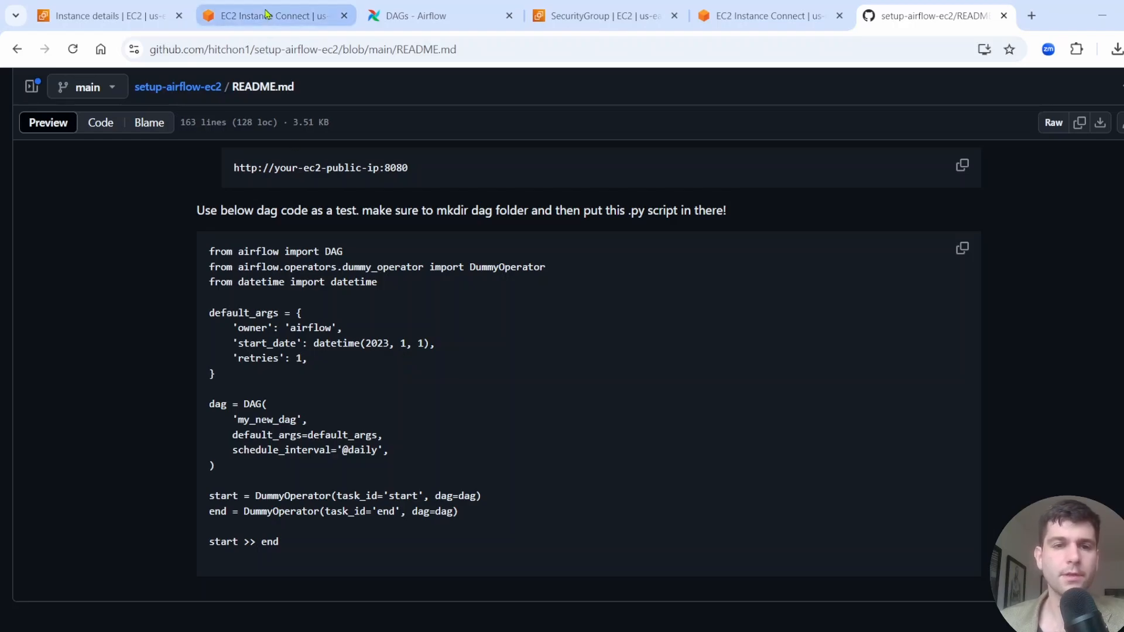
Step: Paste the sample DAG code into my_new_dag.py, save it, and exit nano
left_click(265, 15)
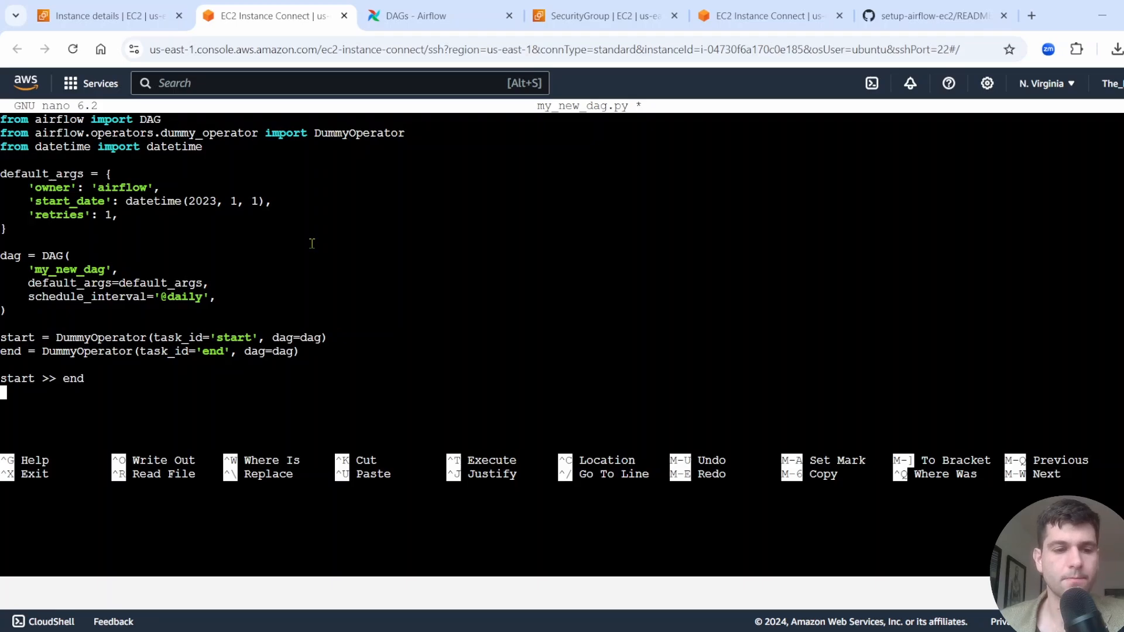
key("ctrl+x")
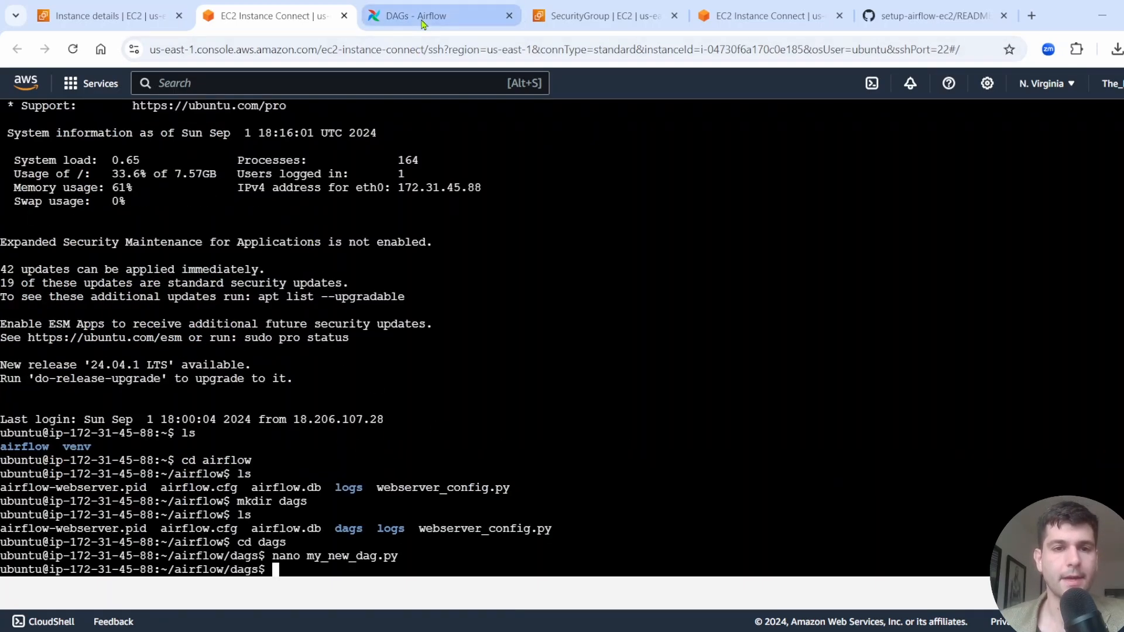
Step: Unpause my_new_dag in the Airflow DAGs list
left_click(430, 16)
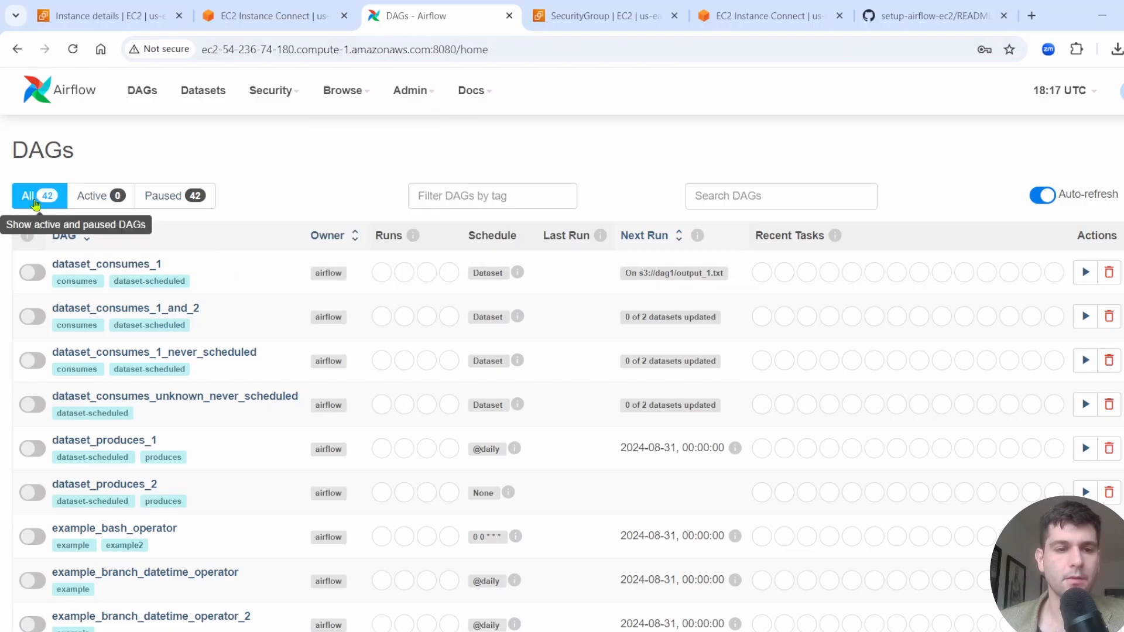
mouse_move(39, 201)
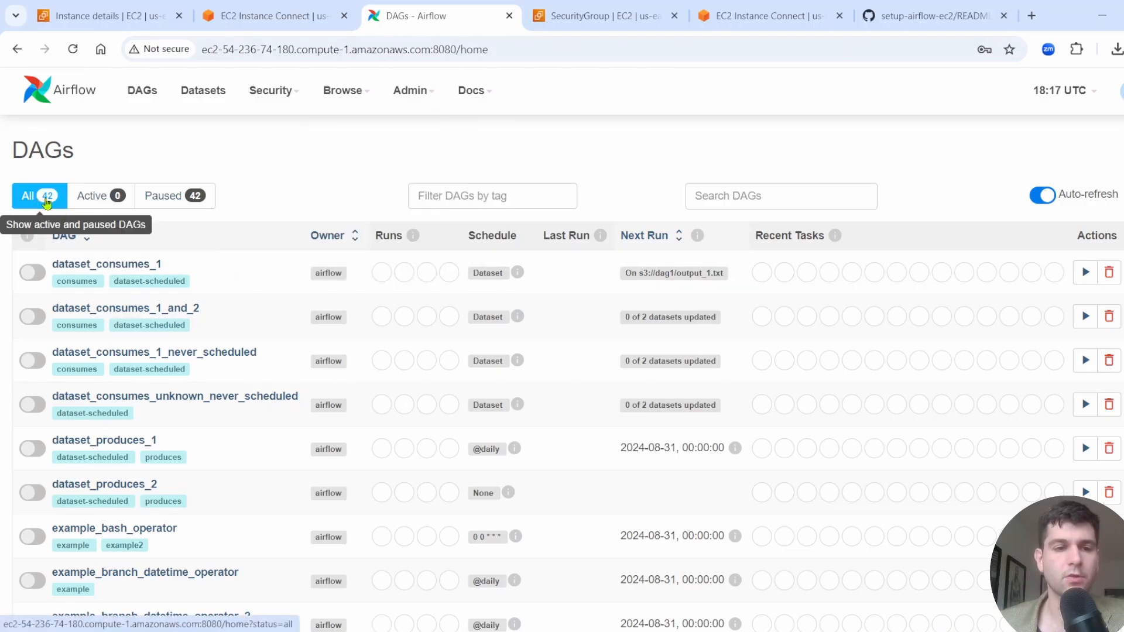
scroll("down", 3)
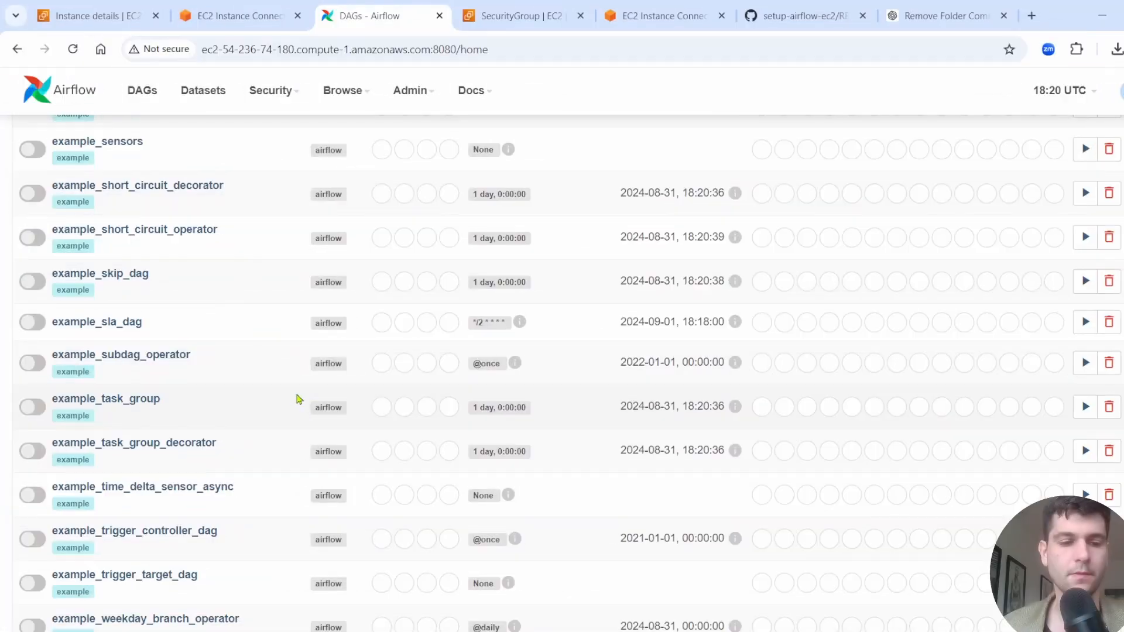
scroll("down", 3)
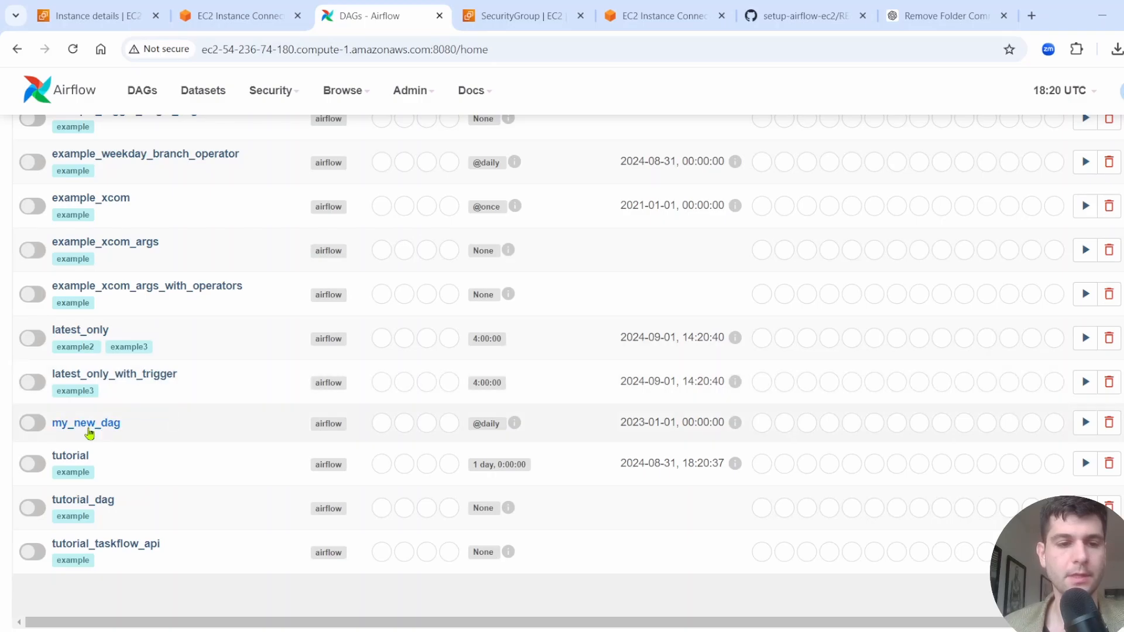
mouse_move(32, 423)
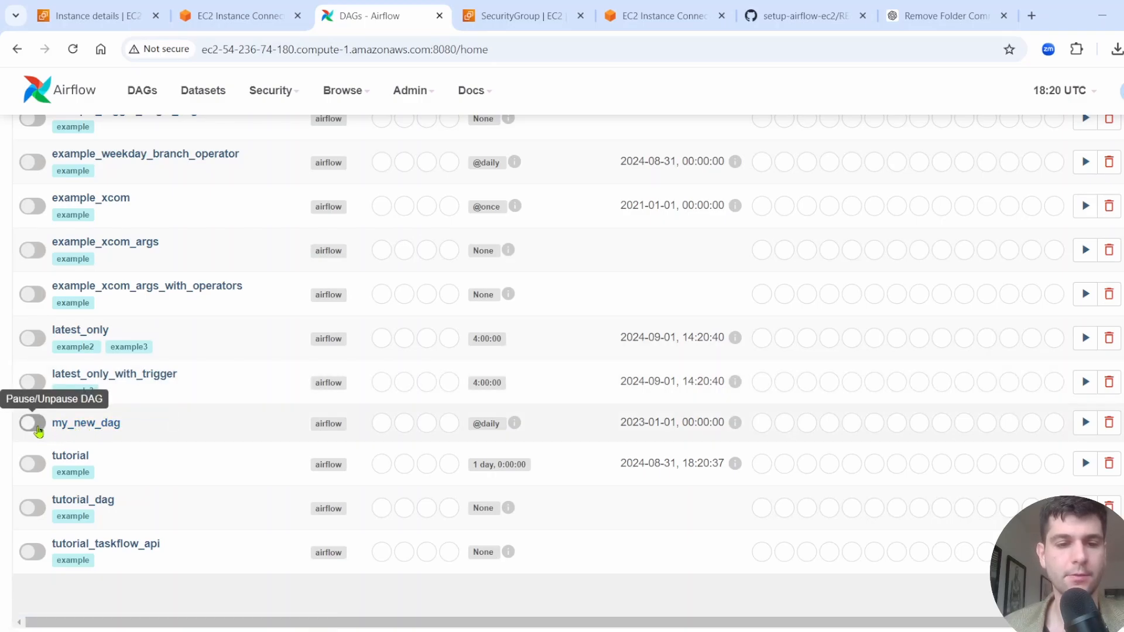
left_click(31, 423)
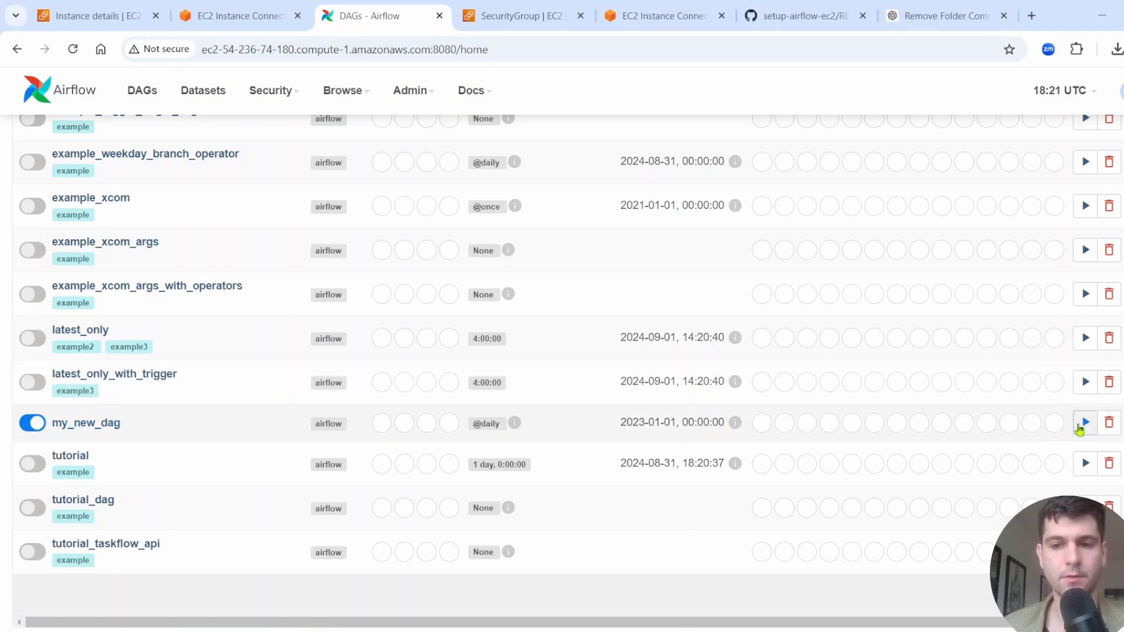
Step: Trigger a run of my_new_dag from its run options
left_click(1085, 422)
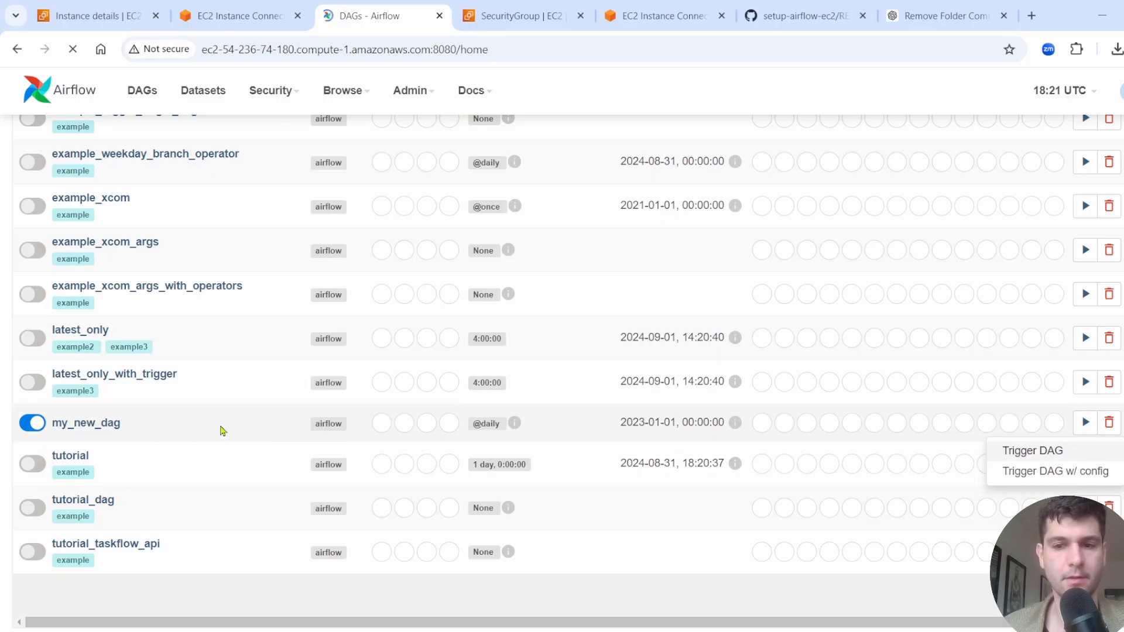
scroll("up", 3)
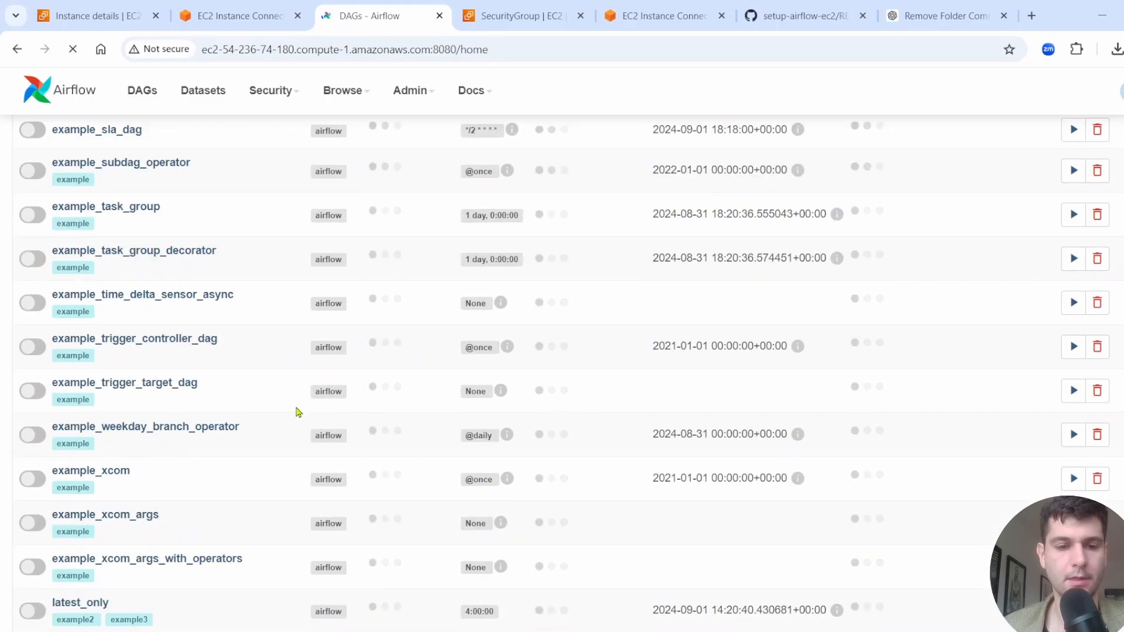
scroll("down", 3)
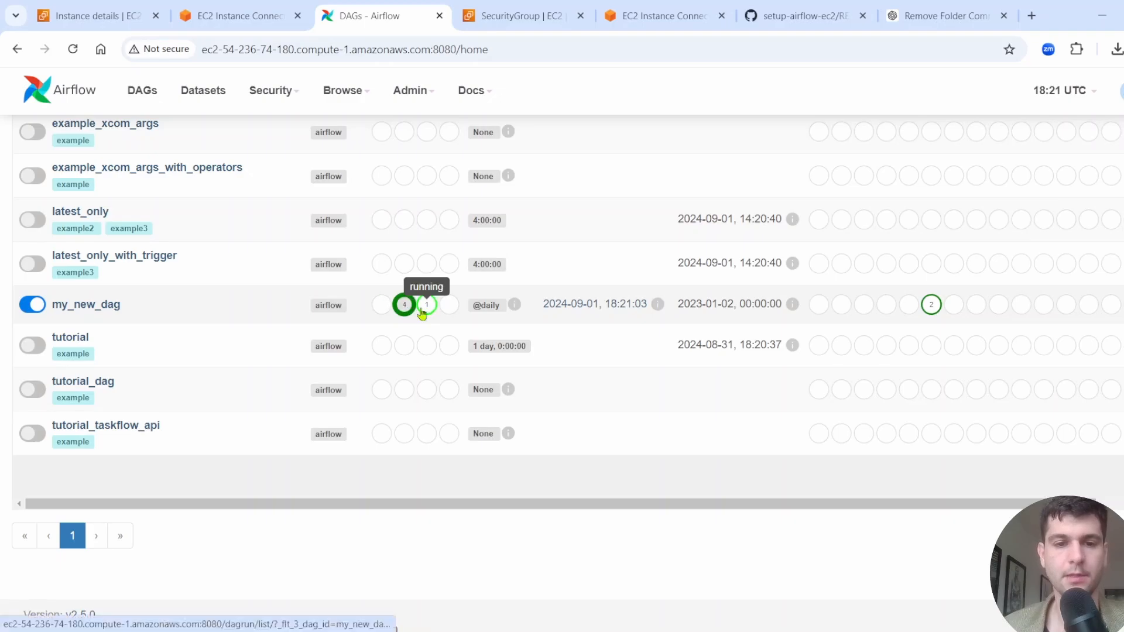
scroll("up", 3)
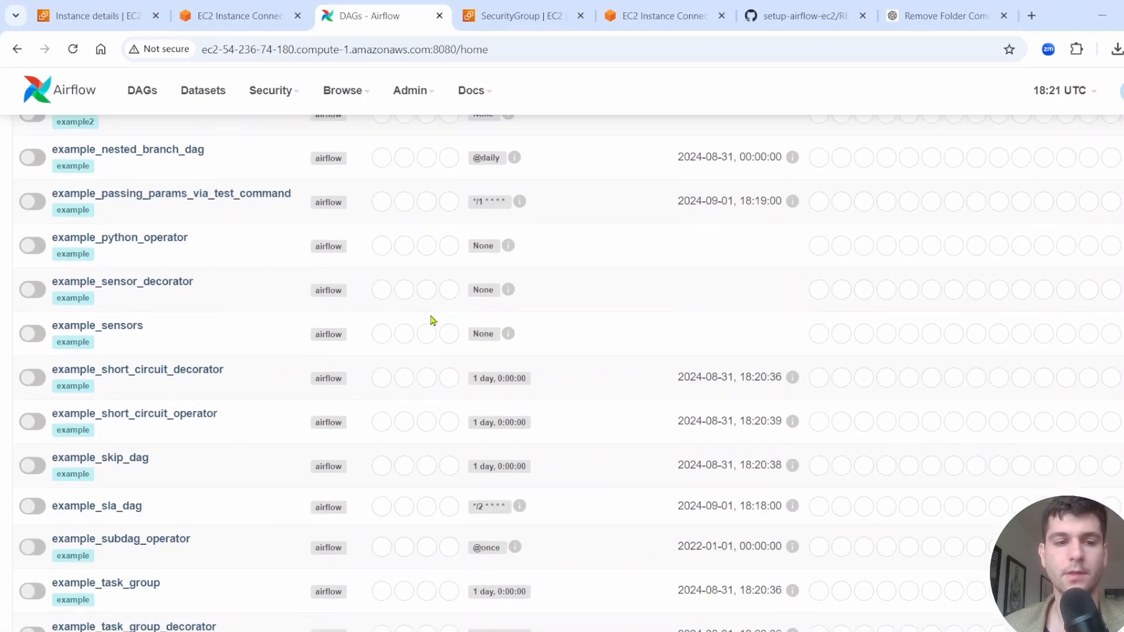
scroll("up", 3)
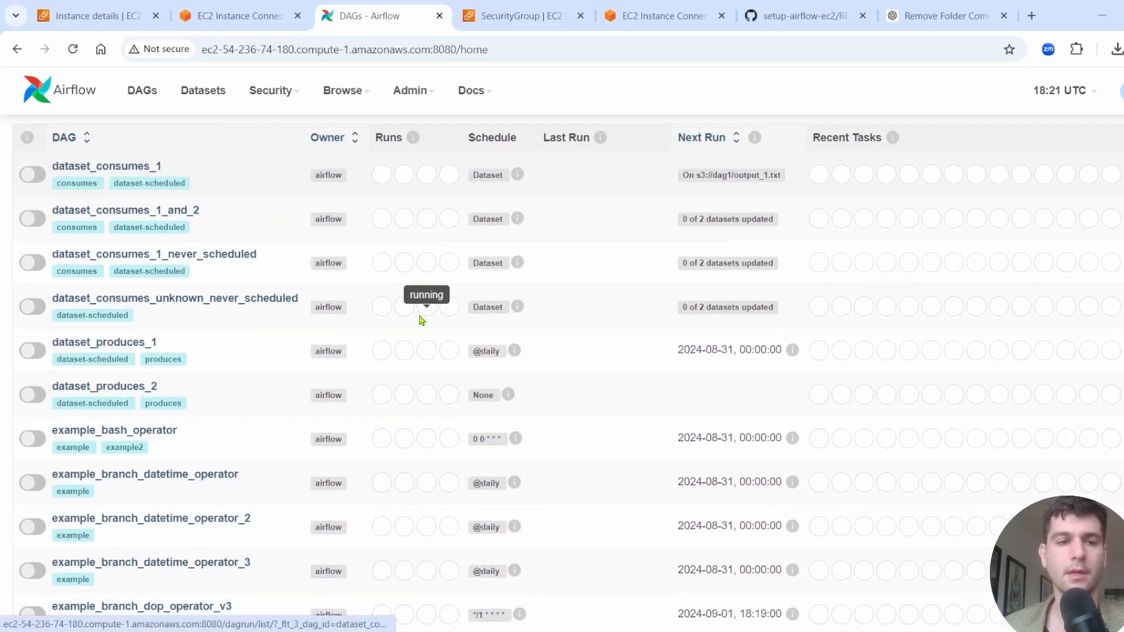
scroll("up", 3)
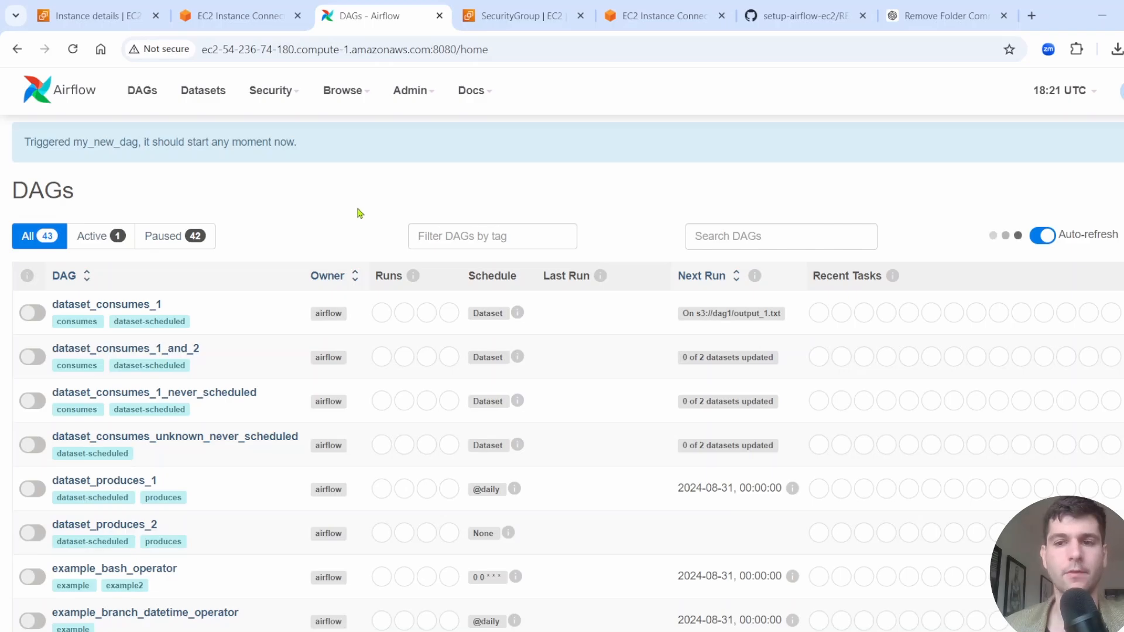
mouse_move(343, 227)
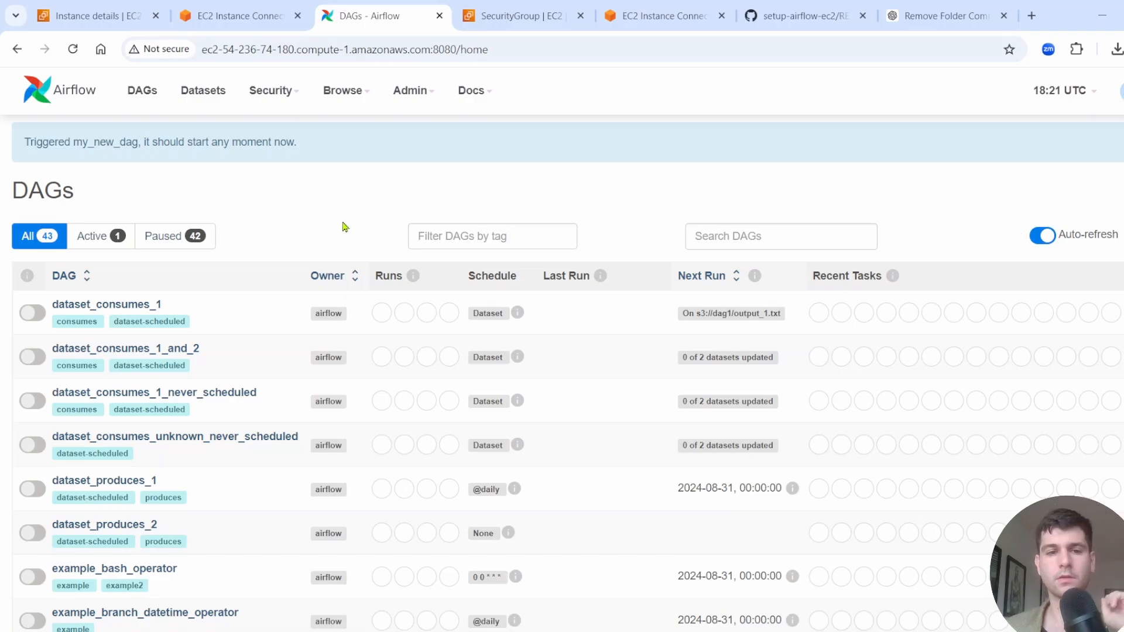